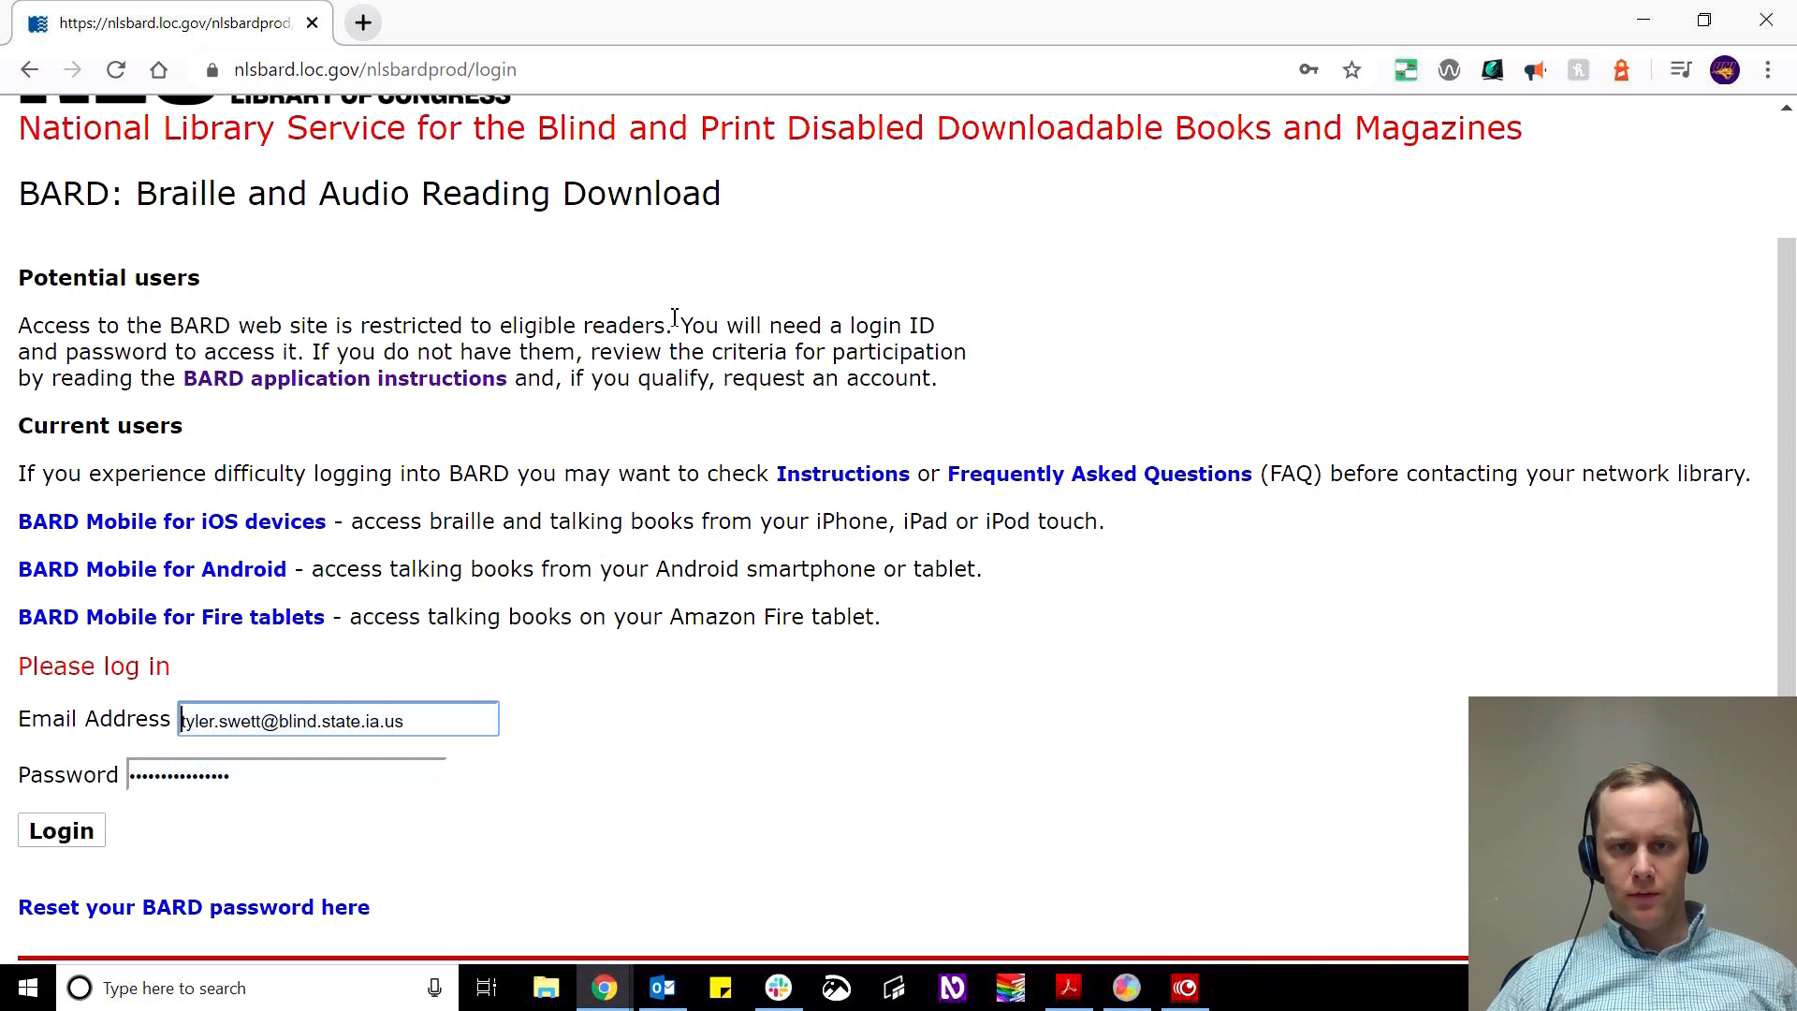
Log in to NLS BARD and scroll the main page down to Additional Links.
{"action": "scroll", "scroll_direction": "up", "scroll_amount": 3}
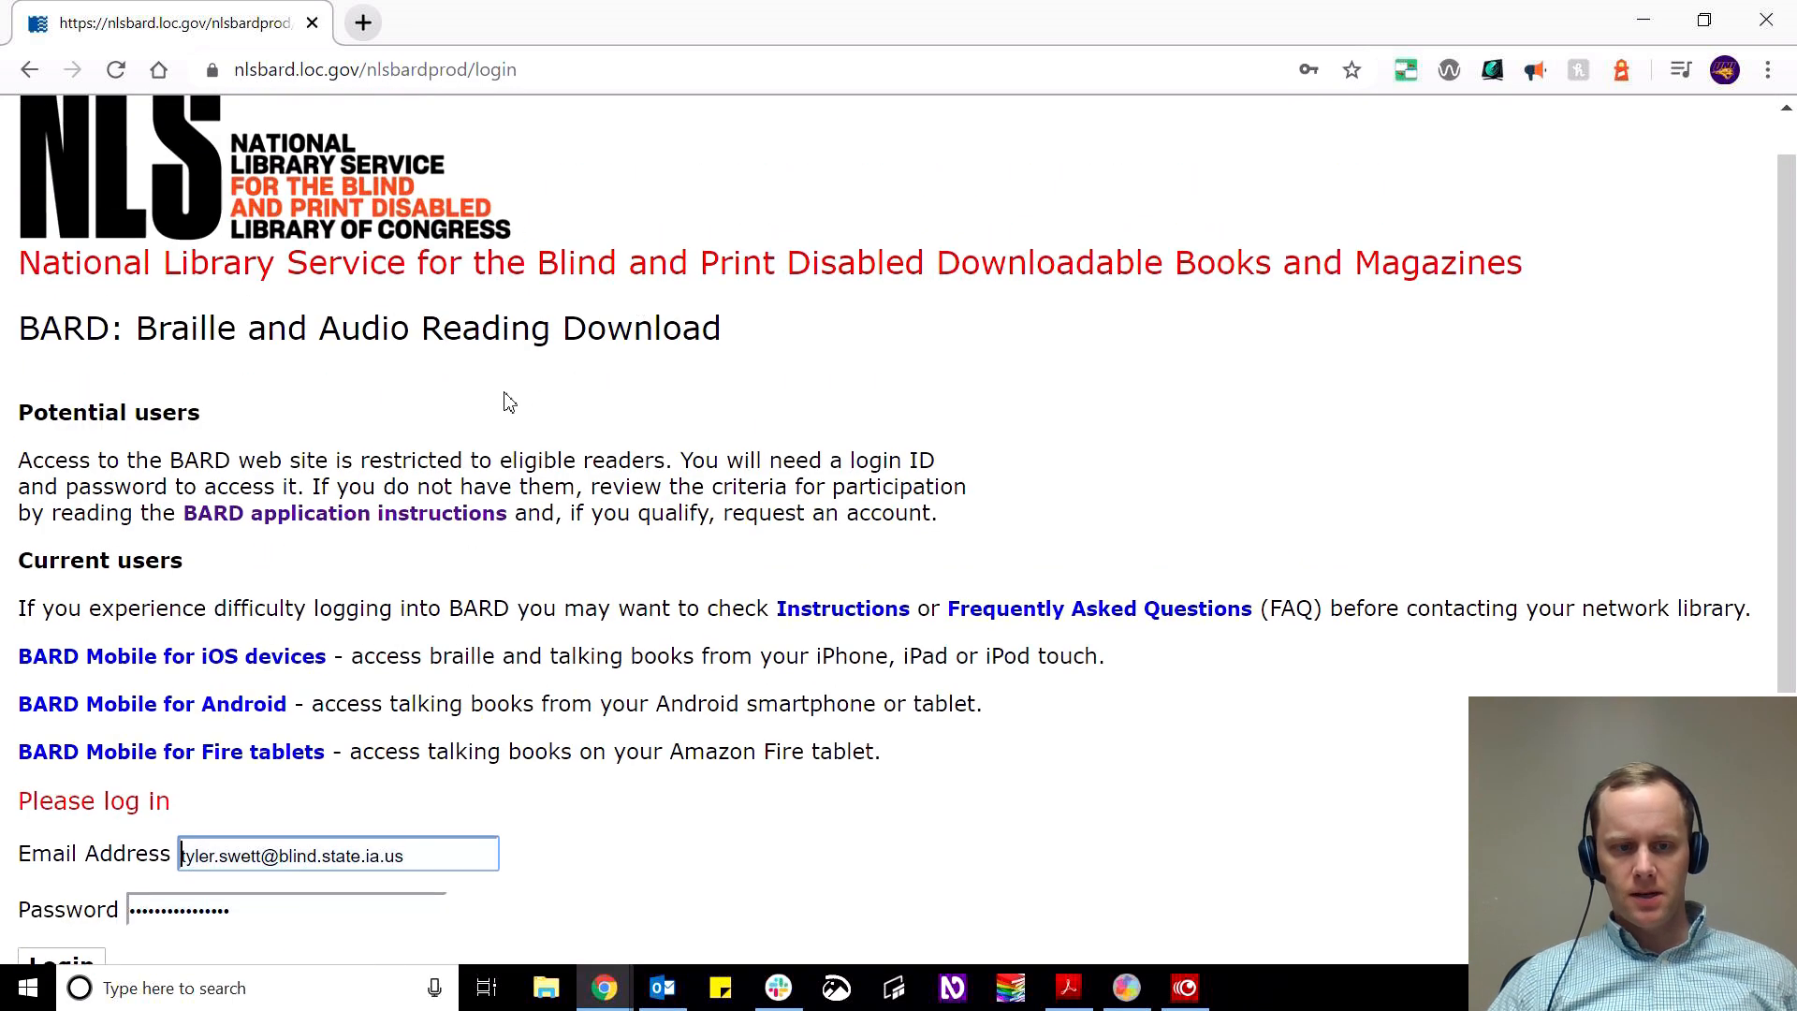
{"action": "scroll", "scroll_direction": "down", "scroll_amount": 3}
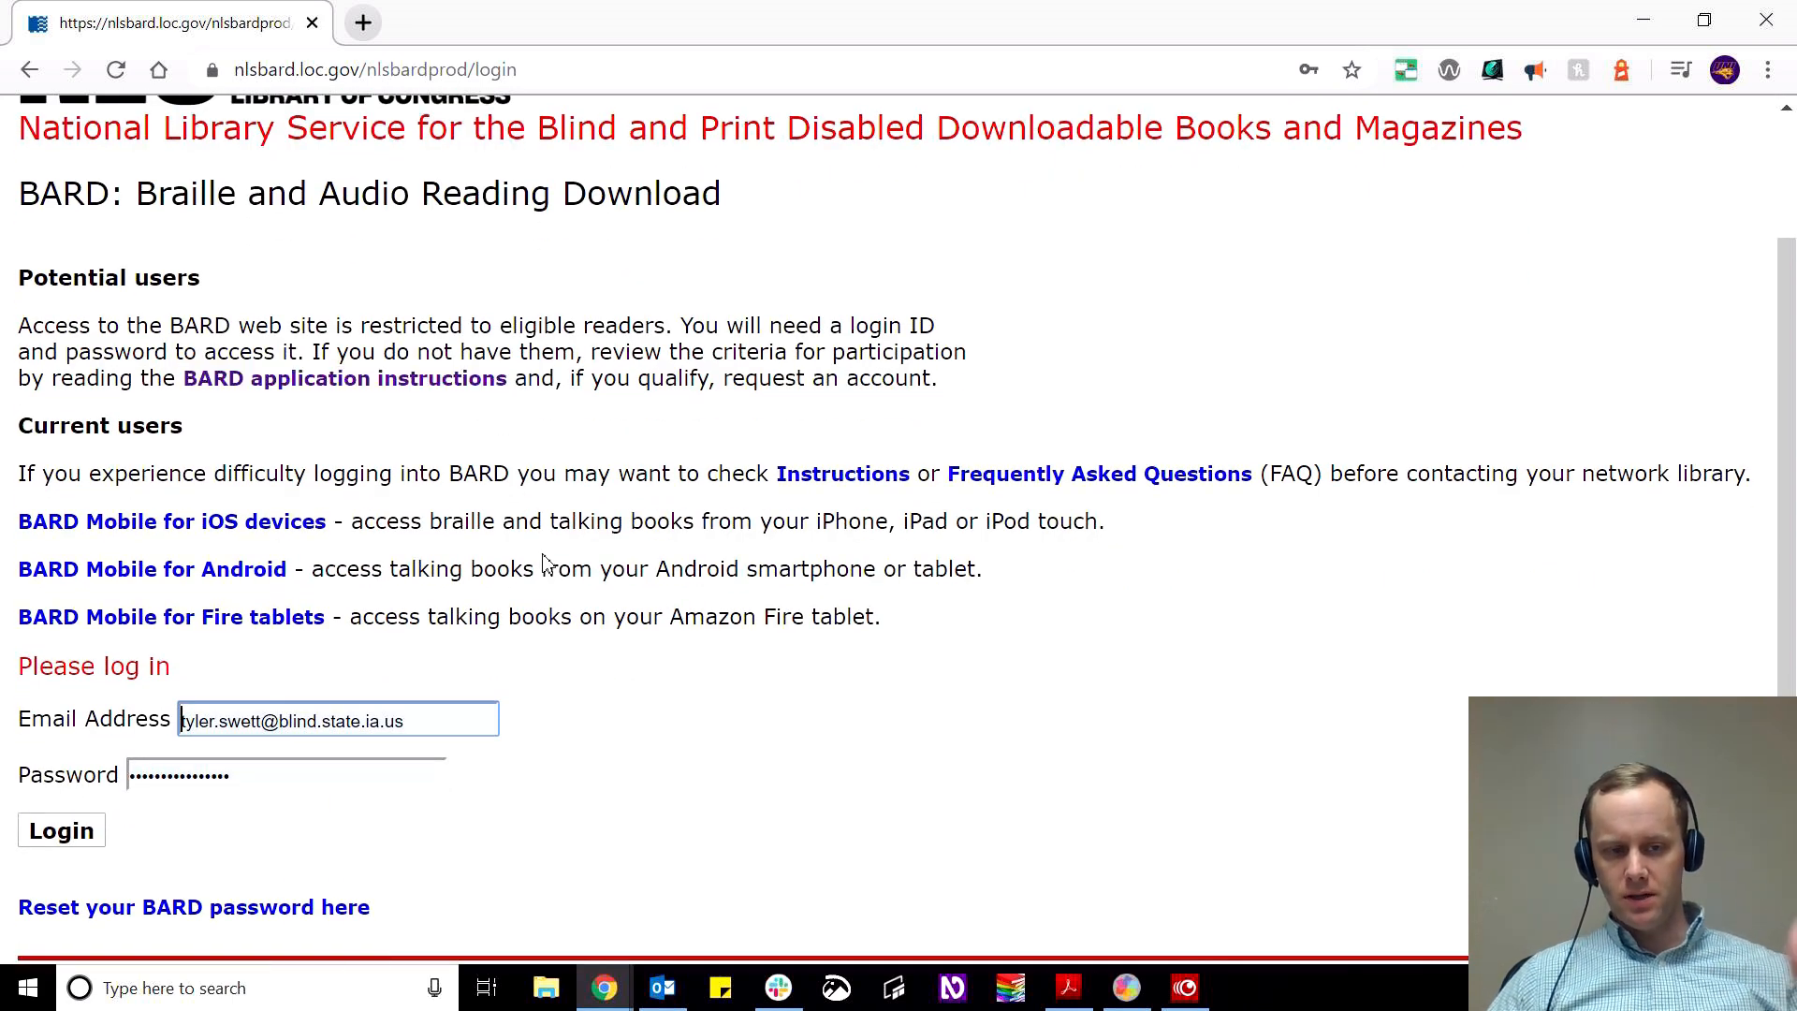
{"action": "mouse_move", "coordinate": [708, 754]}
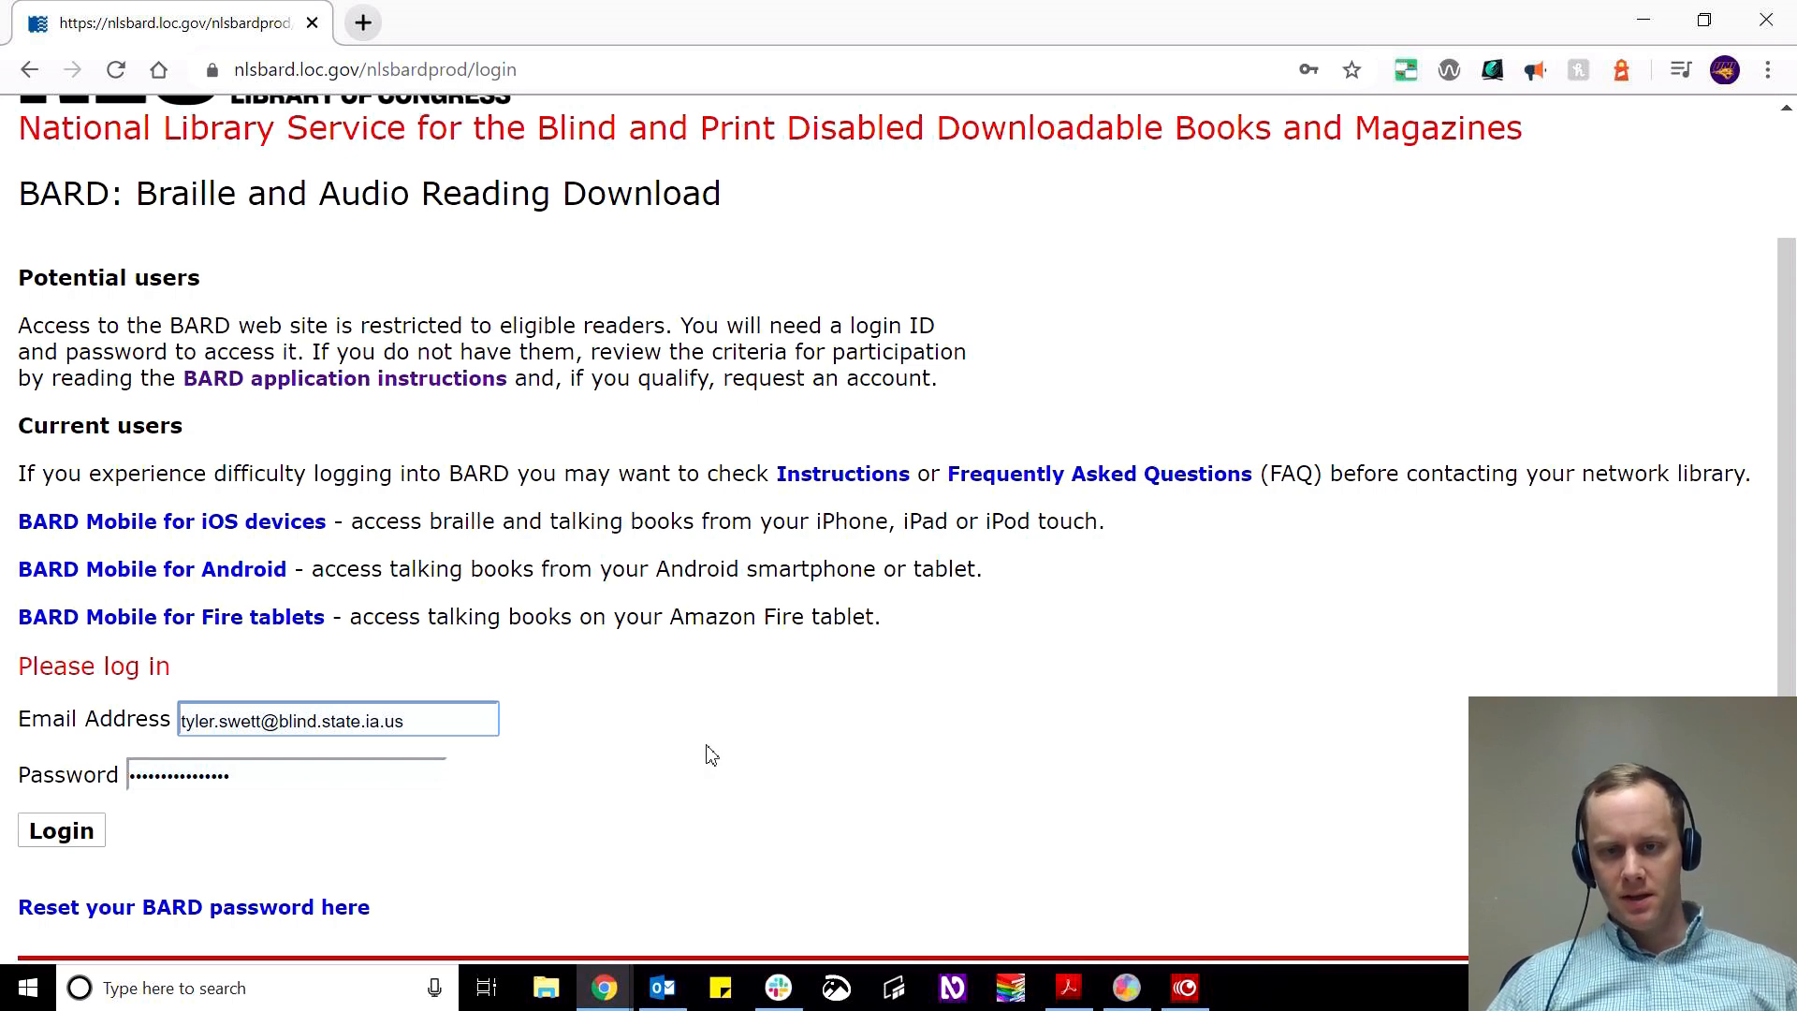
{"action": "mouse_move", "coordinate": [670, 670]}
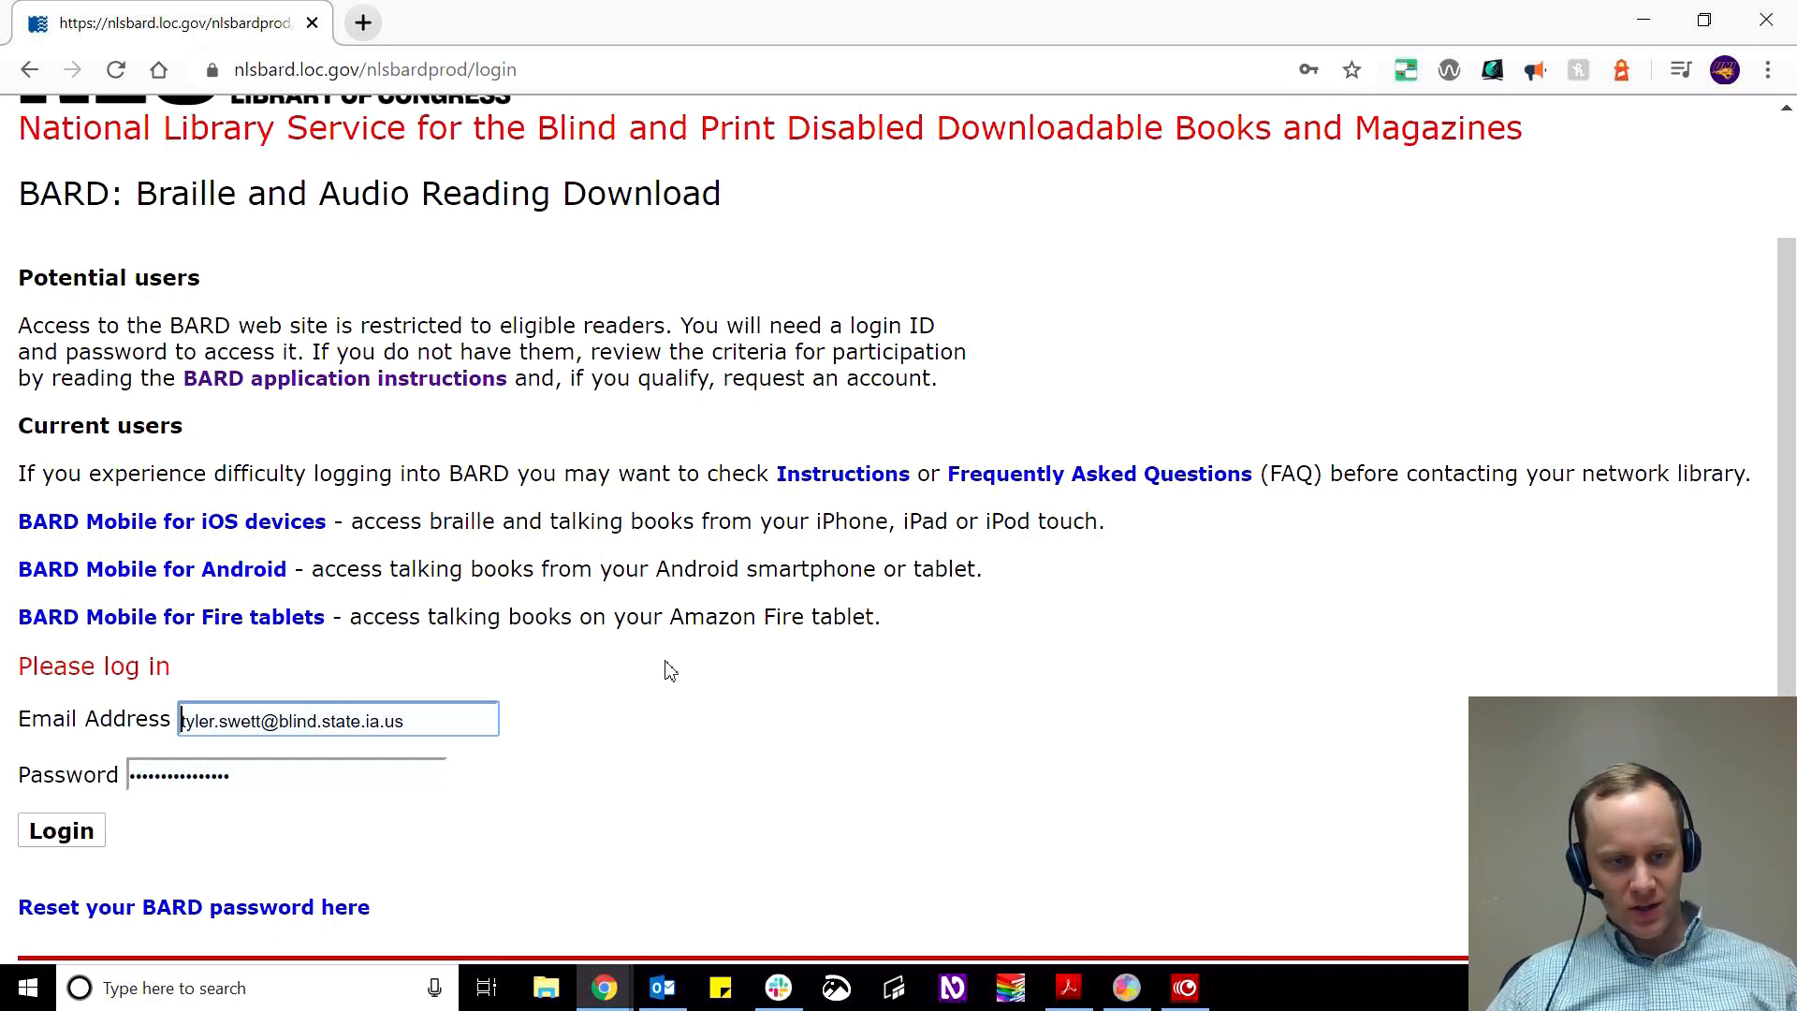
{"action": "mouse_move", "coordinate": [699, 604]}
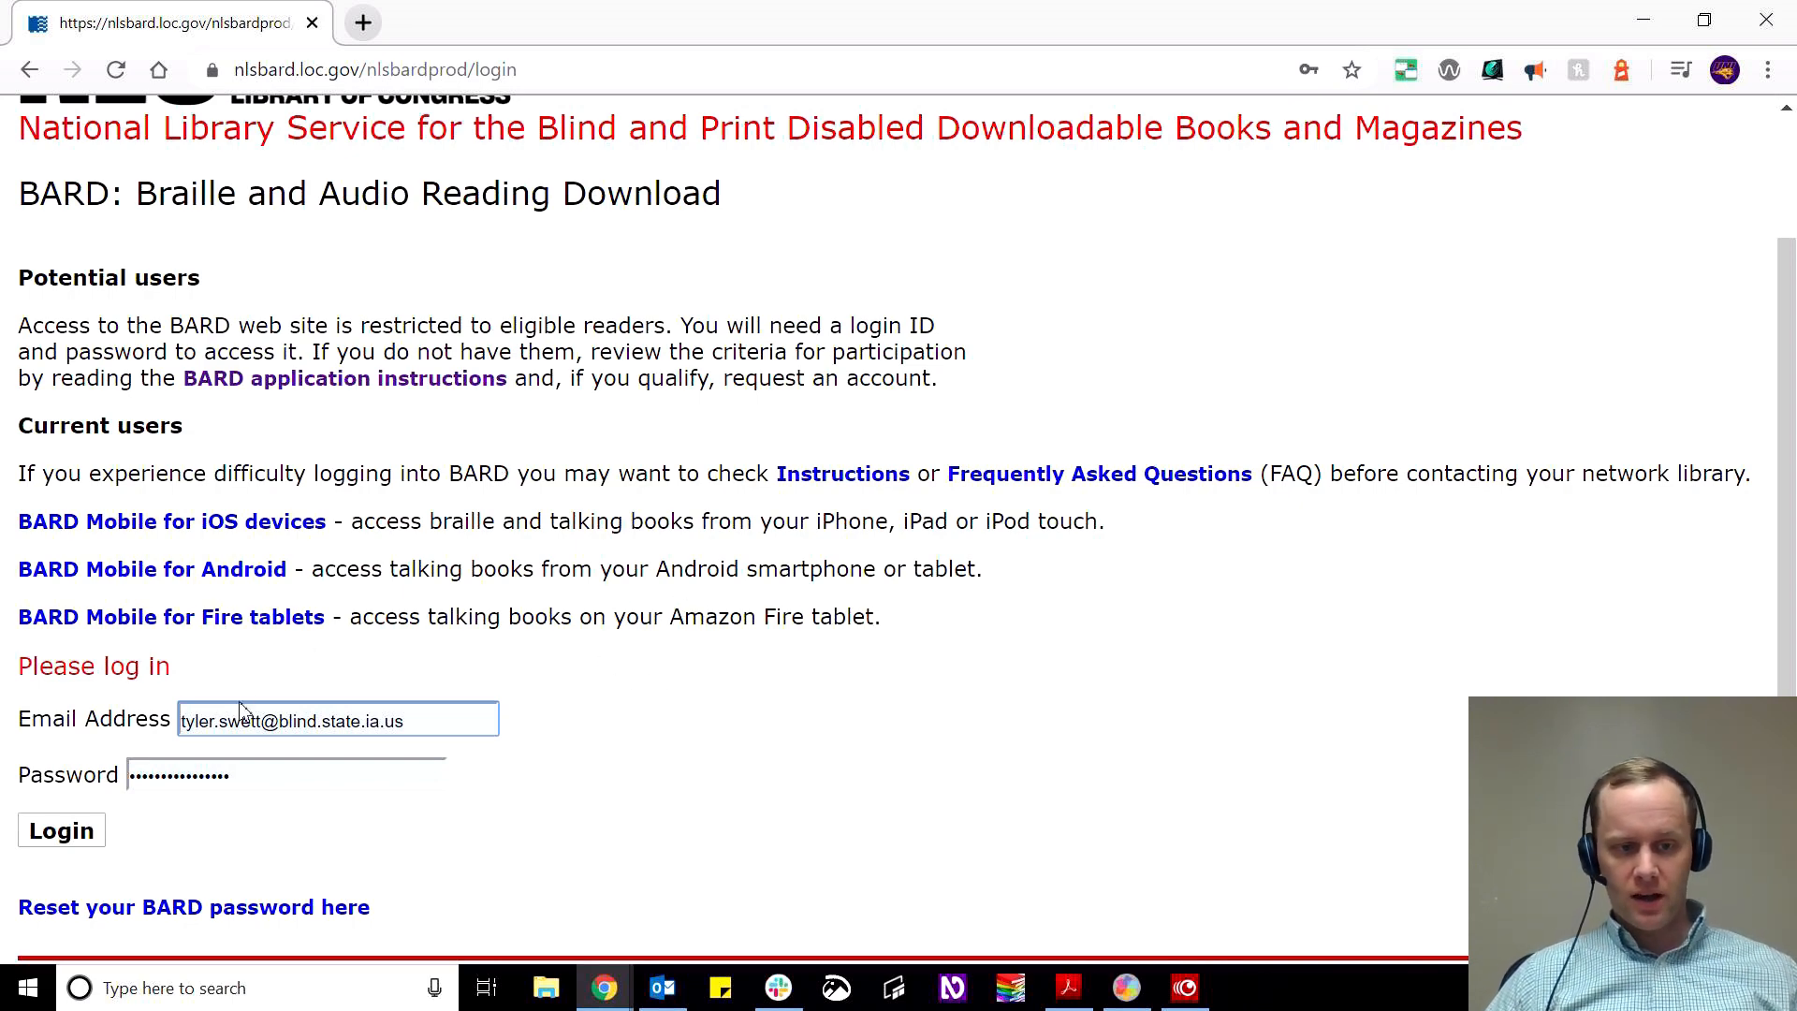
{"action": "mouse_move", "coordinate": [578, 562]}
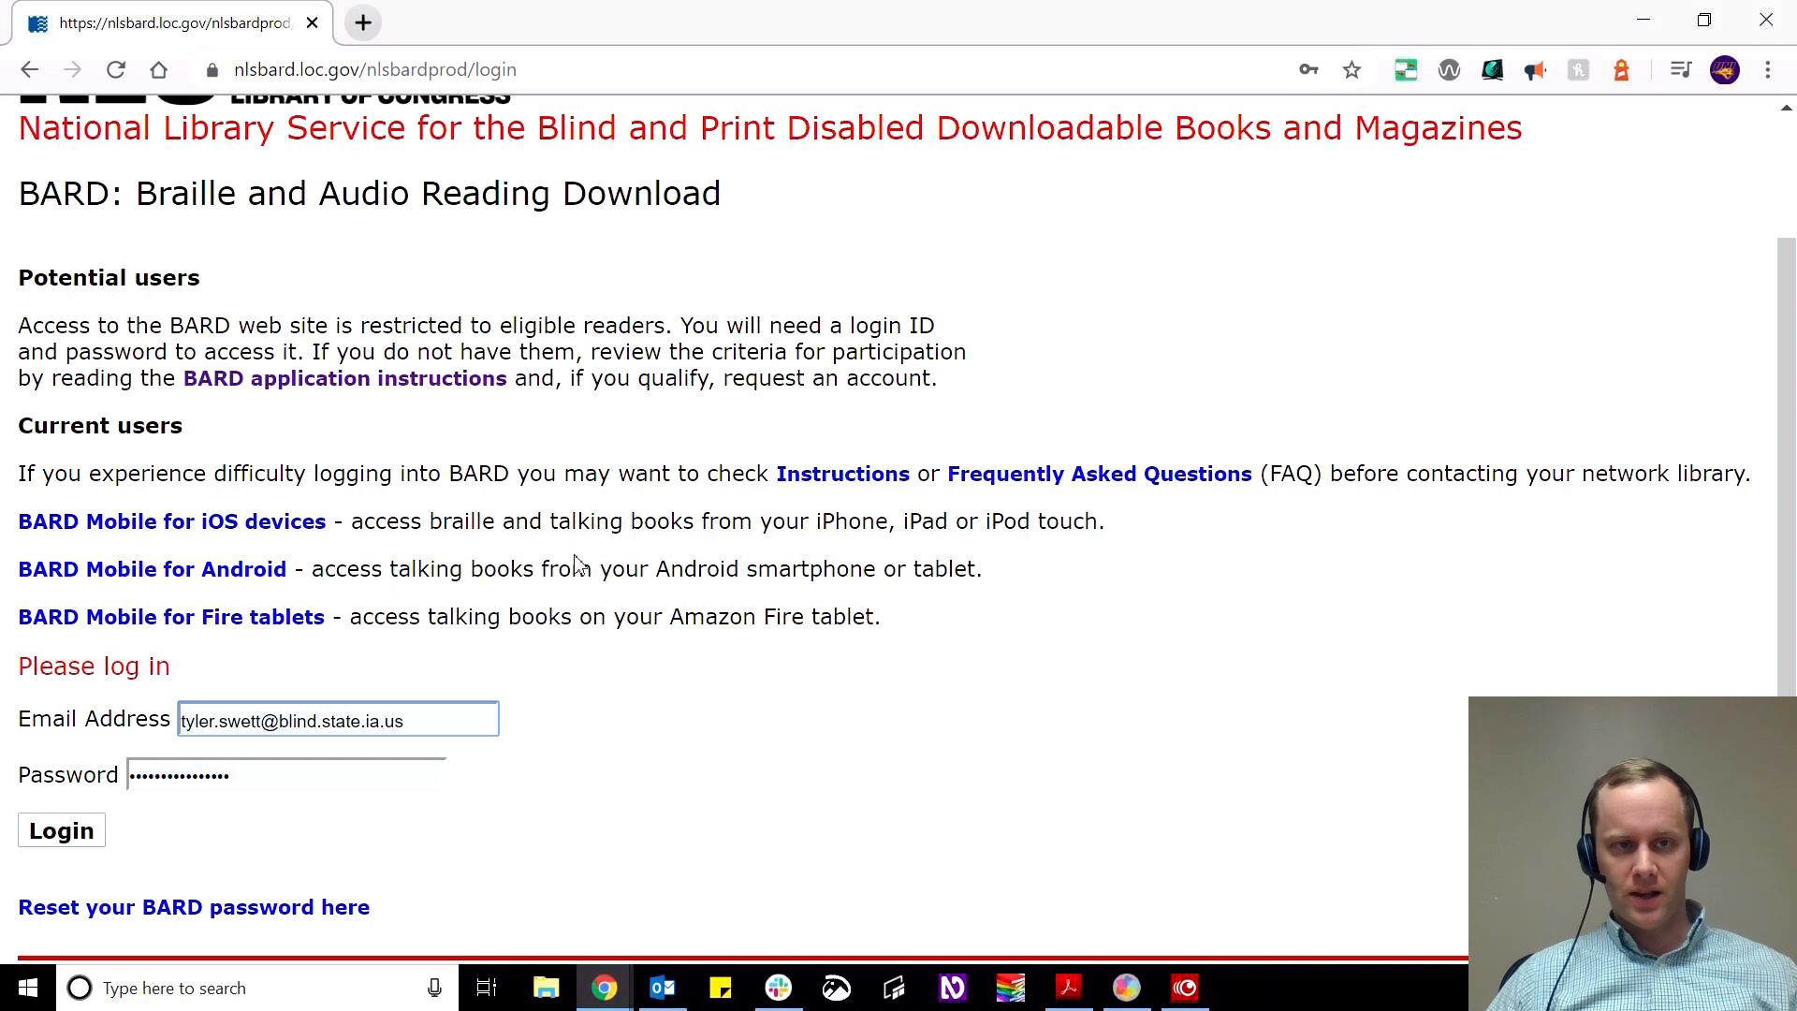
{"action": "mouse_move", "coordinate": [587, 565]}
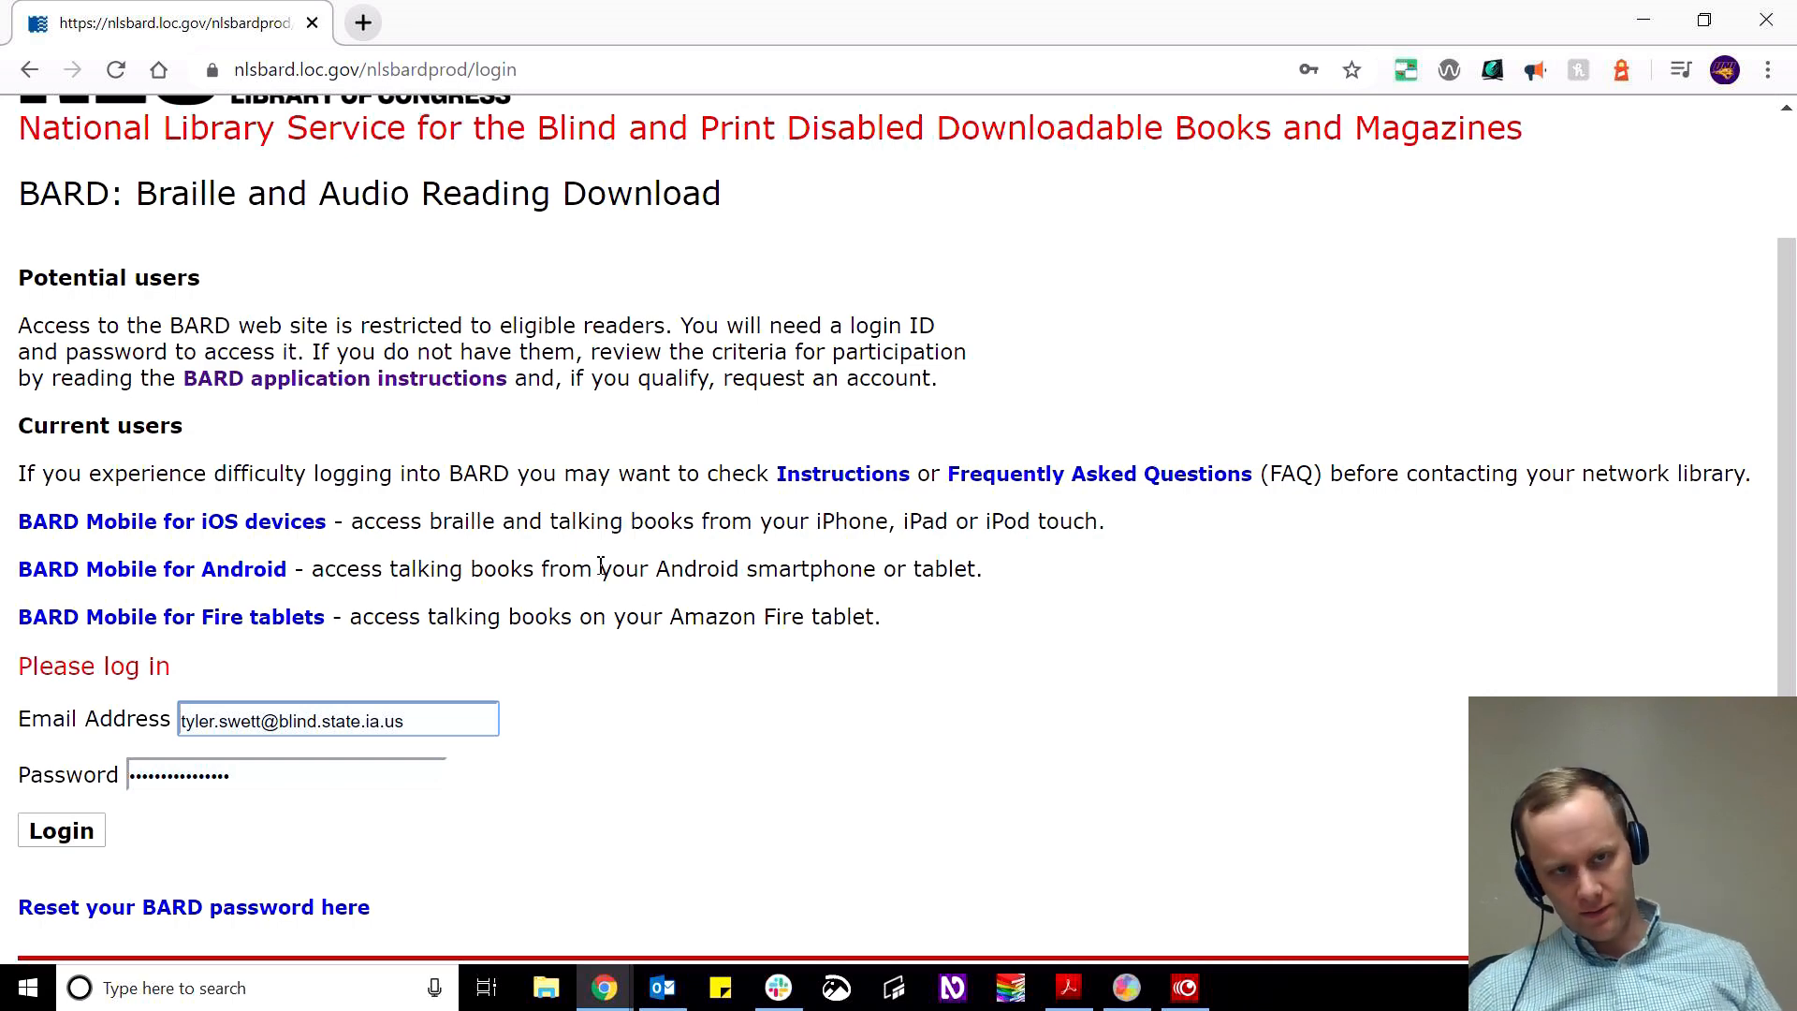
{"action": "left_click", "coordinate": [183, 719]}
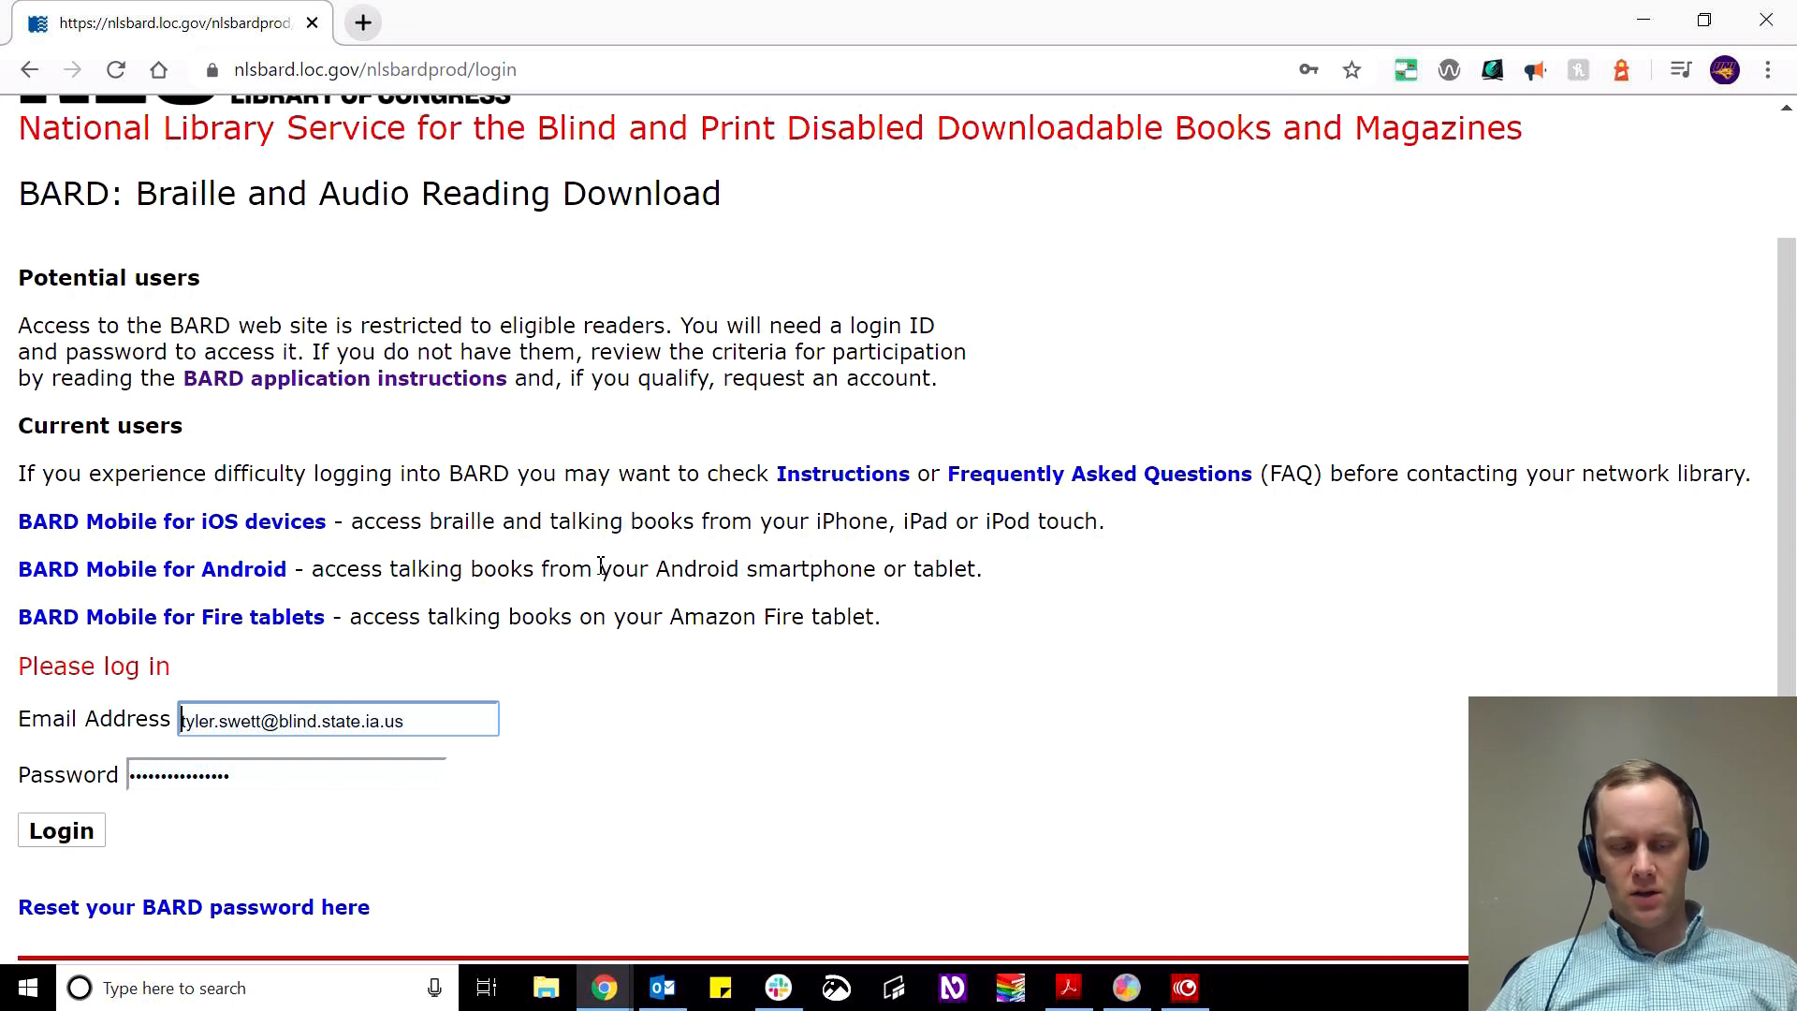
{"action": "mouse_move", "coordinate": [300, 836]}
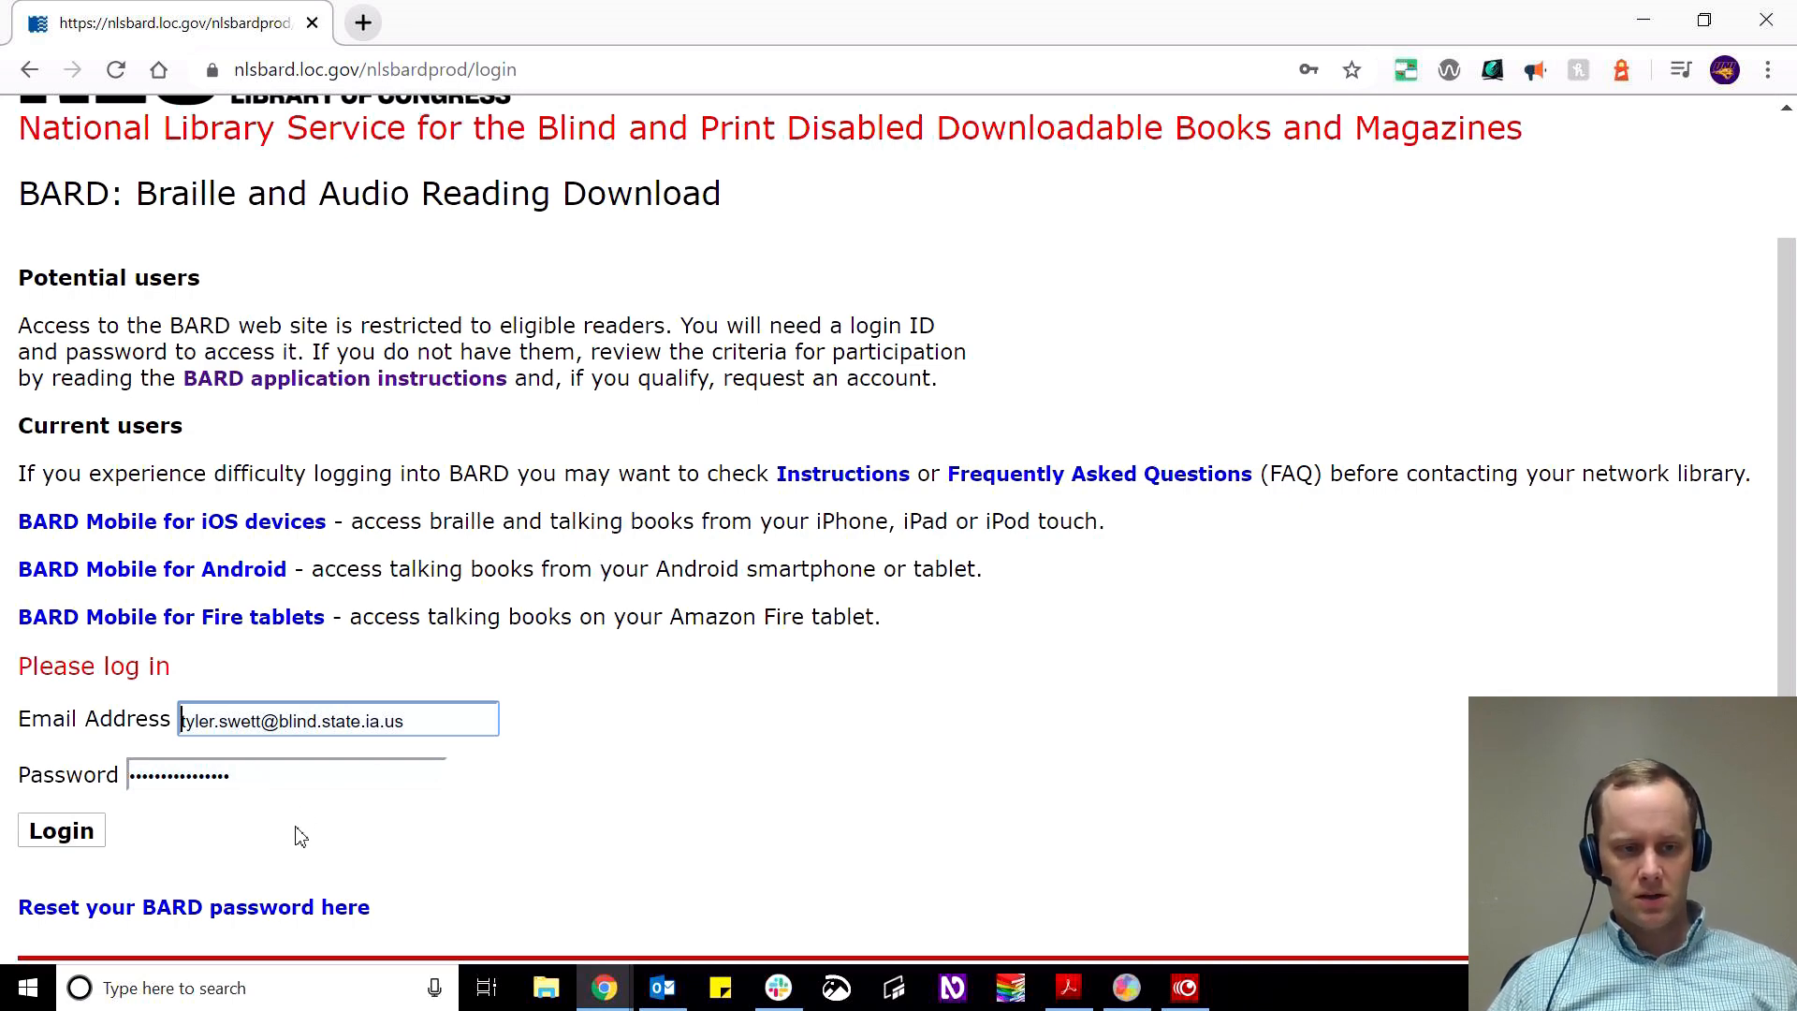
{"action": "left_click", "coordinate": [60, 830]}
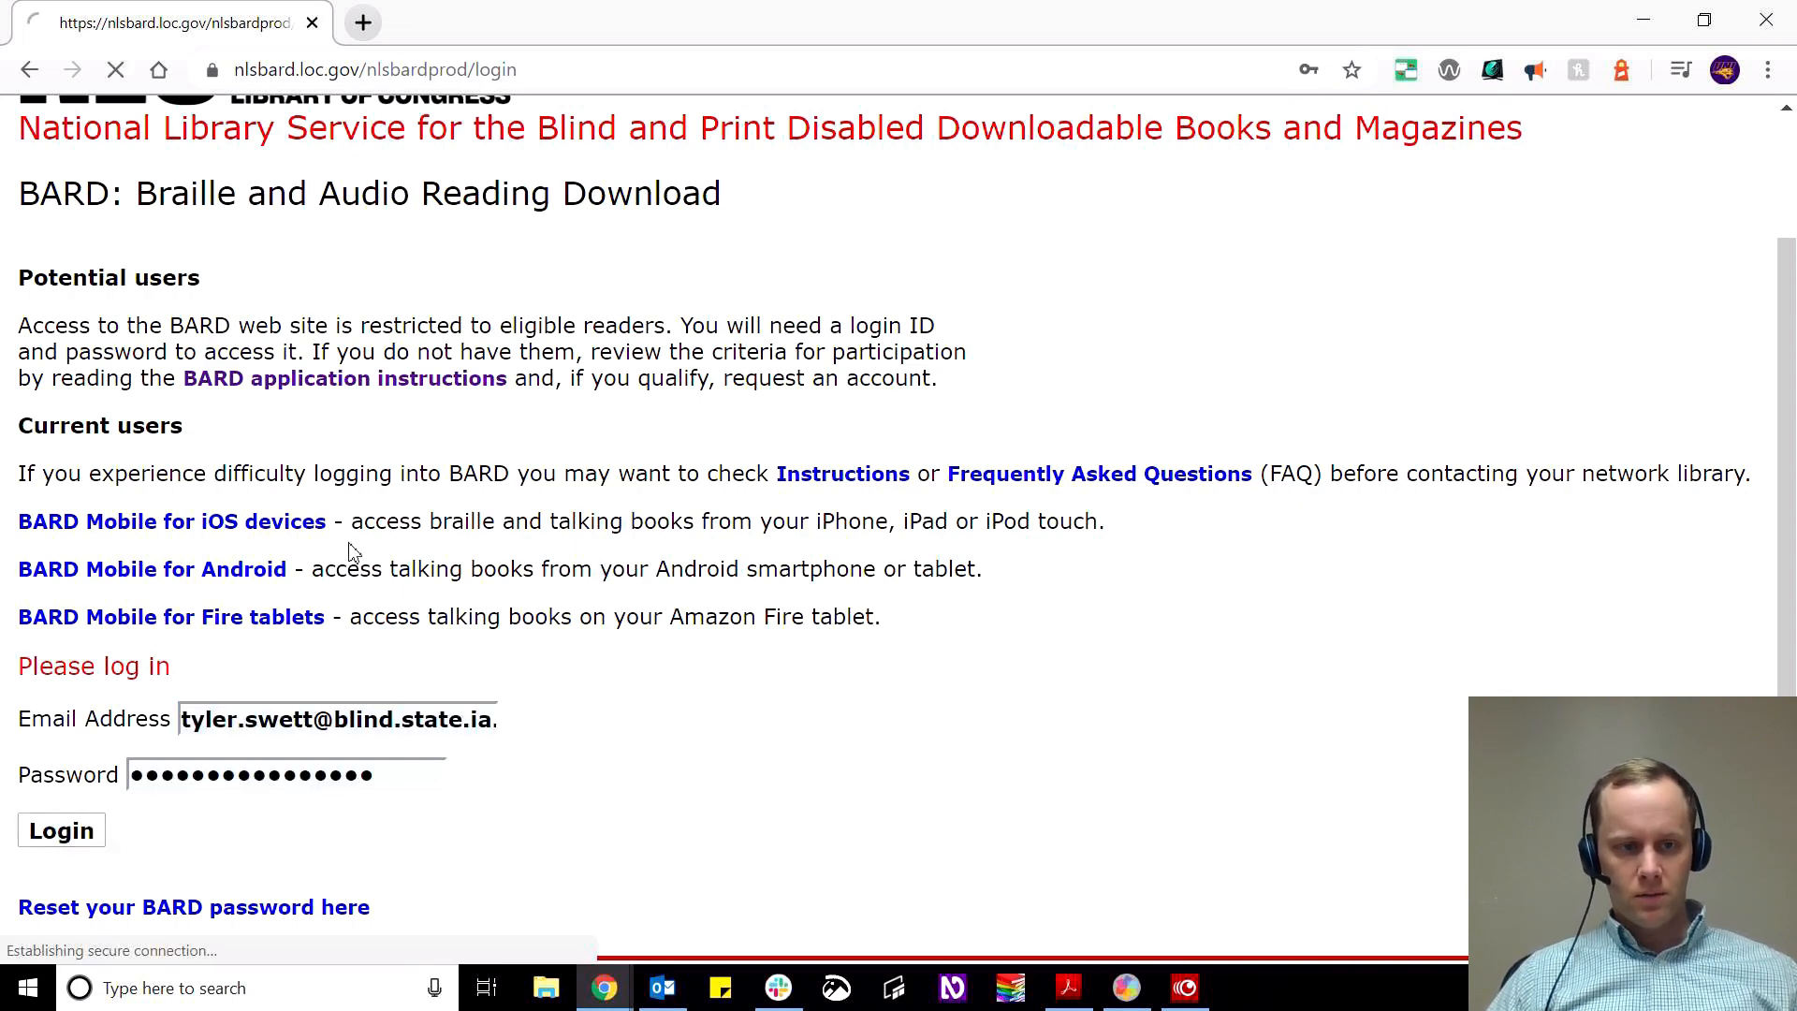
{"action": "left_click", "coordinate": [61, 830]}
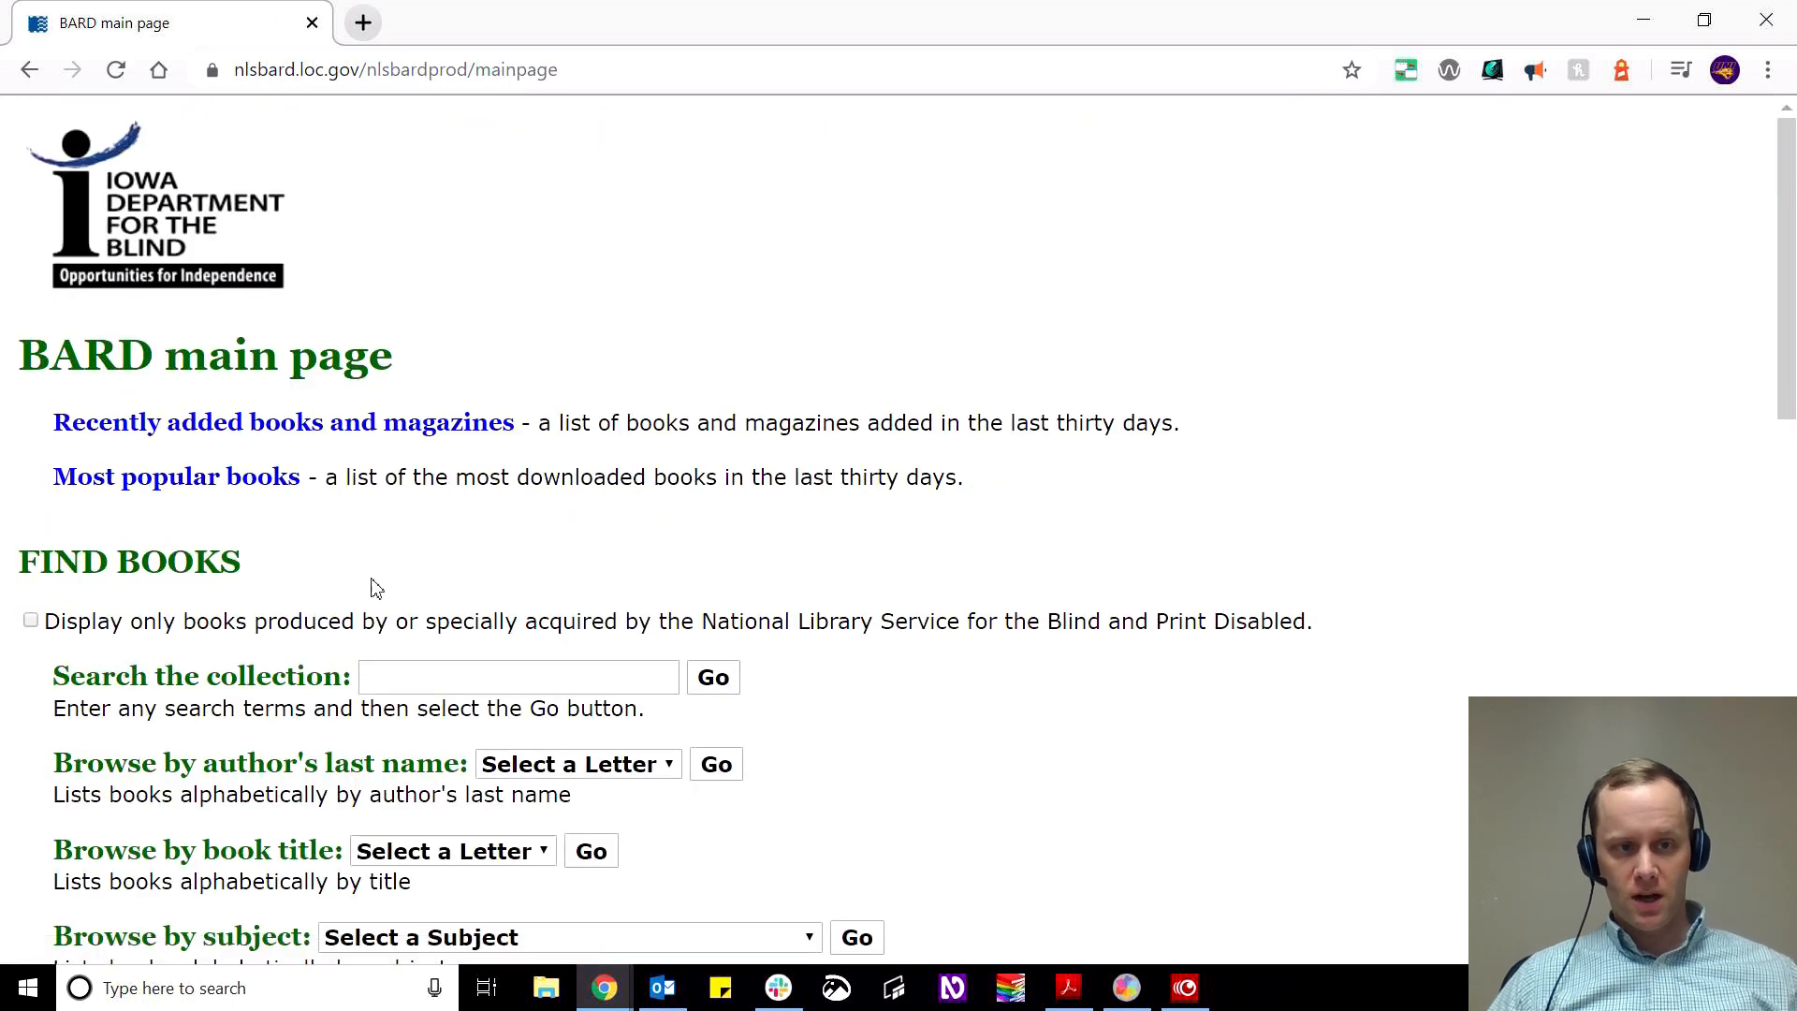
{"action": "mouse_move", "coordinate": [306, 336]}
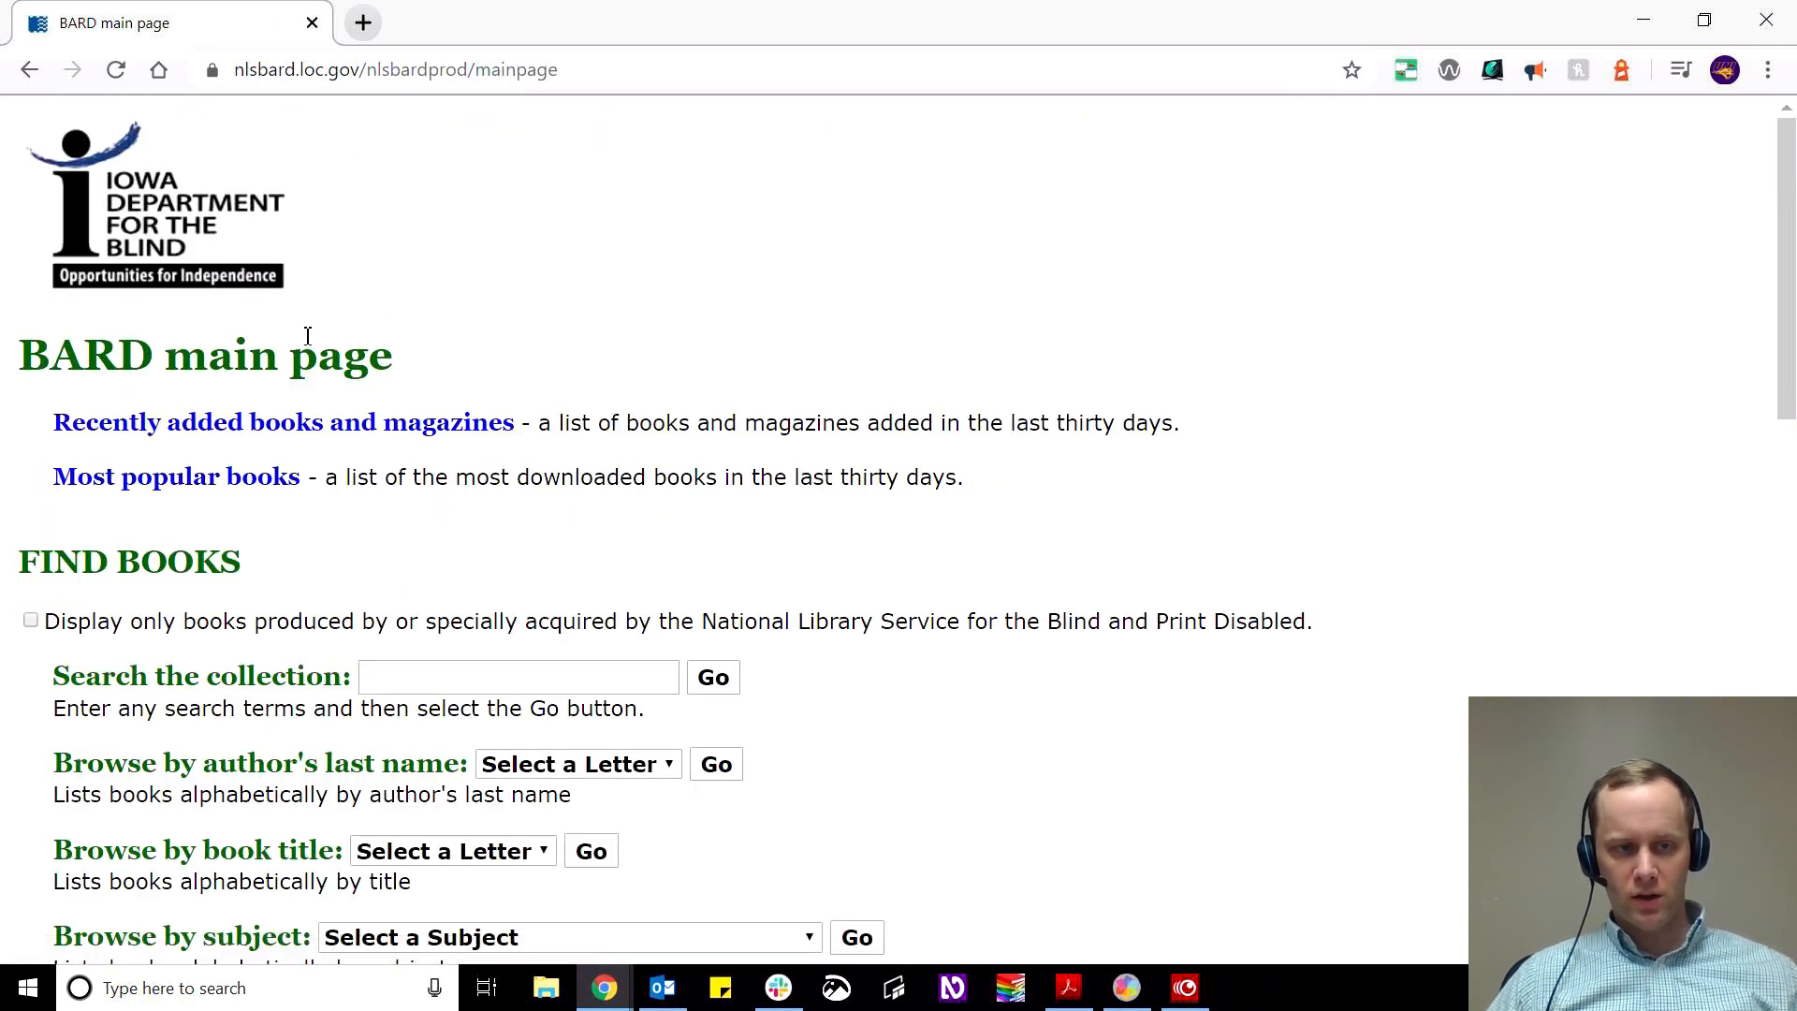
{"action": "mouse_move", "coordinate": [913, 470]}
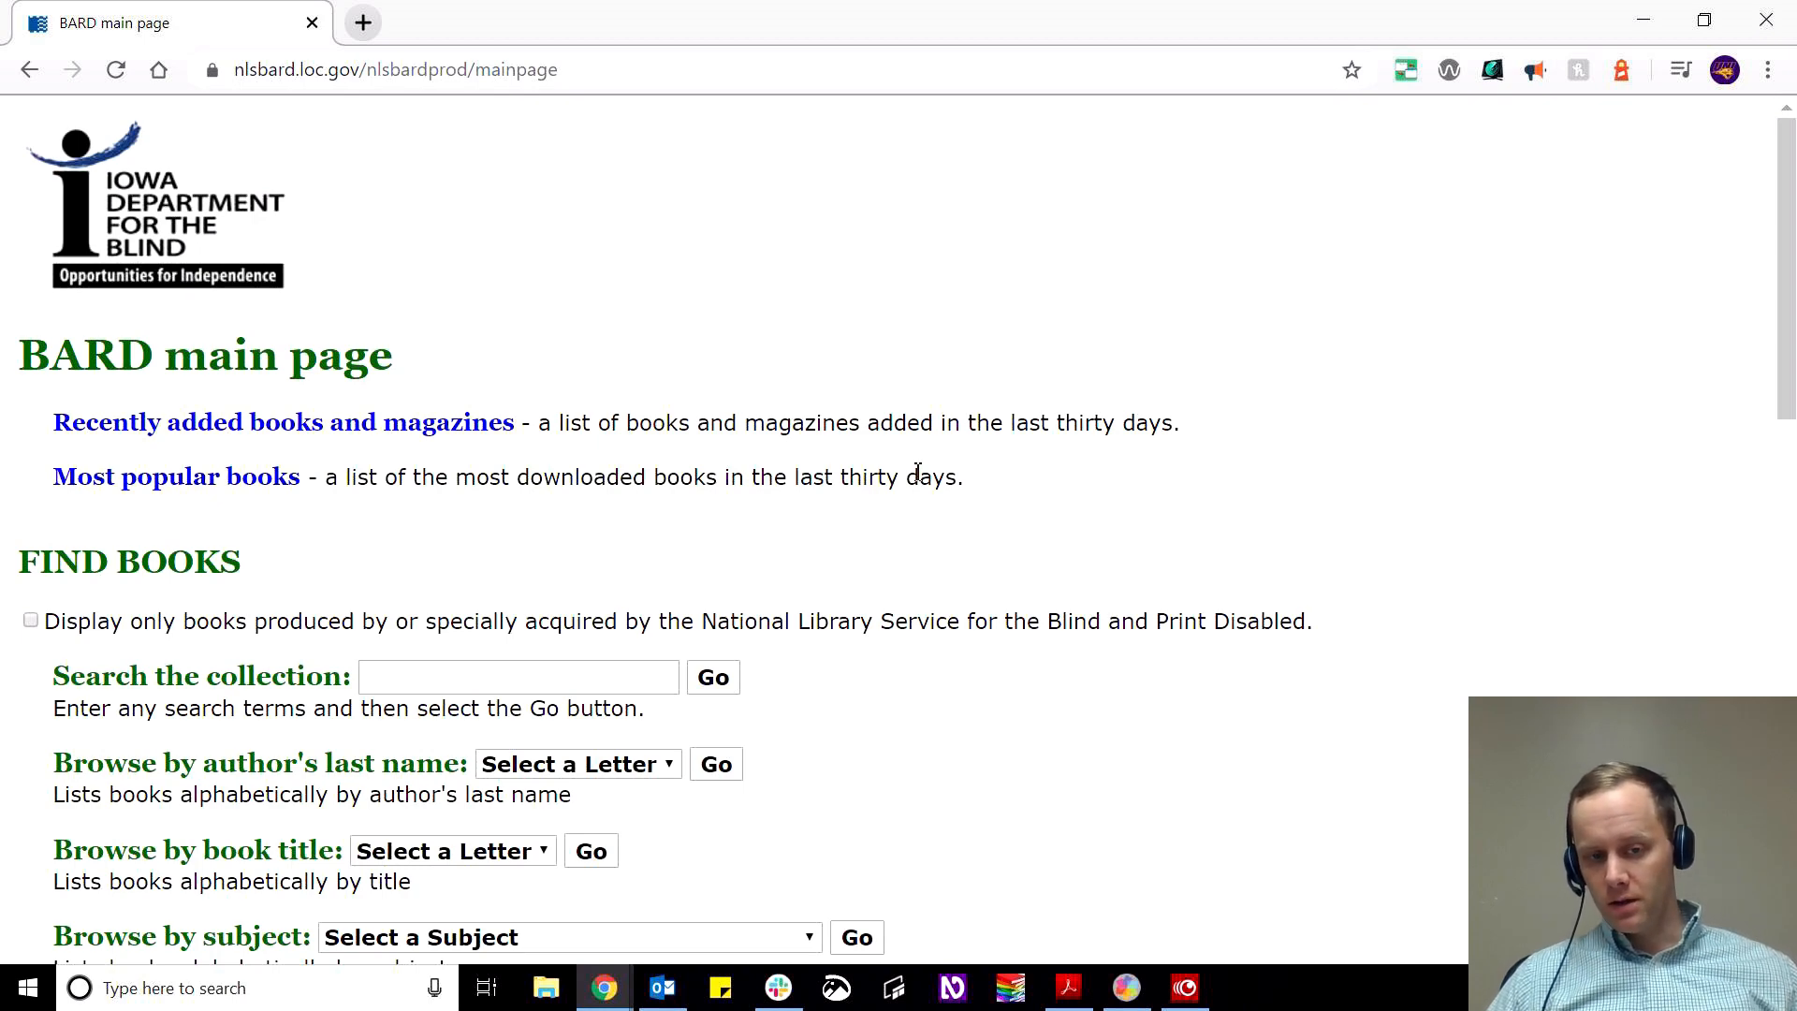
{"action": "mouse_move", "coordinate": [943, 435]}
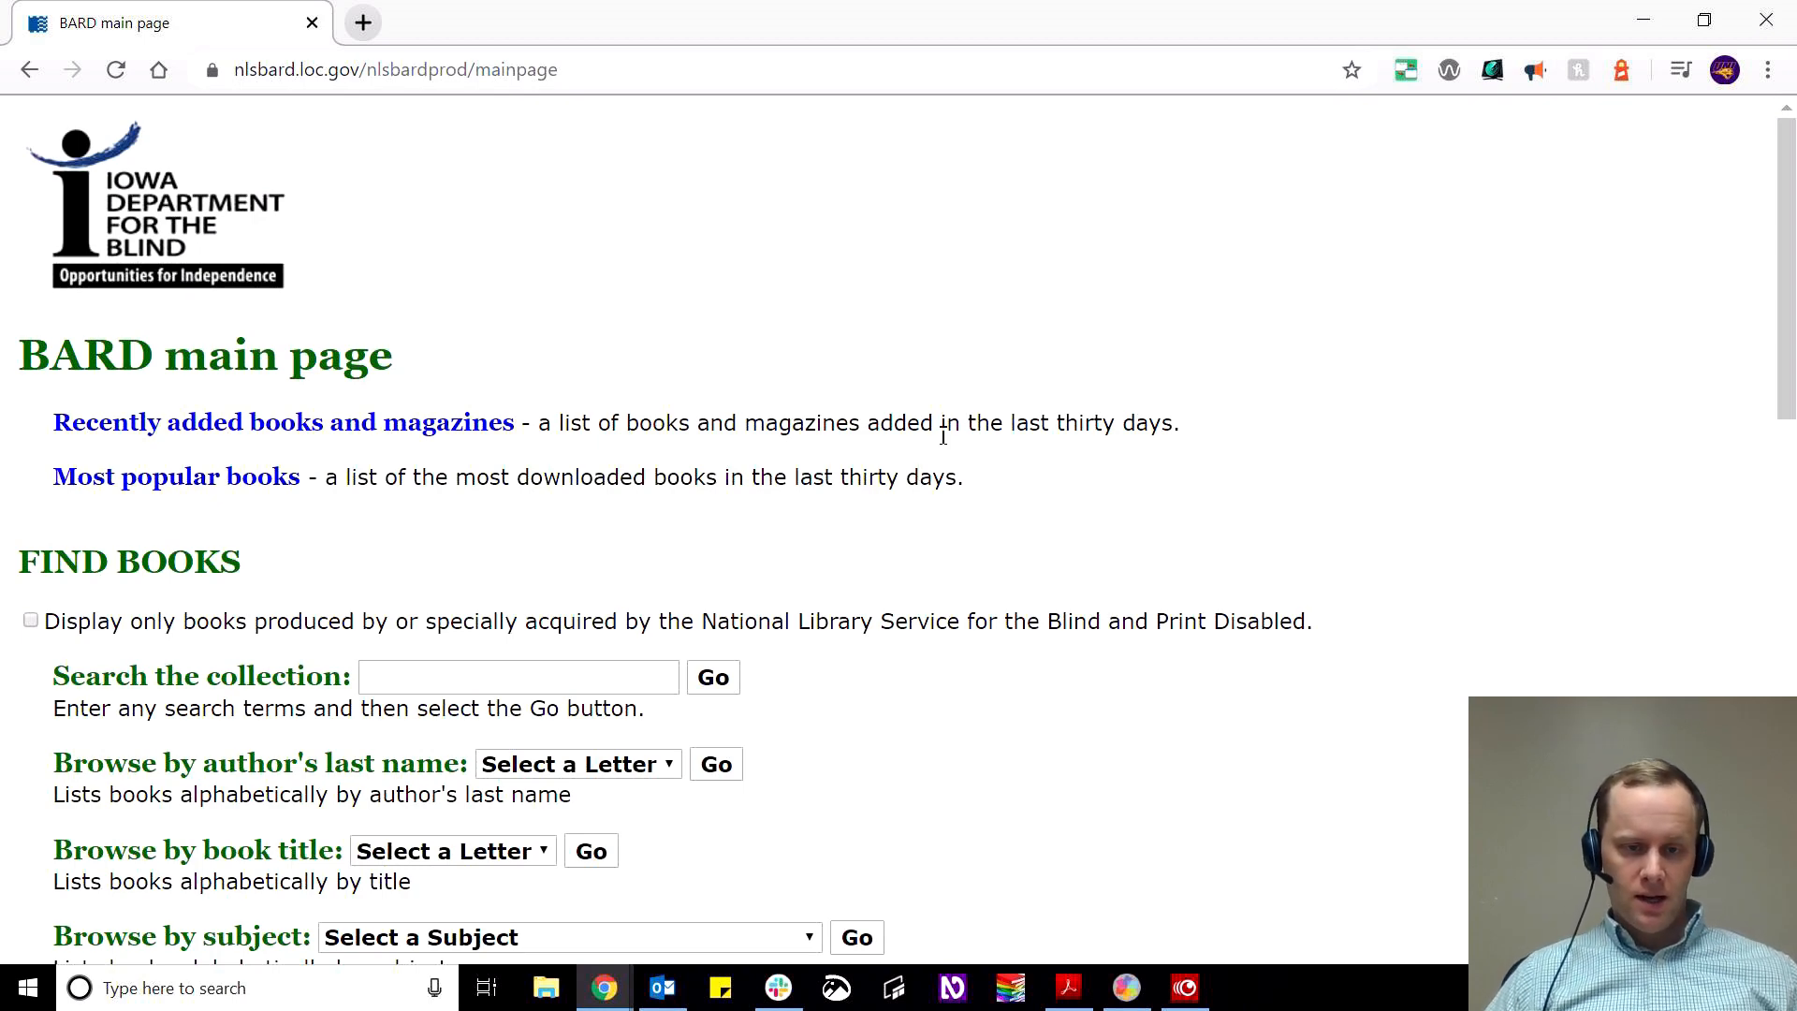
{"action": "scroll", "scroll_direction": "down", "scroll_amount": 3}
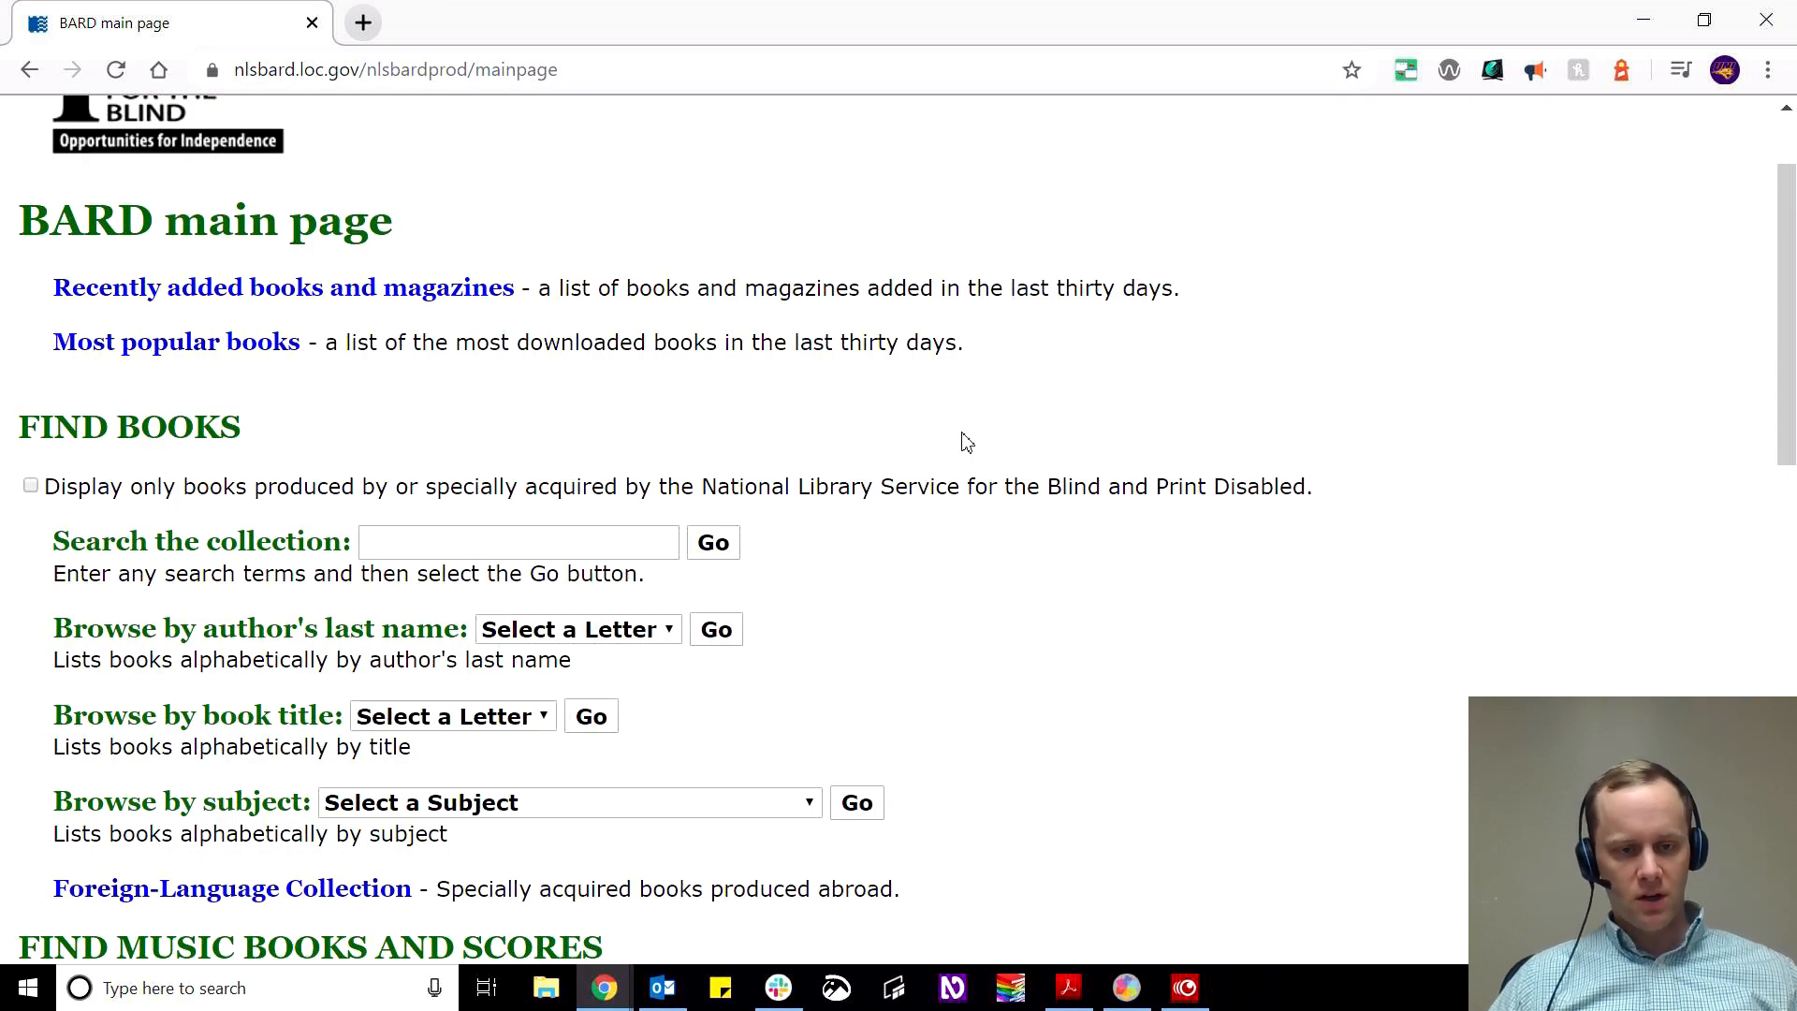
{"action": "scroll", "scroll_direction": "down", "scroll_amount": 3}
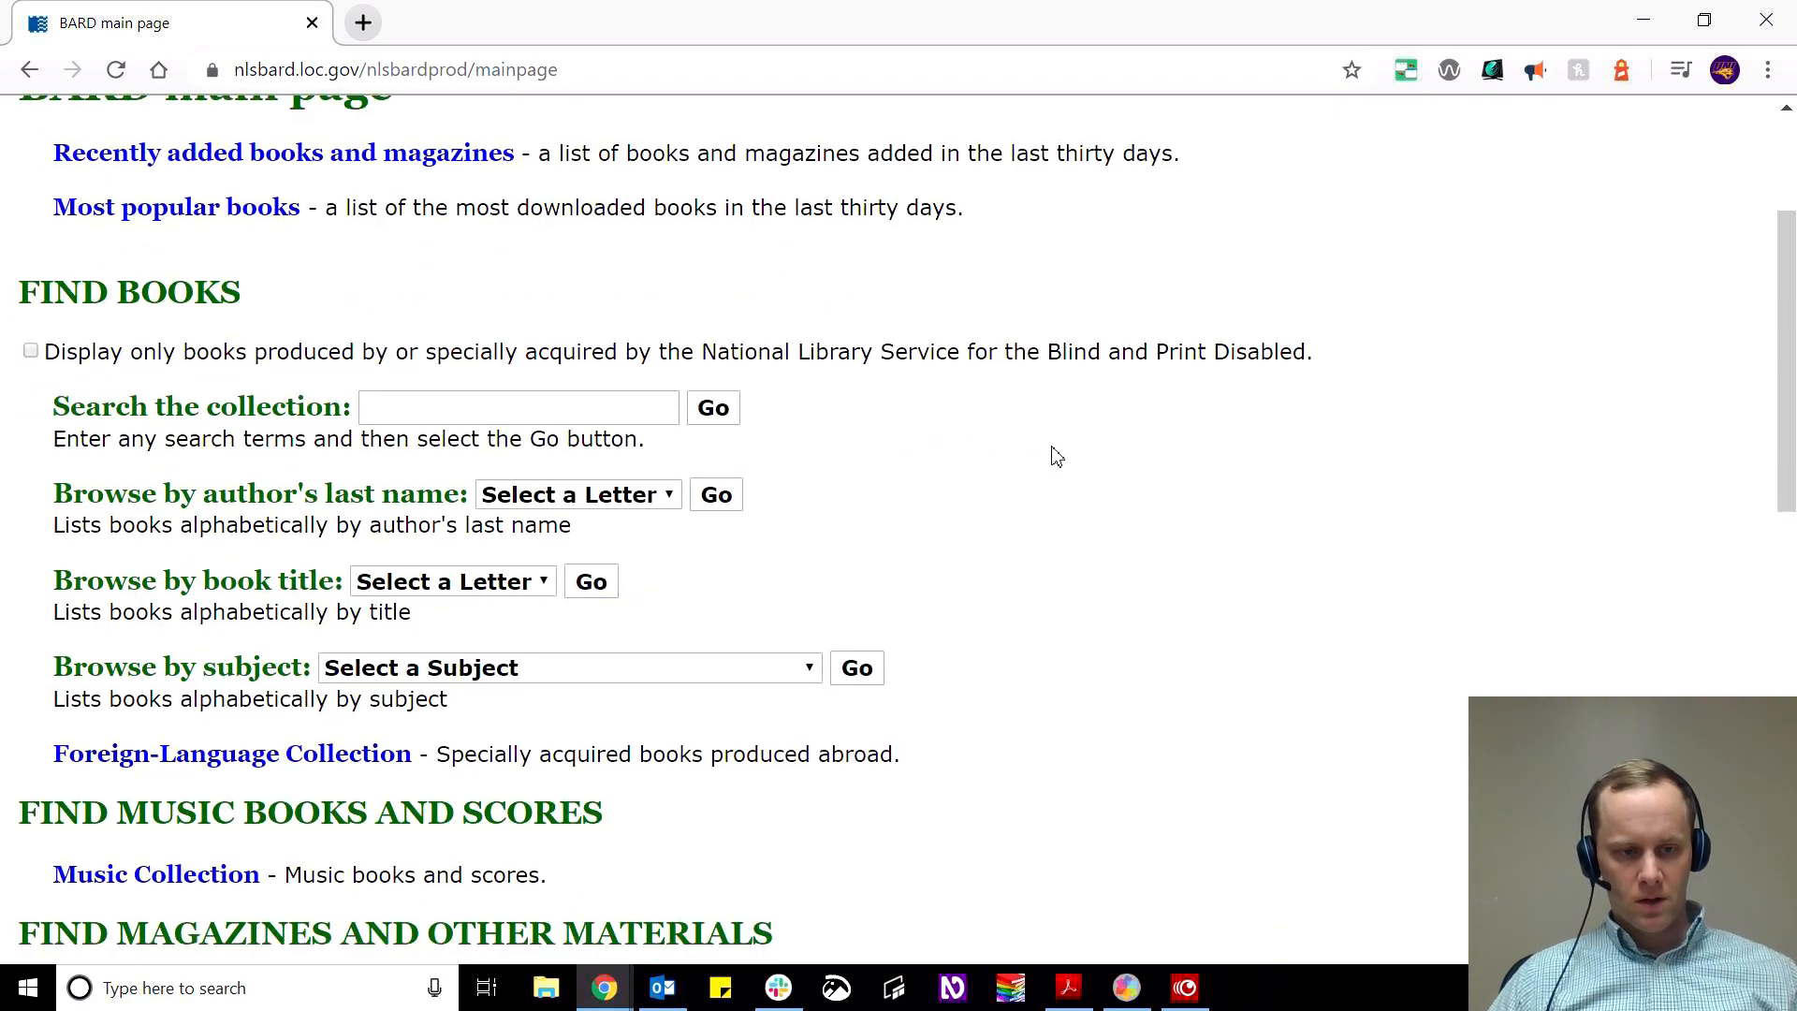
{"action": "scroll", "scroll_direction": "down", "scroll_amount": 3}
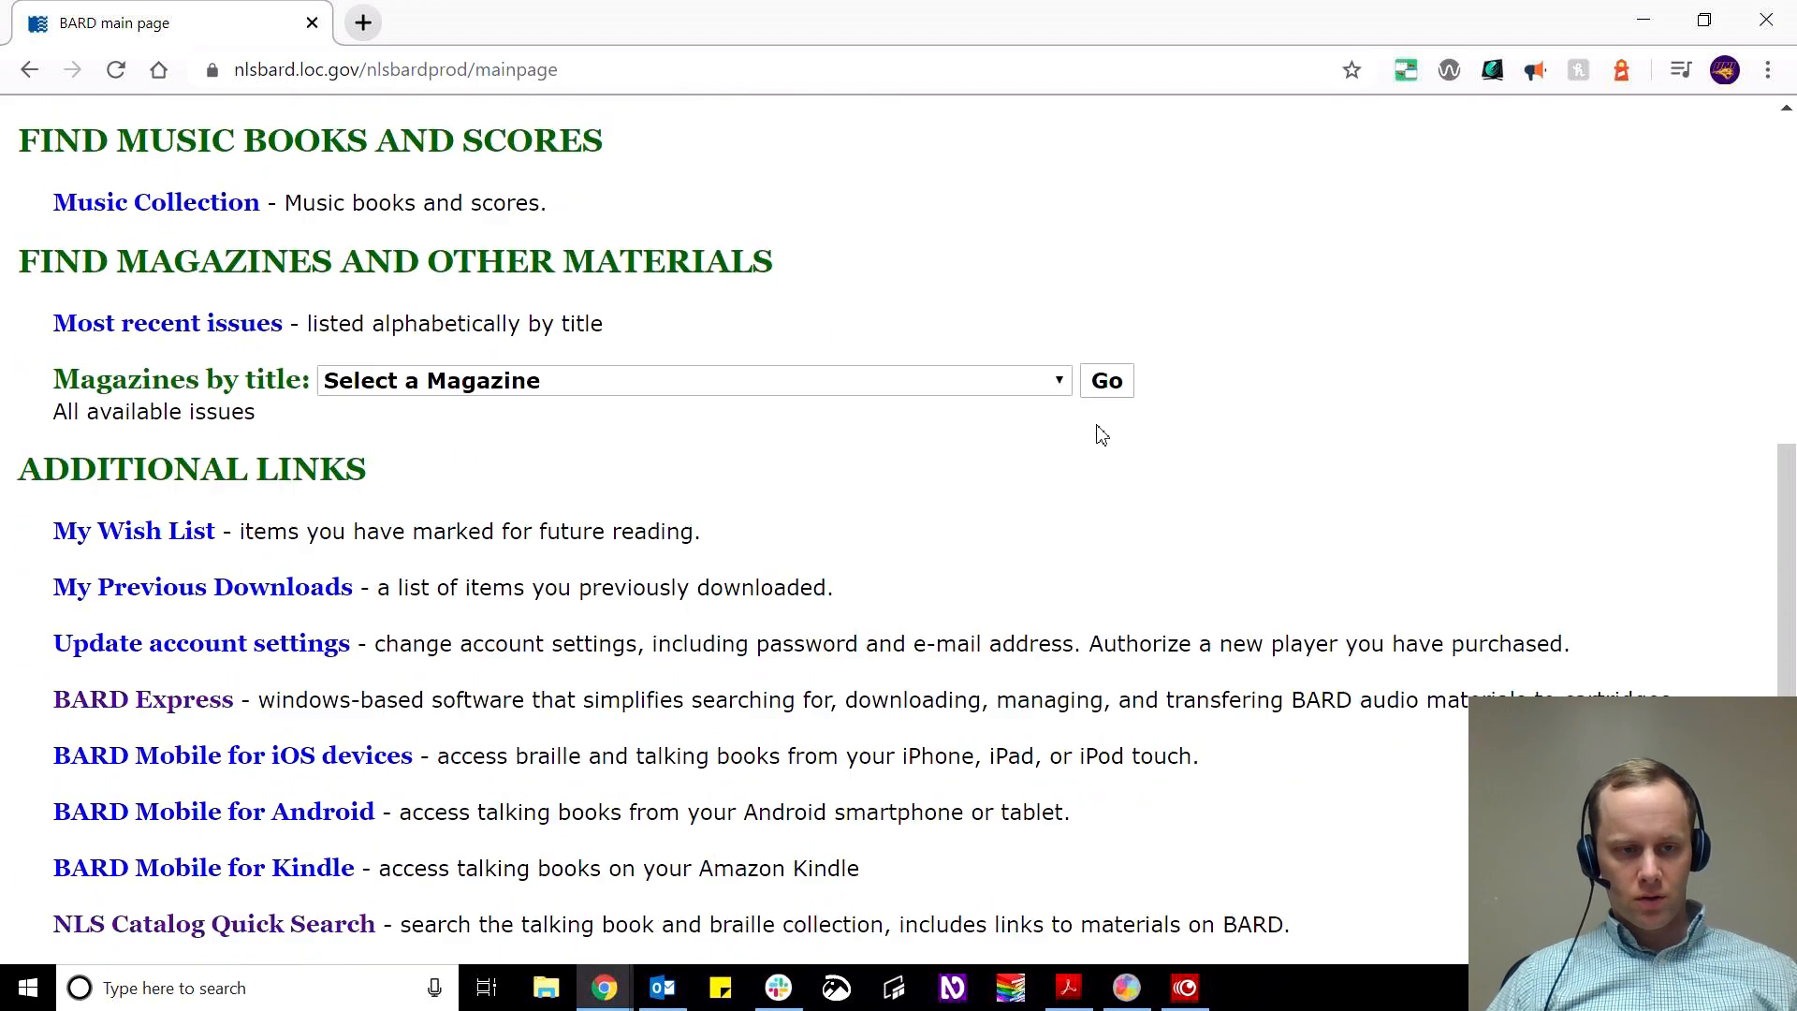
{"action": "scroll", "scroll_direction": "down", "scroll_amount": 3}
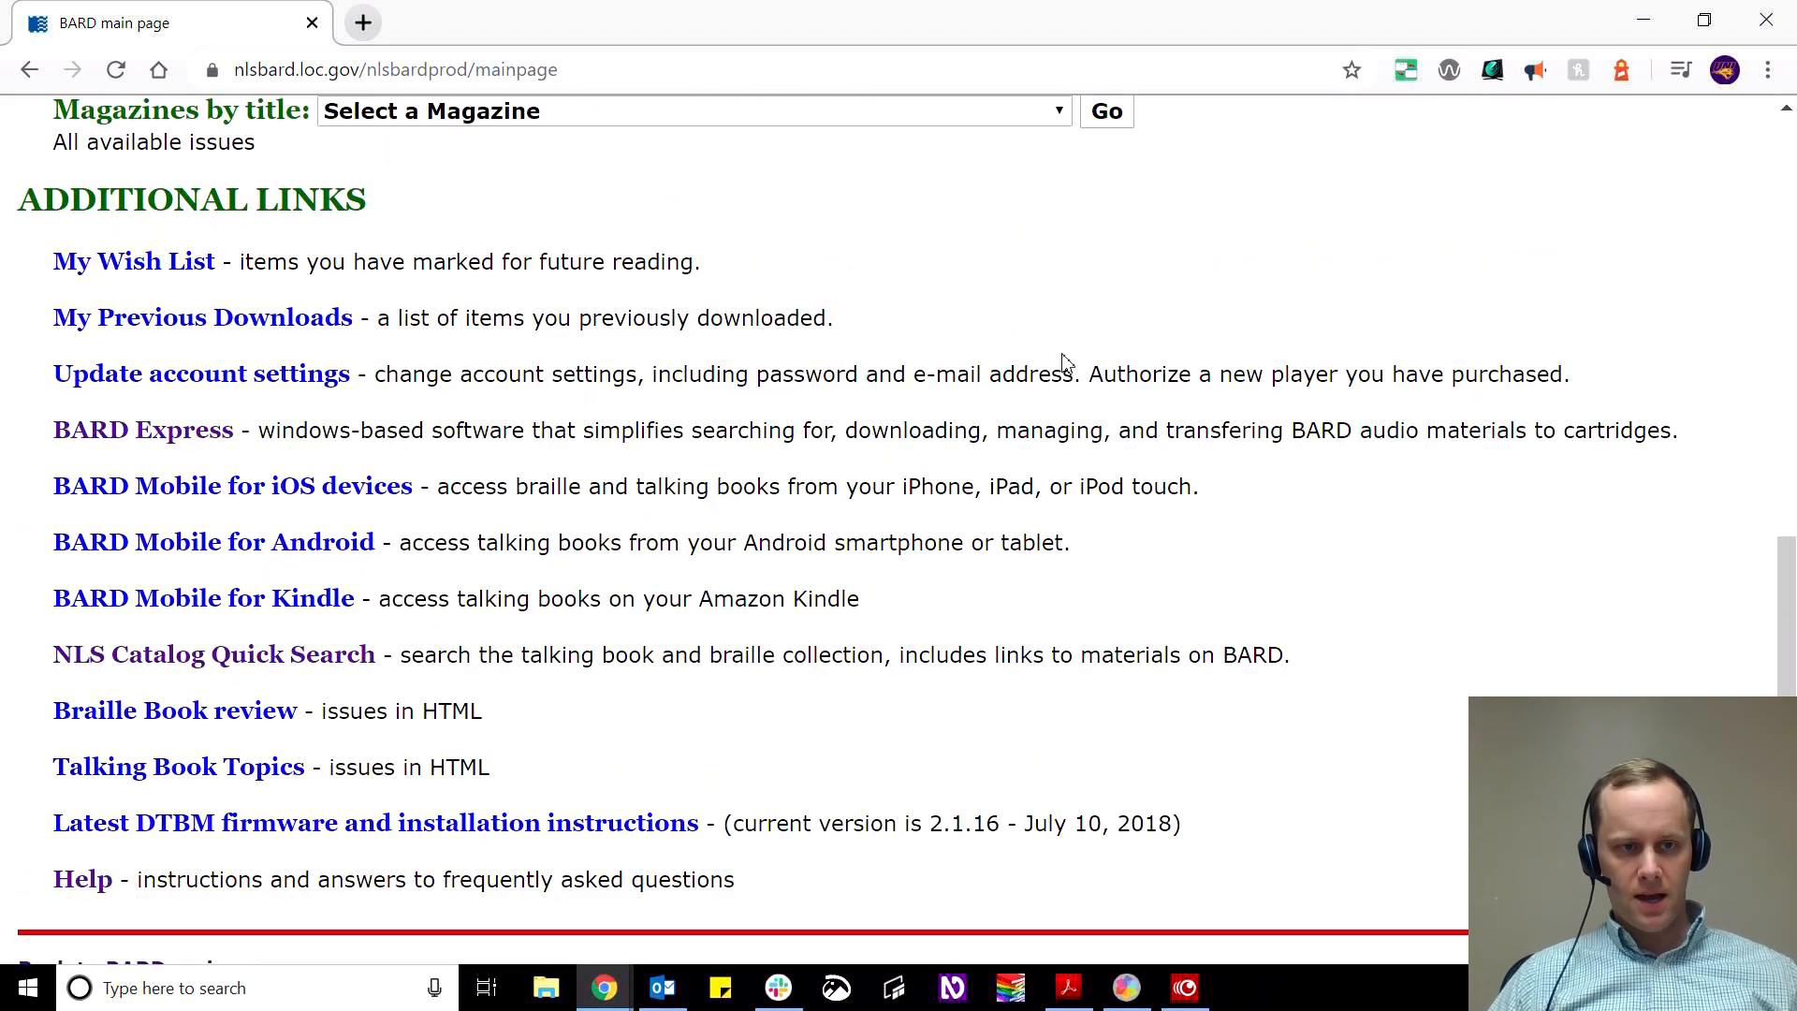
{"action": "scroll", "scroll_direction": "up", "scroll_amount": 3}
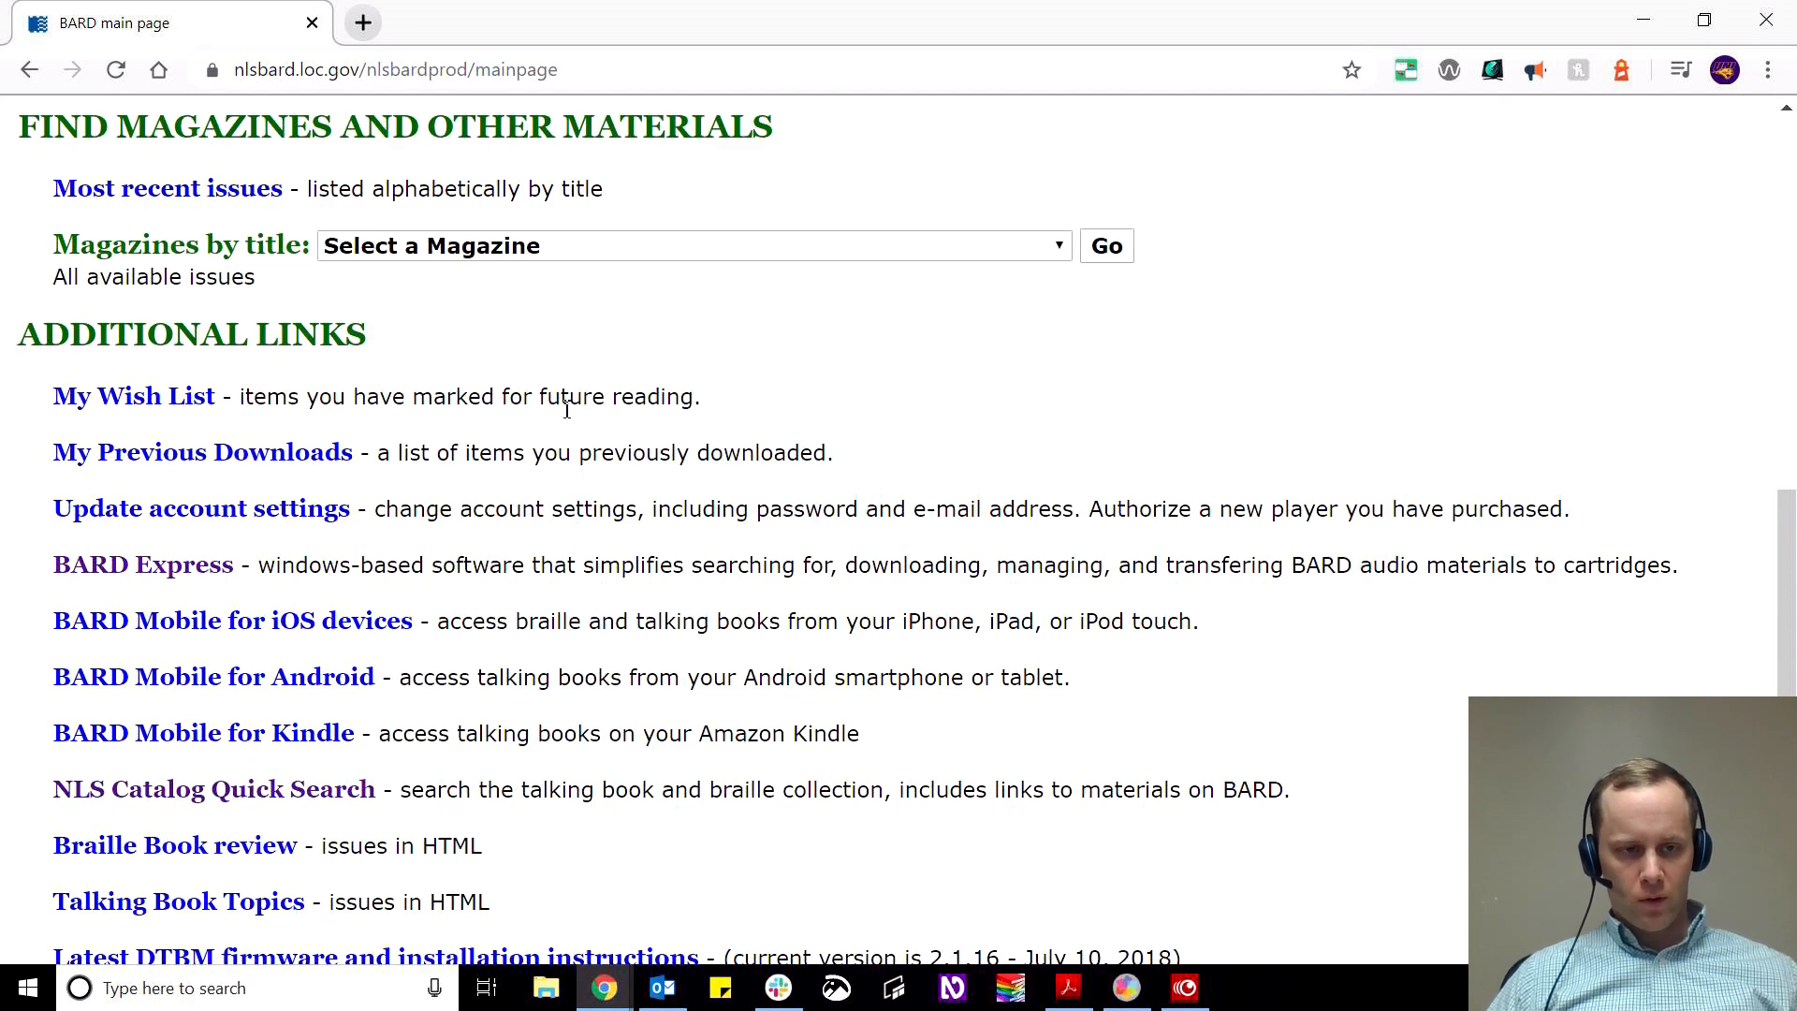
Open the BARD Express link and scroll to the How to get BARD Express section.
{"action": "left_click", "coordinate": [142, 563]}
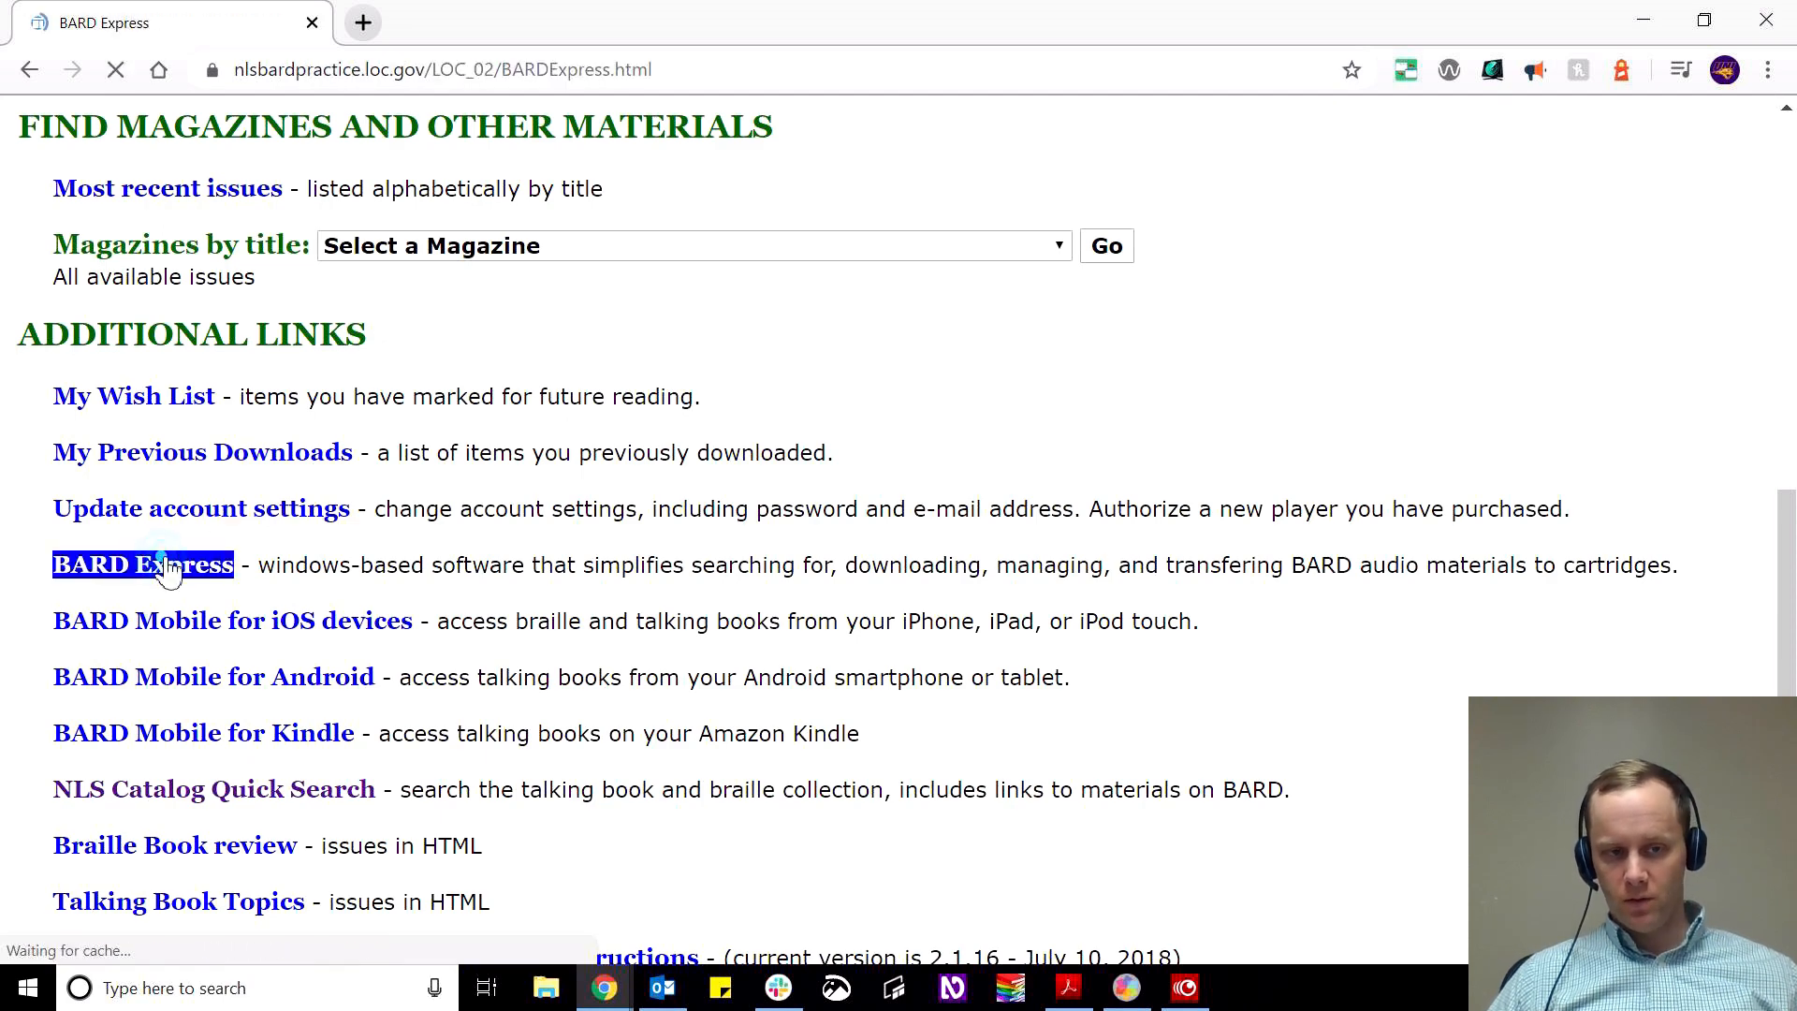
{"action": "left_click", "coordinate": [142, 563]}
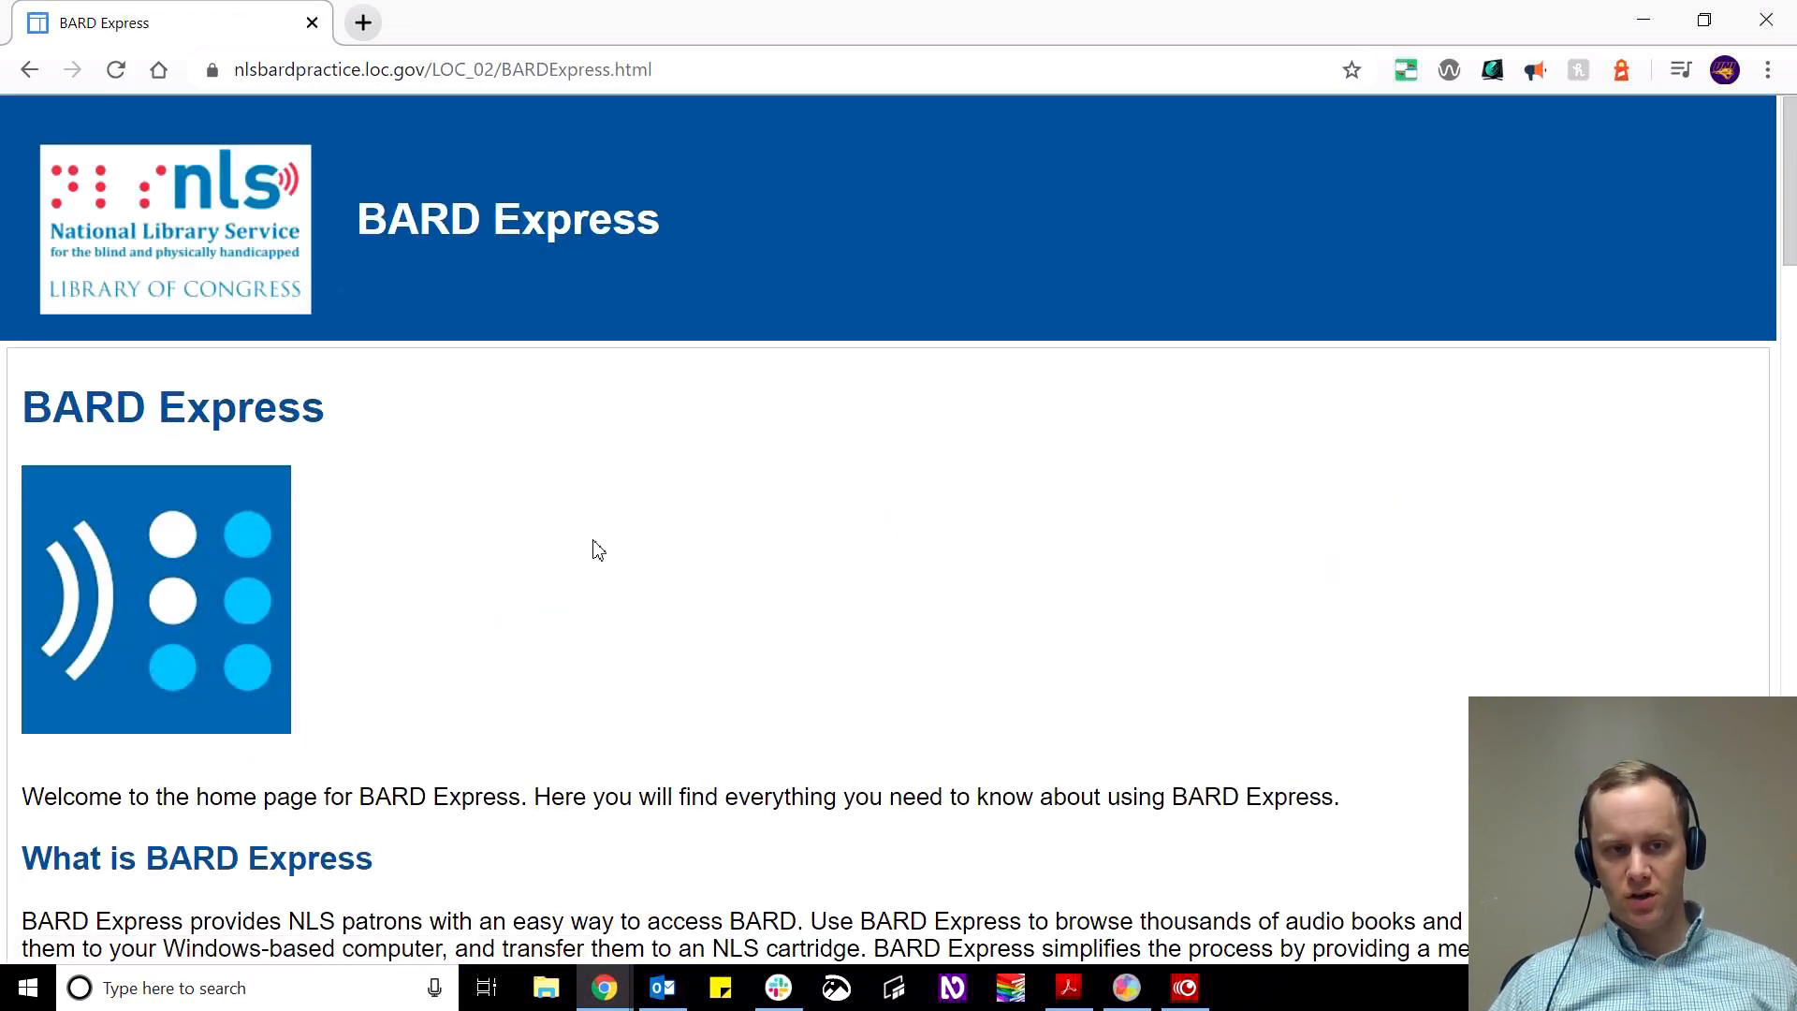
{"action": "mouse_move", "coordinate": [695, 531]}
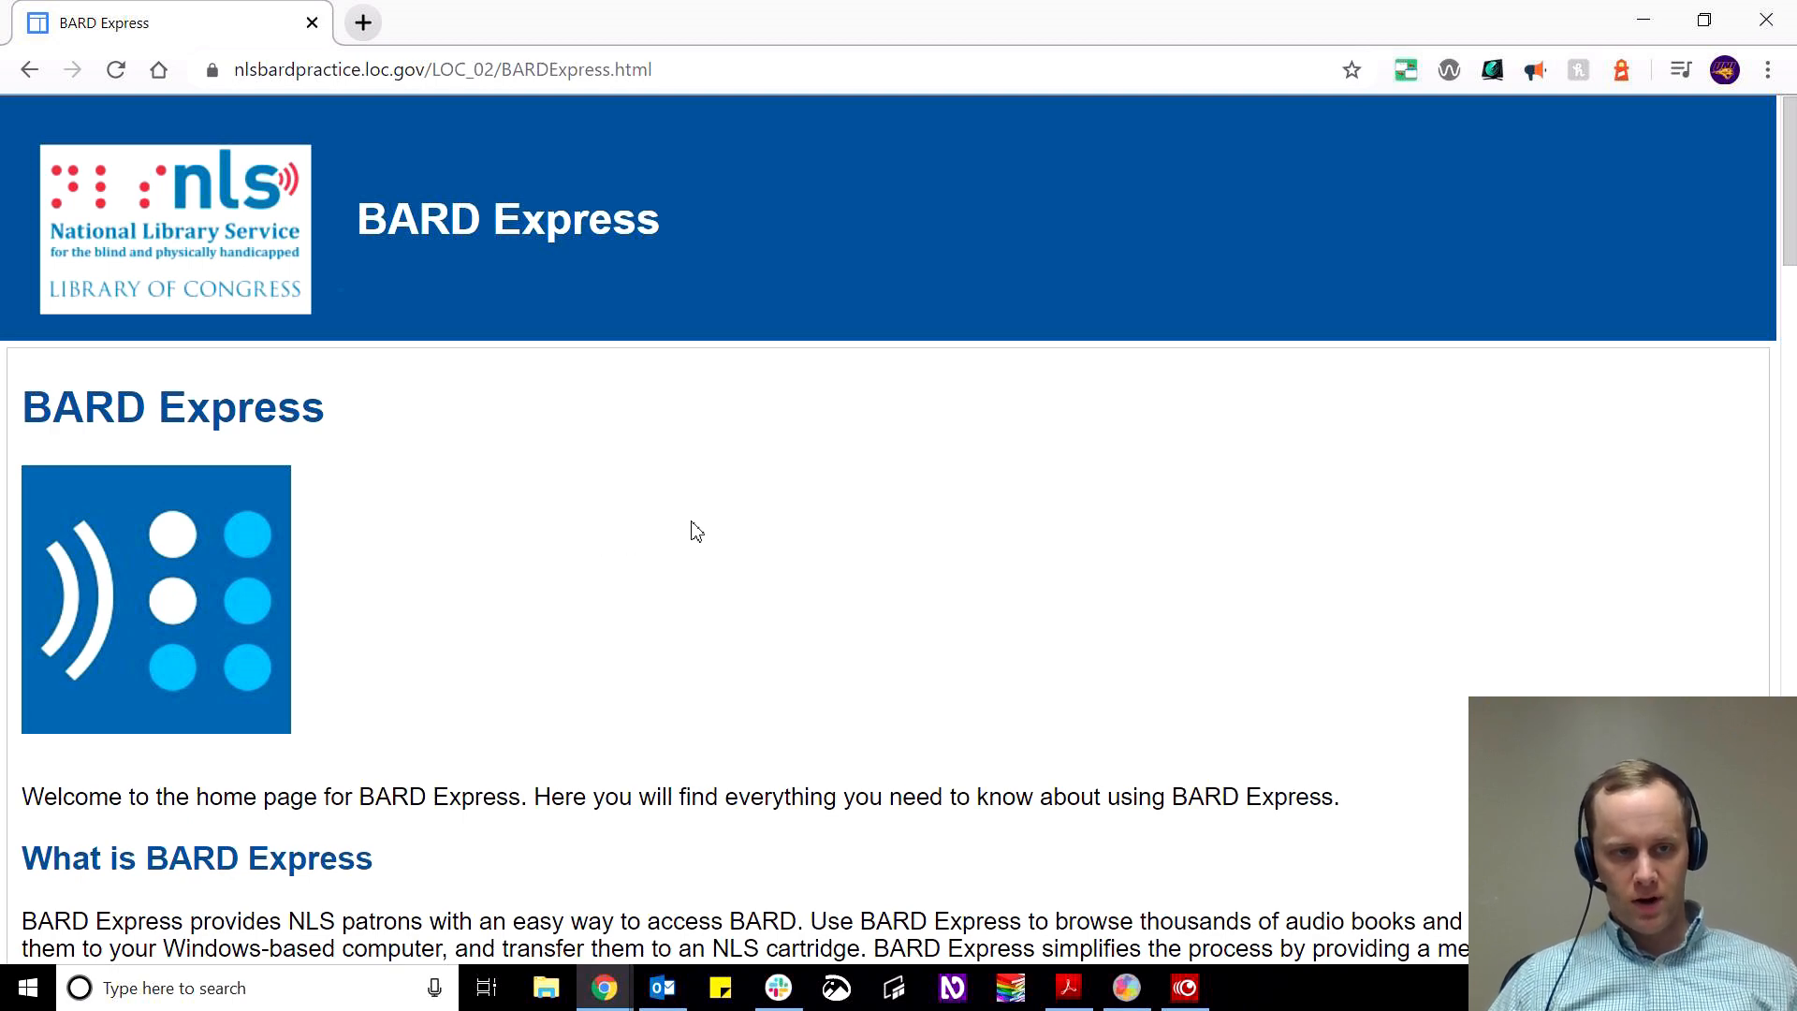
{"action": "mouse_move", "coordinate": [866, 516]}
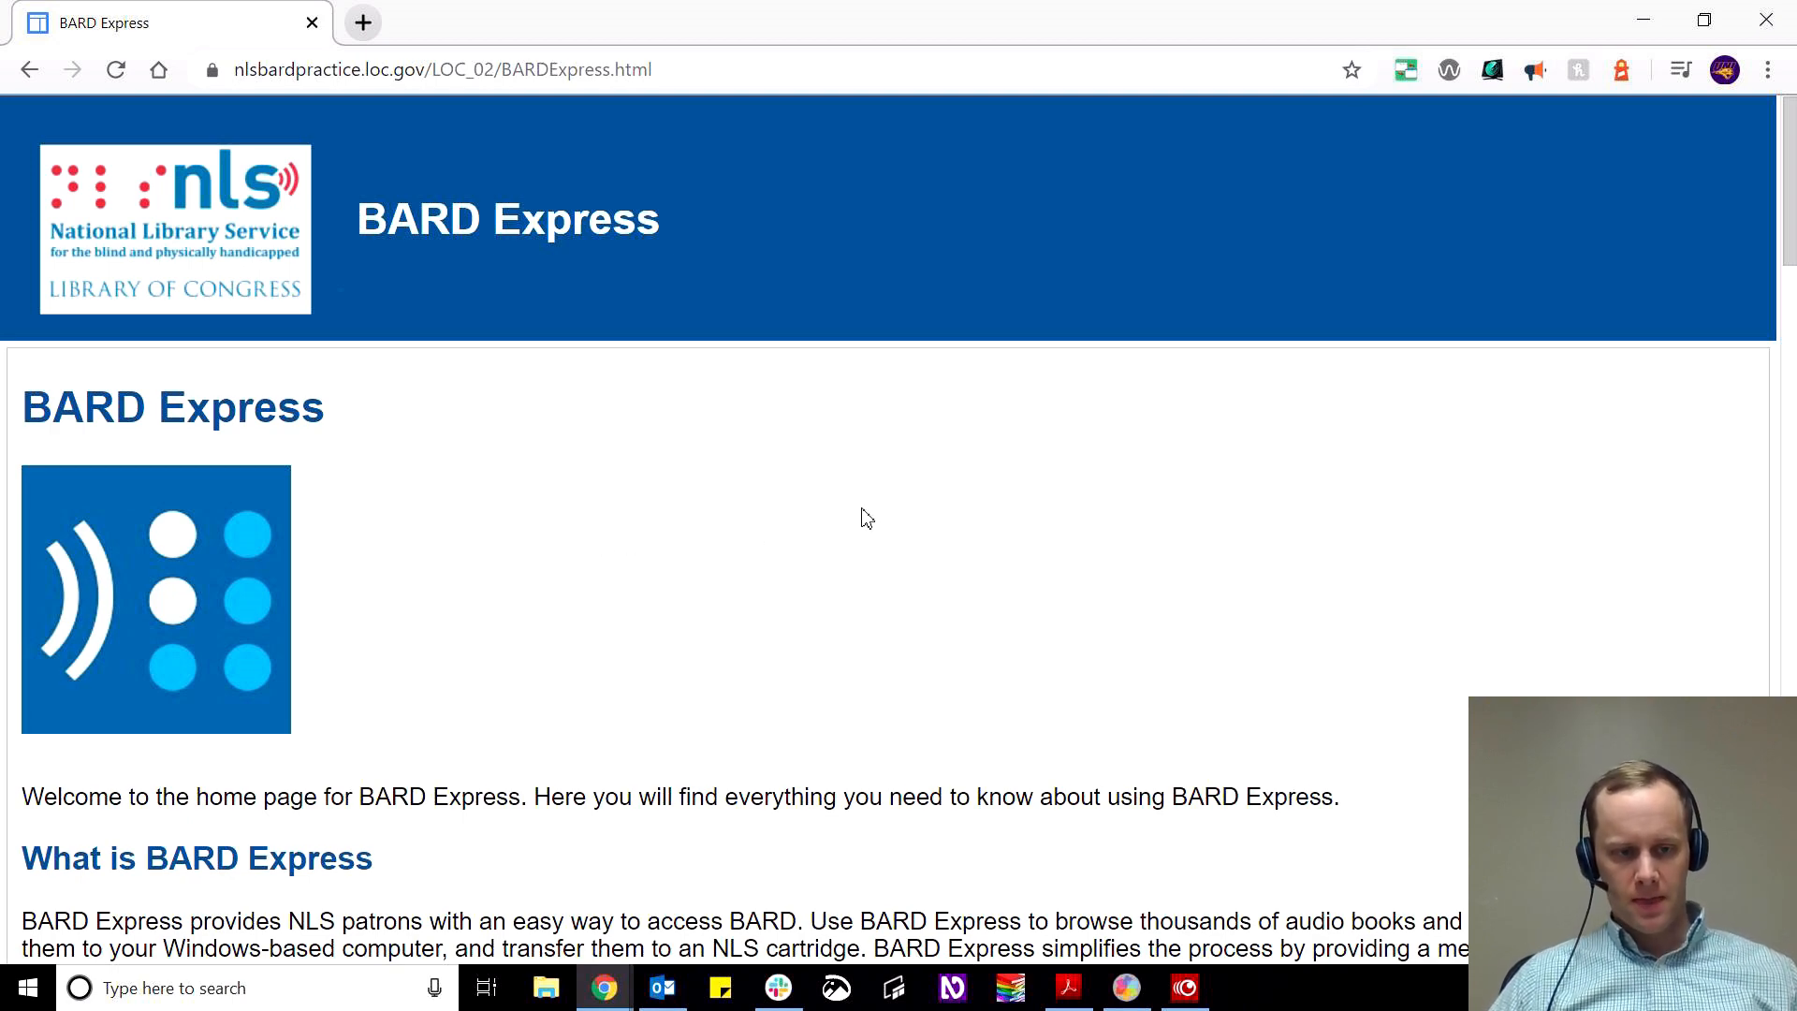
{"action": "scroll", "scroll_direction": "down", "scroll_amount": 3}
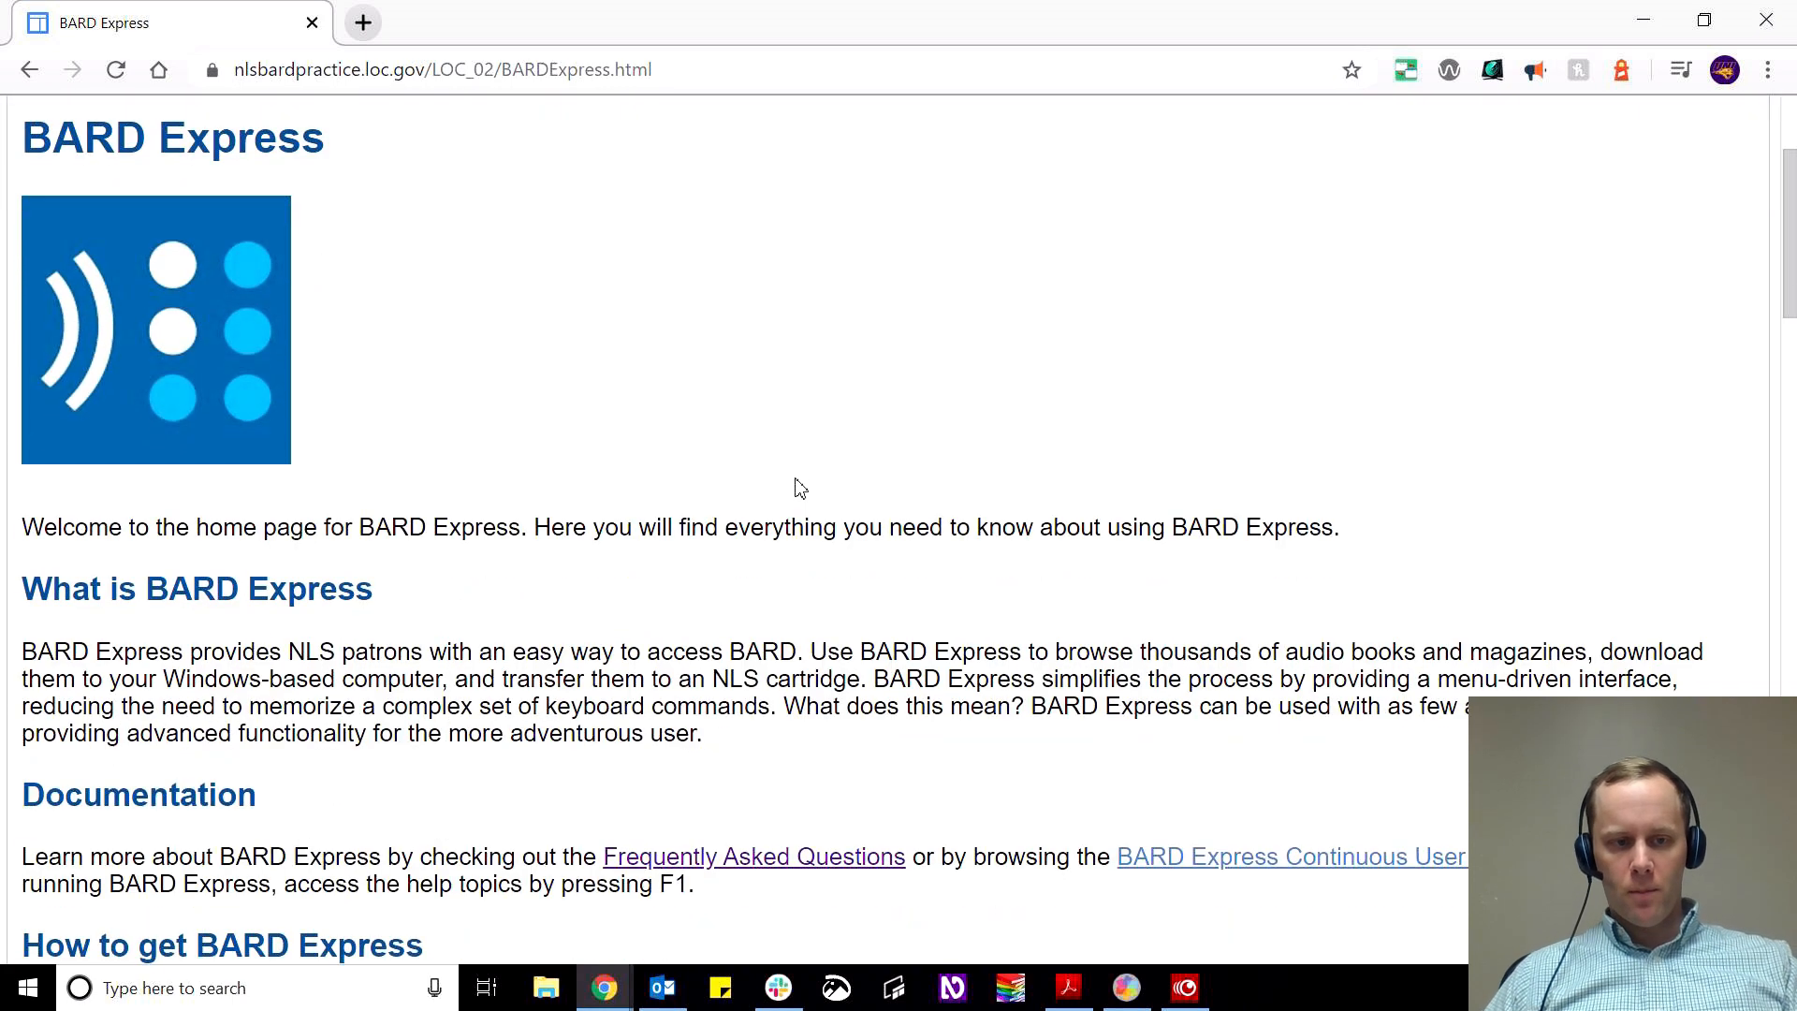
{"action": "scroll", "scroll_direction": "down", "scroll_amount": 3}
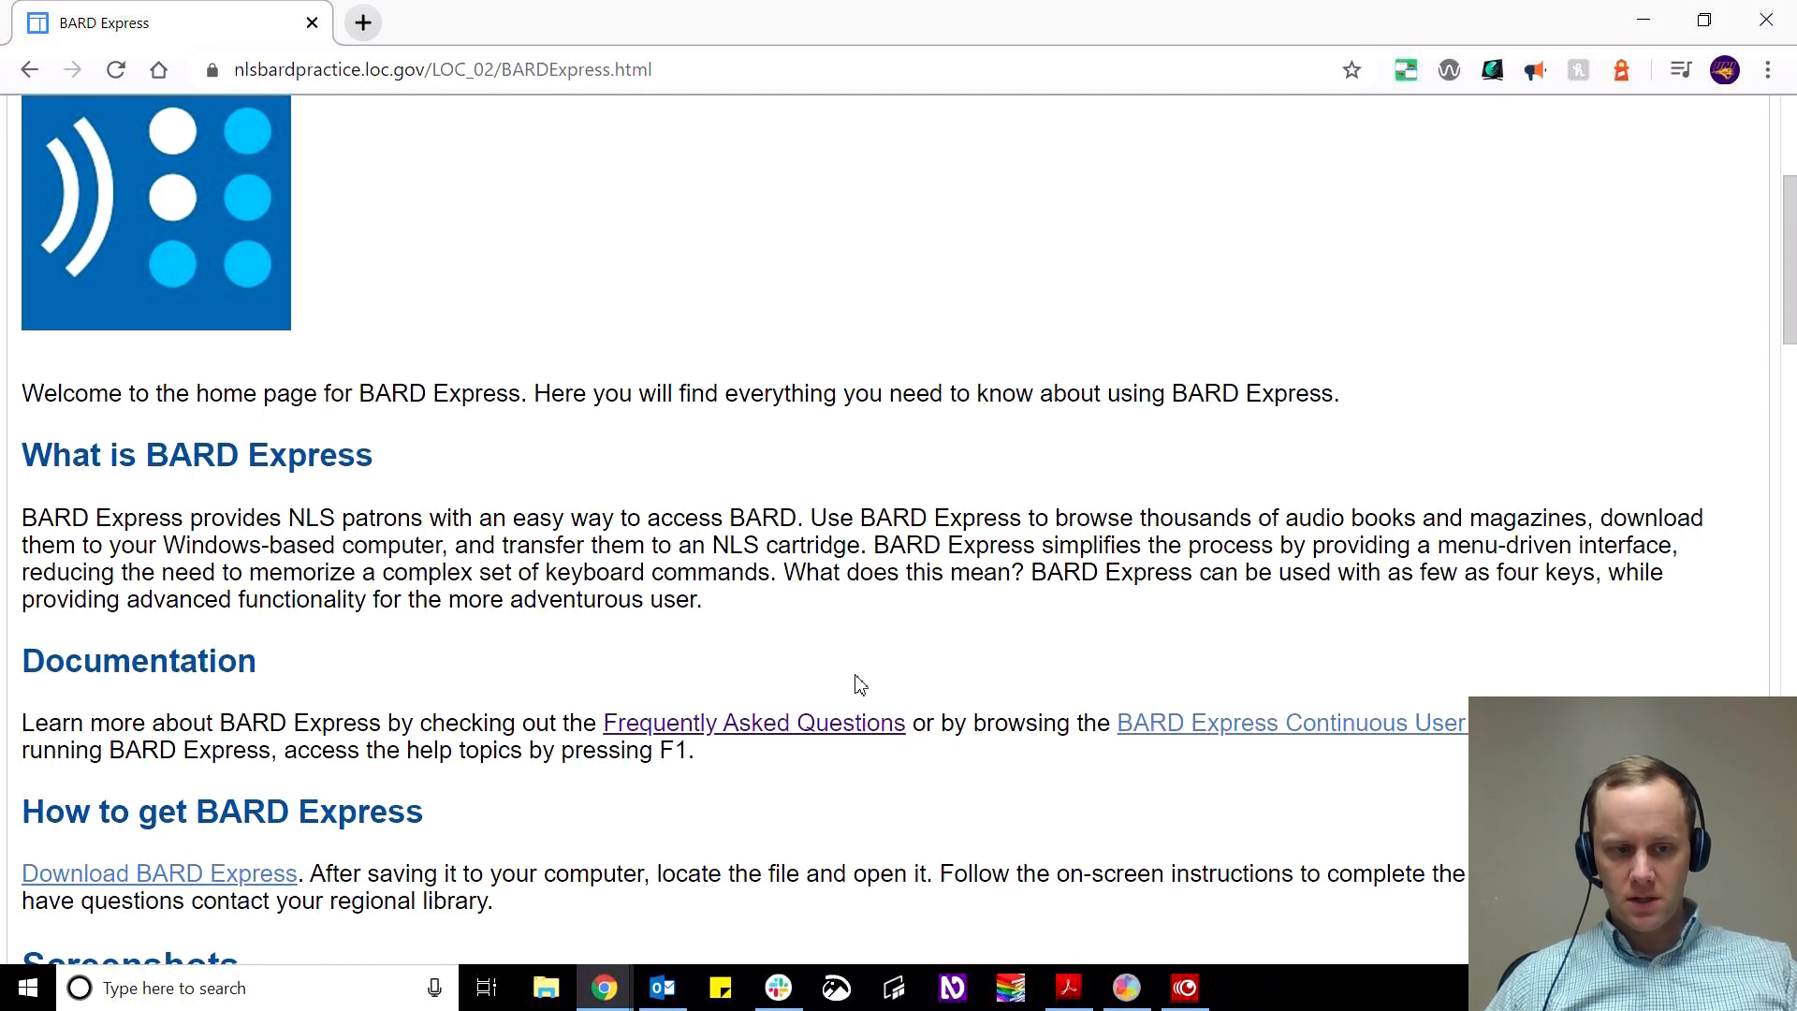
{"action": "mouse_move", "coordinate": [507, 516]}
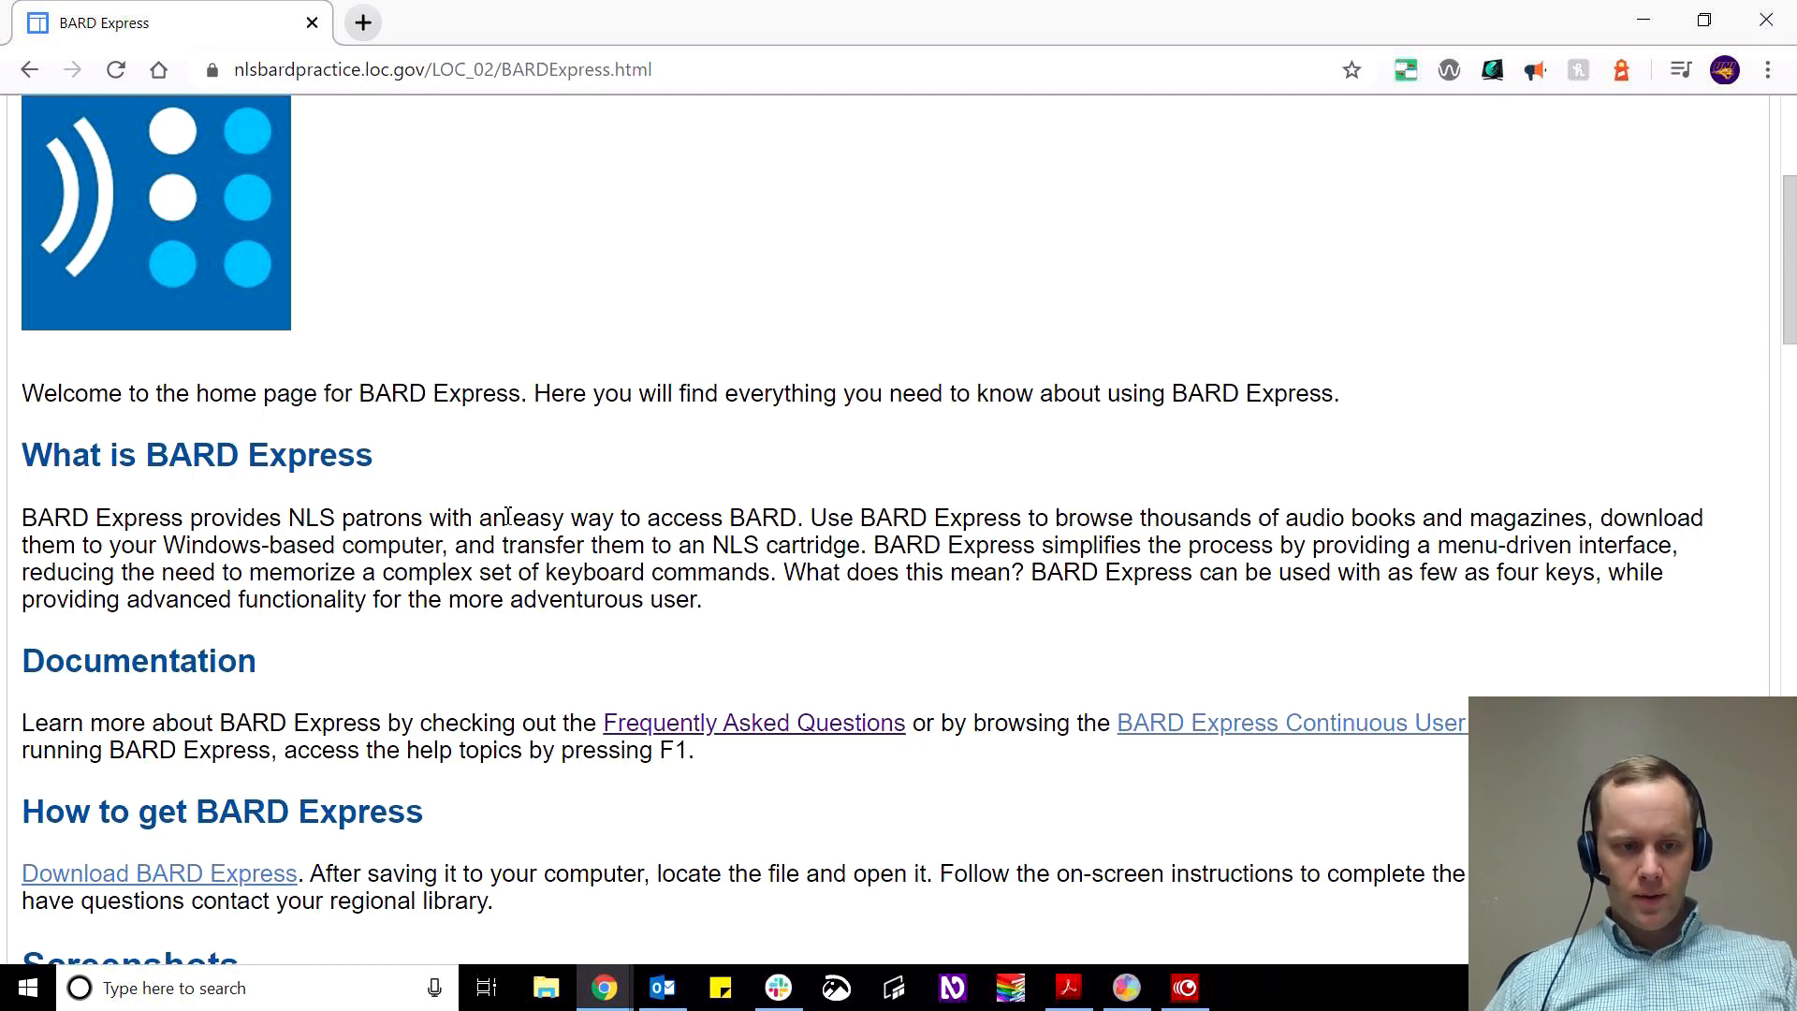
{"action": "scroll", "scroll_direction": "down", "scroll_amount": 3}
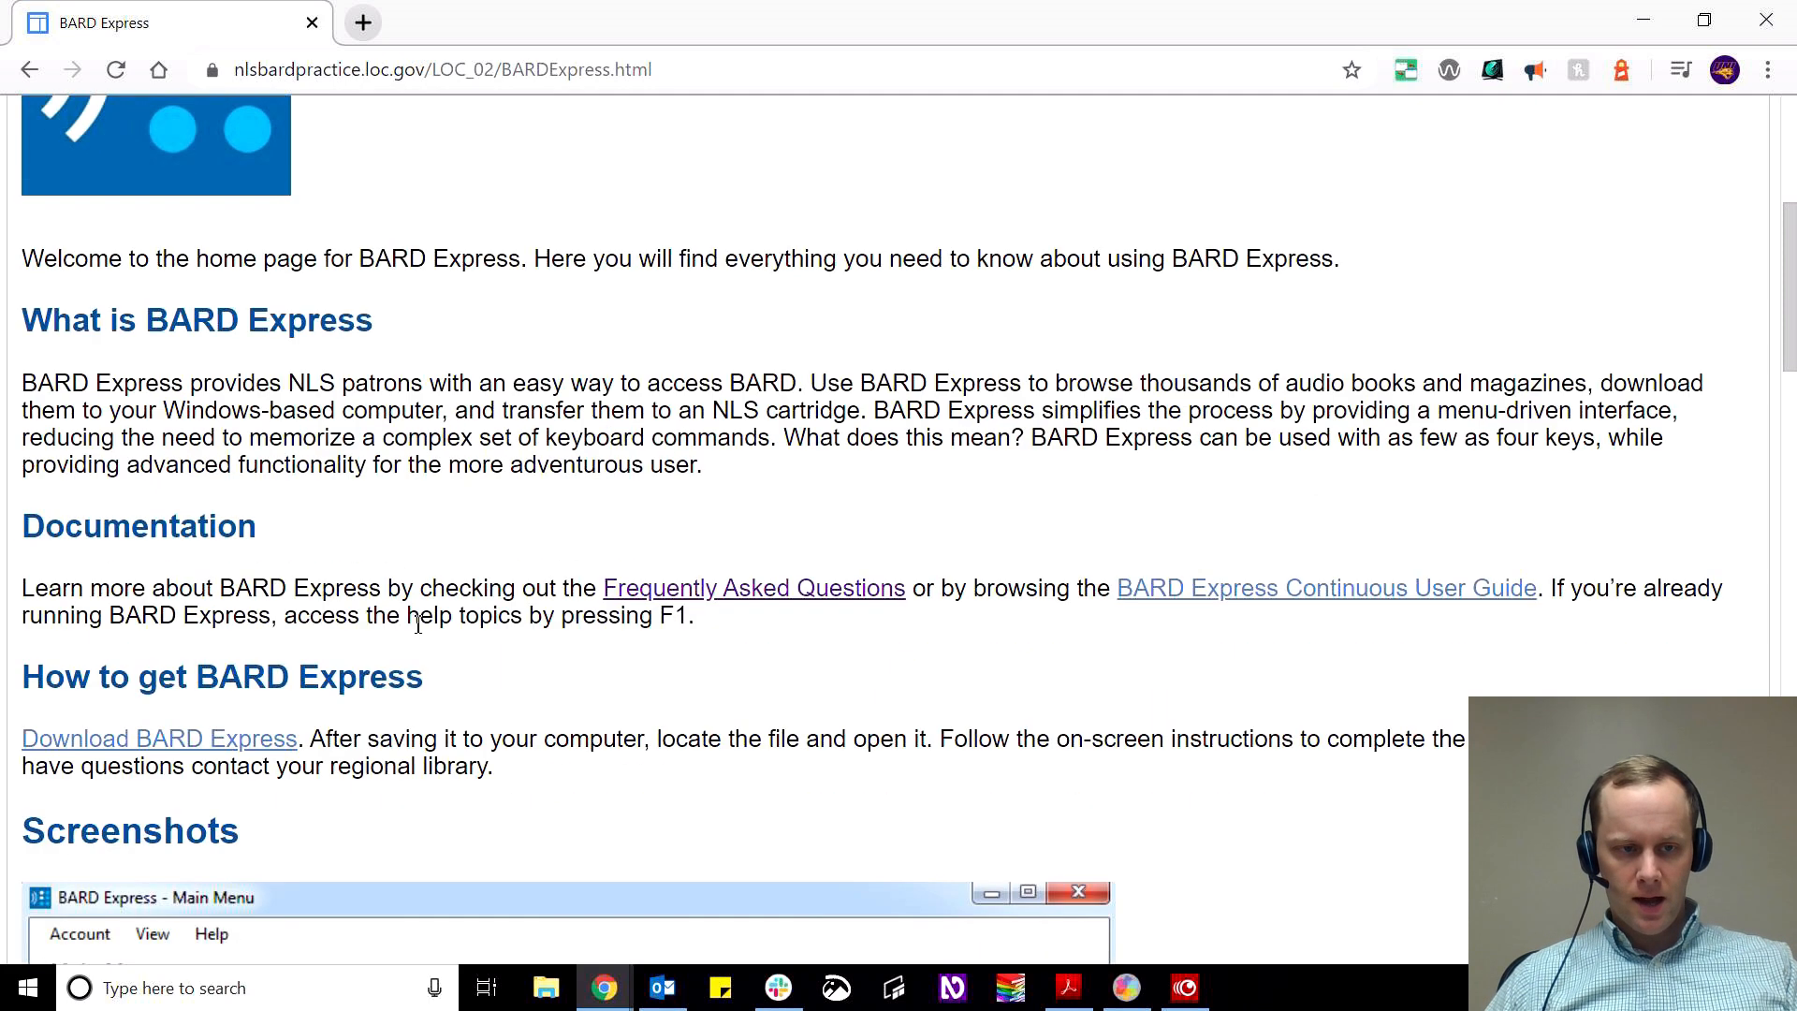
{"action": "scroll", "scroll_direction": "down", "scroll_amount": 3}
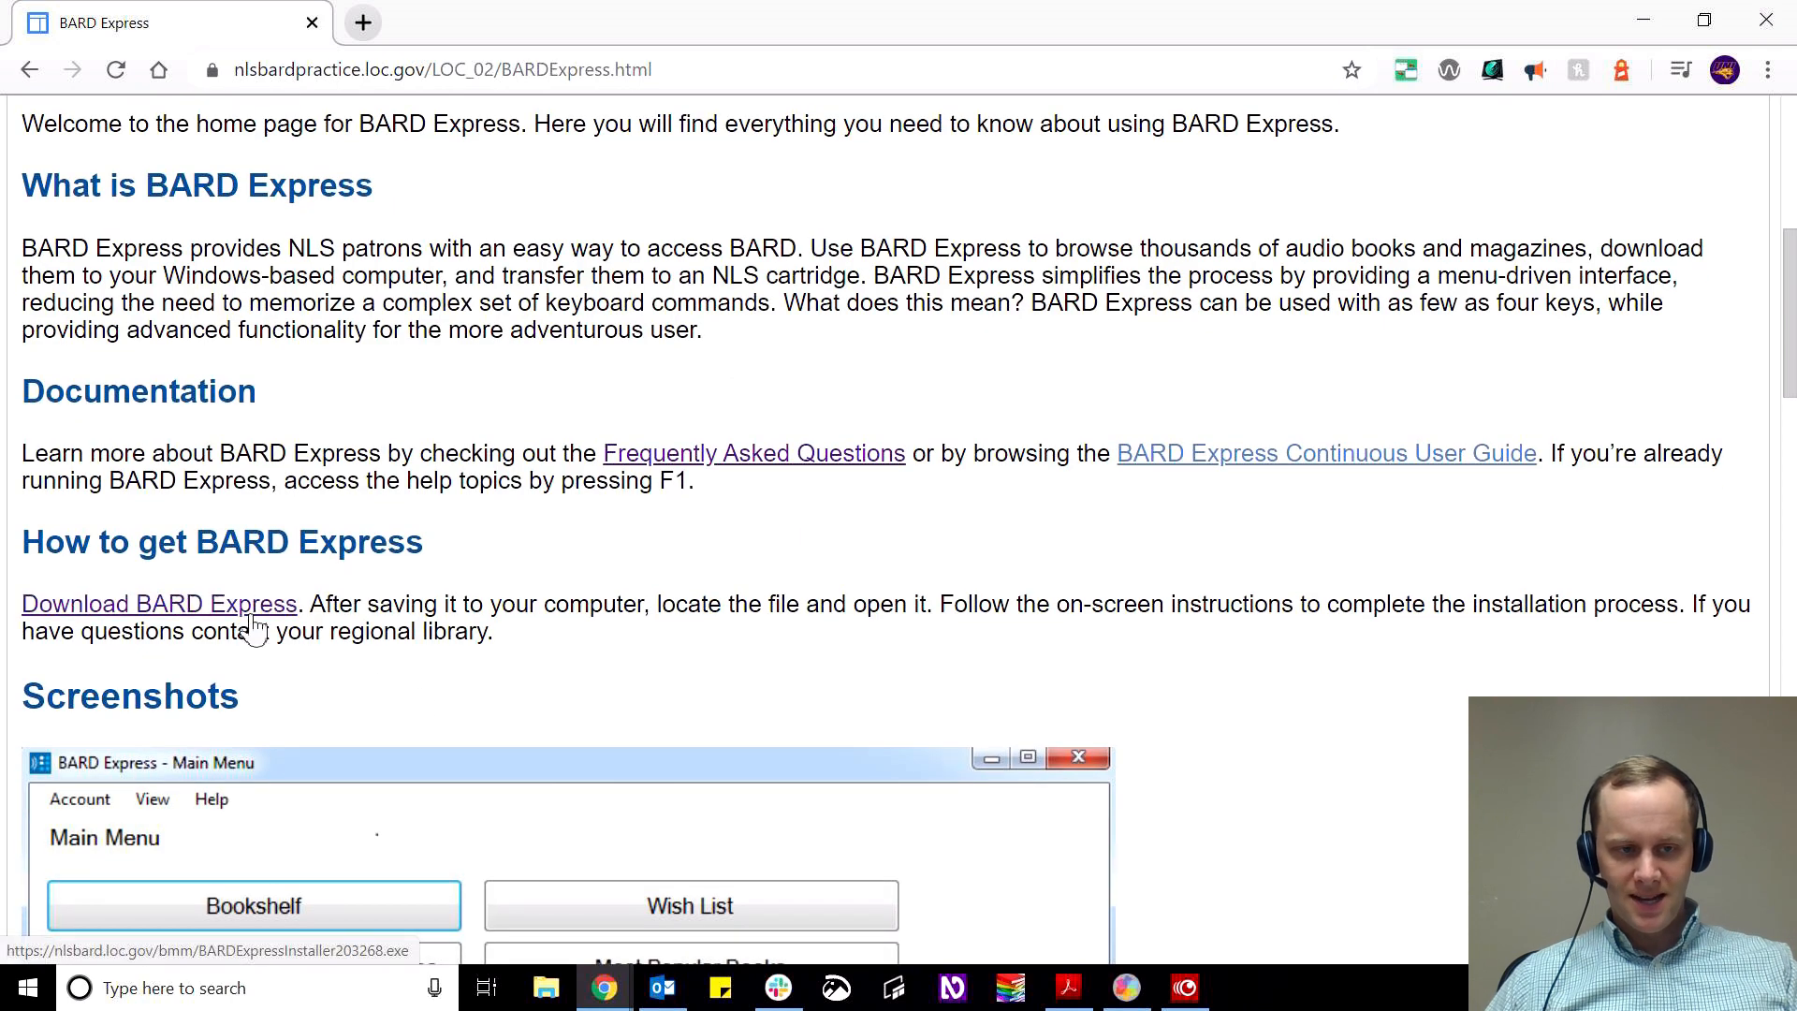
Download the BARD Express installer and run it from Chrome's download bar.
{"action": "left_click", "coordinate": [159, 603]}
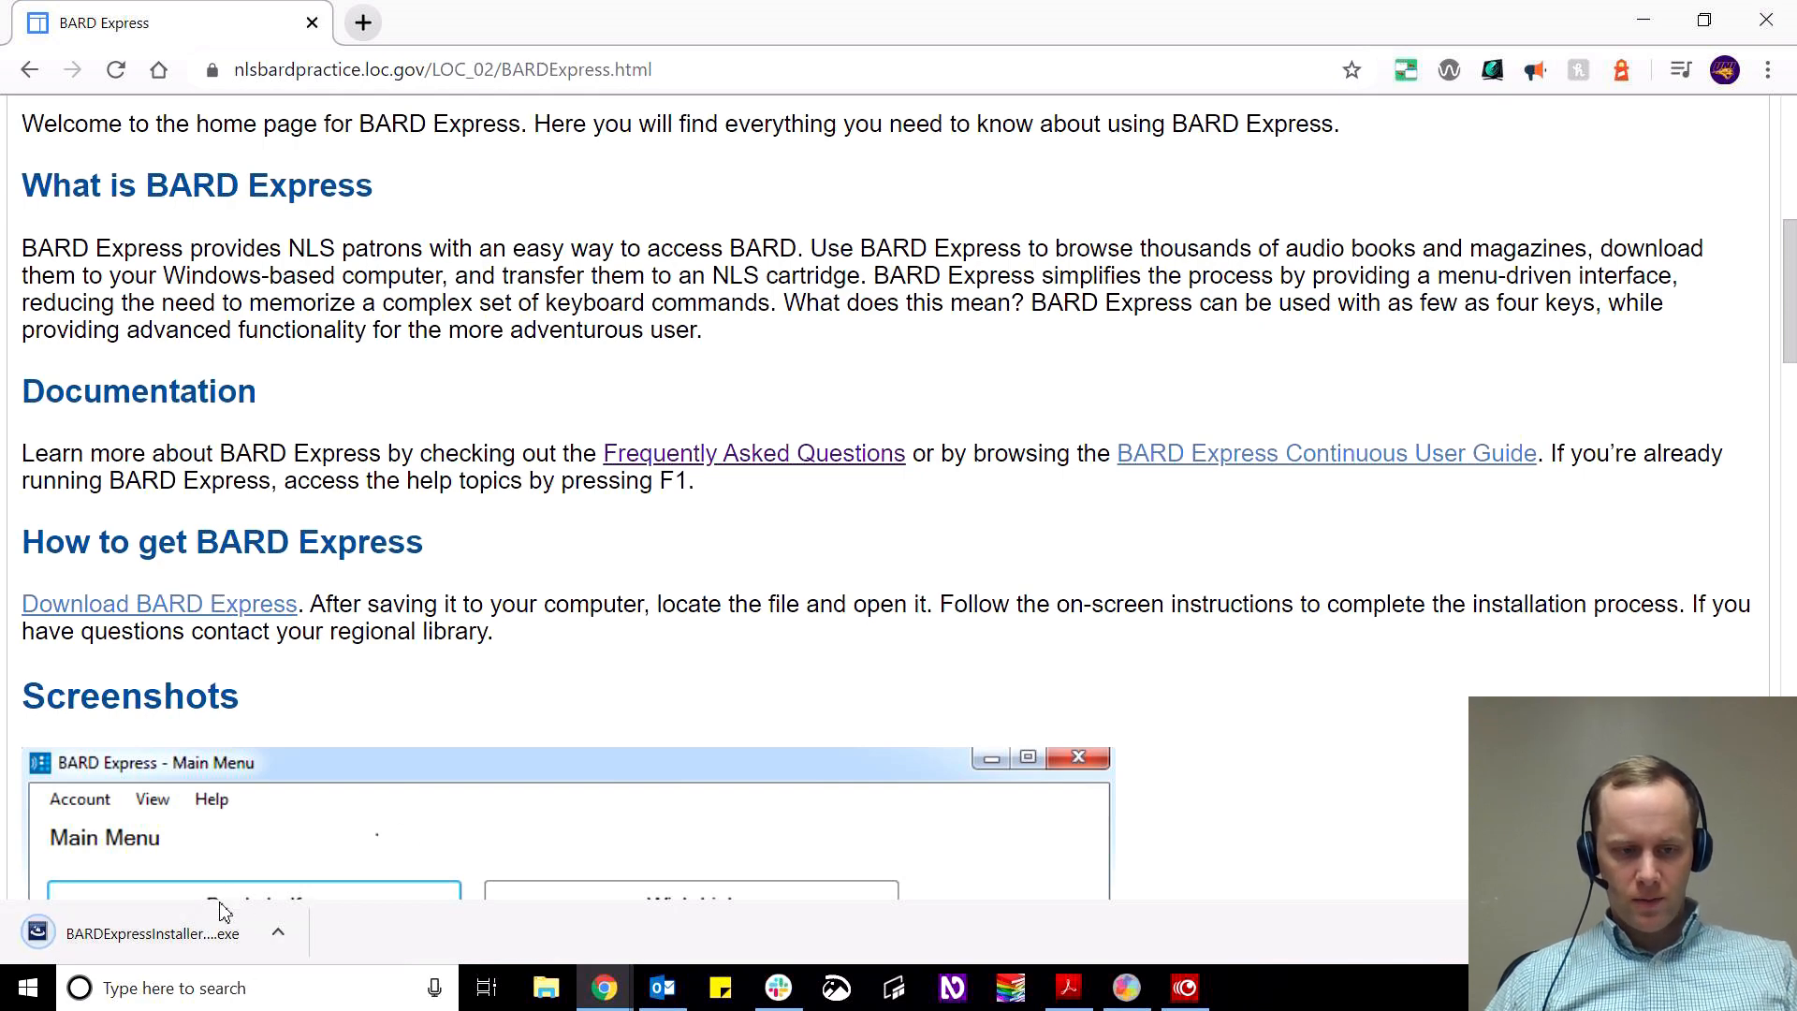
{"action": "left_click", "coordinate": [149, 932]}
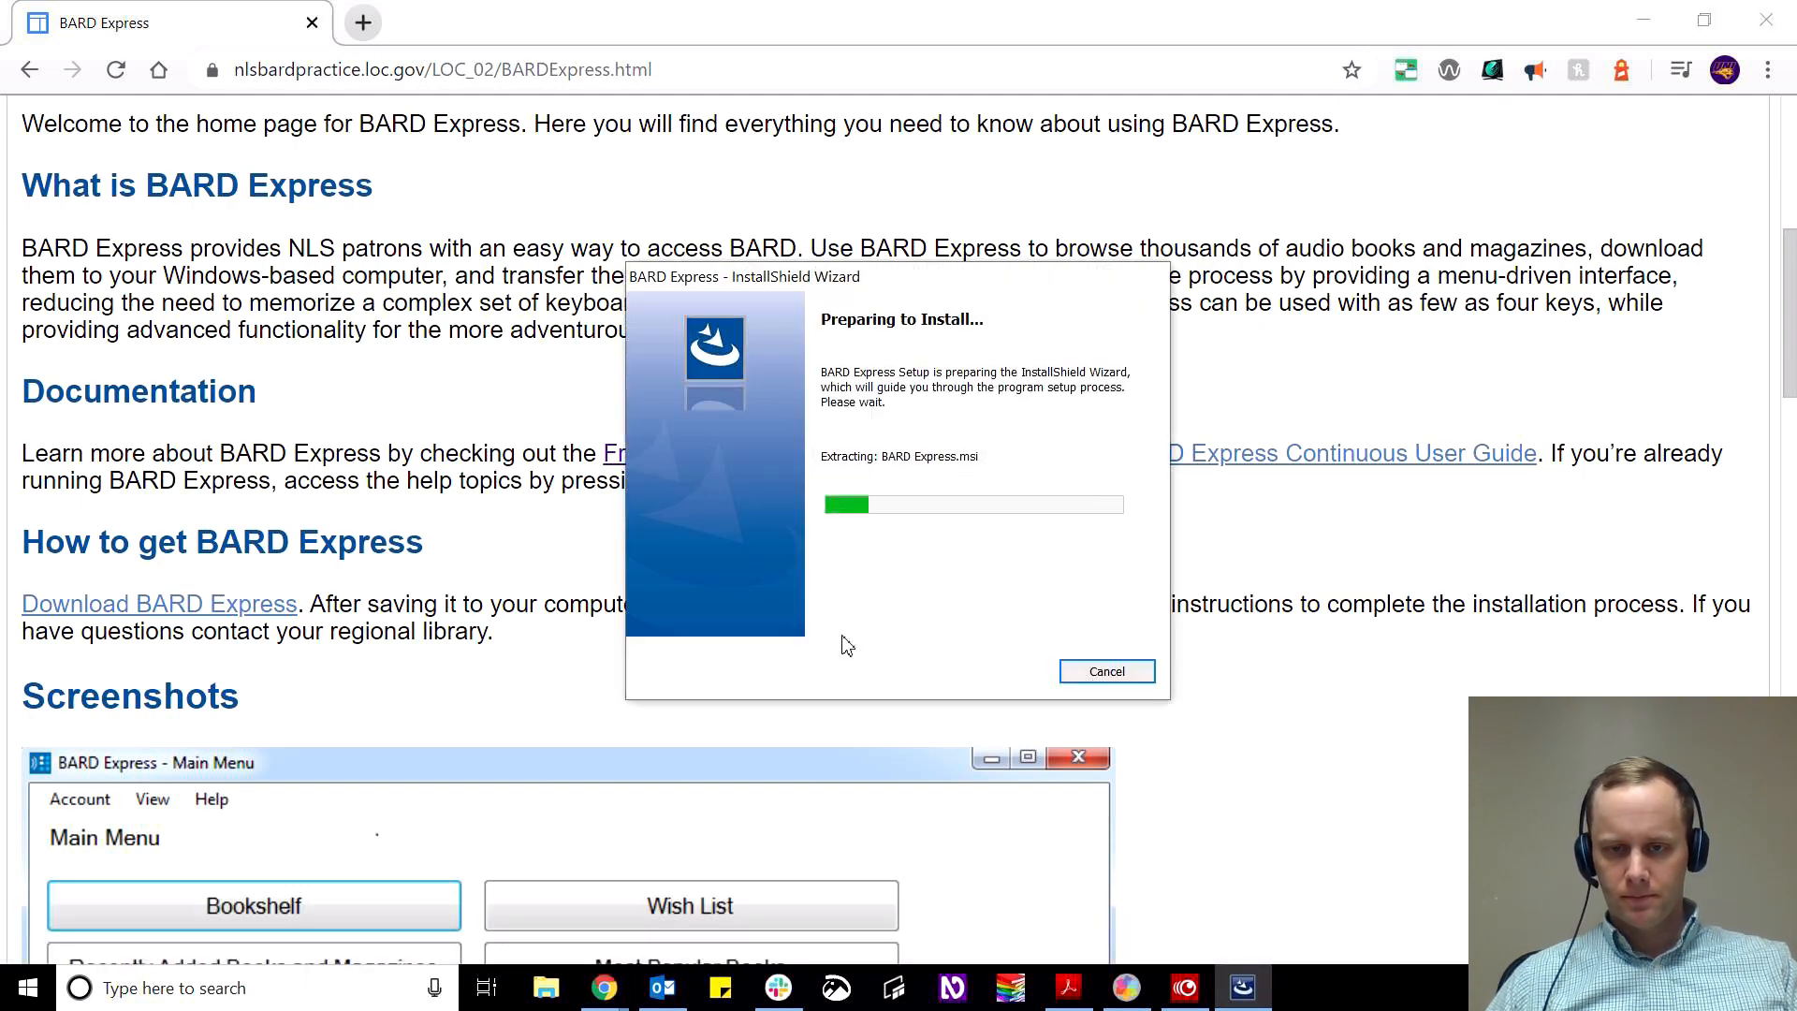
Keep all default features and advance to the auto-logout page with Private selected.
{"action": "left_click", "coordinate": [1135, 856]}
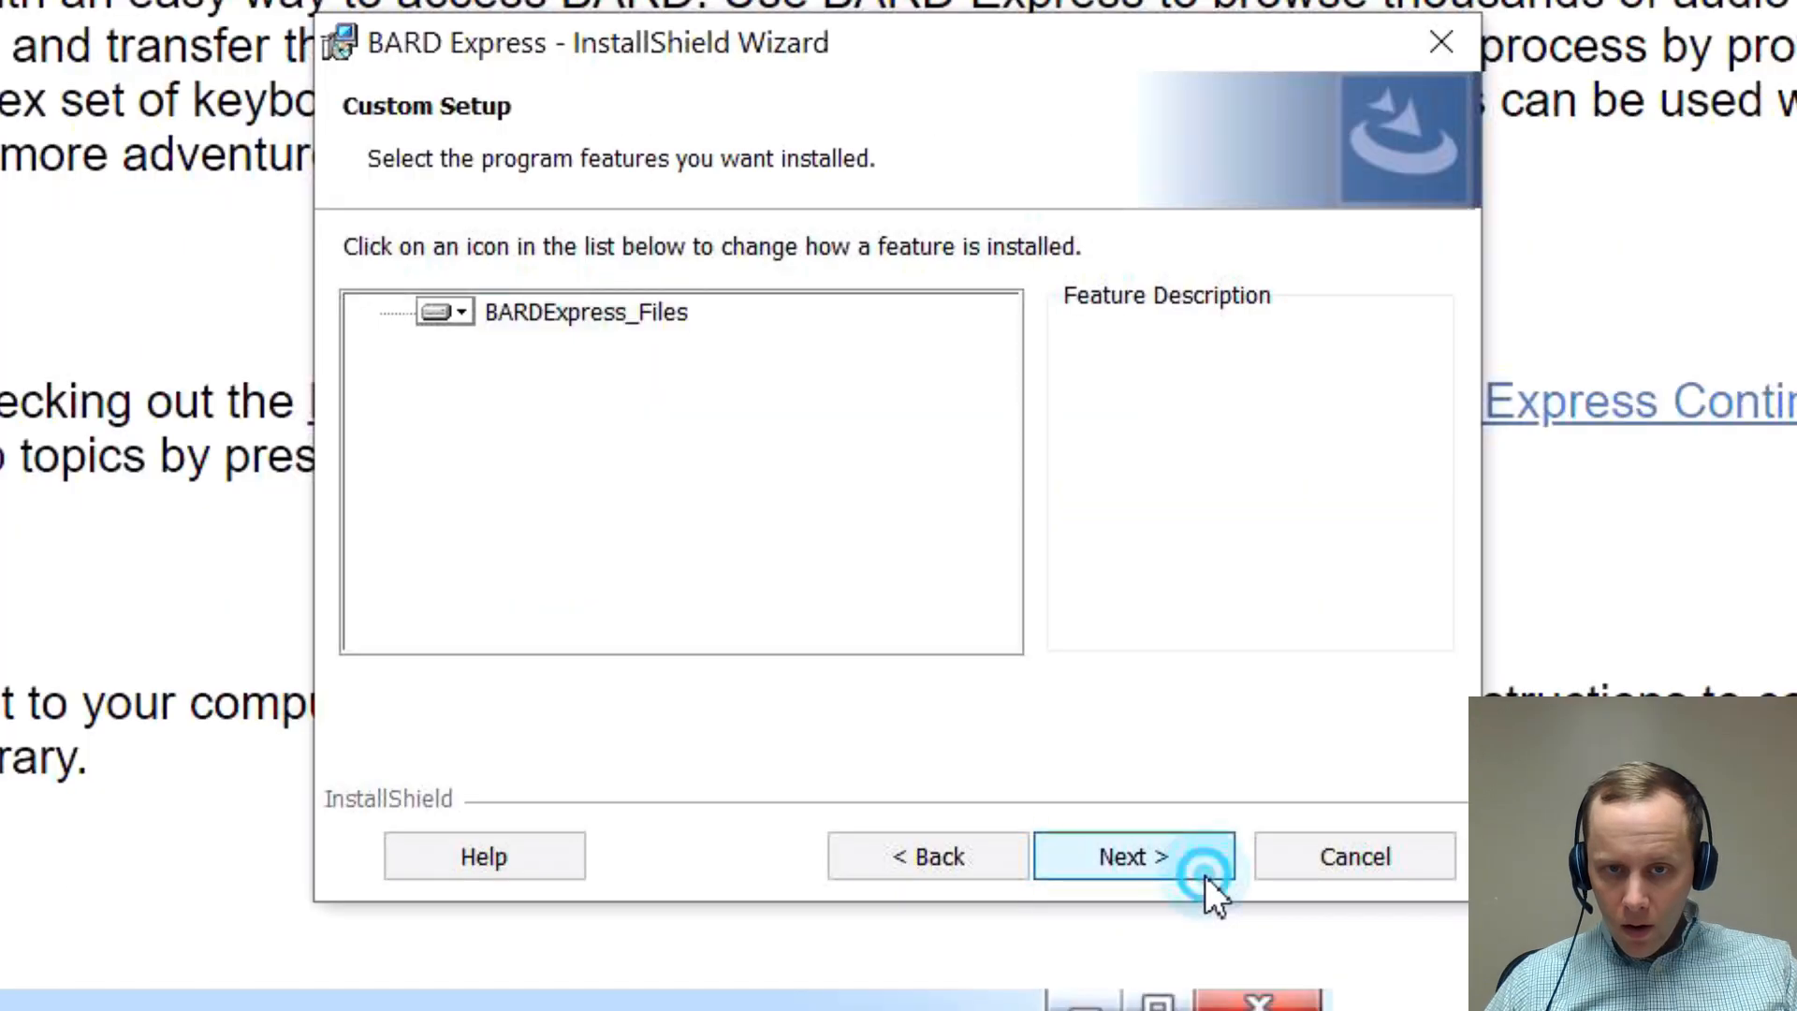
{"action": "left_click", "coordinate": [1132, 856]}
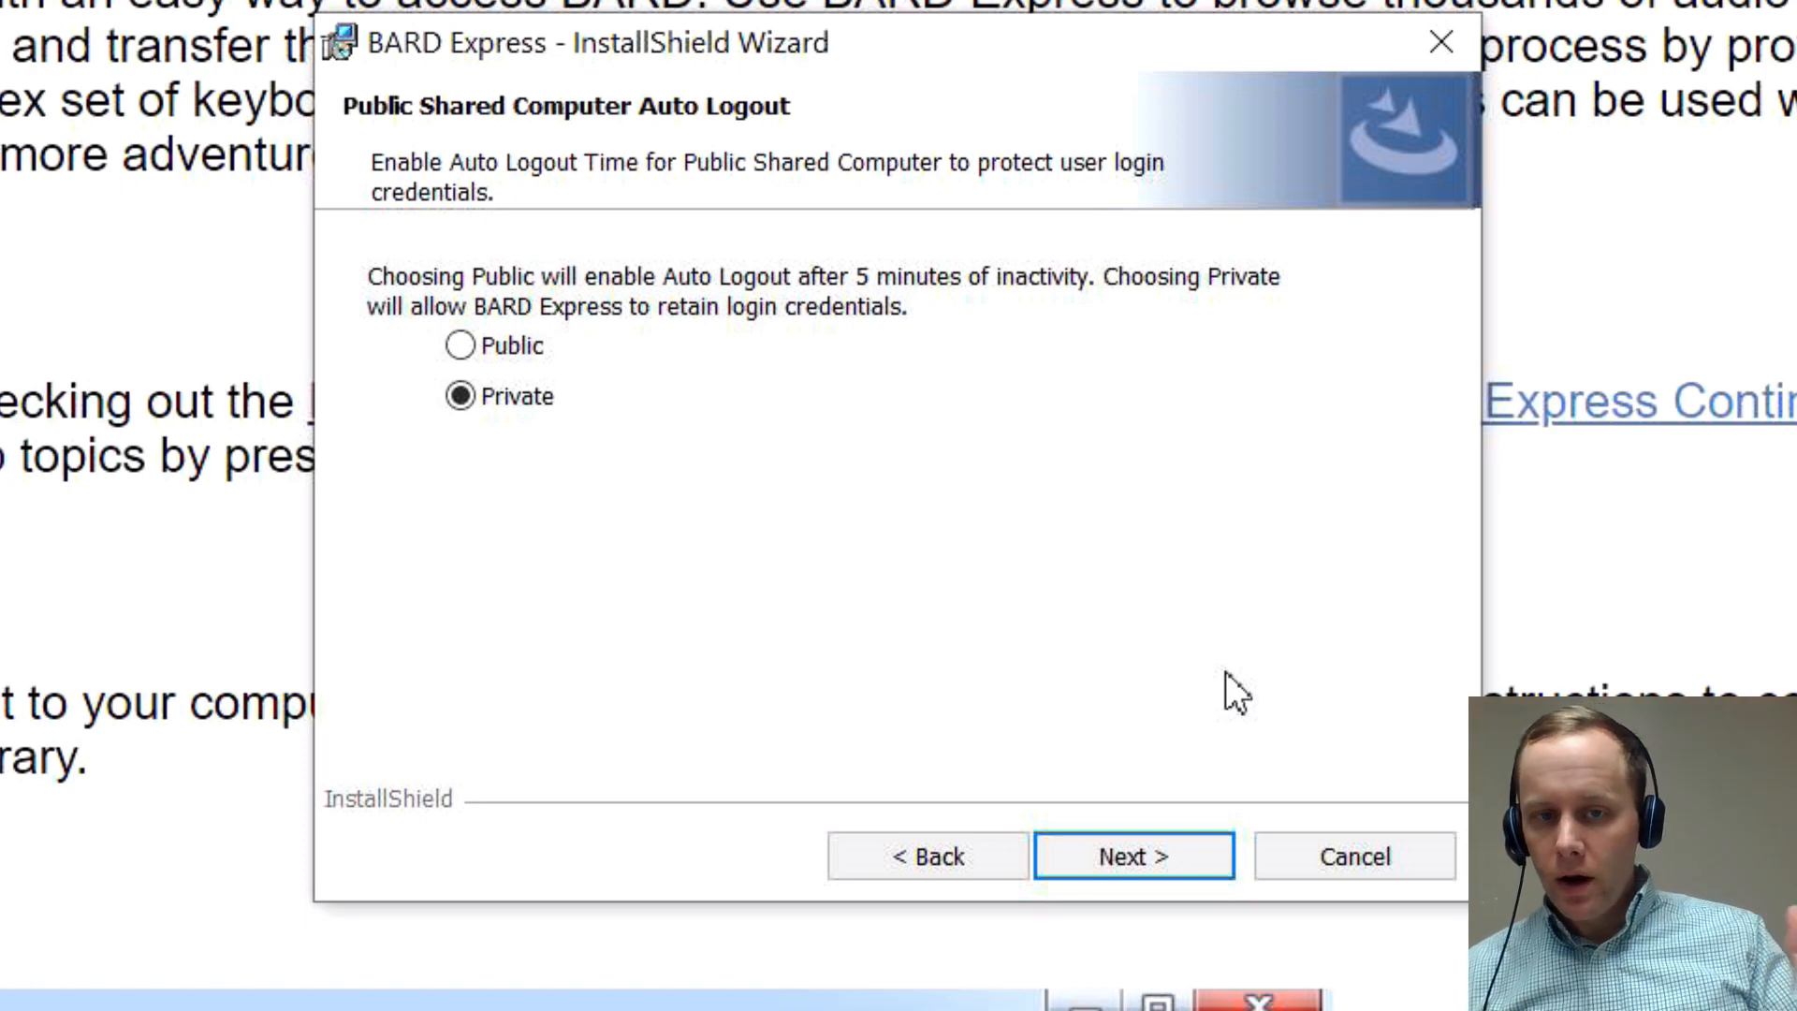
{"action": "mouse_move", "coordinate": [837, 459]}
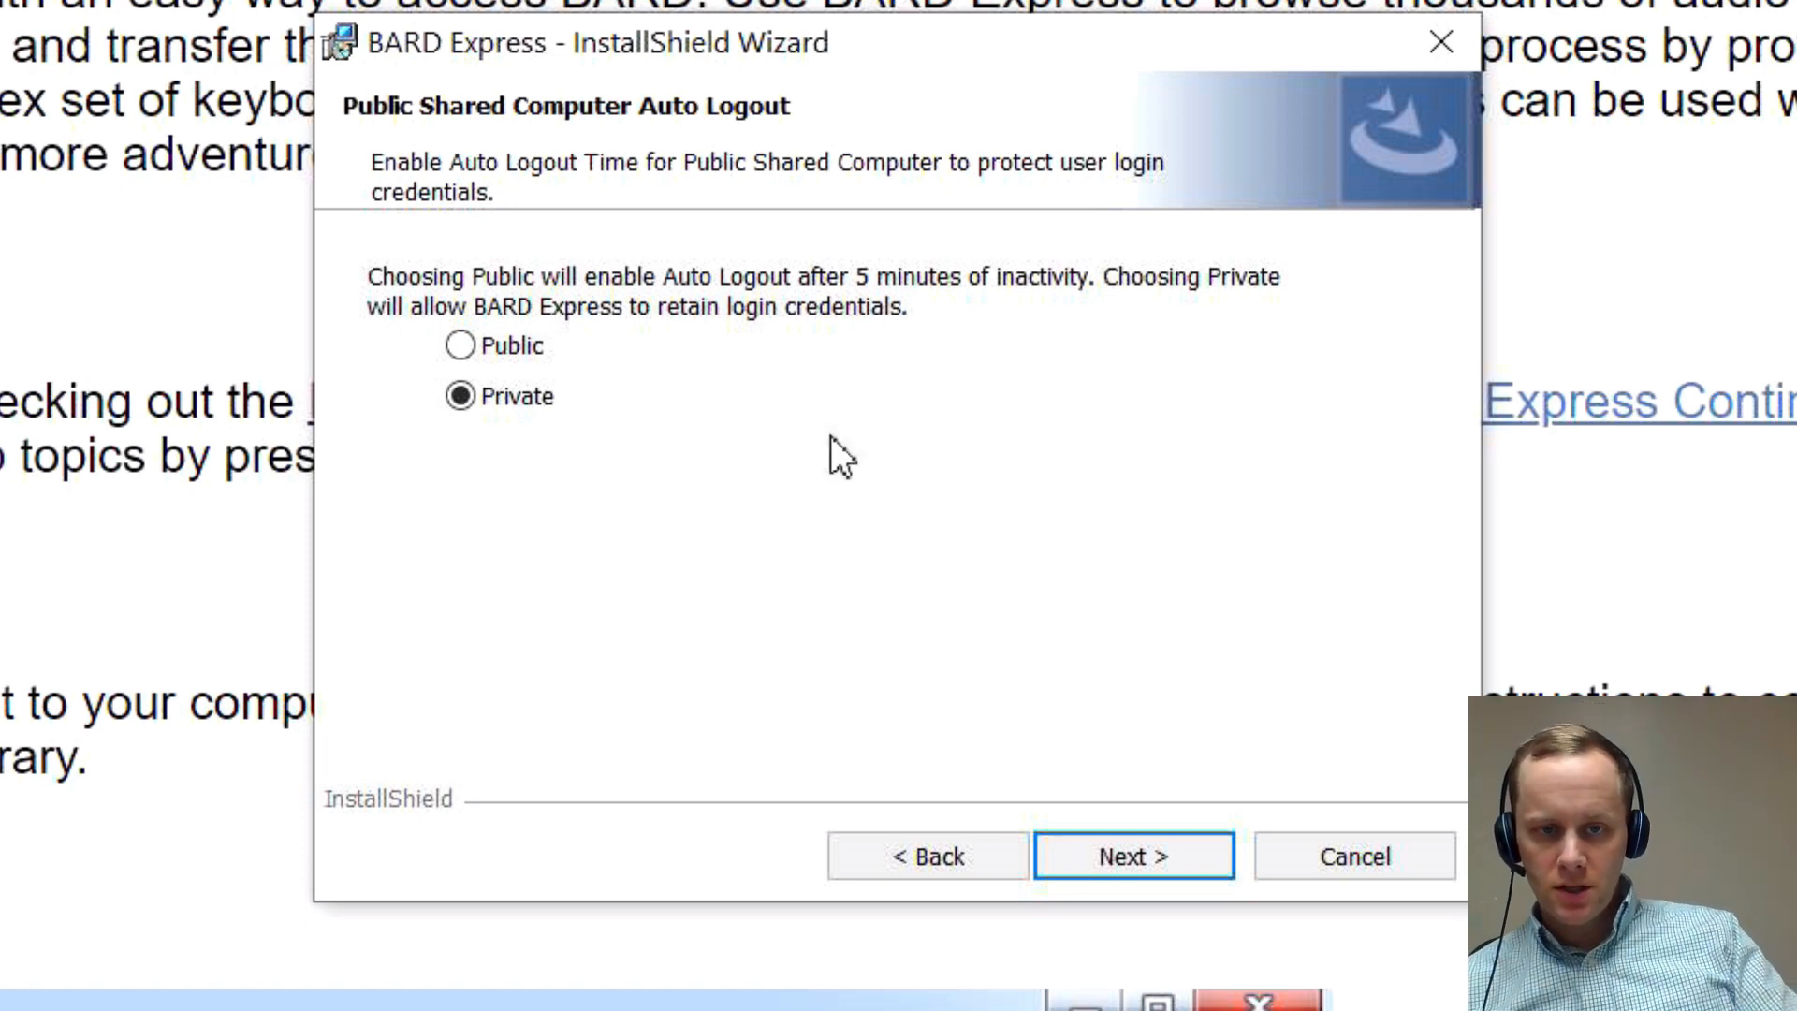
{"action": "mouse_move", "coordinate": [796, 499]}
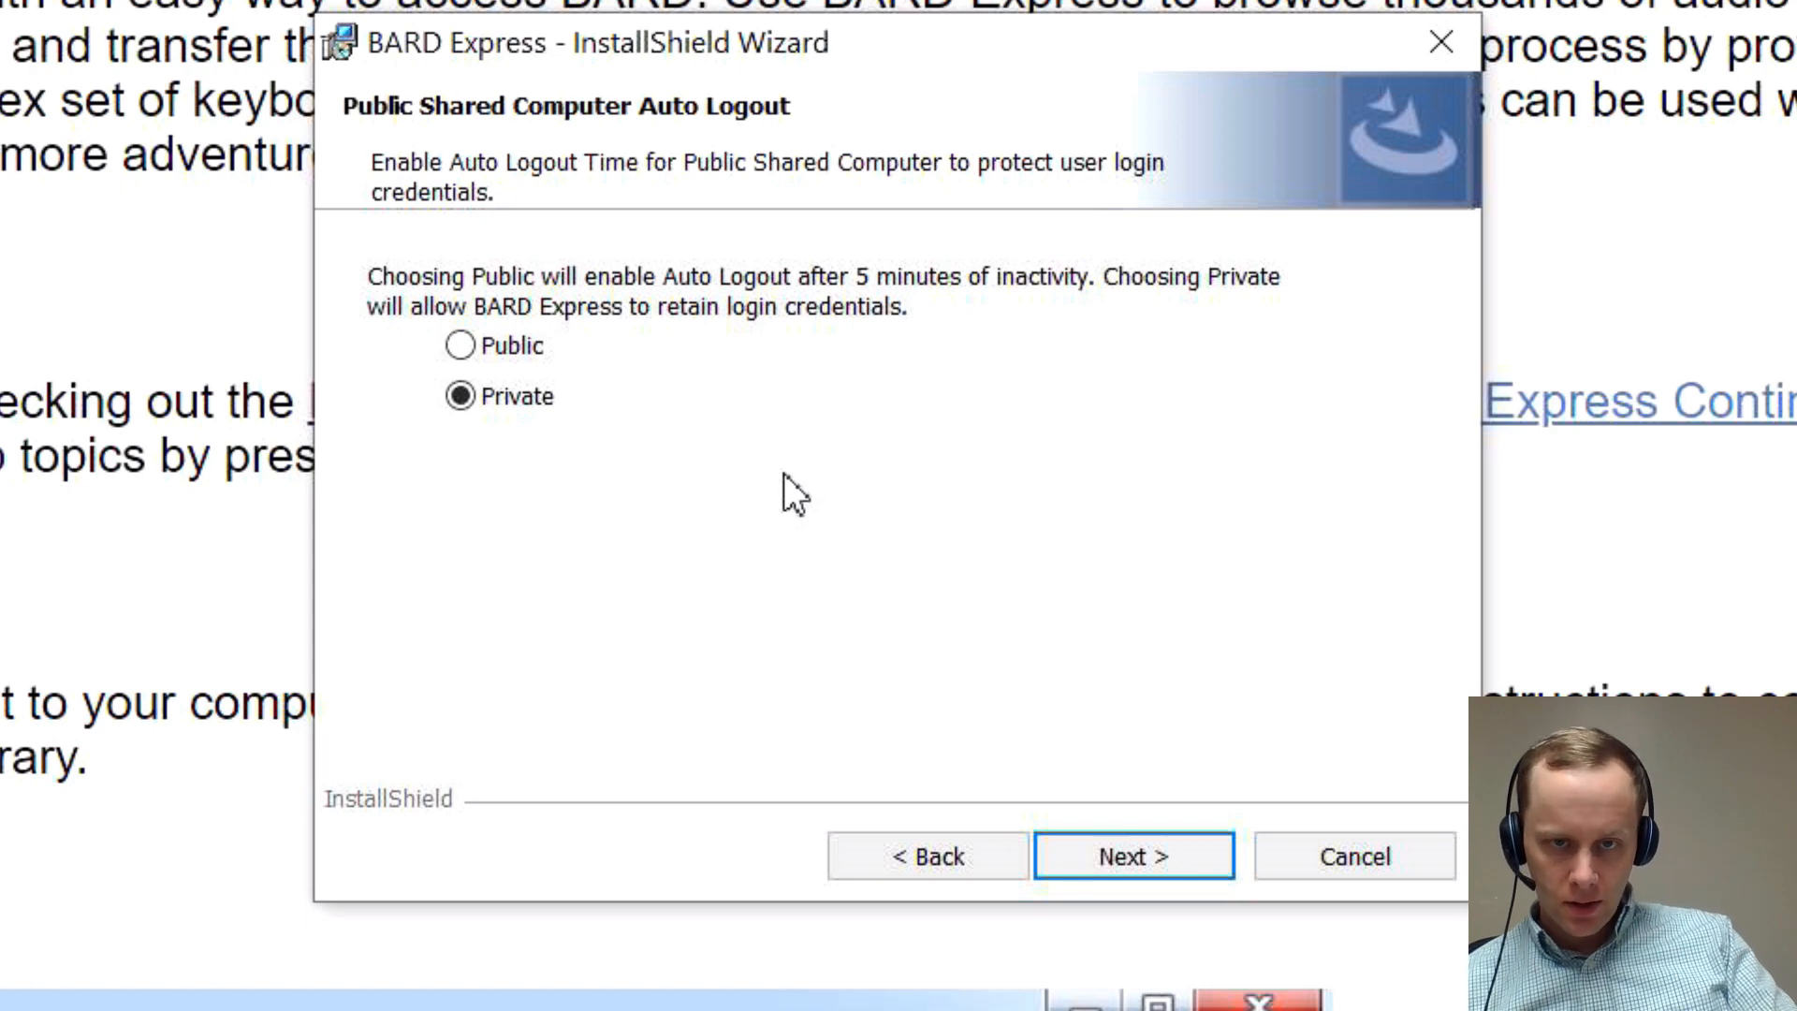
{"action": "mouse_move", "coordinate": [810, 433]}
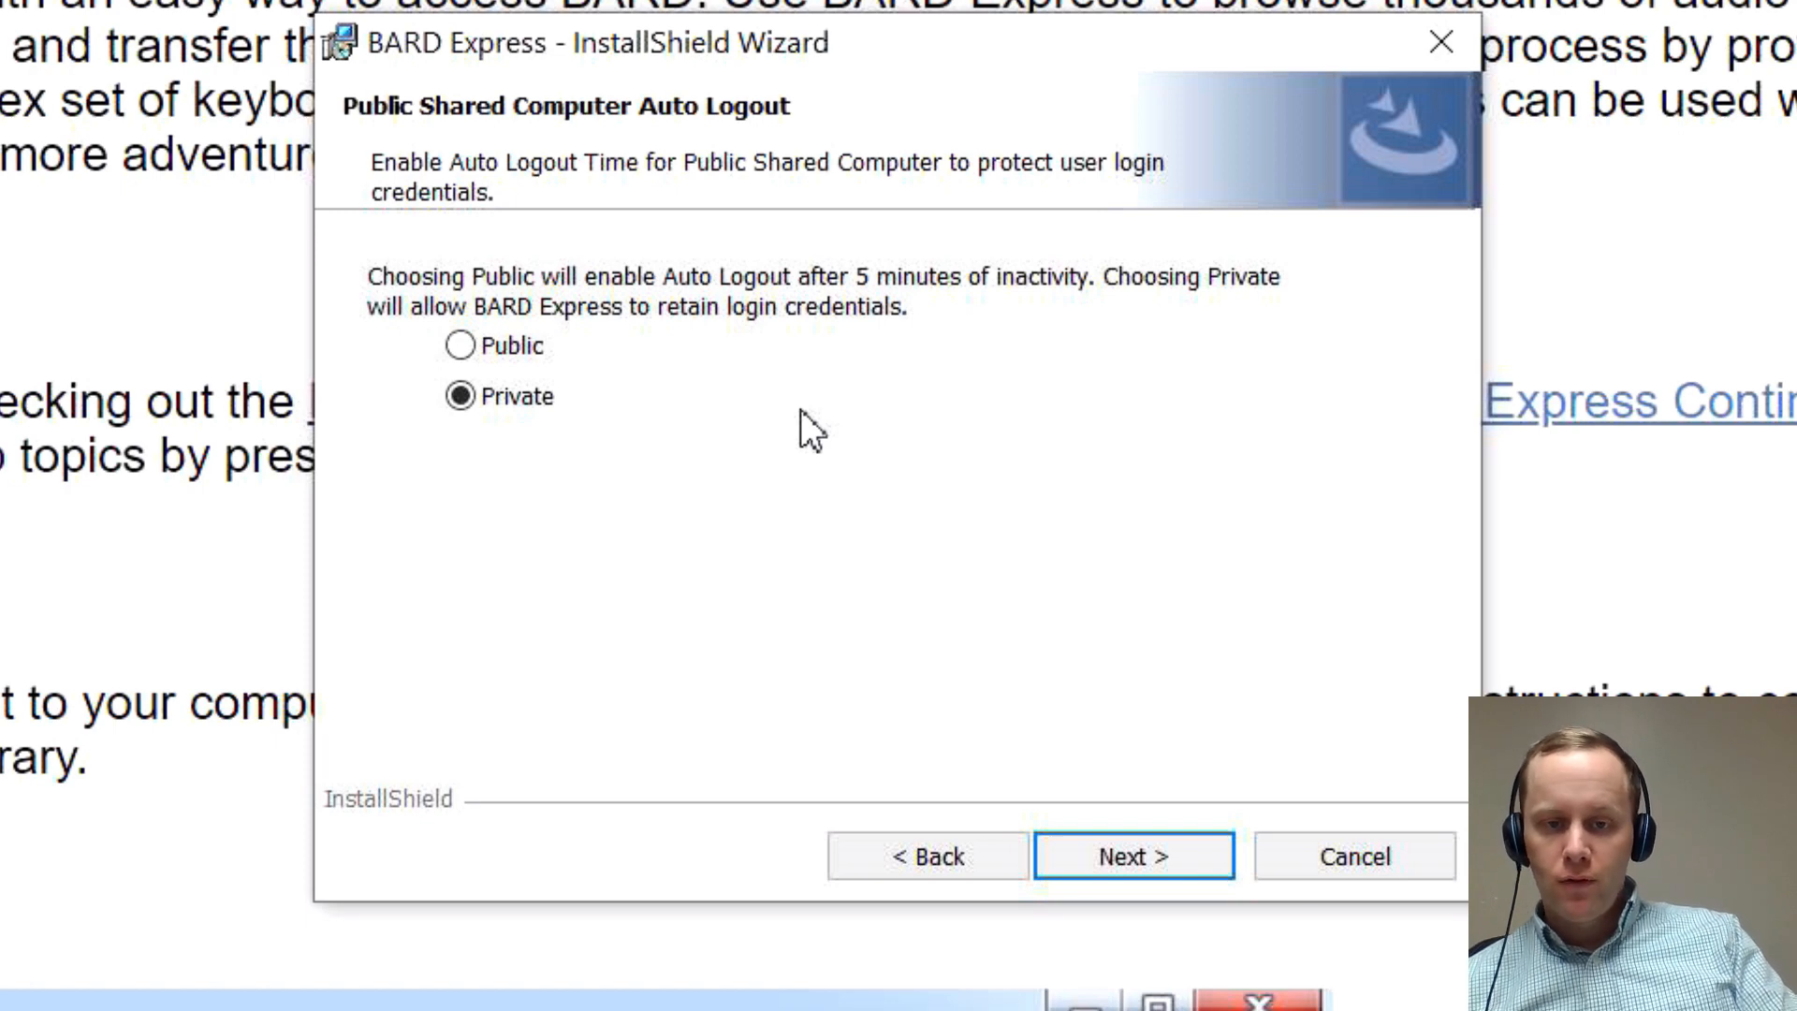
{"action": "mouse_move", "coordinate": [756, 447]}
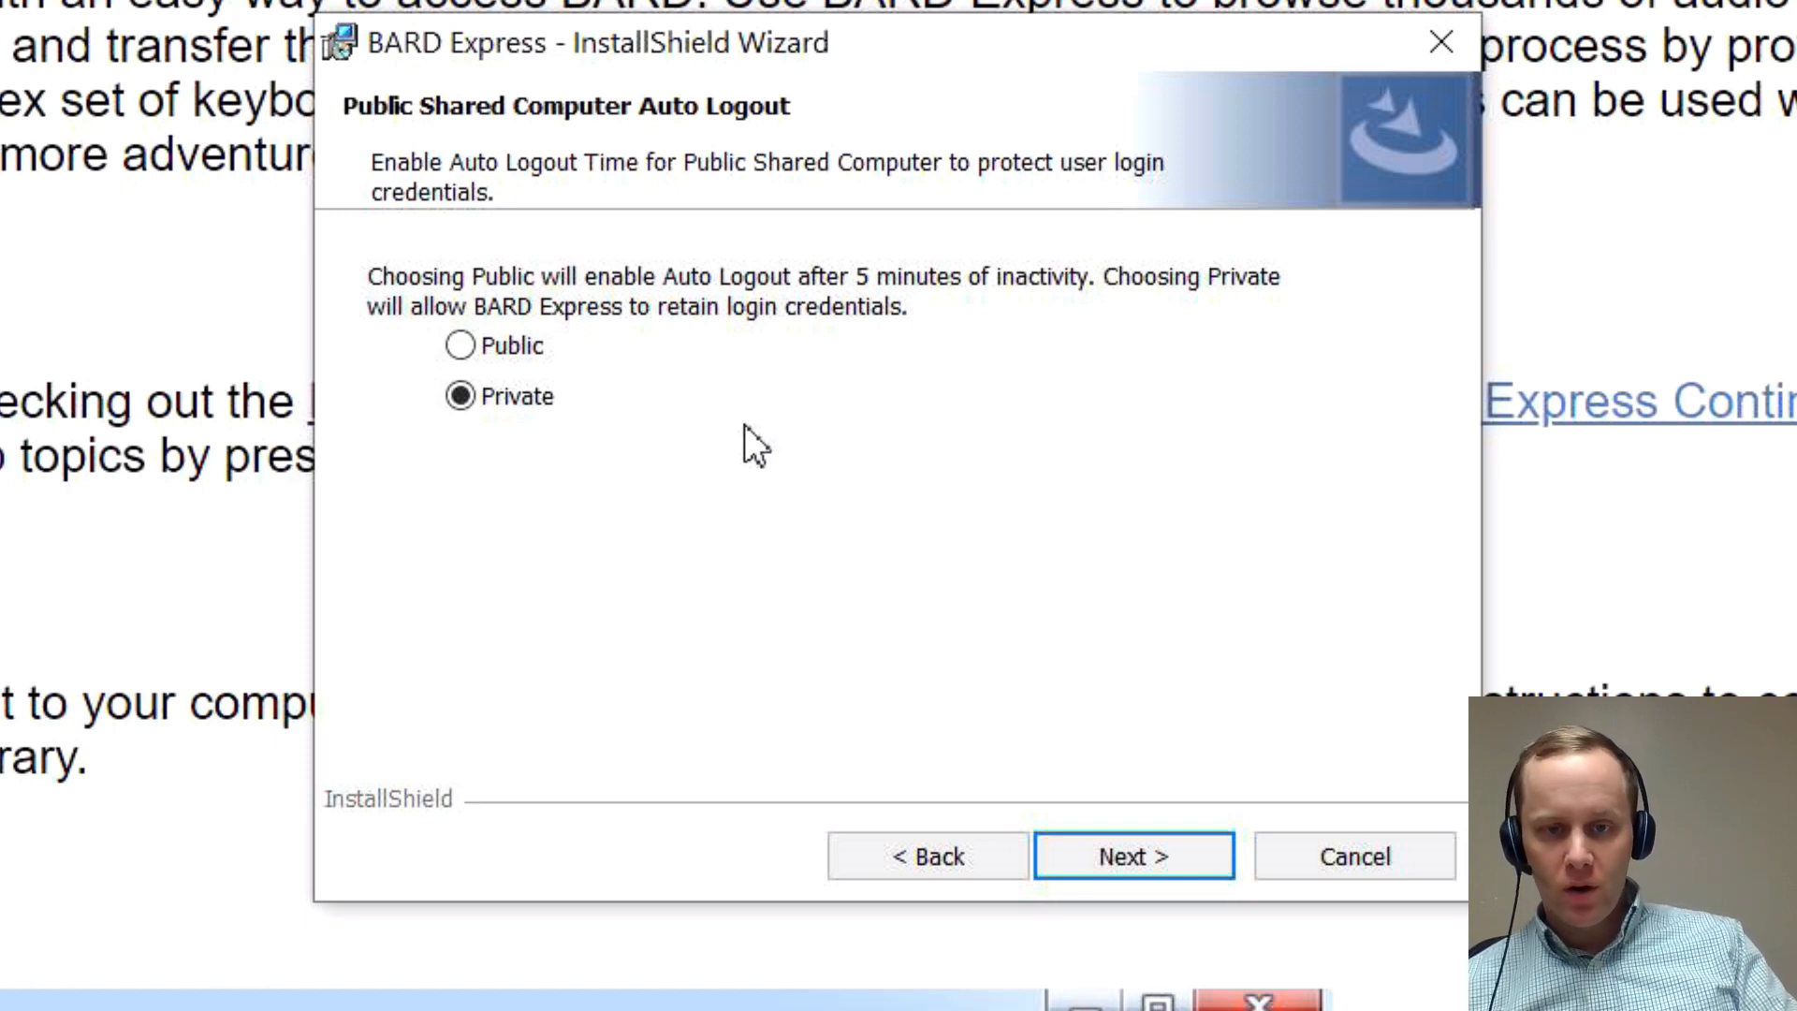
{"action": "mouse_move", "coordinate": [737, 468]}
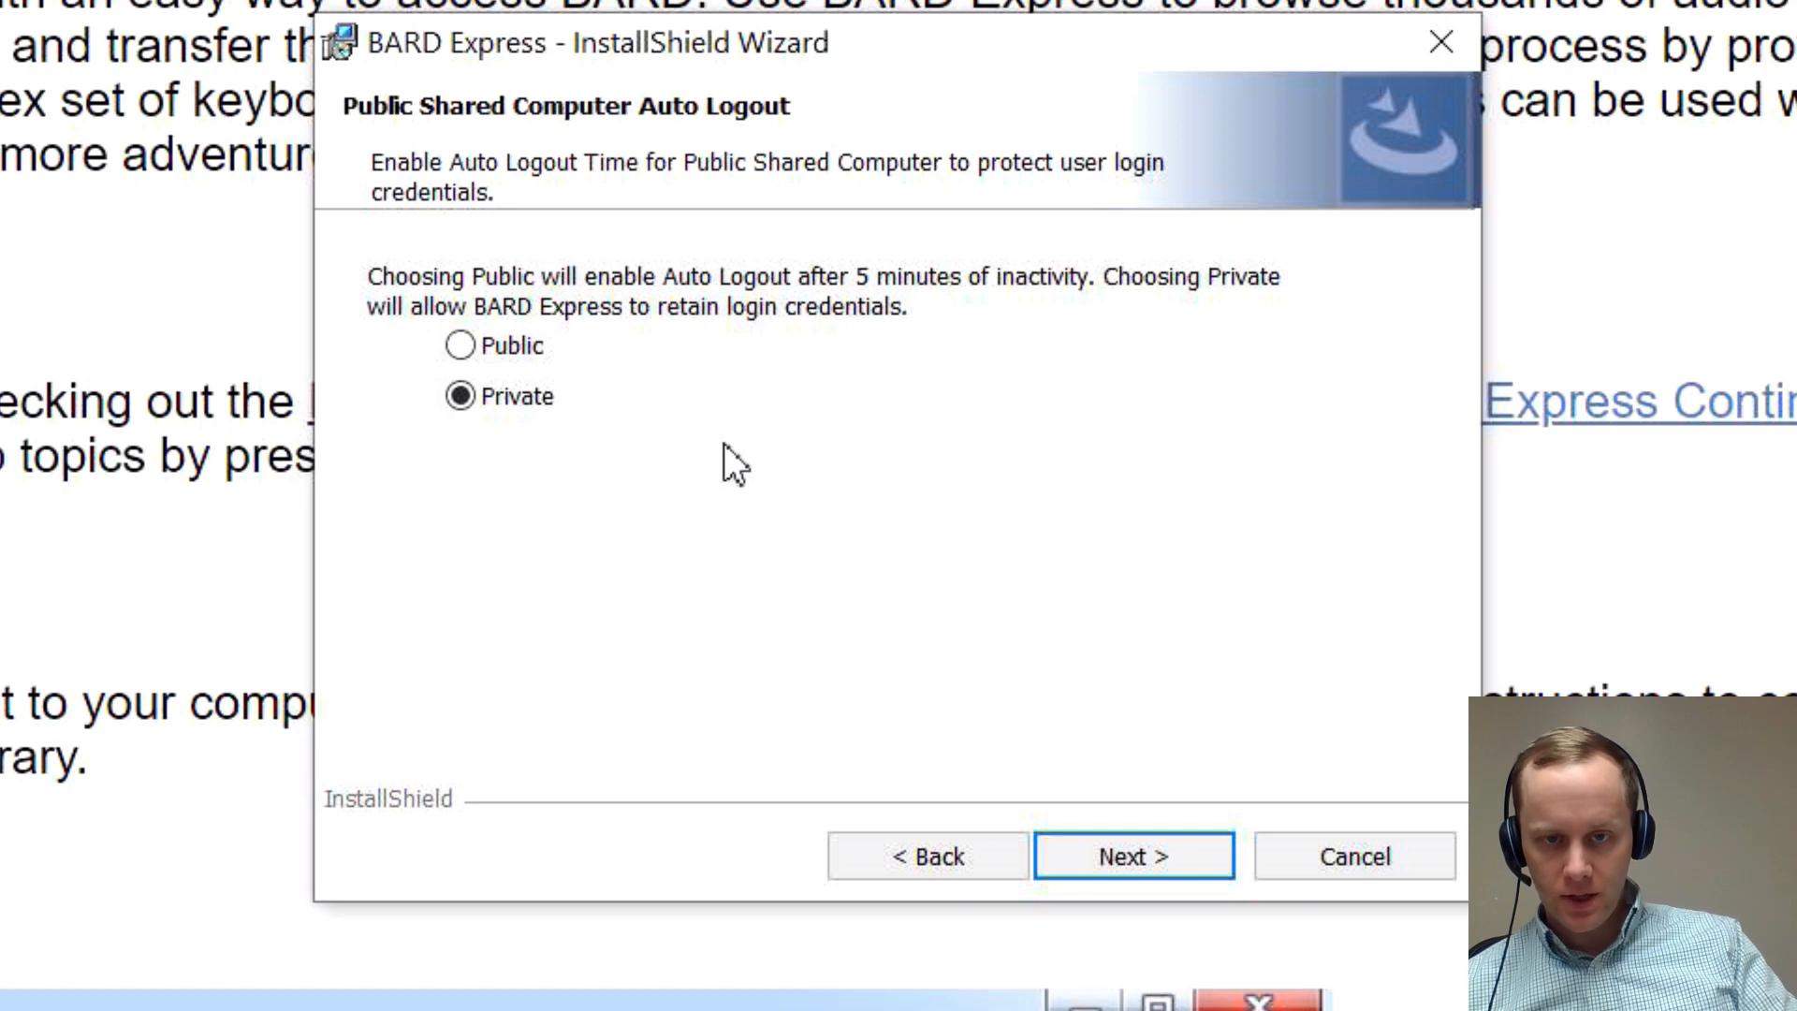
{"action": "mouse_move", "coordinate": [973, 560]}
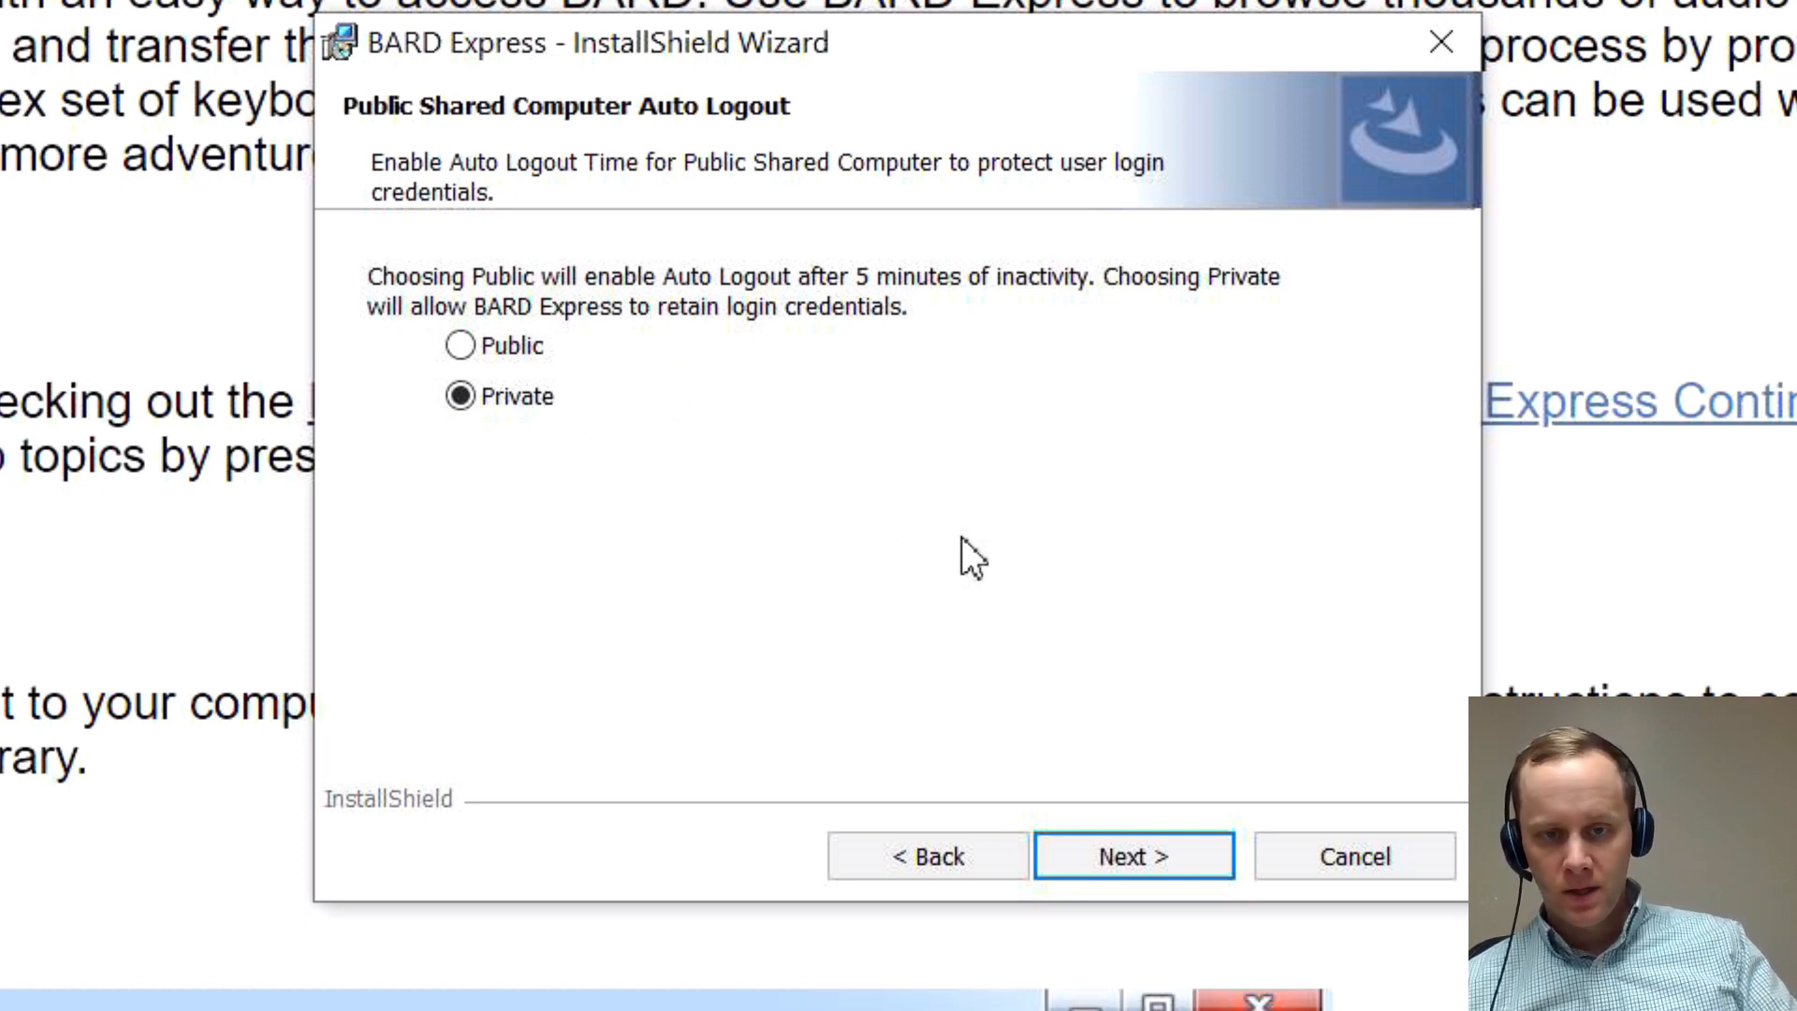
{"action": "mouse_move", "coordinate": [853, 607]}
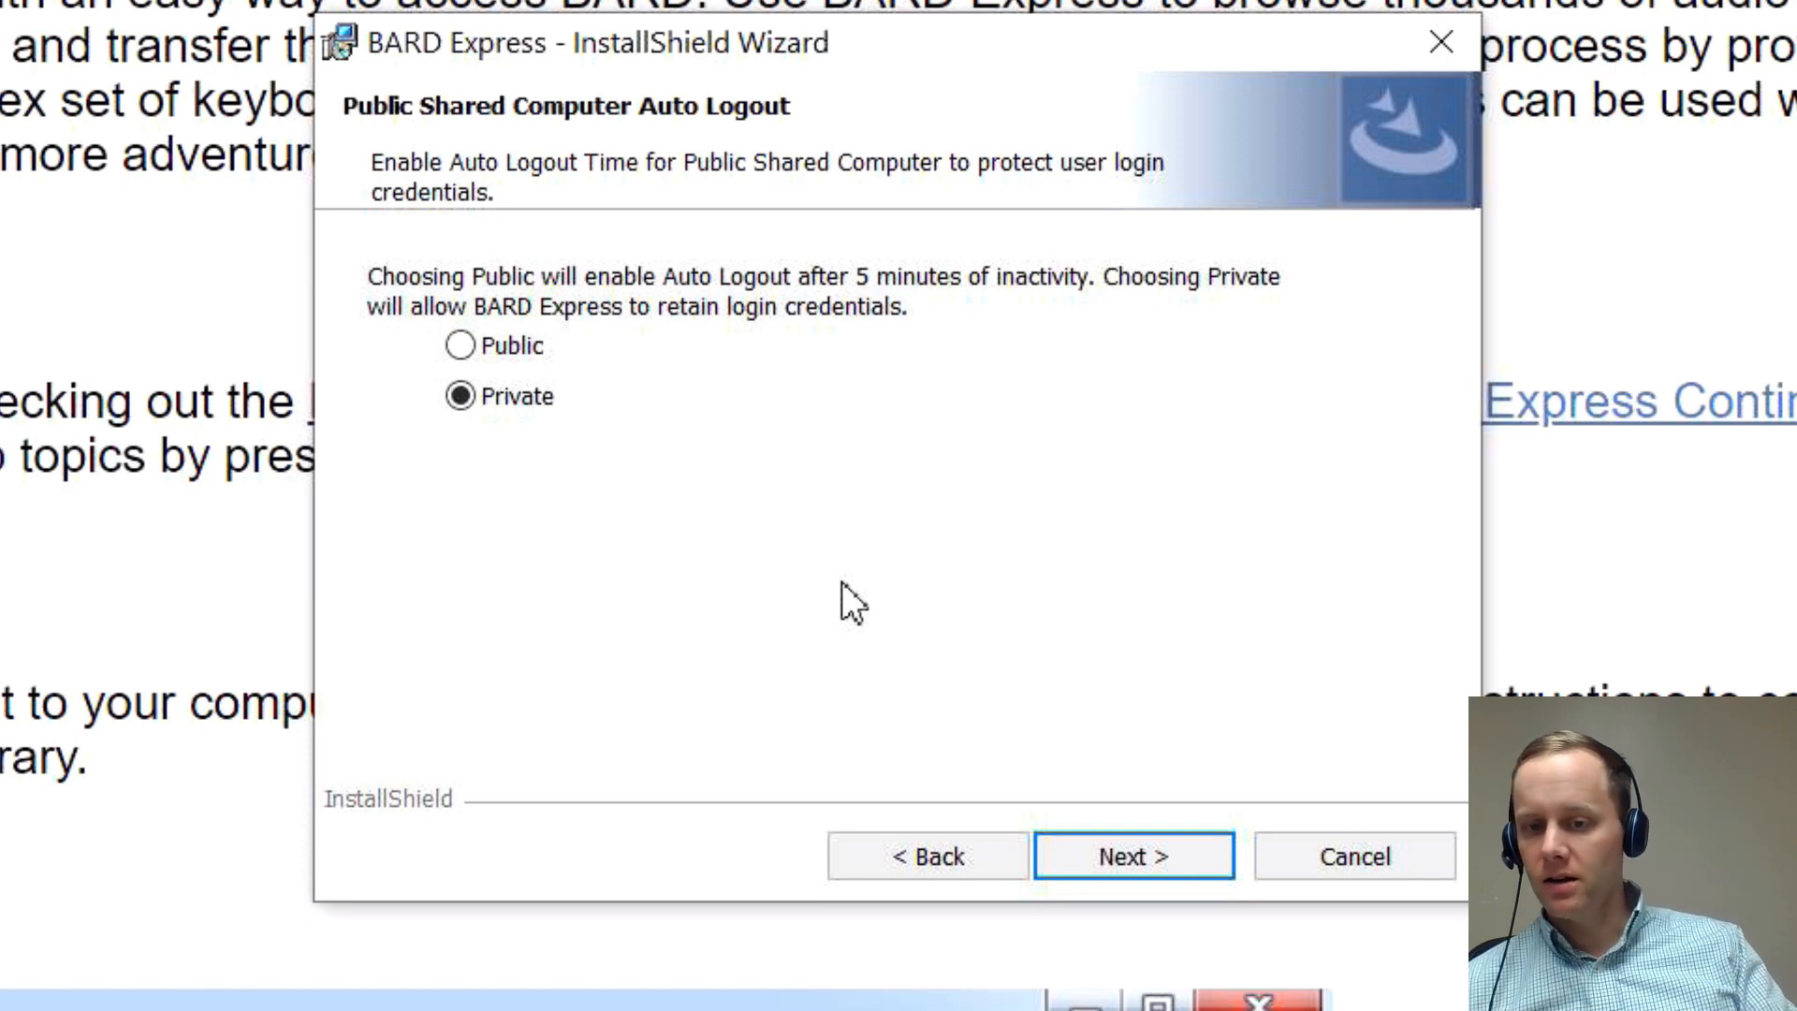
{"action": "mouse_move", "coordinate": [956, 556]}
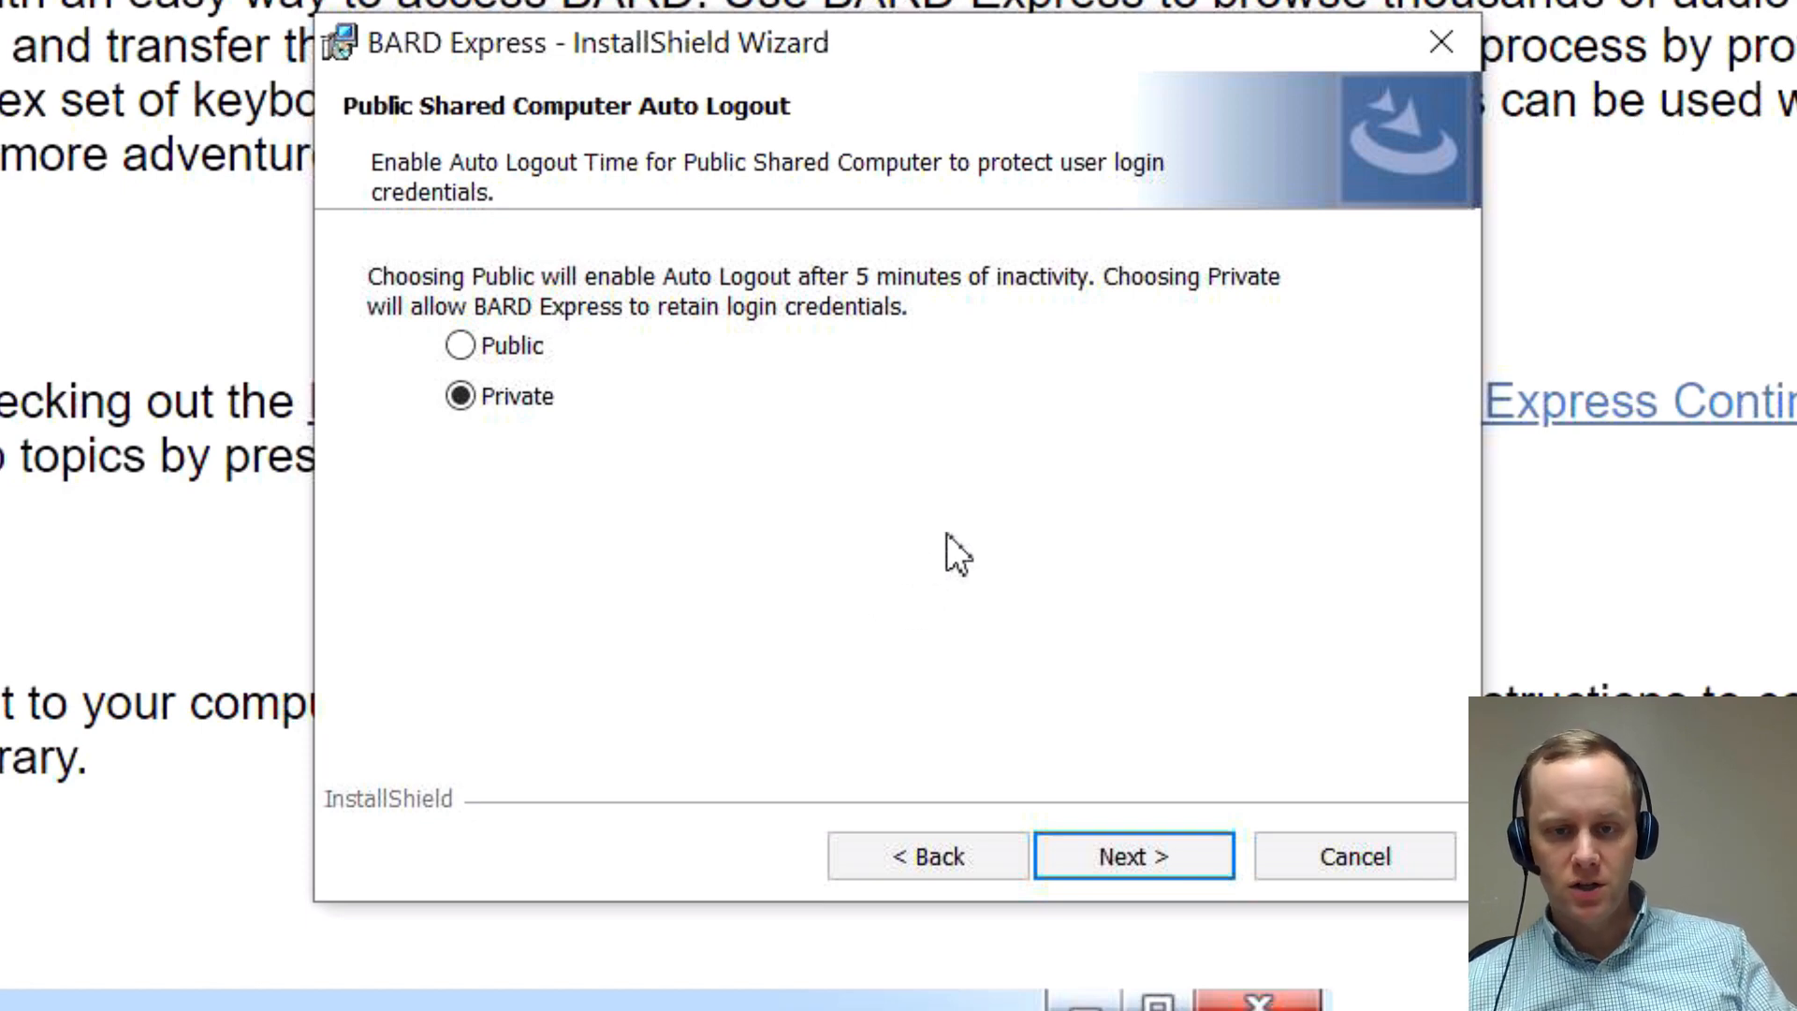
Close the 'Log in successful' dialog to reveal the BARD Express Main Menu.
{"action": "left_click", "coordinate": [1133, 856]}
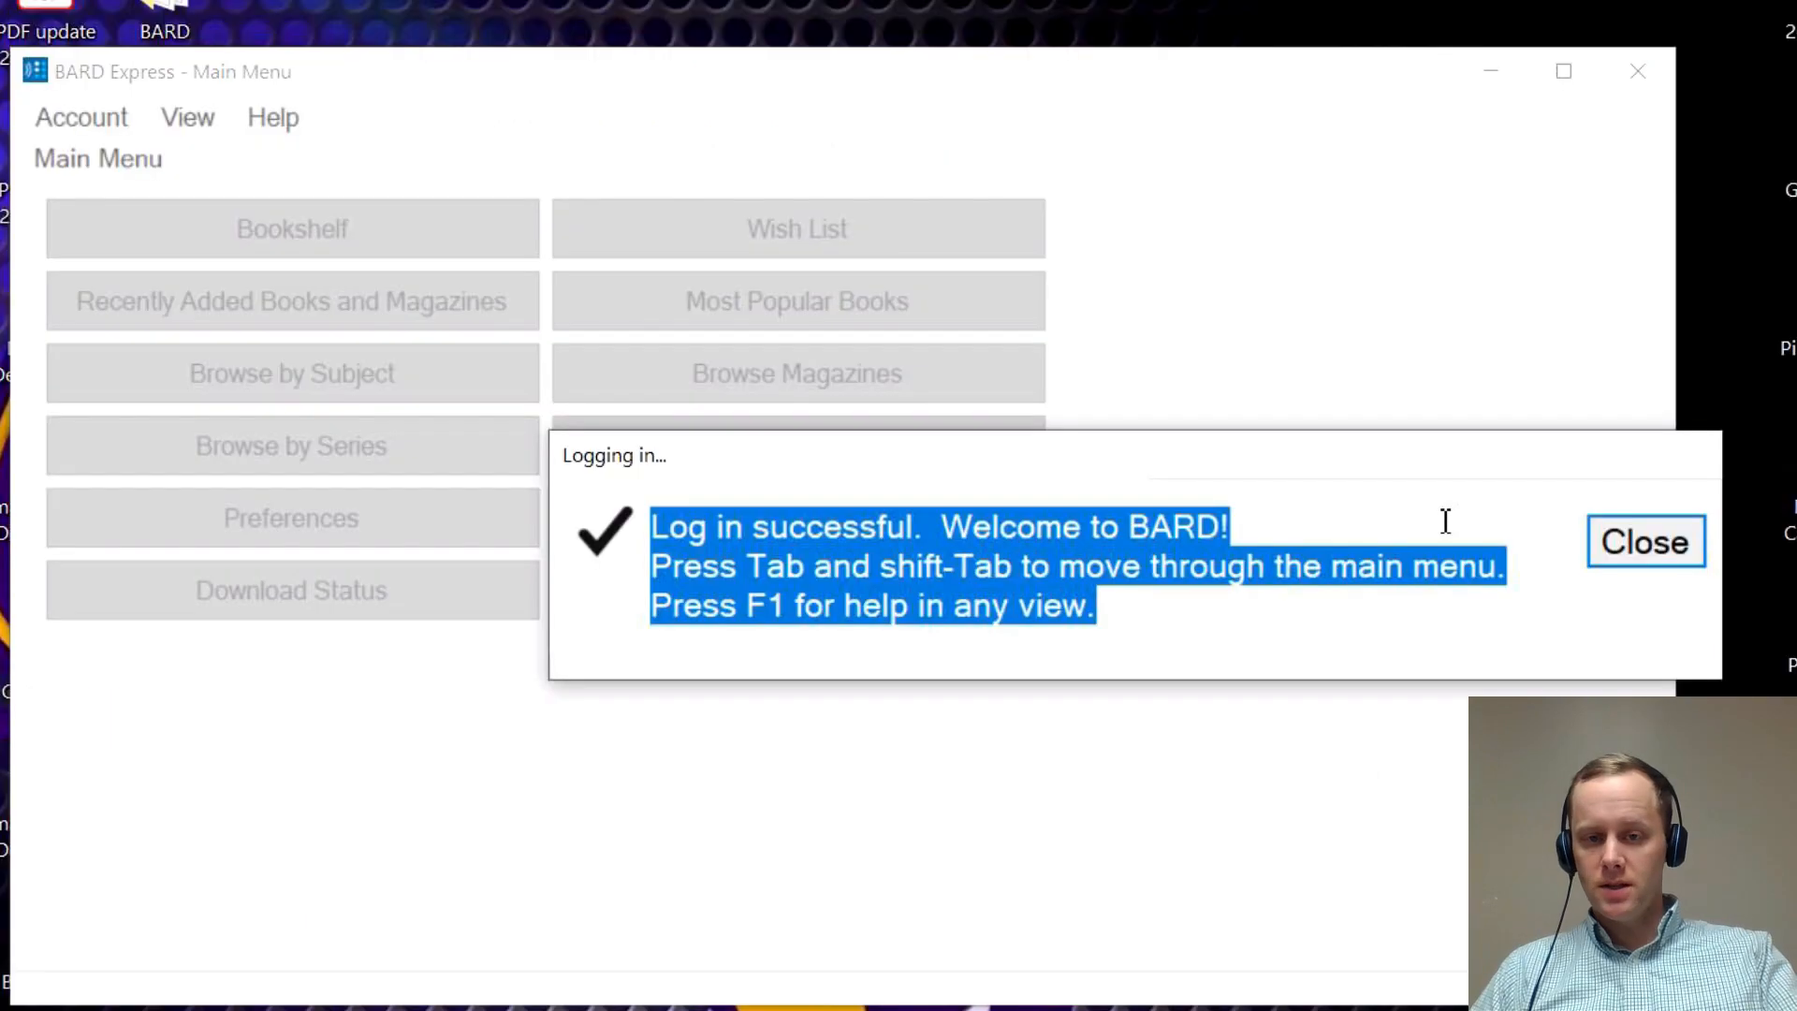
{"action": "left_click", "coordinate": [1643, 541]}
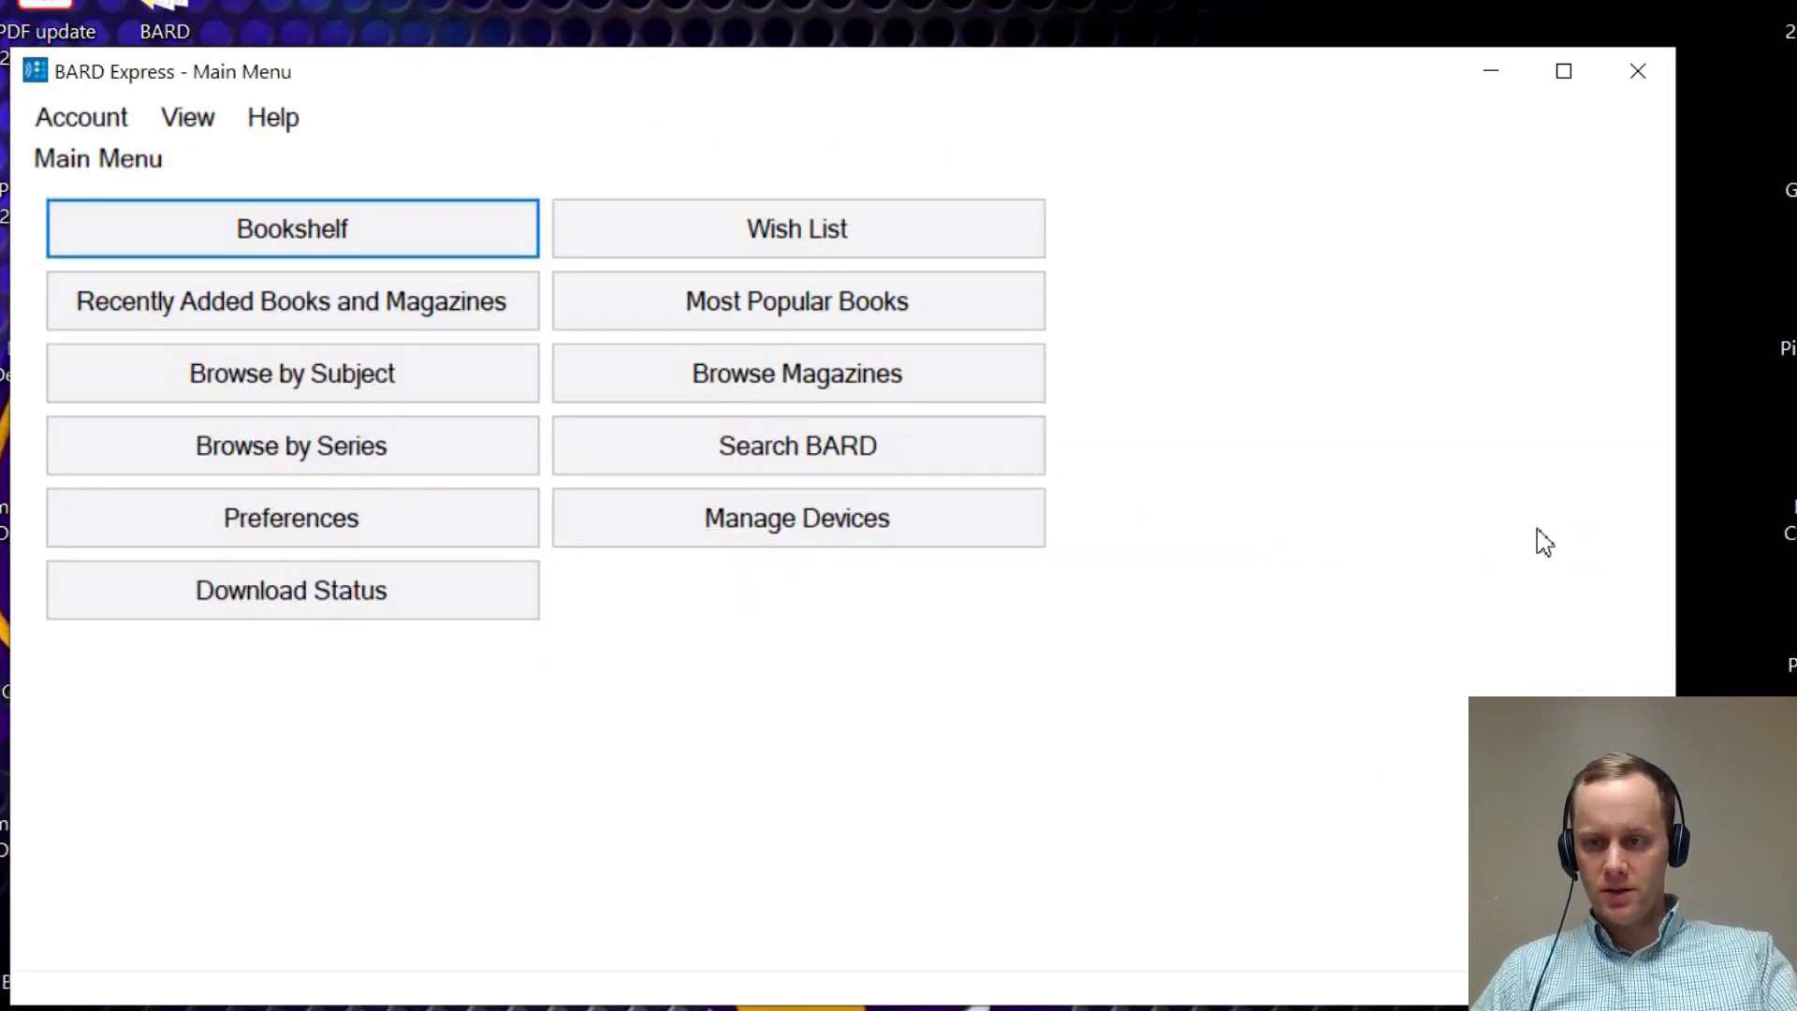
{"action": "mouse_move", "coordinate": [1326, 616]}
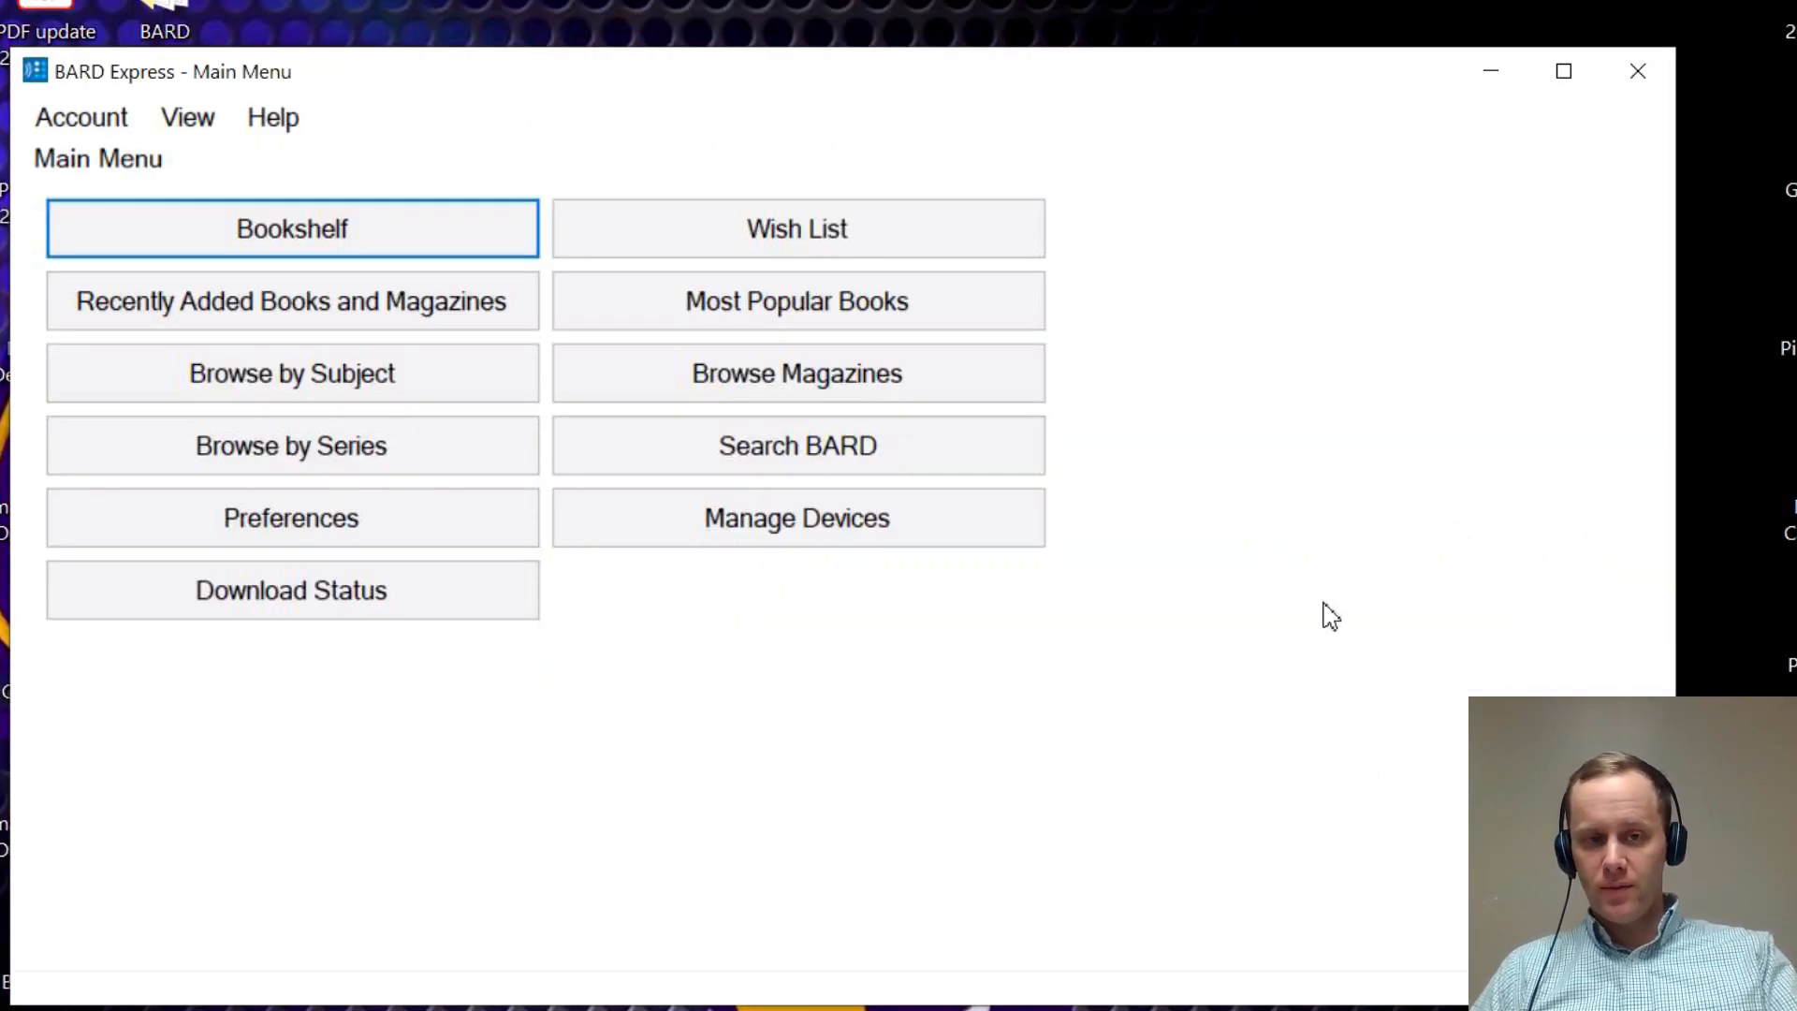
{"action": "mouse_move", "coordinate": [1076, 669]}
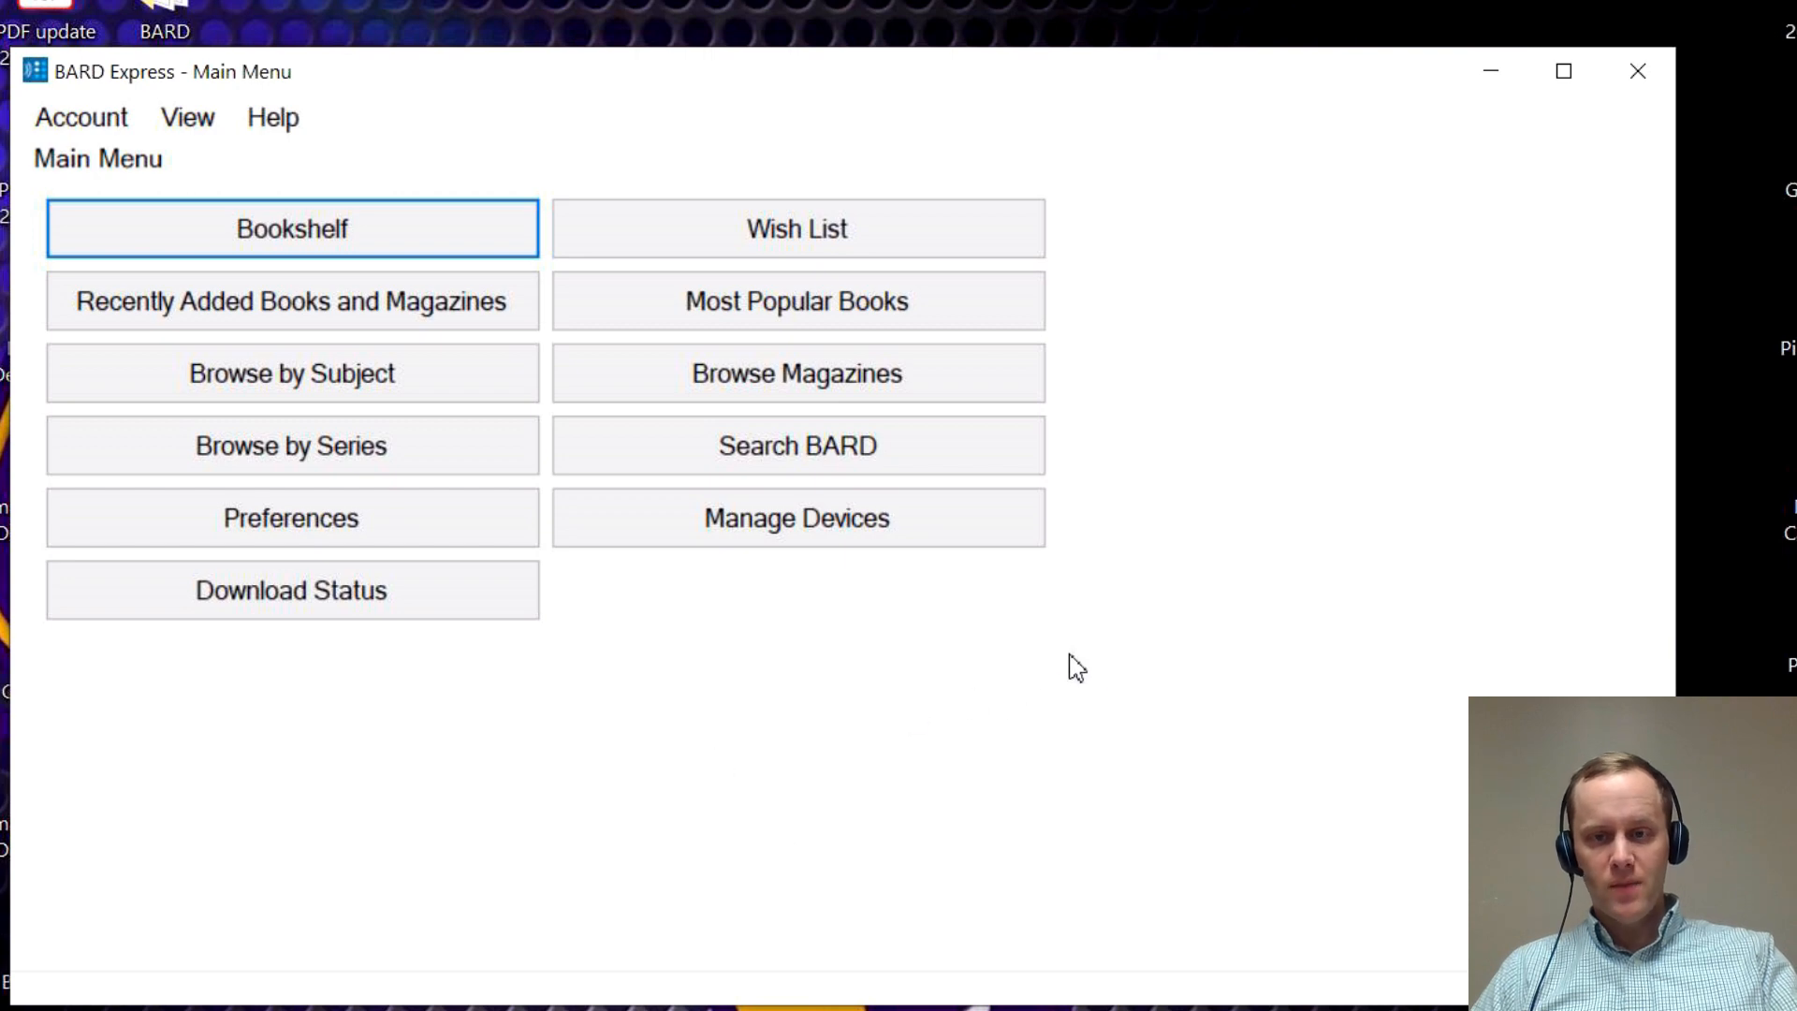
{"action": "mouse_move", "coordinate": [1307, 604]}
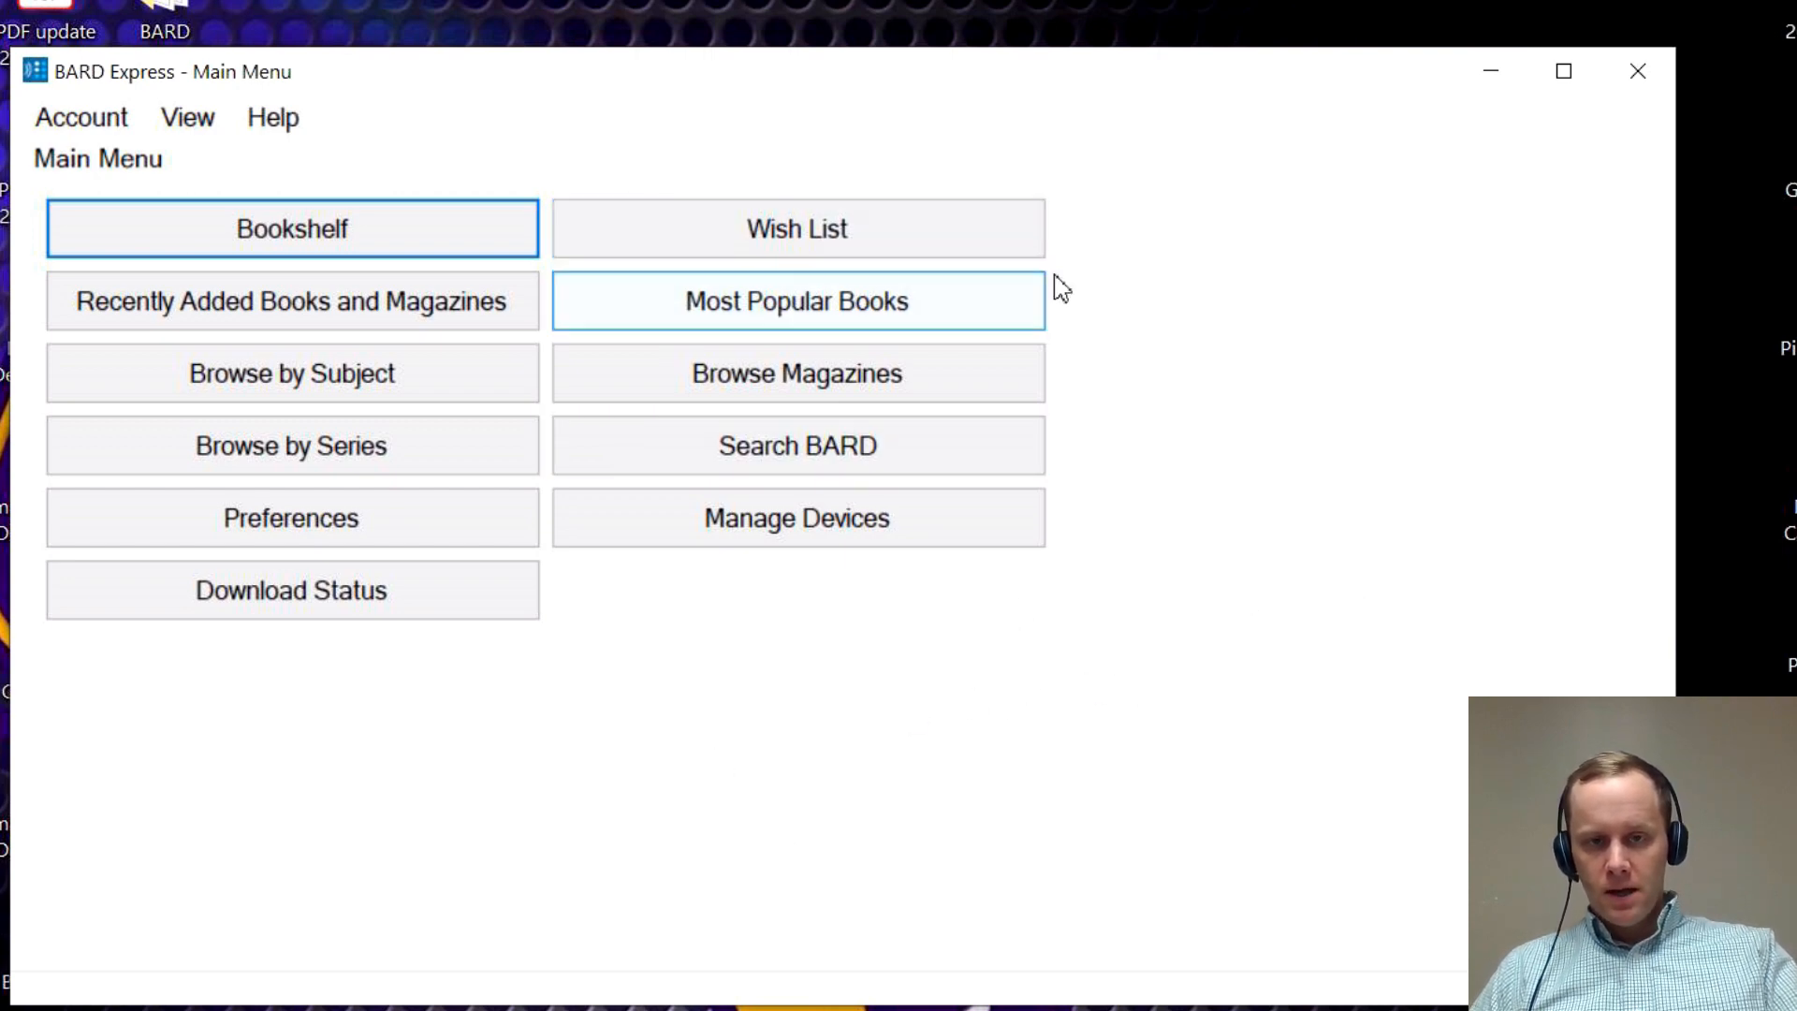
{"action": "mouse_move", "coordinate": [1424, 343]}
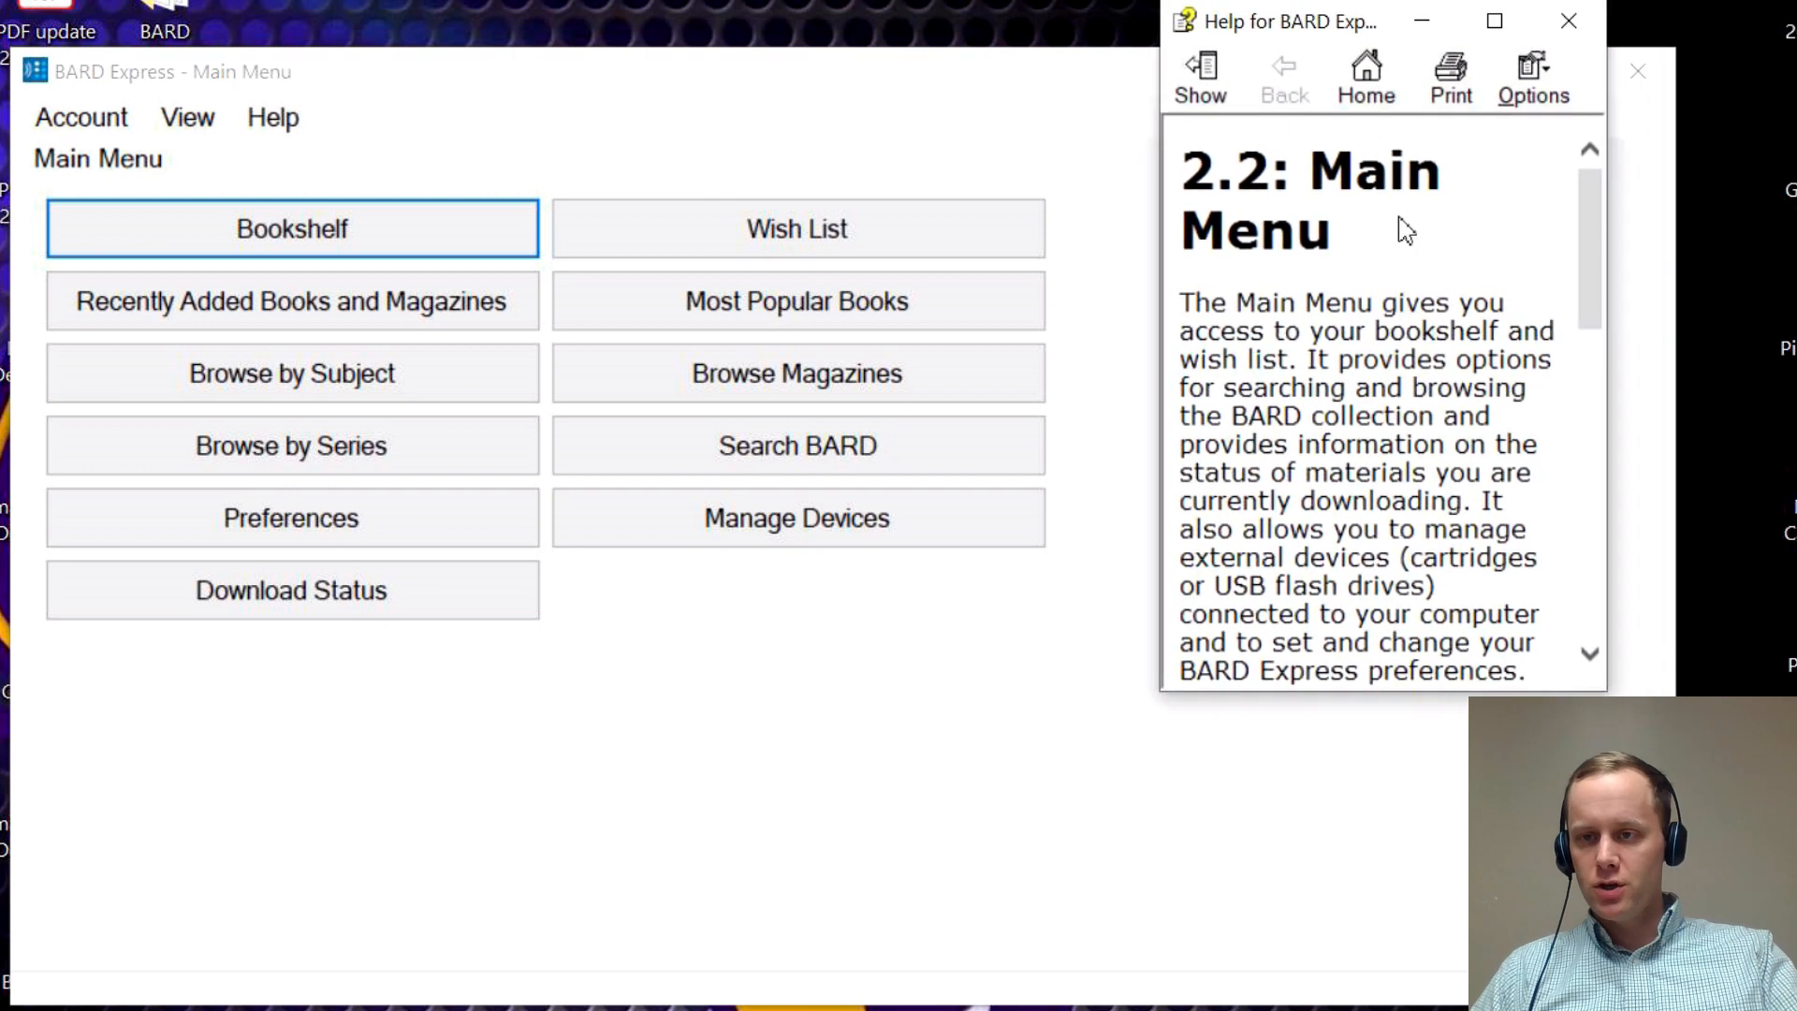
{"action": "mouse_move", "coordinate": [1598, 233]}
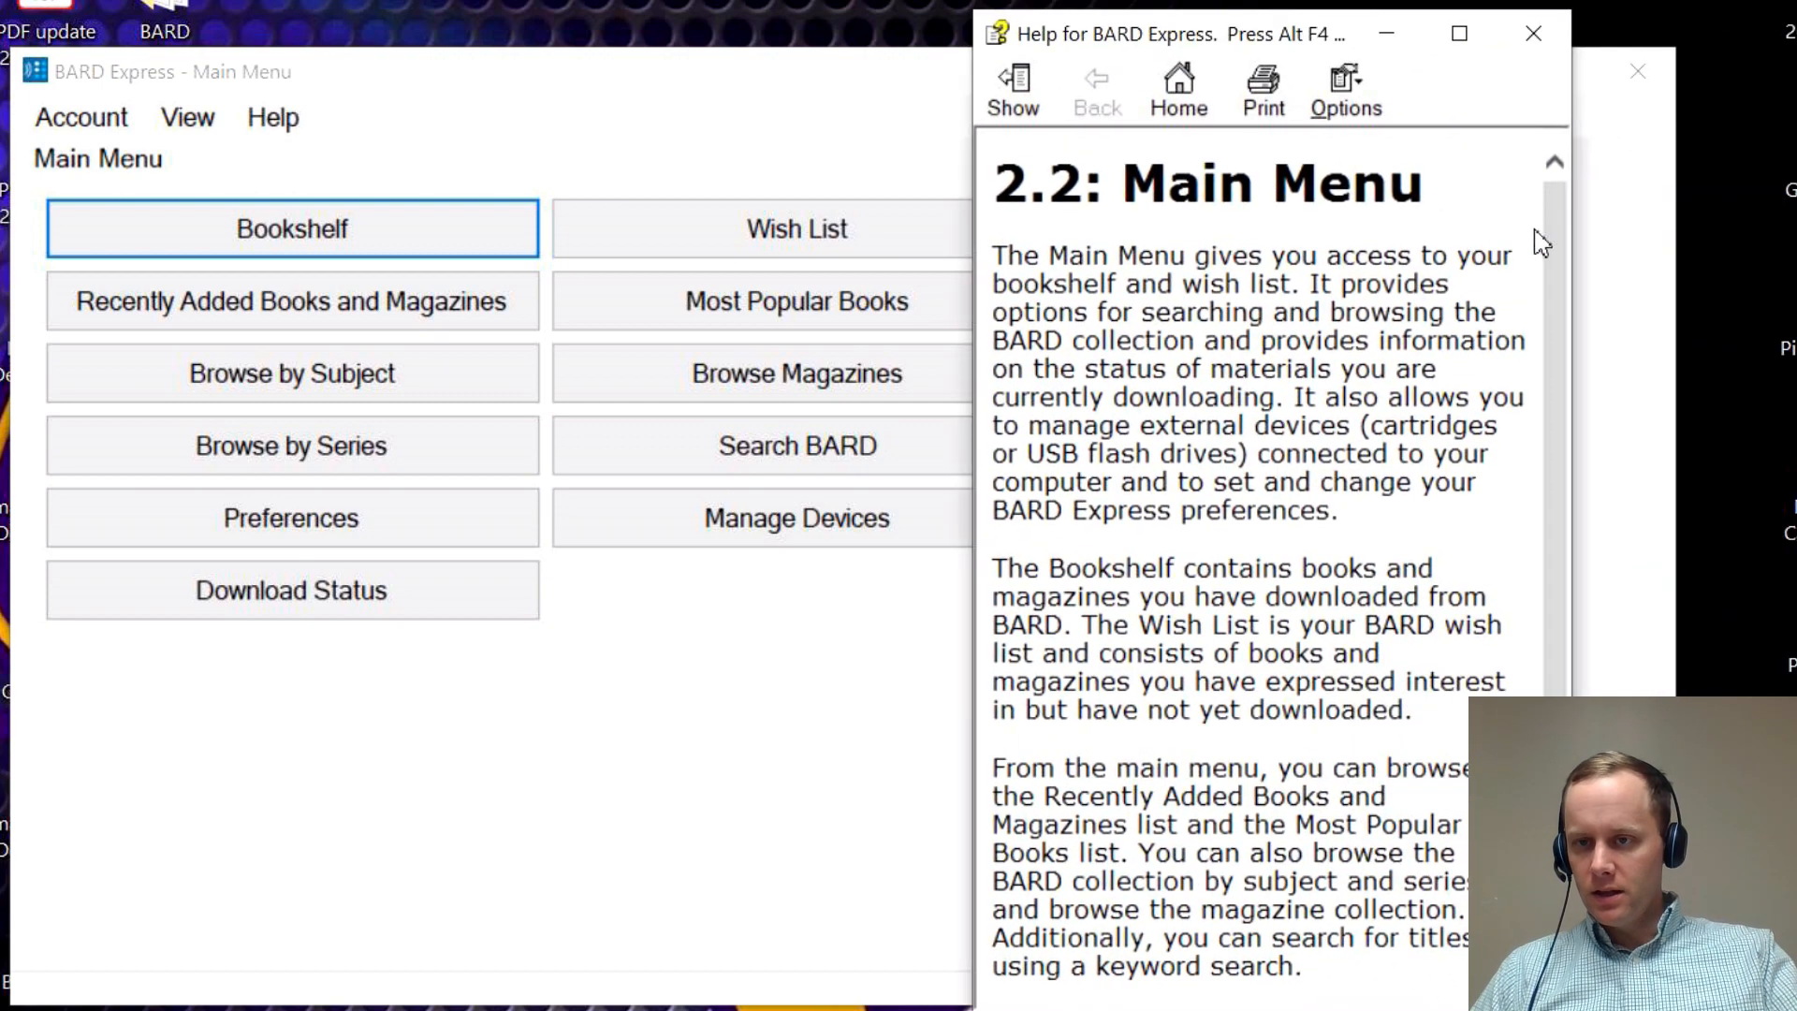
{"action": "scroll", "scroll_direction": "down", "scroll_amount": 3}
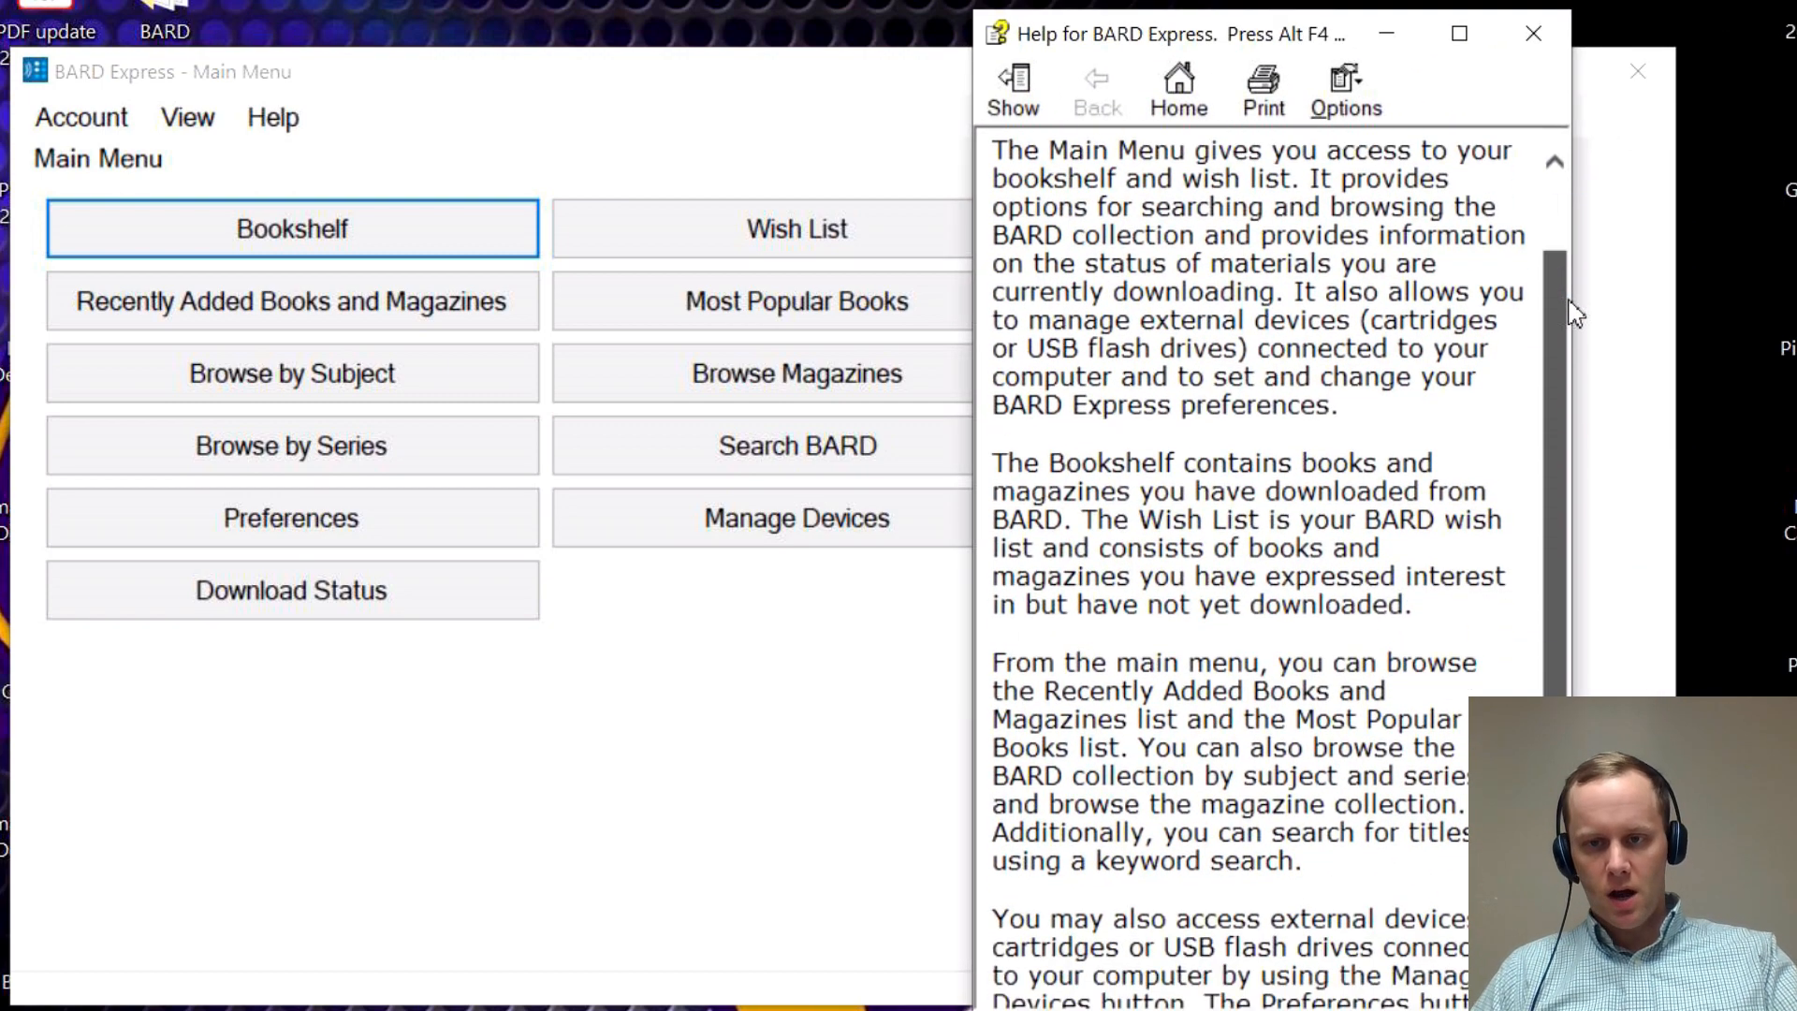
{"action": "scroll", "scroll_direction": "down", "scroll_amount": 3}
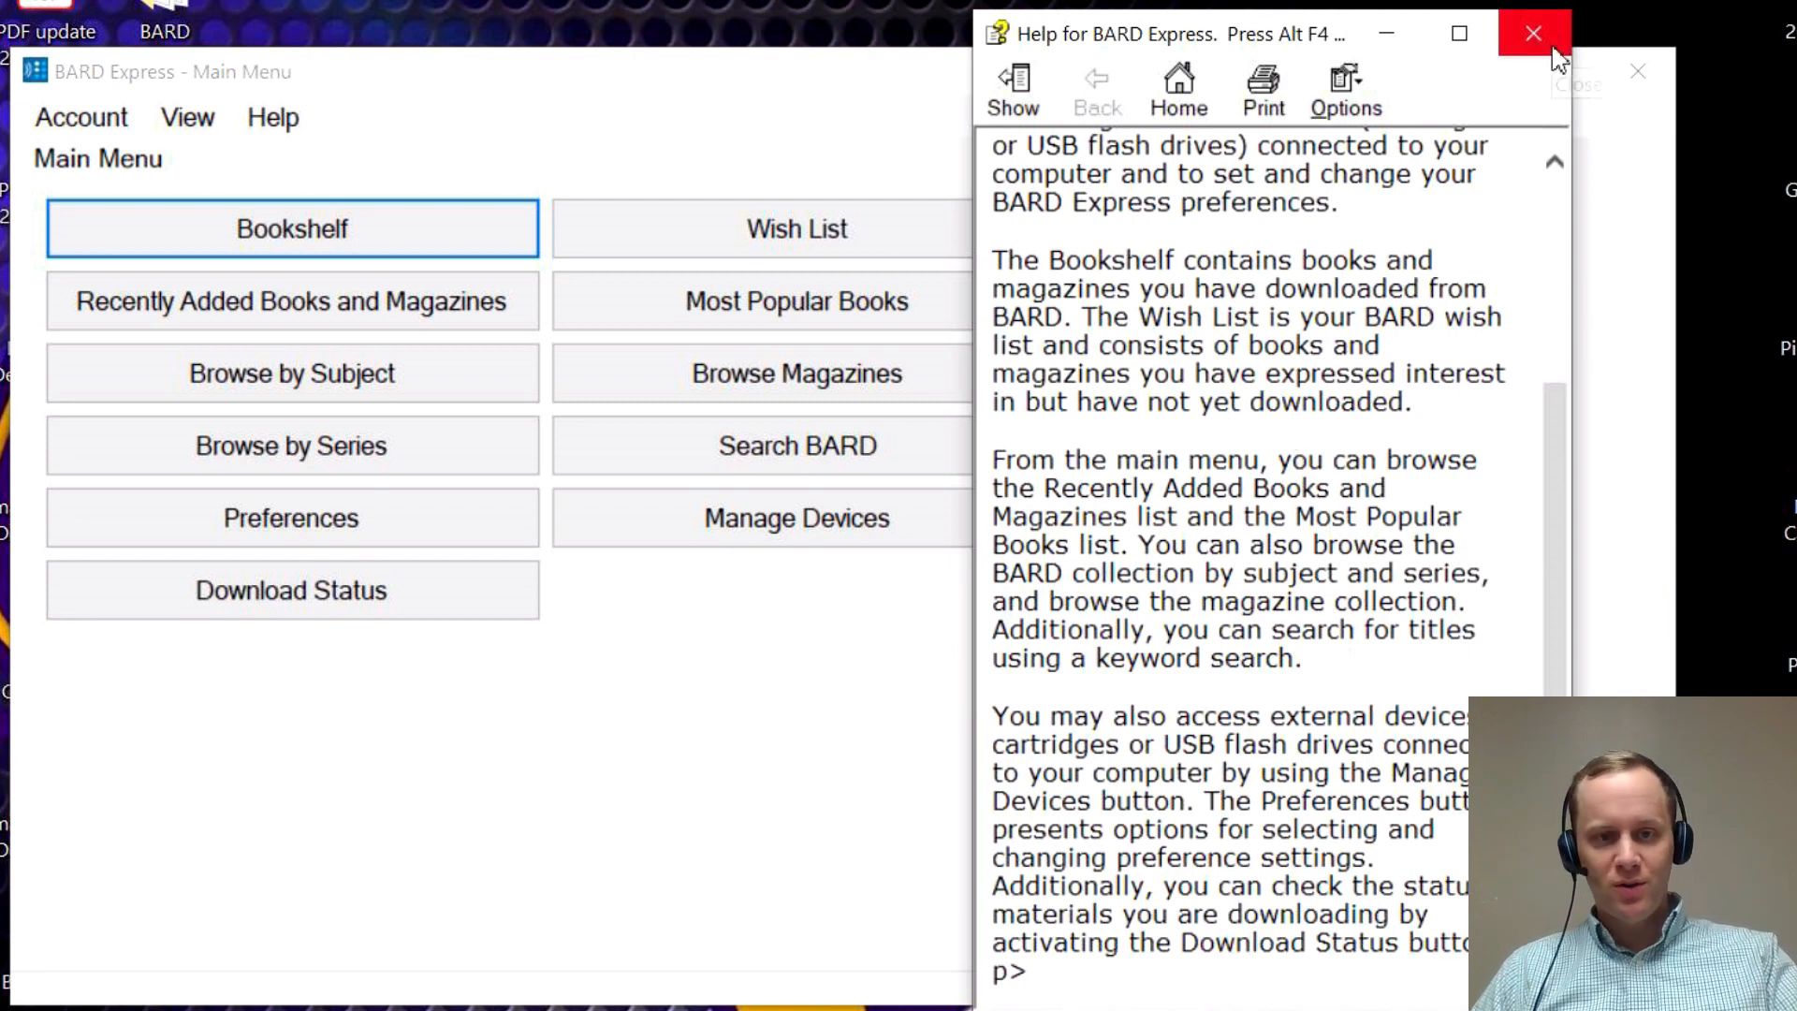
{"action": "mouse_move", "coordinate": [1533, 34]}
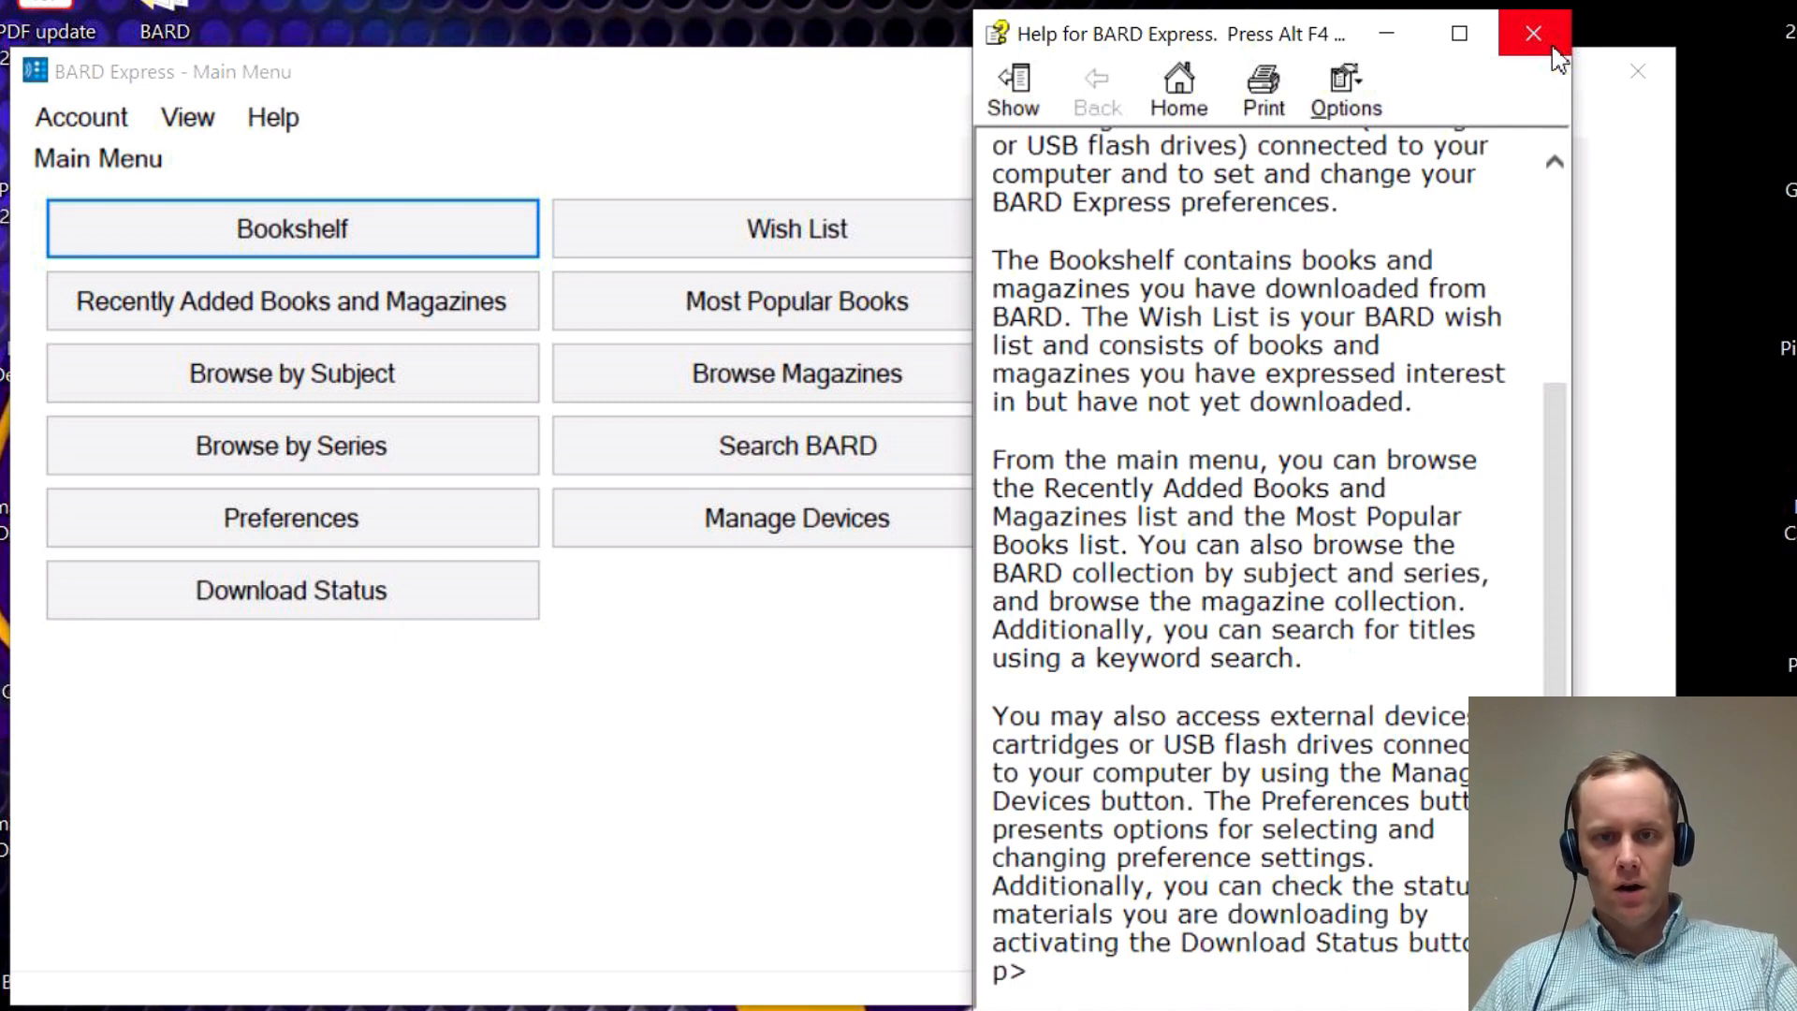
{"action": "left_click", "coordinate": [1532, 32]}
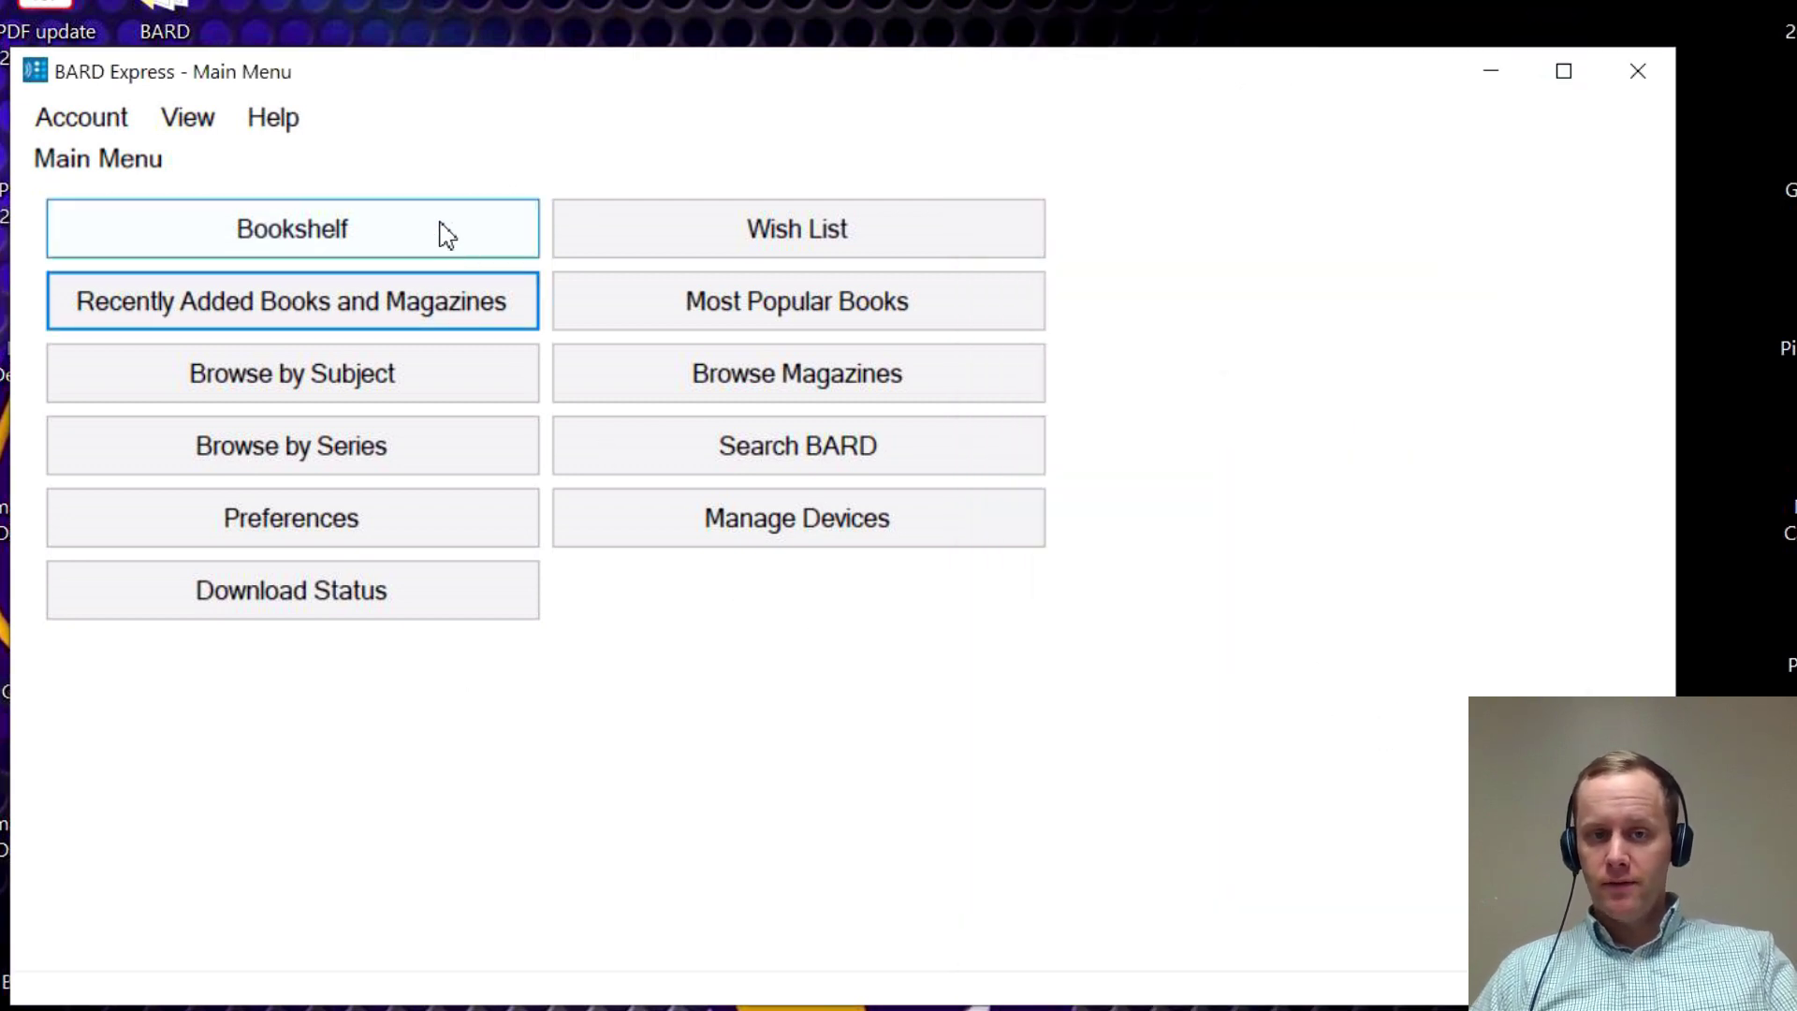
{"action": "left_click", "coordinate": [290, 228]}
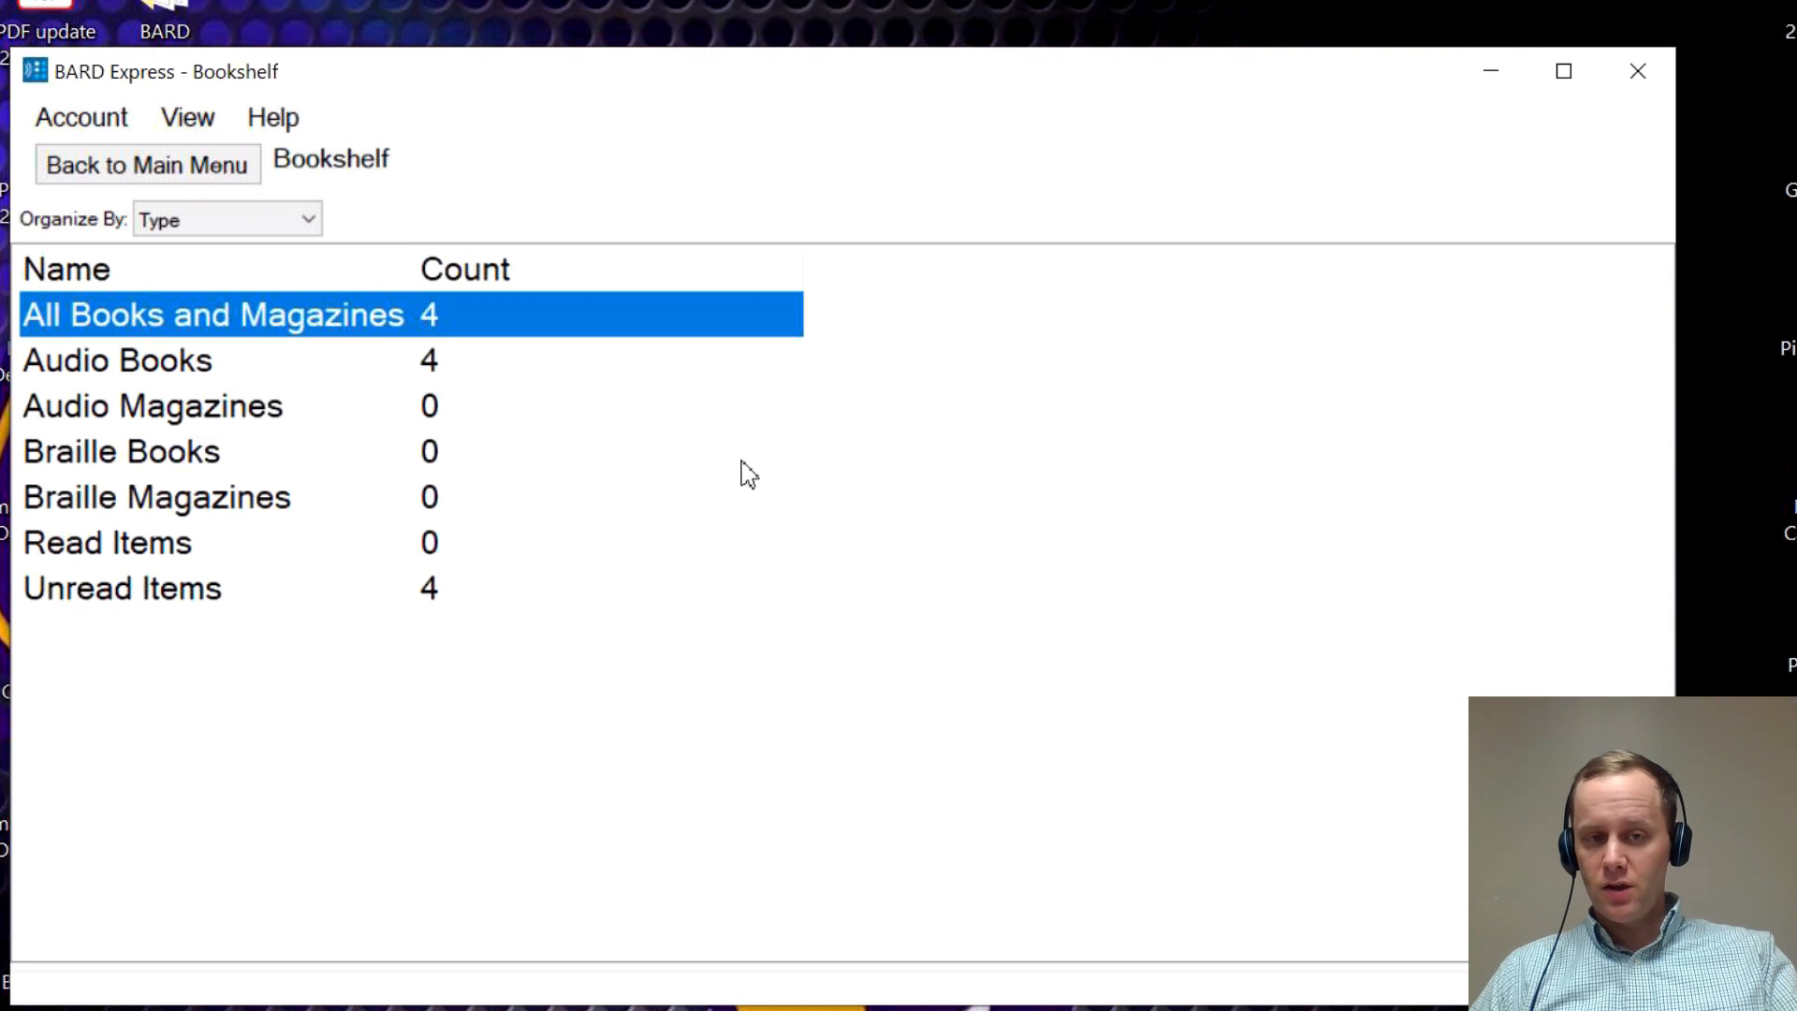
{"action": "mouse_move", "coordinate": [726, 539]}
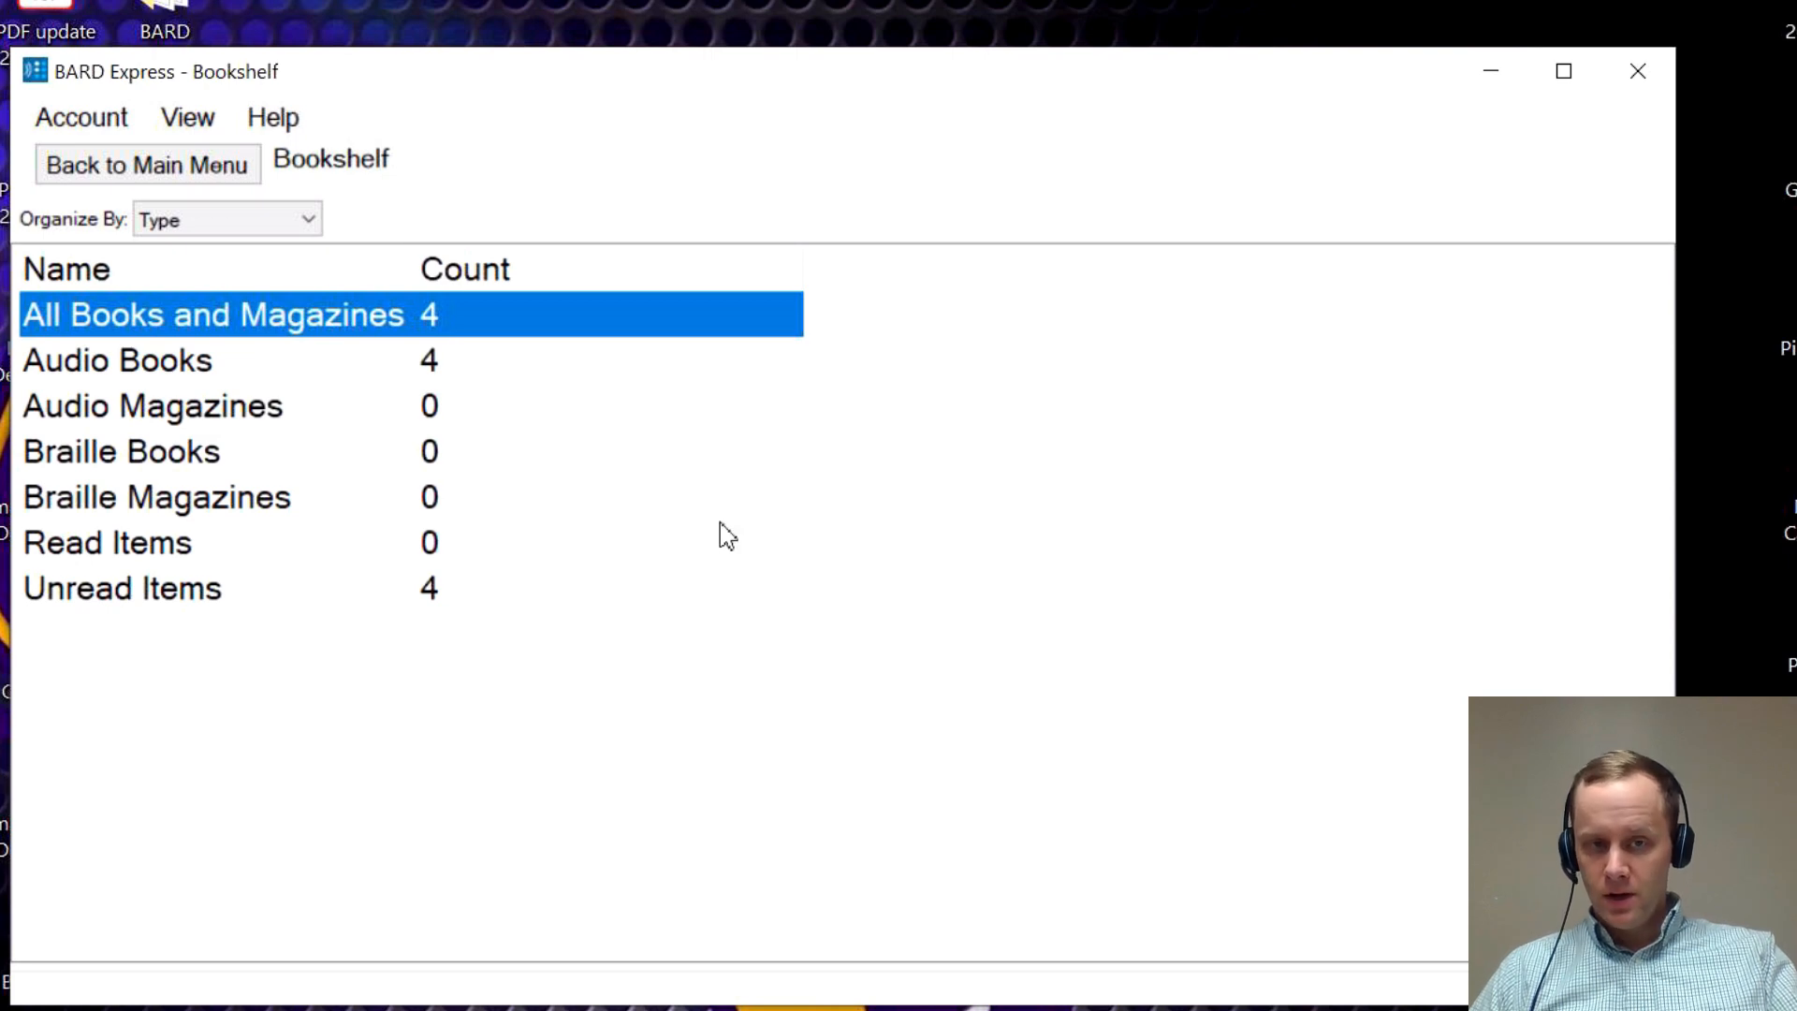
{"action": "mouse_move", "coordinate": [627, 550]}
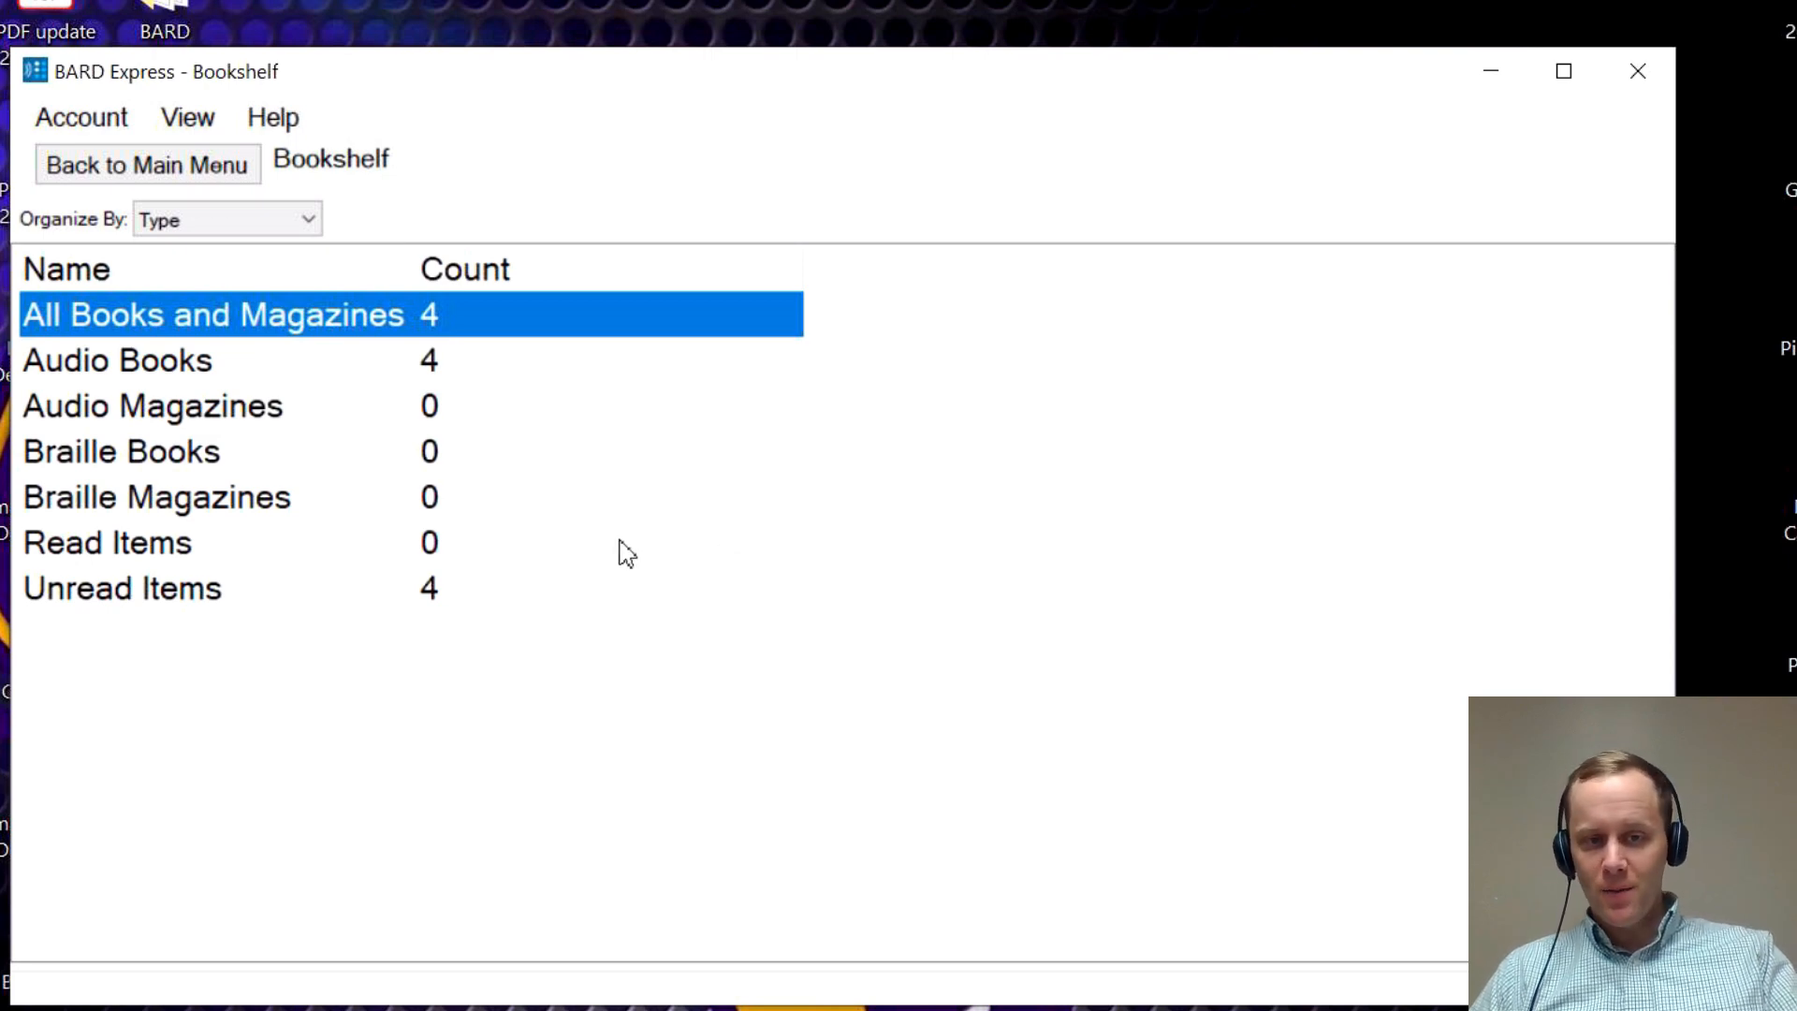
{"action": "mouse_move", "coordinate": [607, 491]}
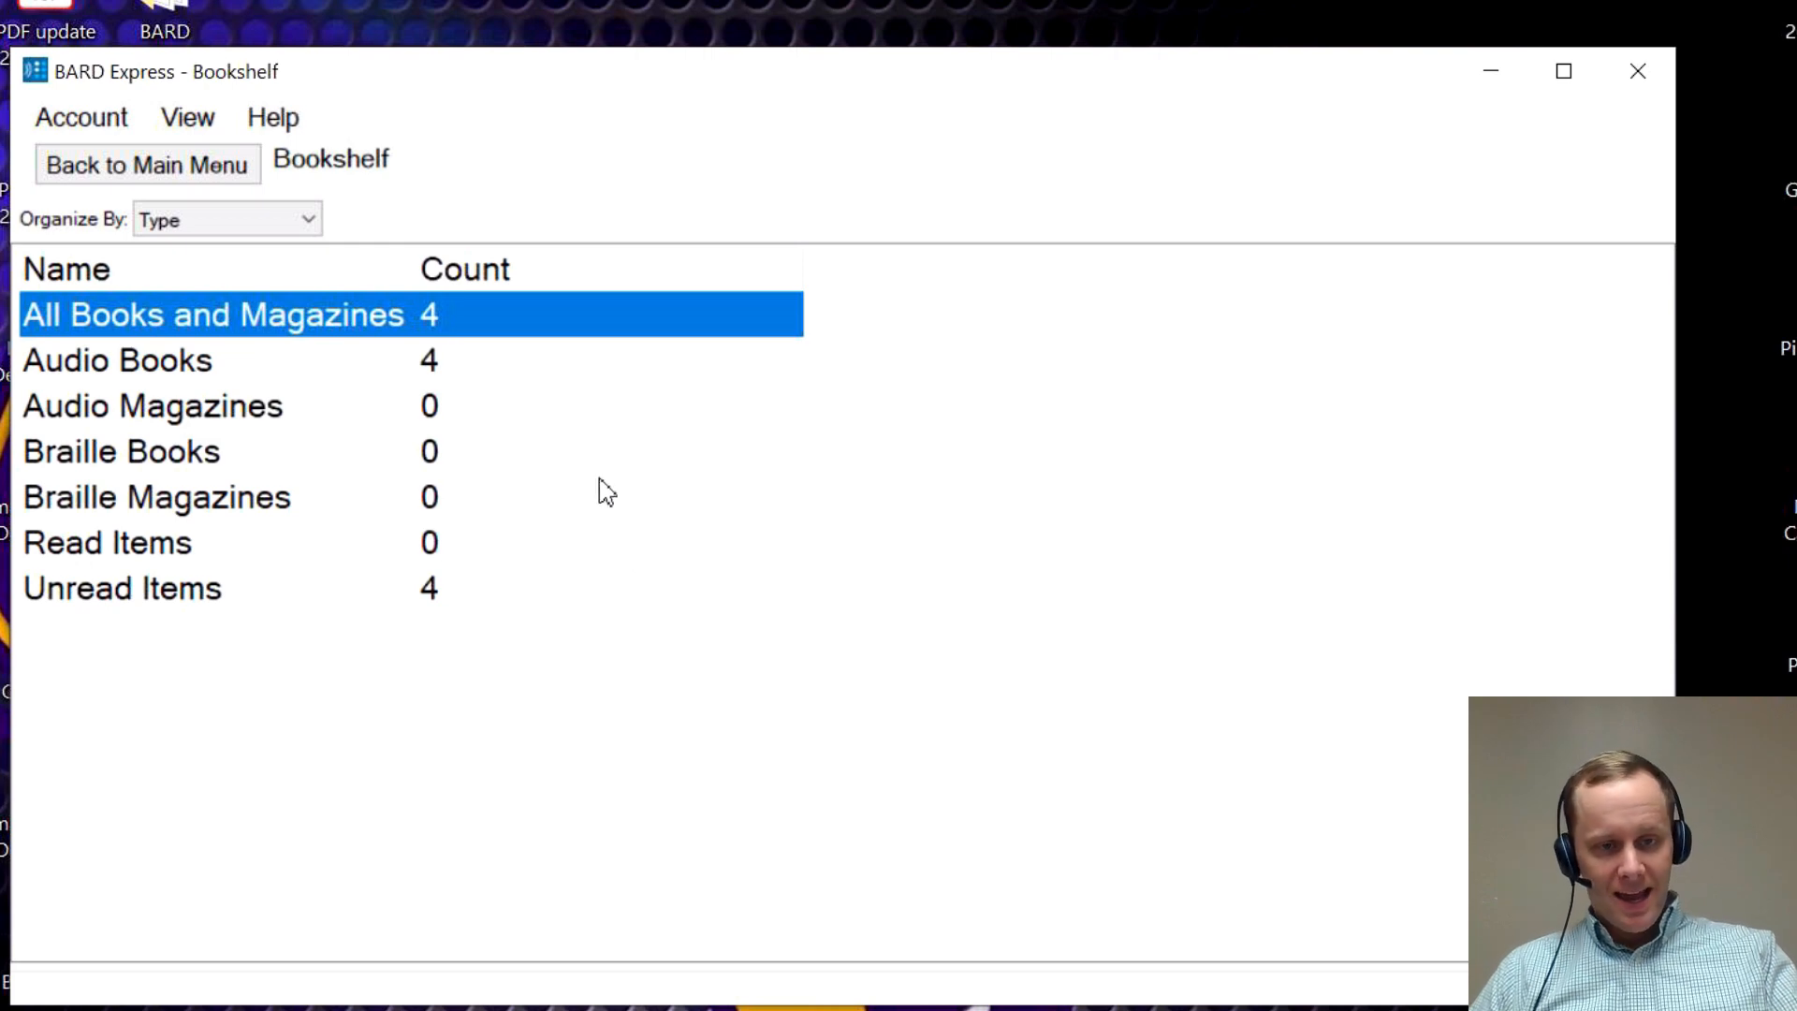
{"action": "mouse_move", "coordinate": [295, 351]}
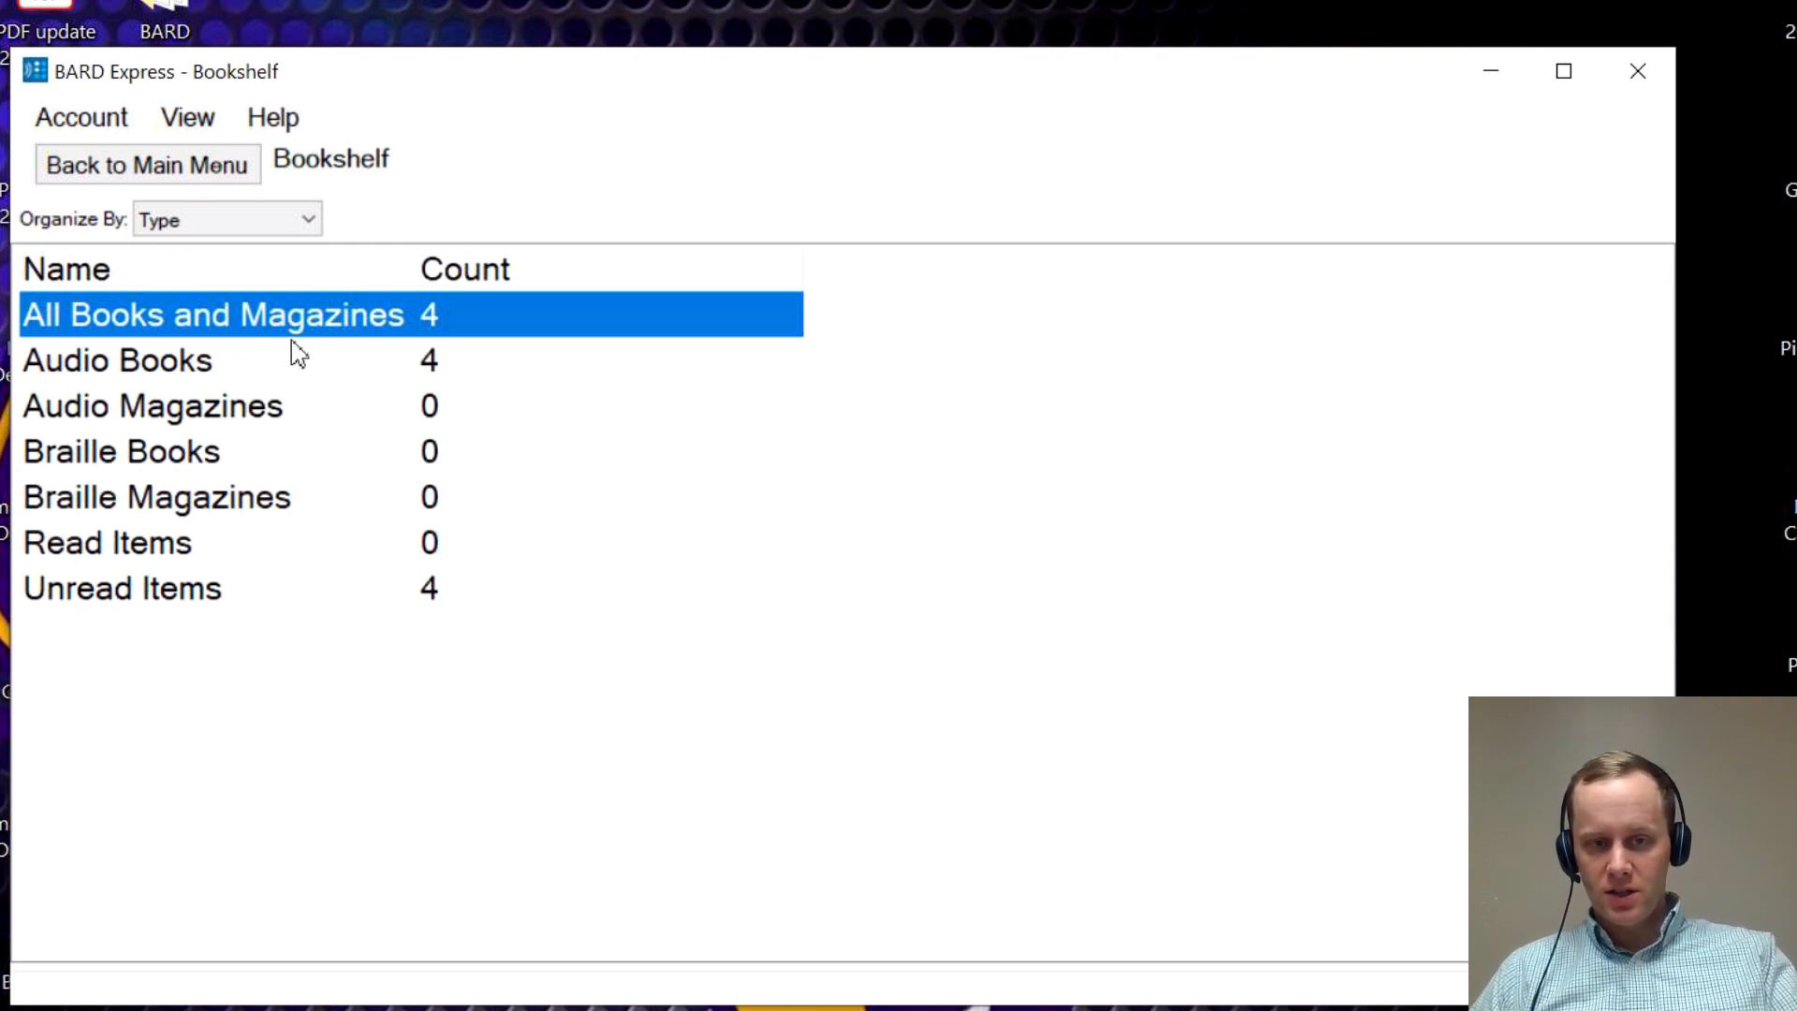
{"action": "mouse_move", "coordinate": [233, 424]}
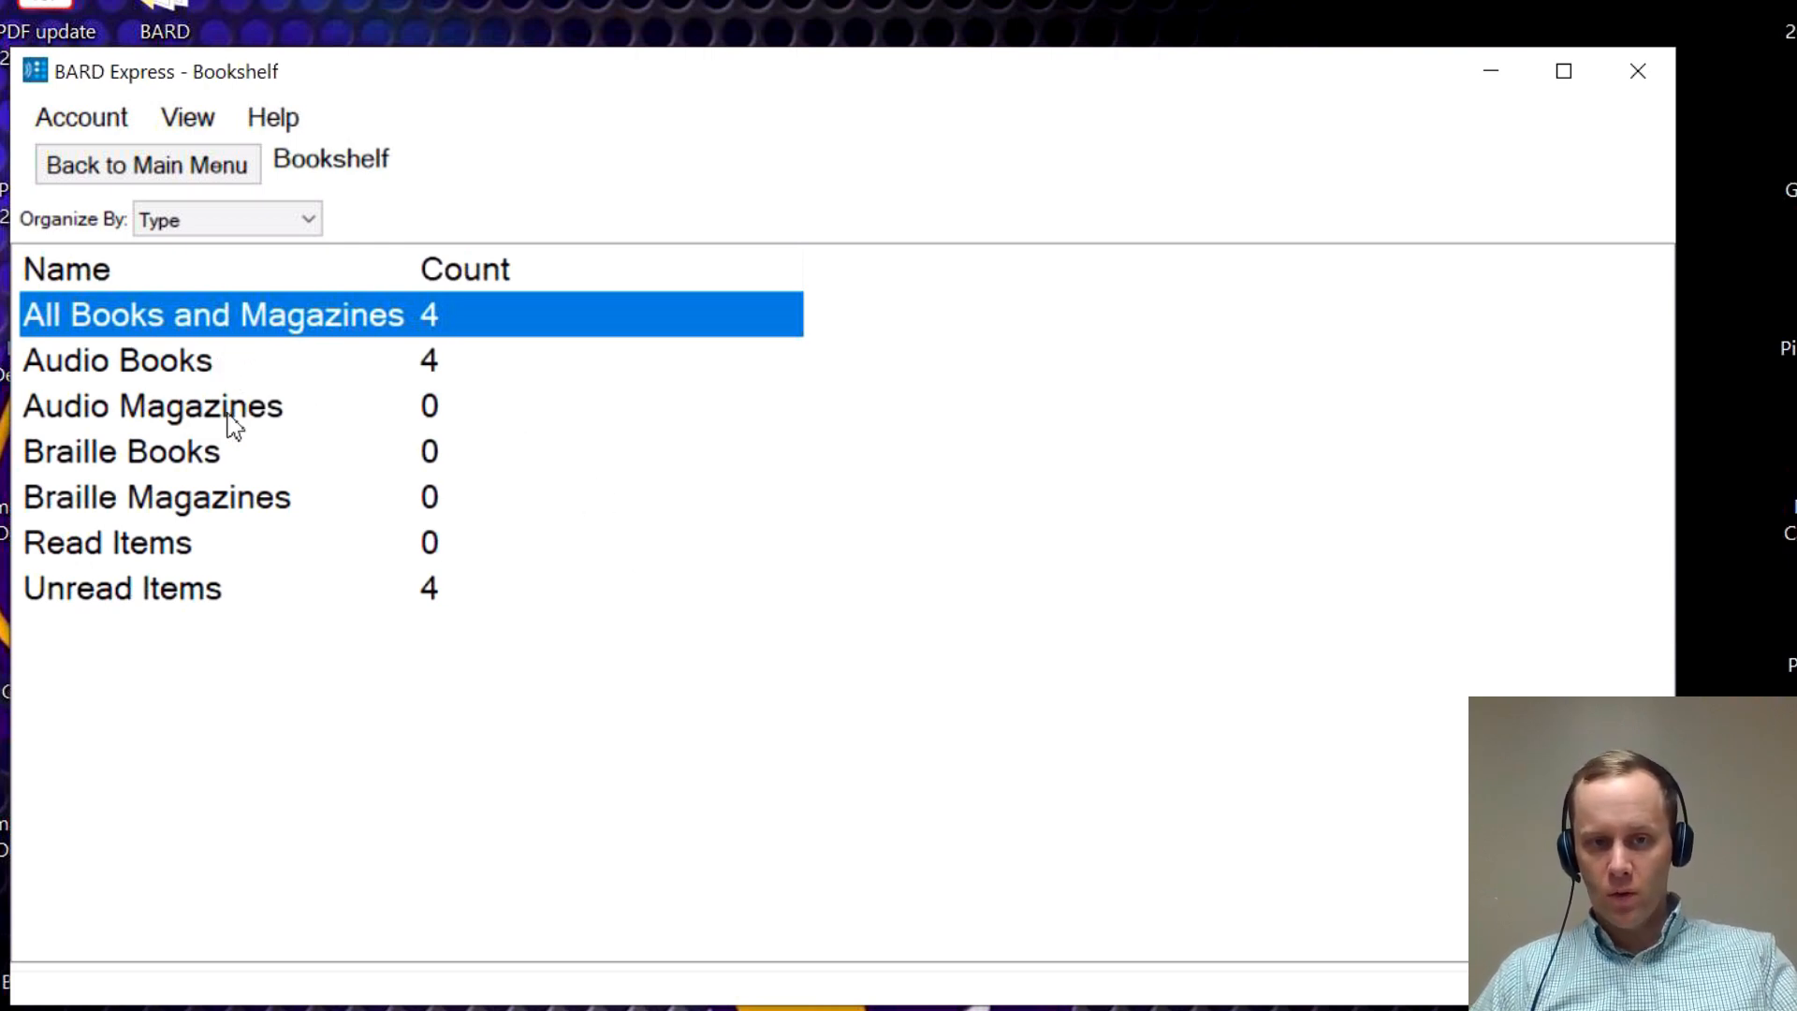
{"action": "left_click", "coordinate": [147, 164]}
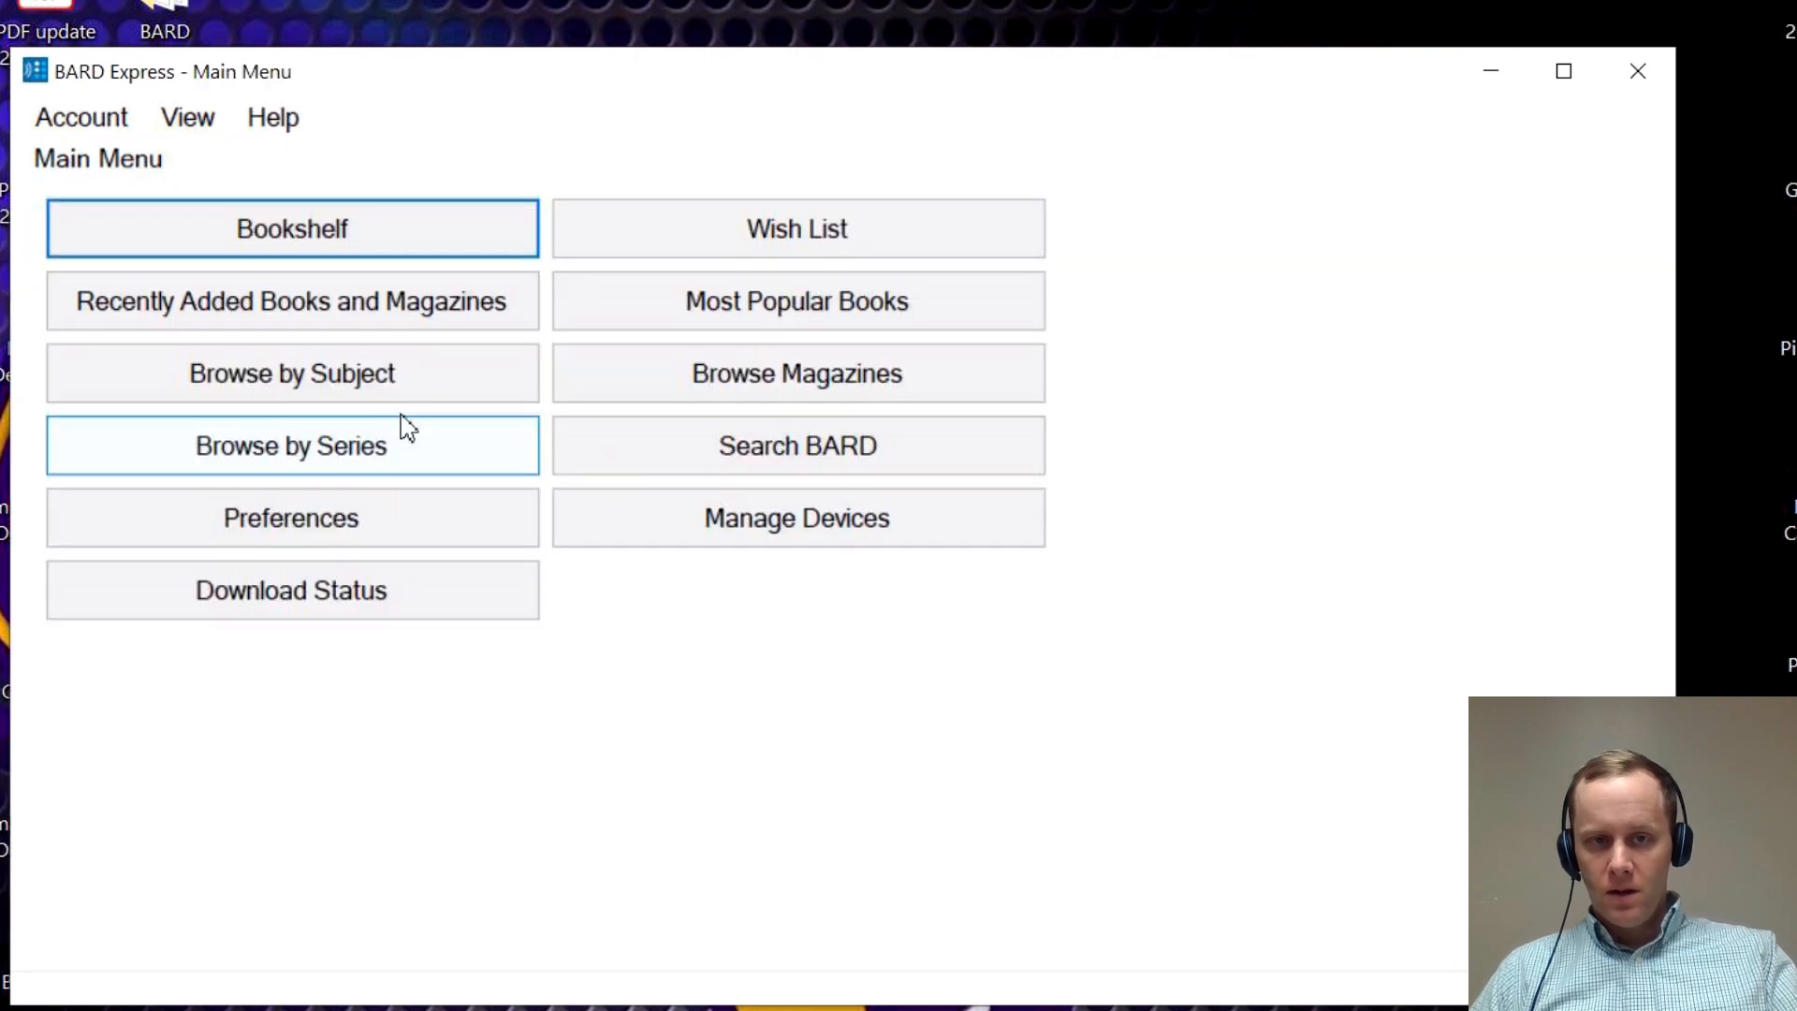
{"action": "mouse_move", "coordinate": [390, 326]}
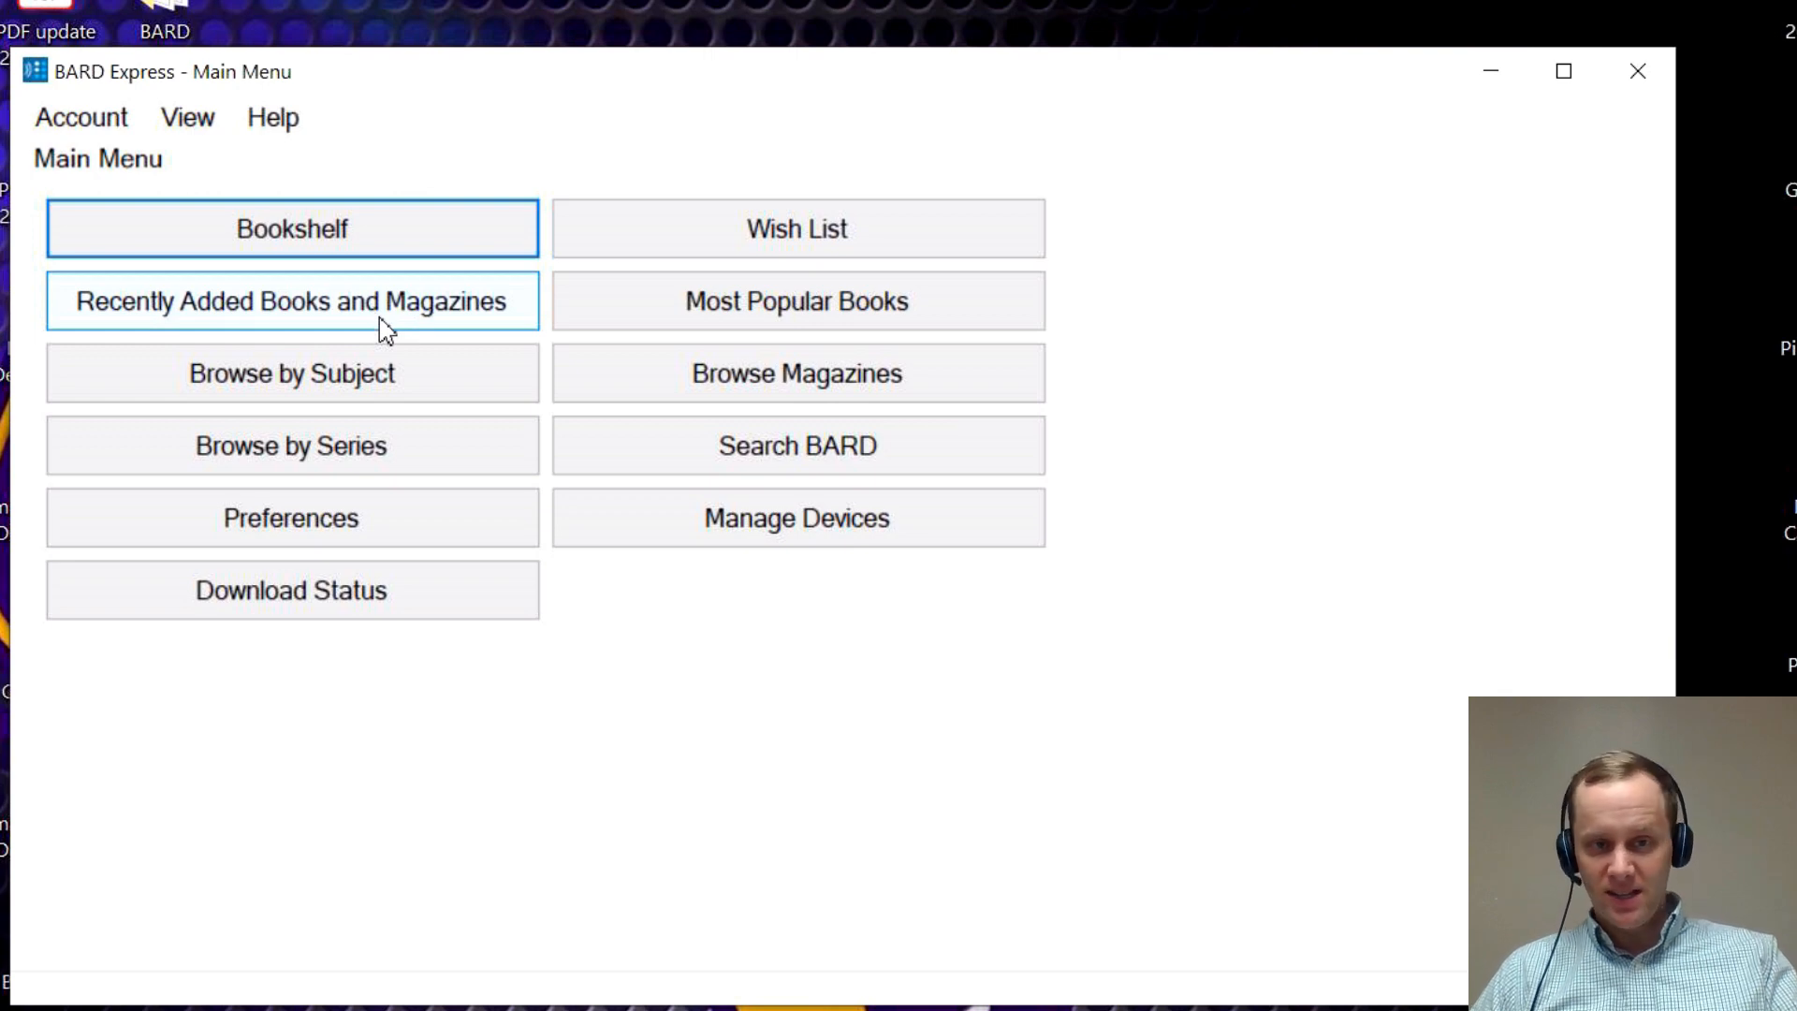
Select the first recently added title, return to Main Menu, and open subjects.
{"action": "left_click", "coordinate": [290, 300]}
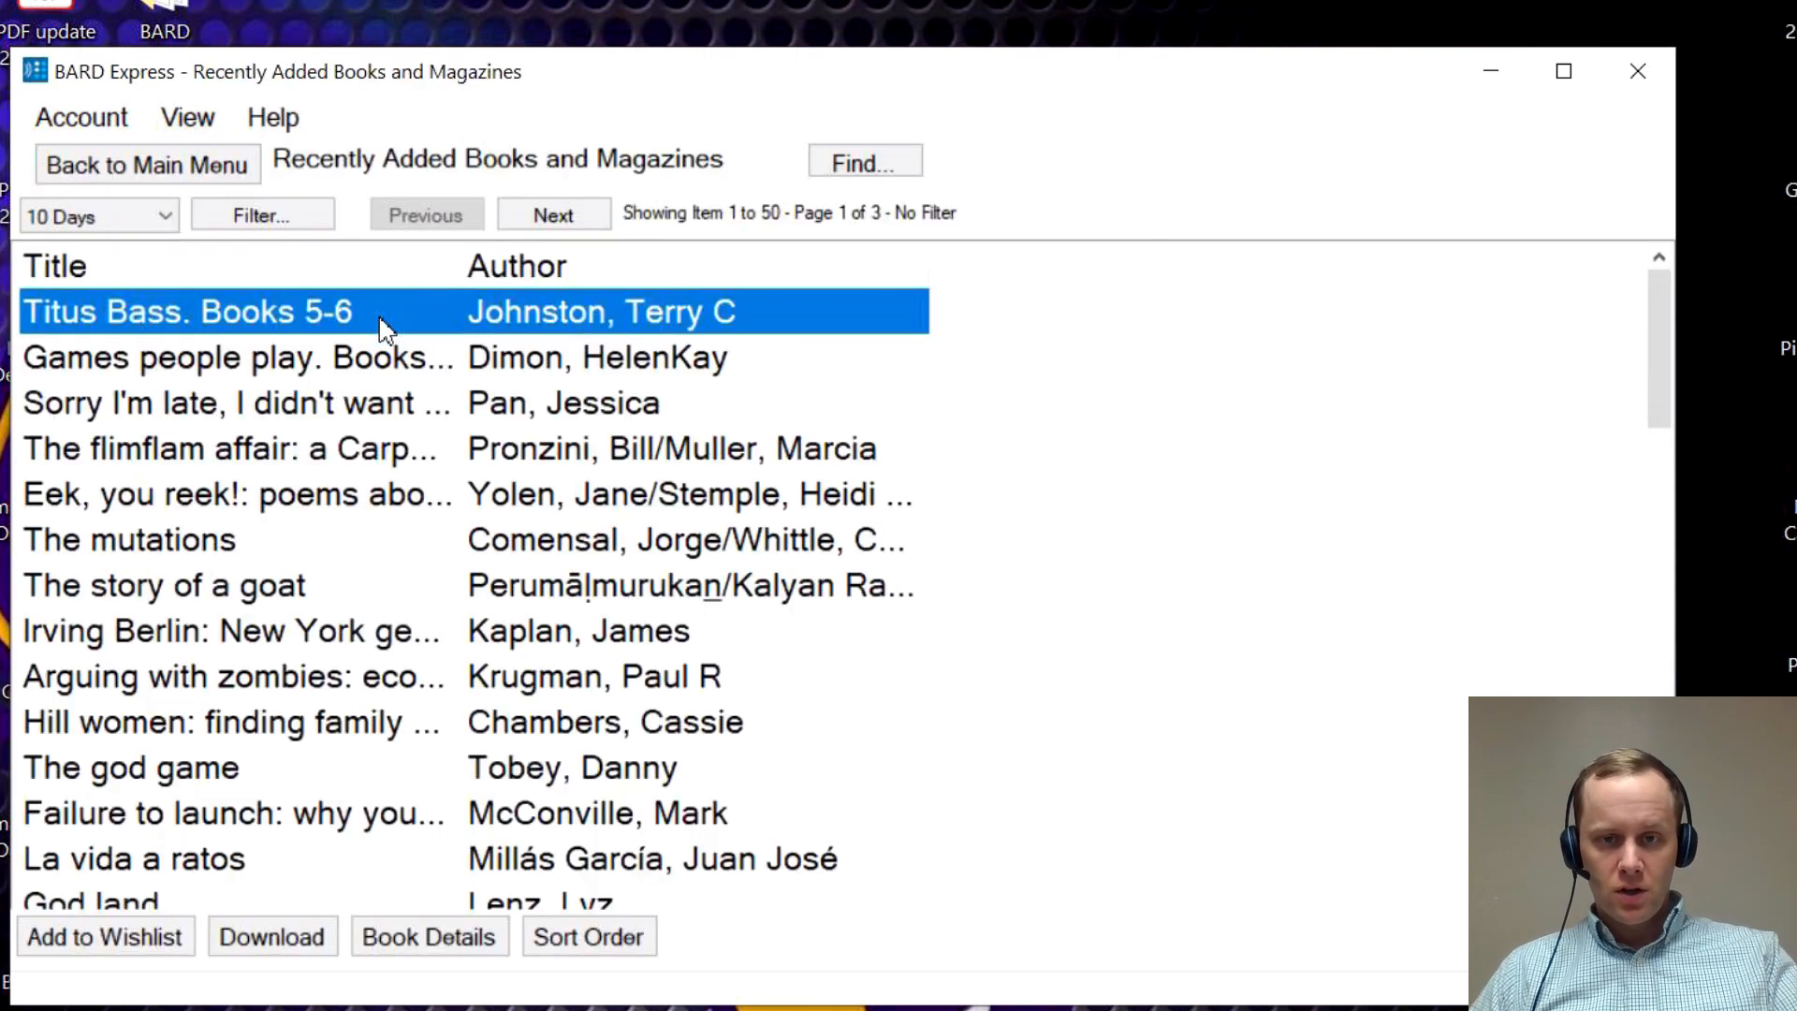
{"action": "mouse_move", "coordinate": [381, 364]}
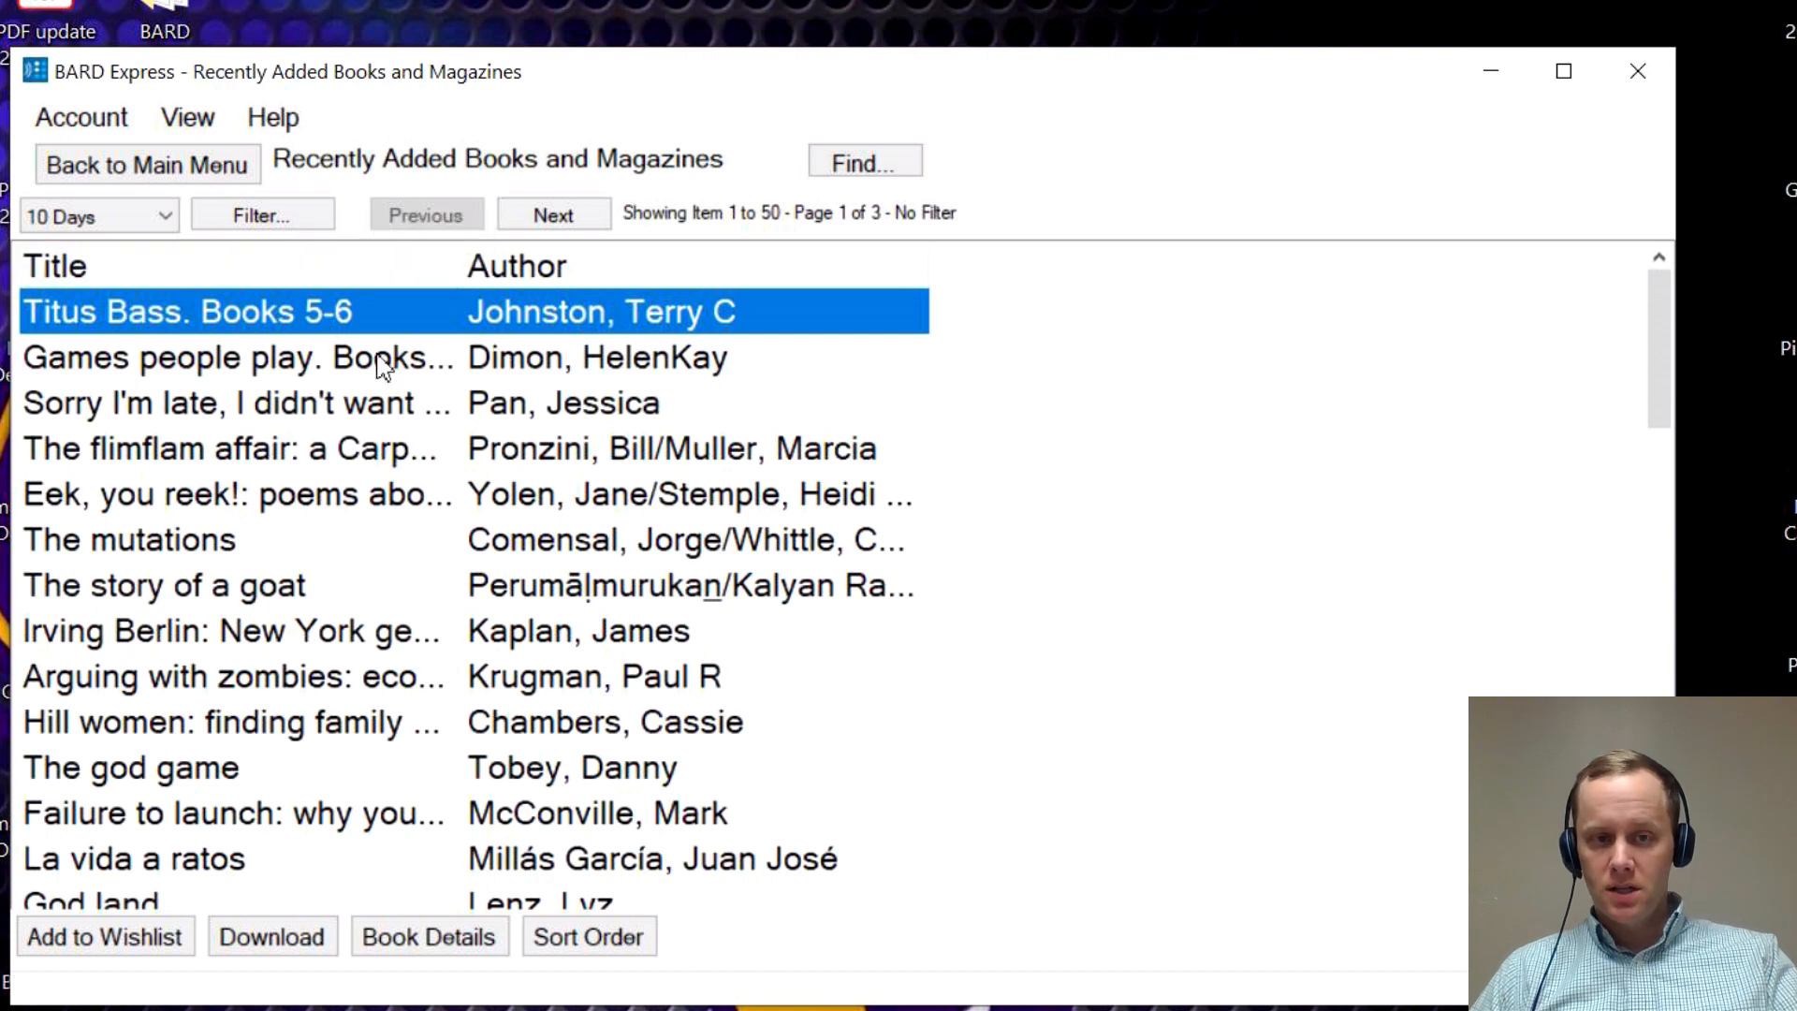
{"action": "mouse_move", "coordinate": [550, 344]}
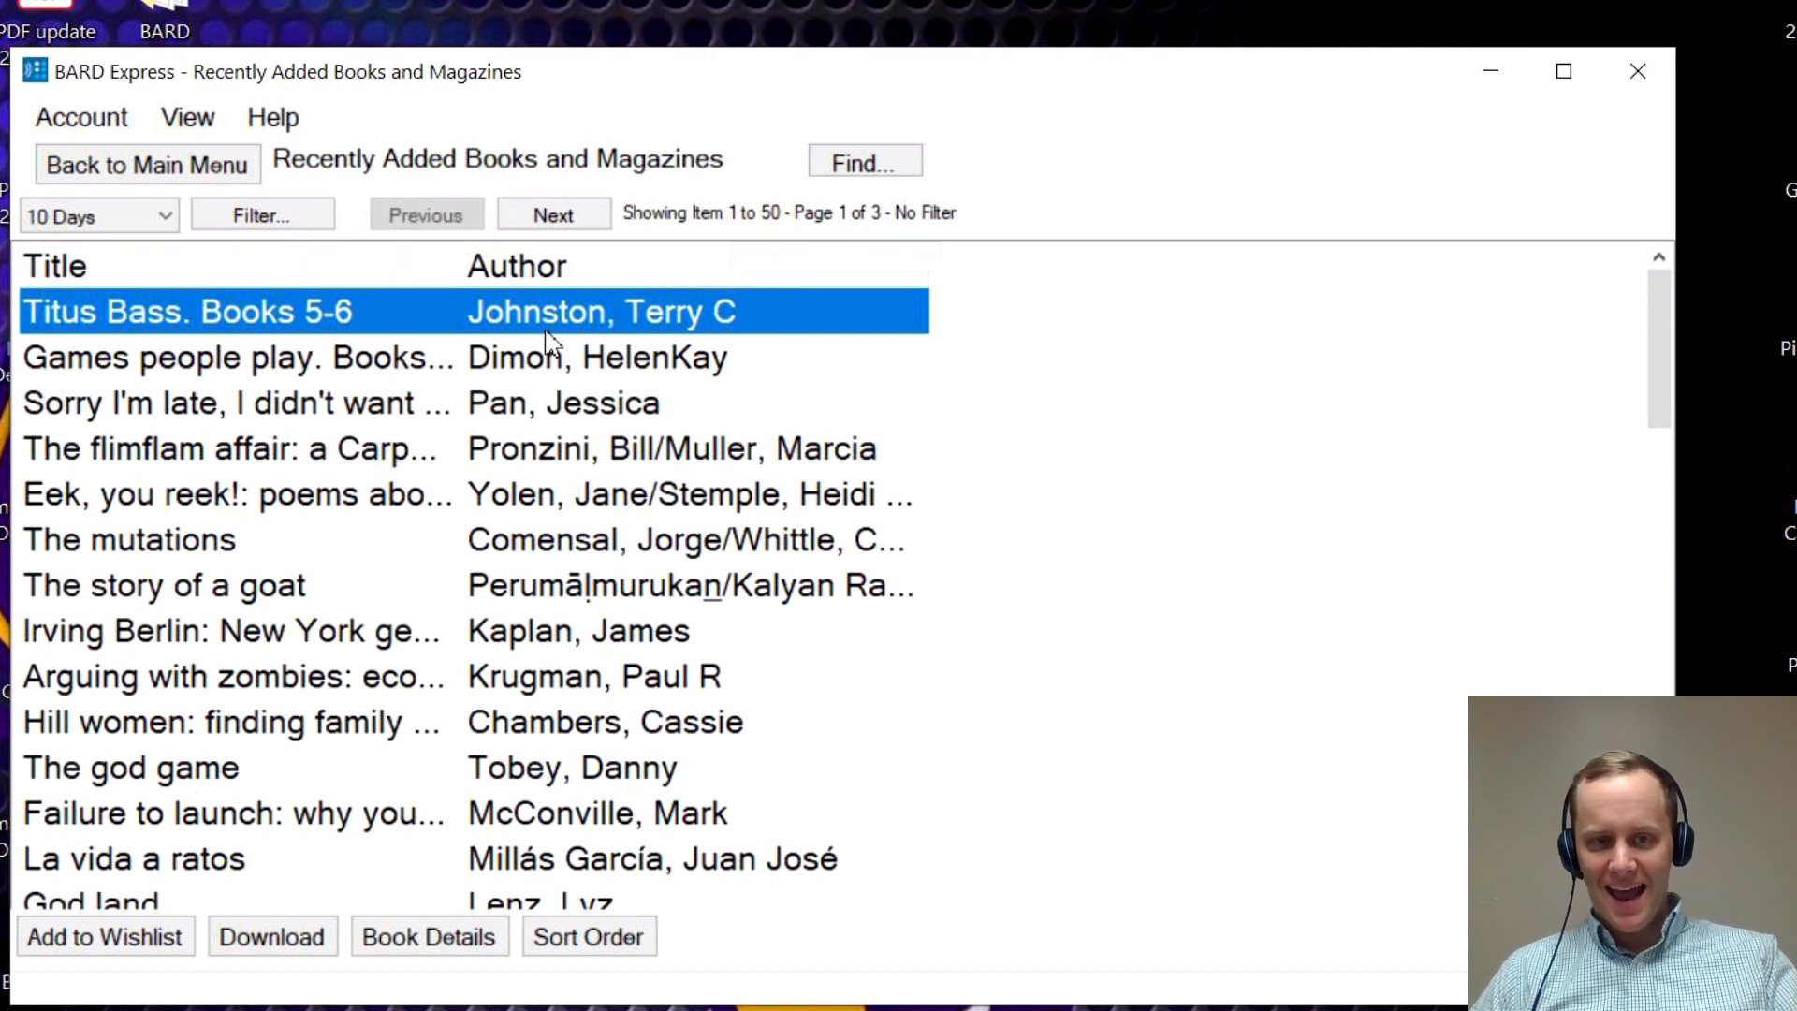
{"action": "mouse_move", "coordinate": [147, 165]}
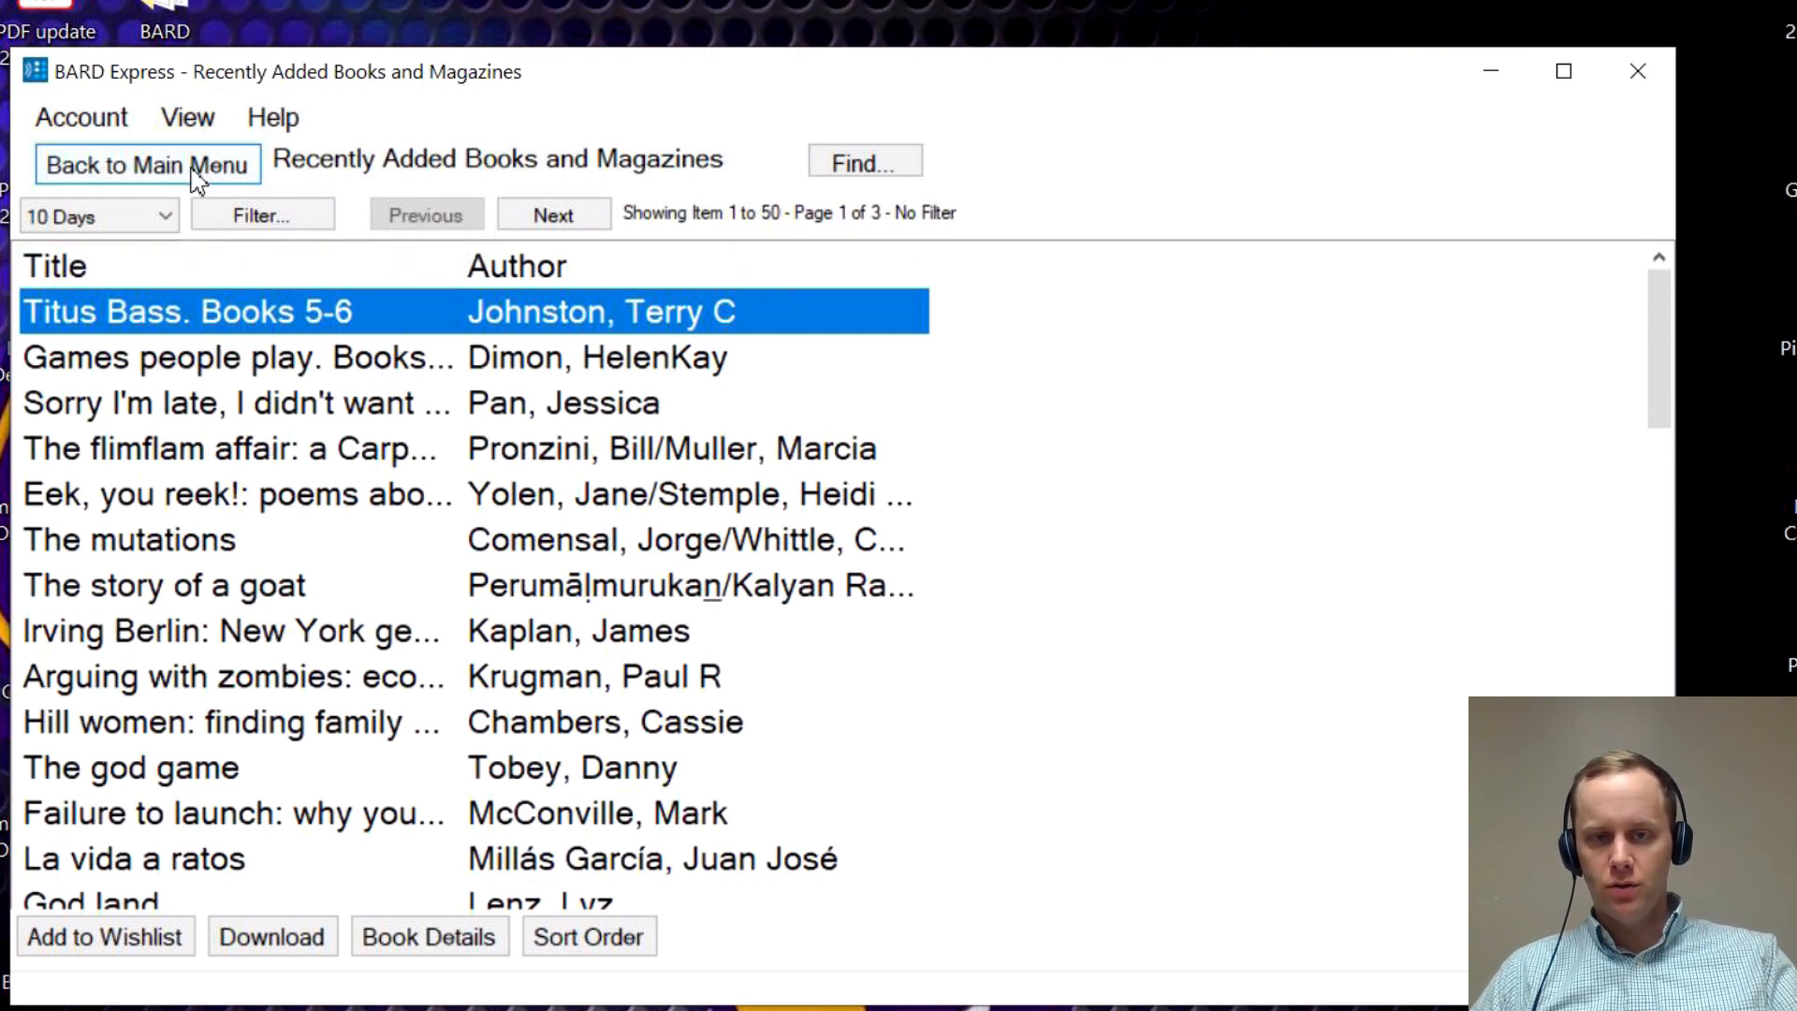
{"action": "left_click", "coordinate": [147, 165]}
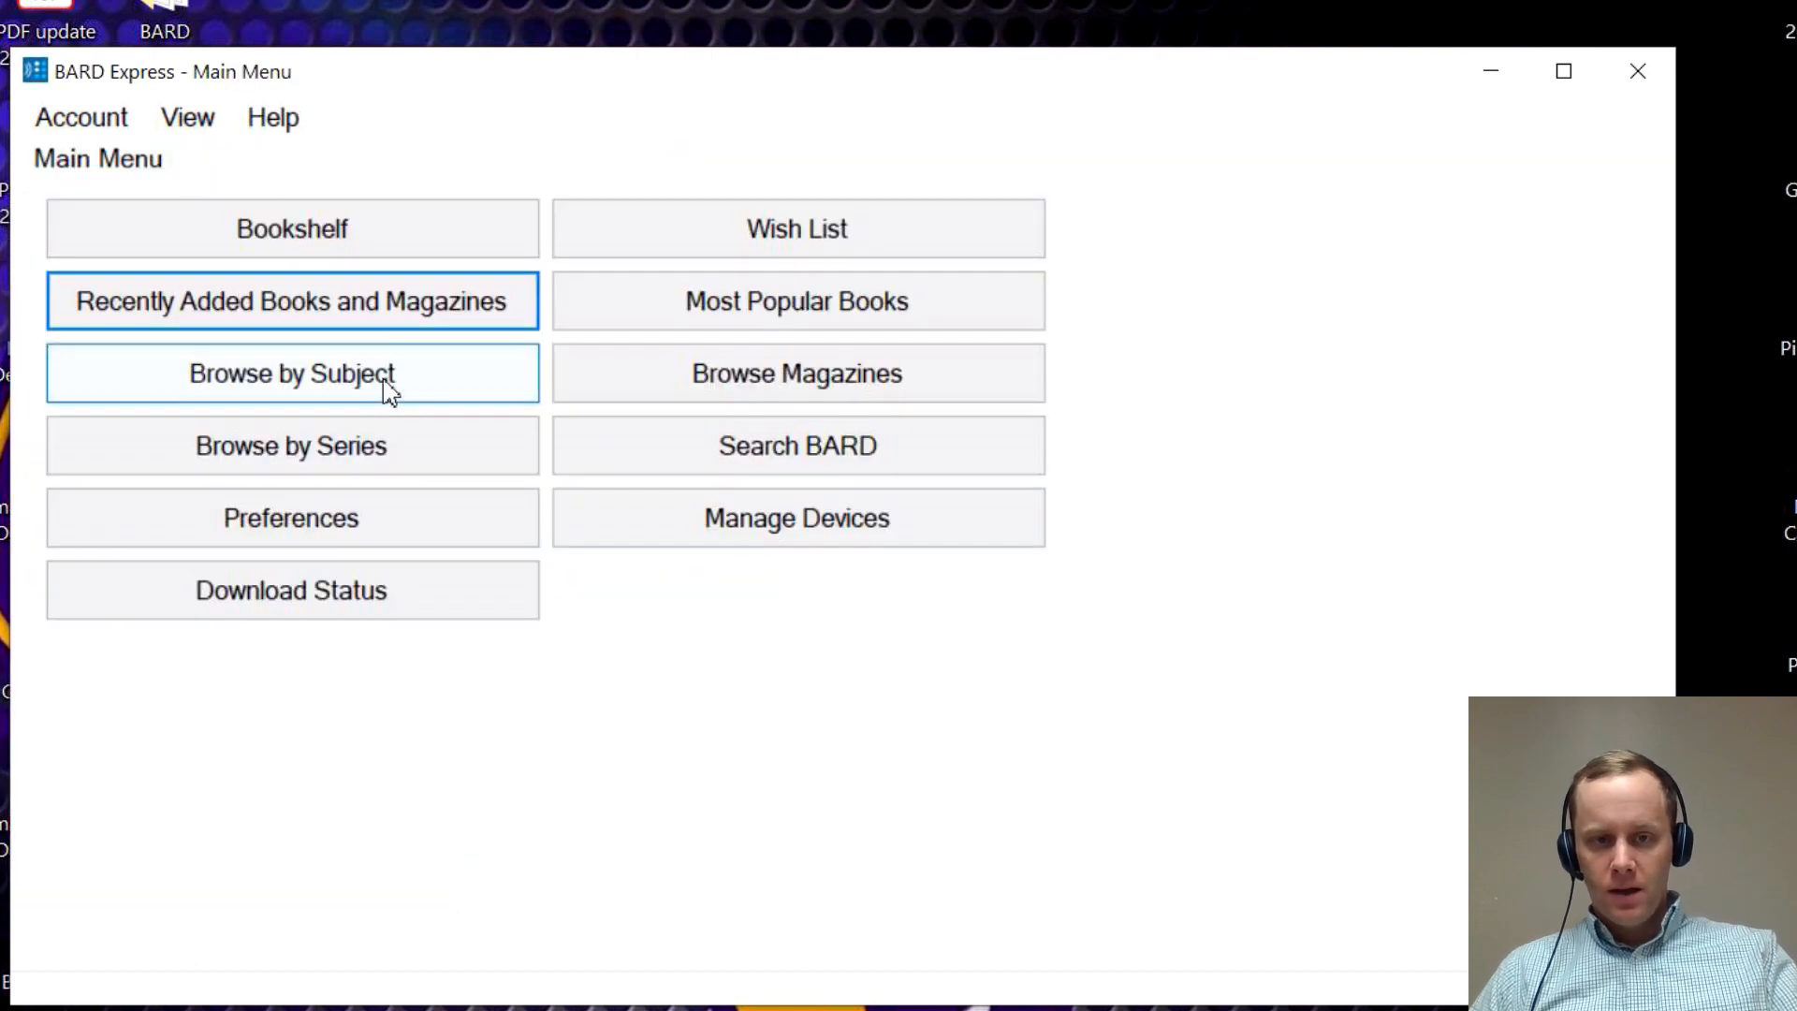
{"action": "left_click", "coordinate": [291, 373]}
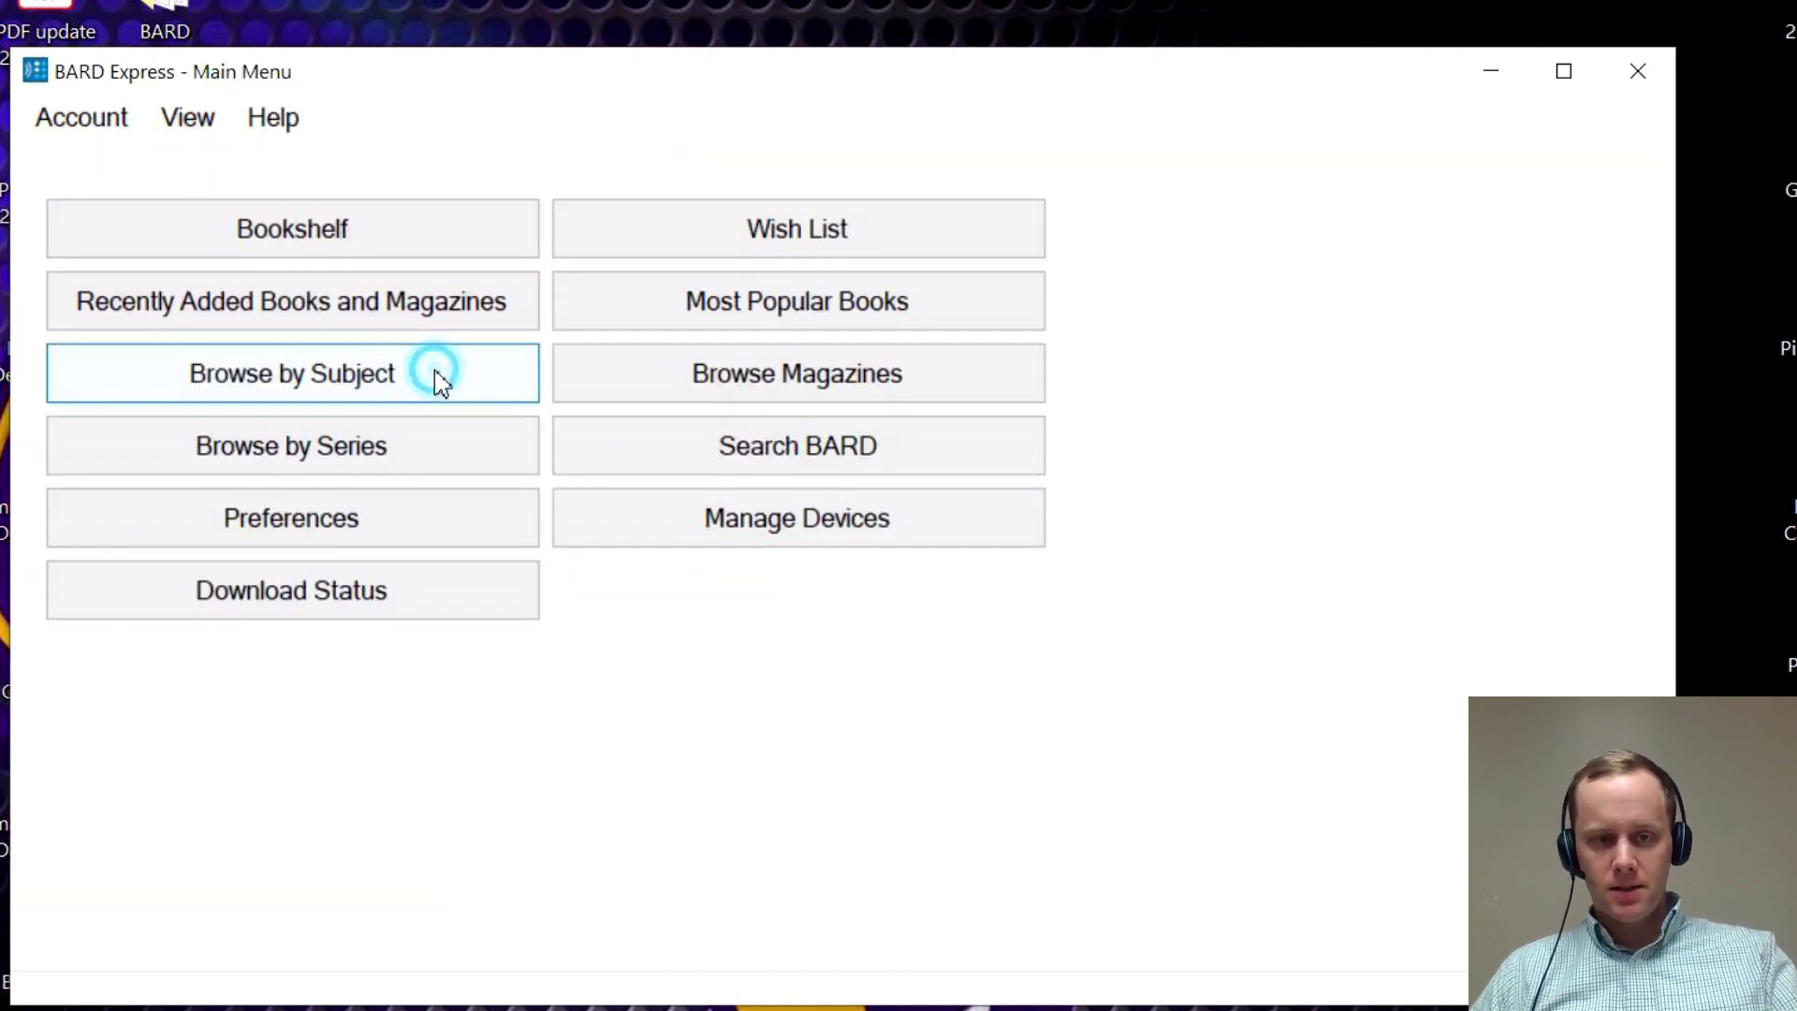
{"action": "left_click", "coordinate": [291, 373]}
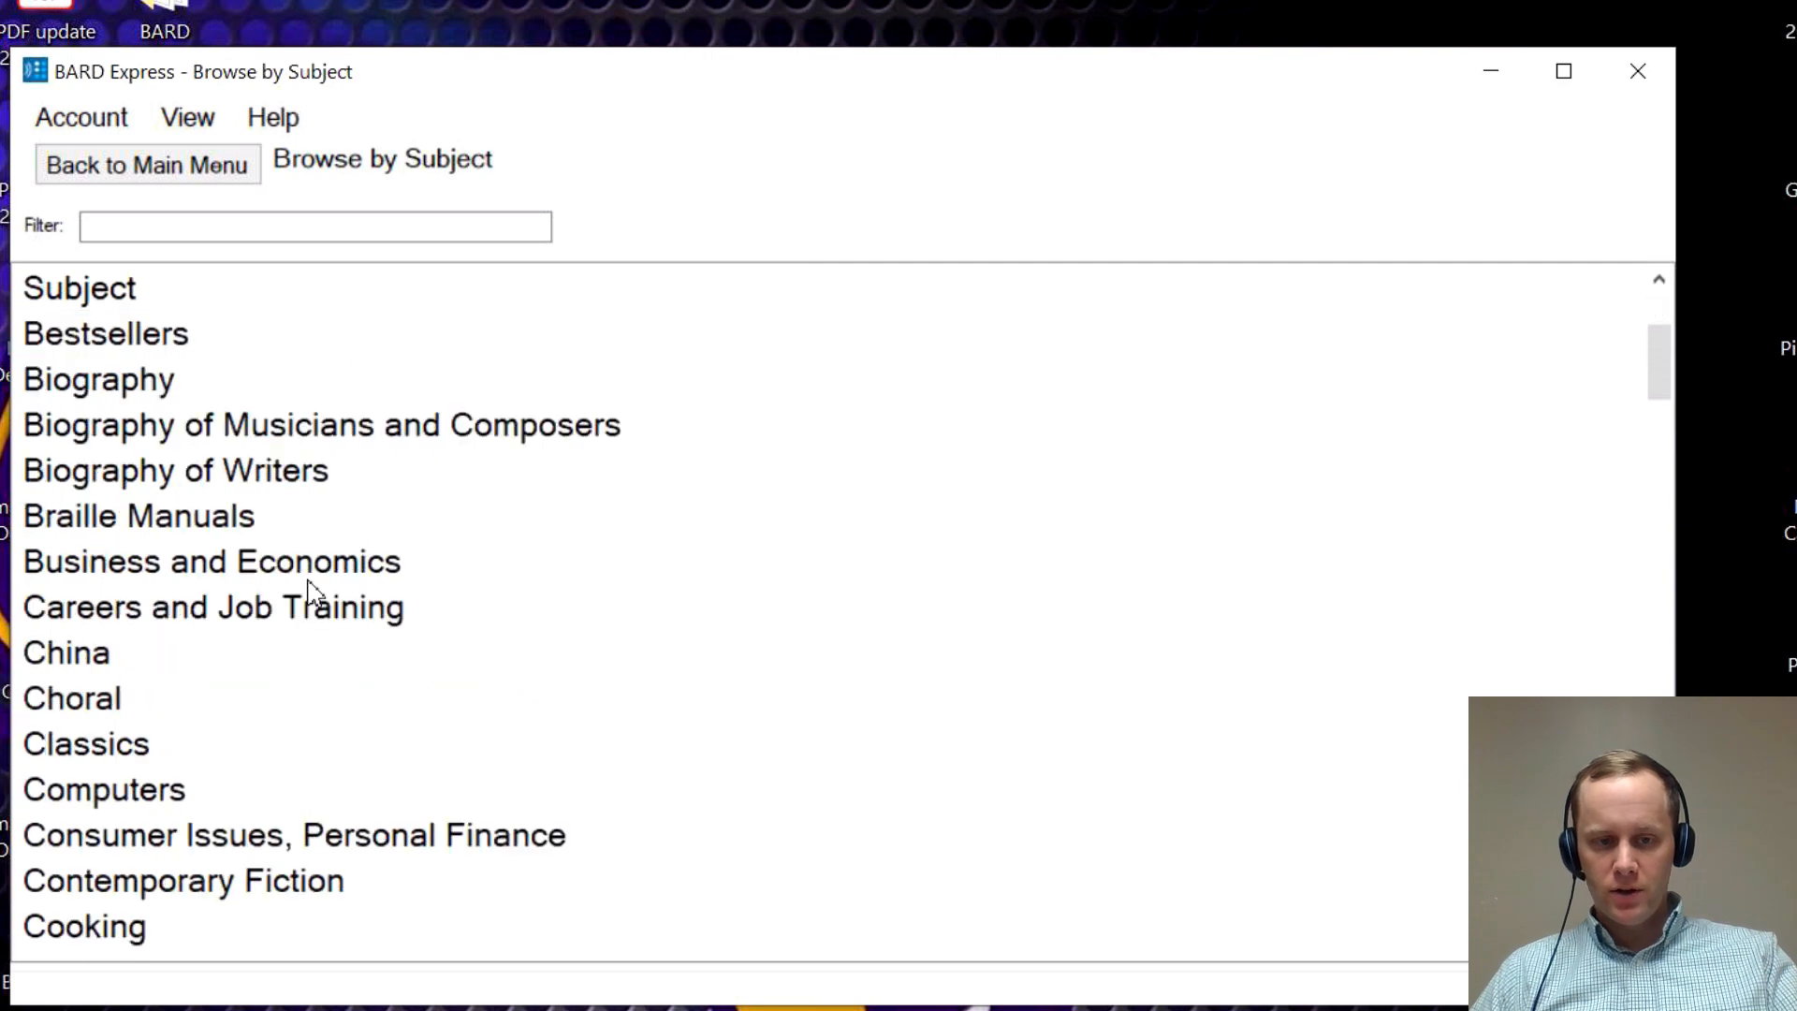
{"action": "scroll", "scroll_direction": "down", "scroll_amount": 3}
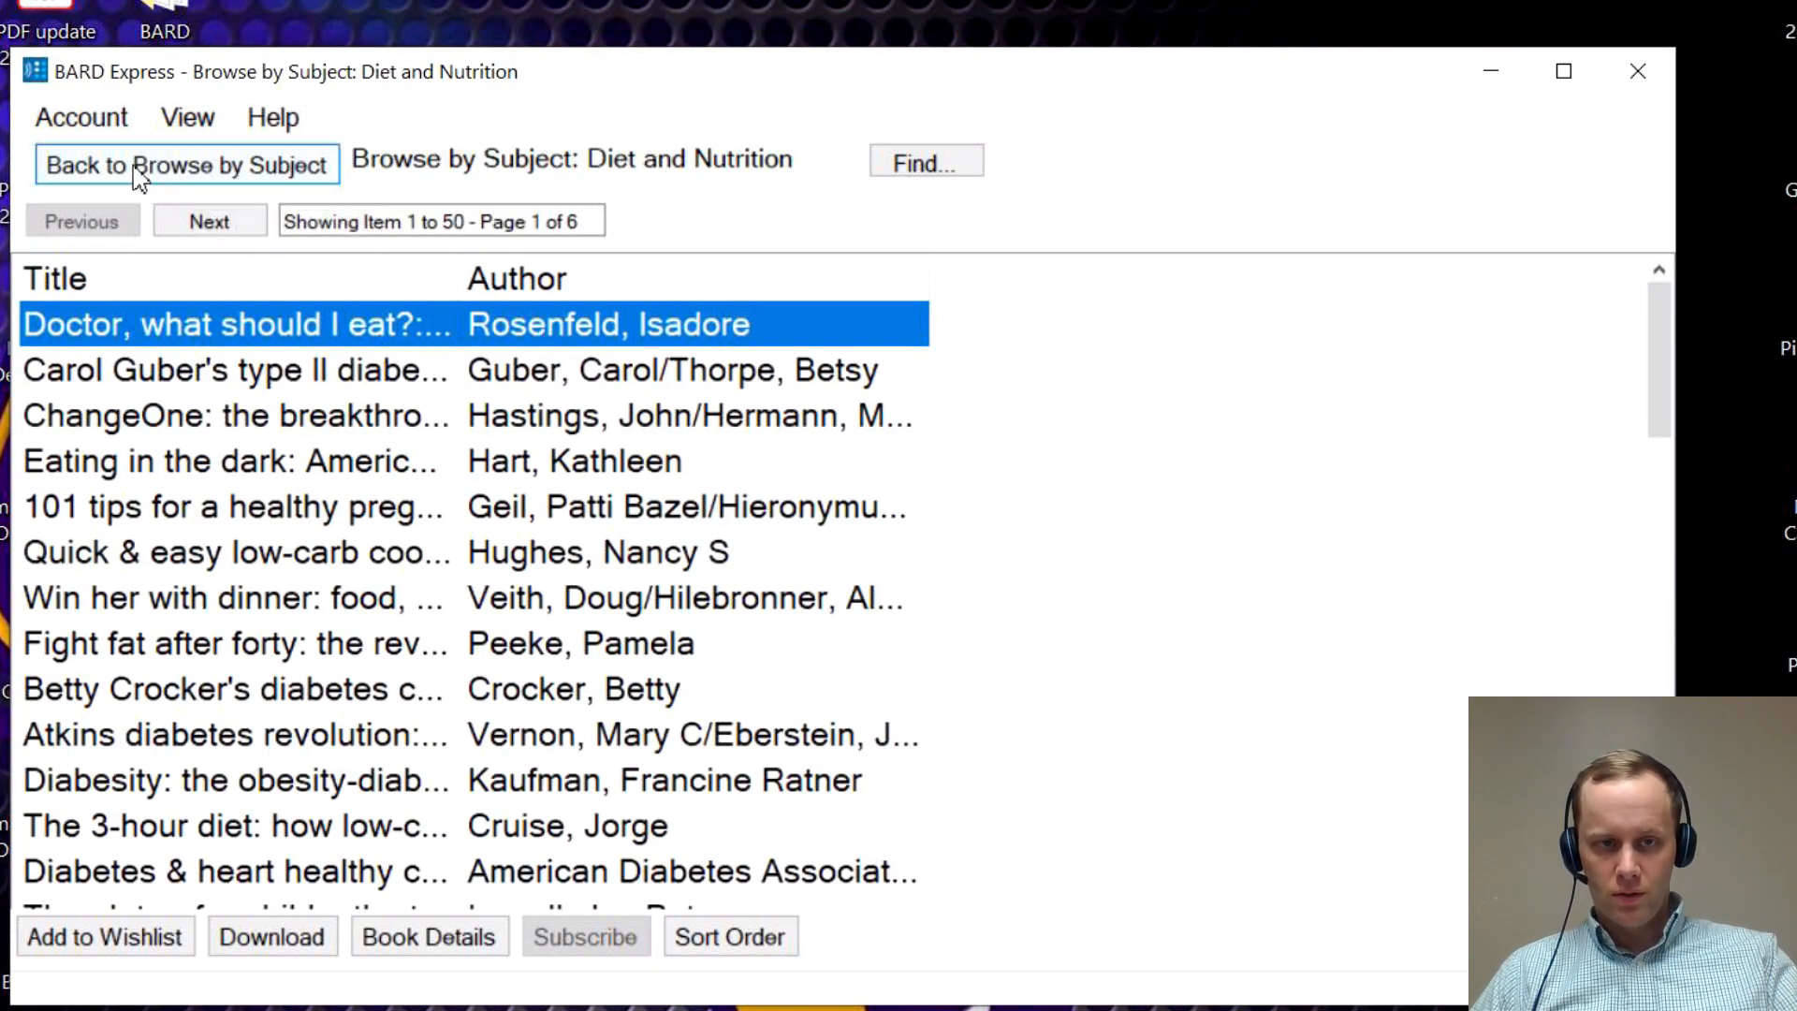
{"action": "left_click", "coordinate": [184, 164]}
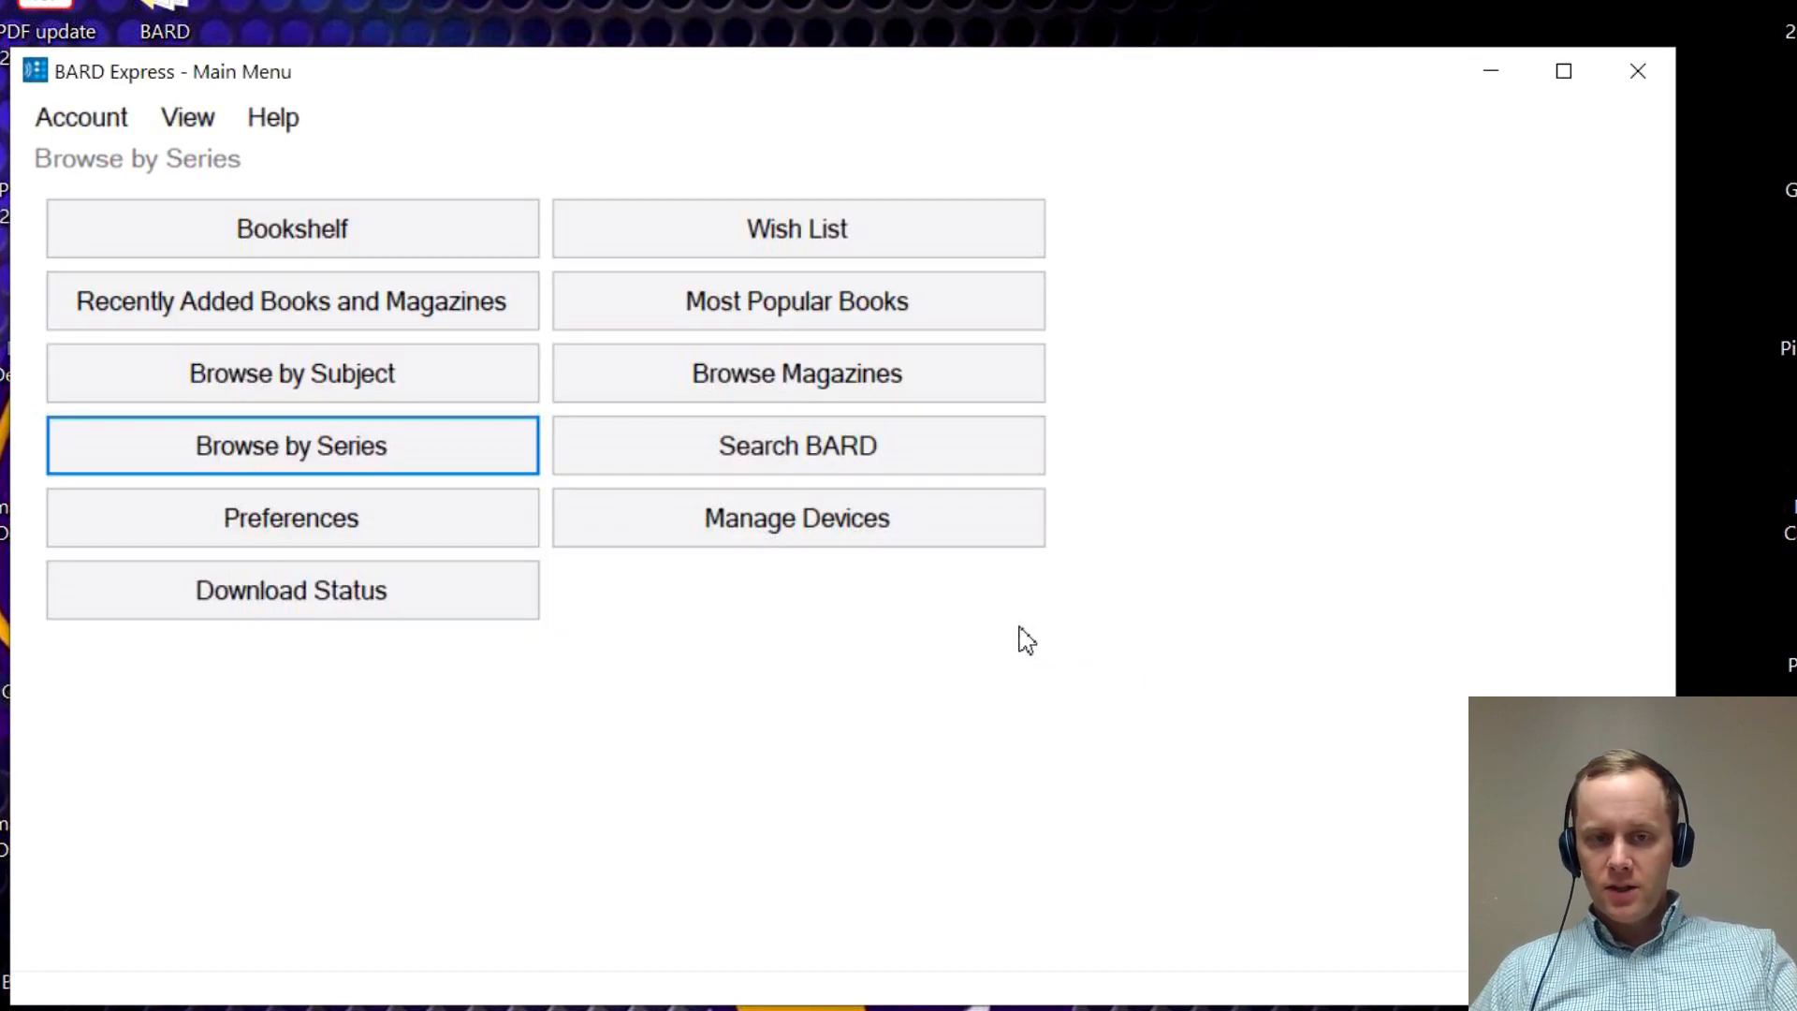
{"action": "mouse_move", "coordinate": [474, 464]}
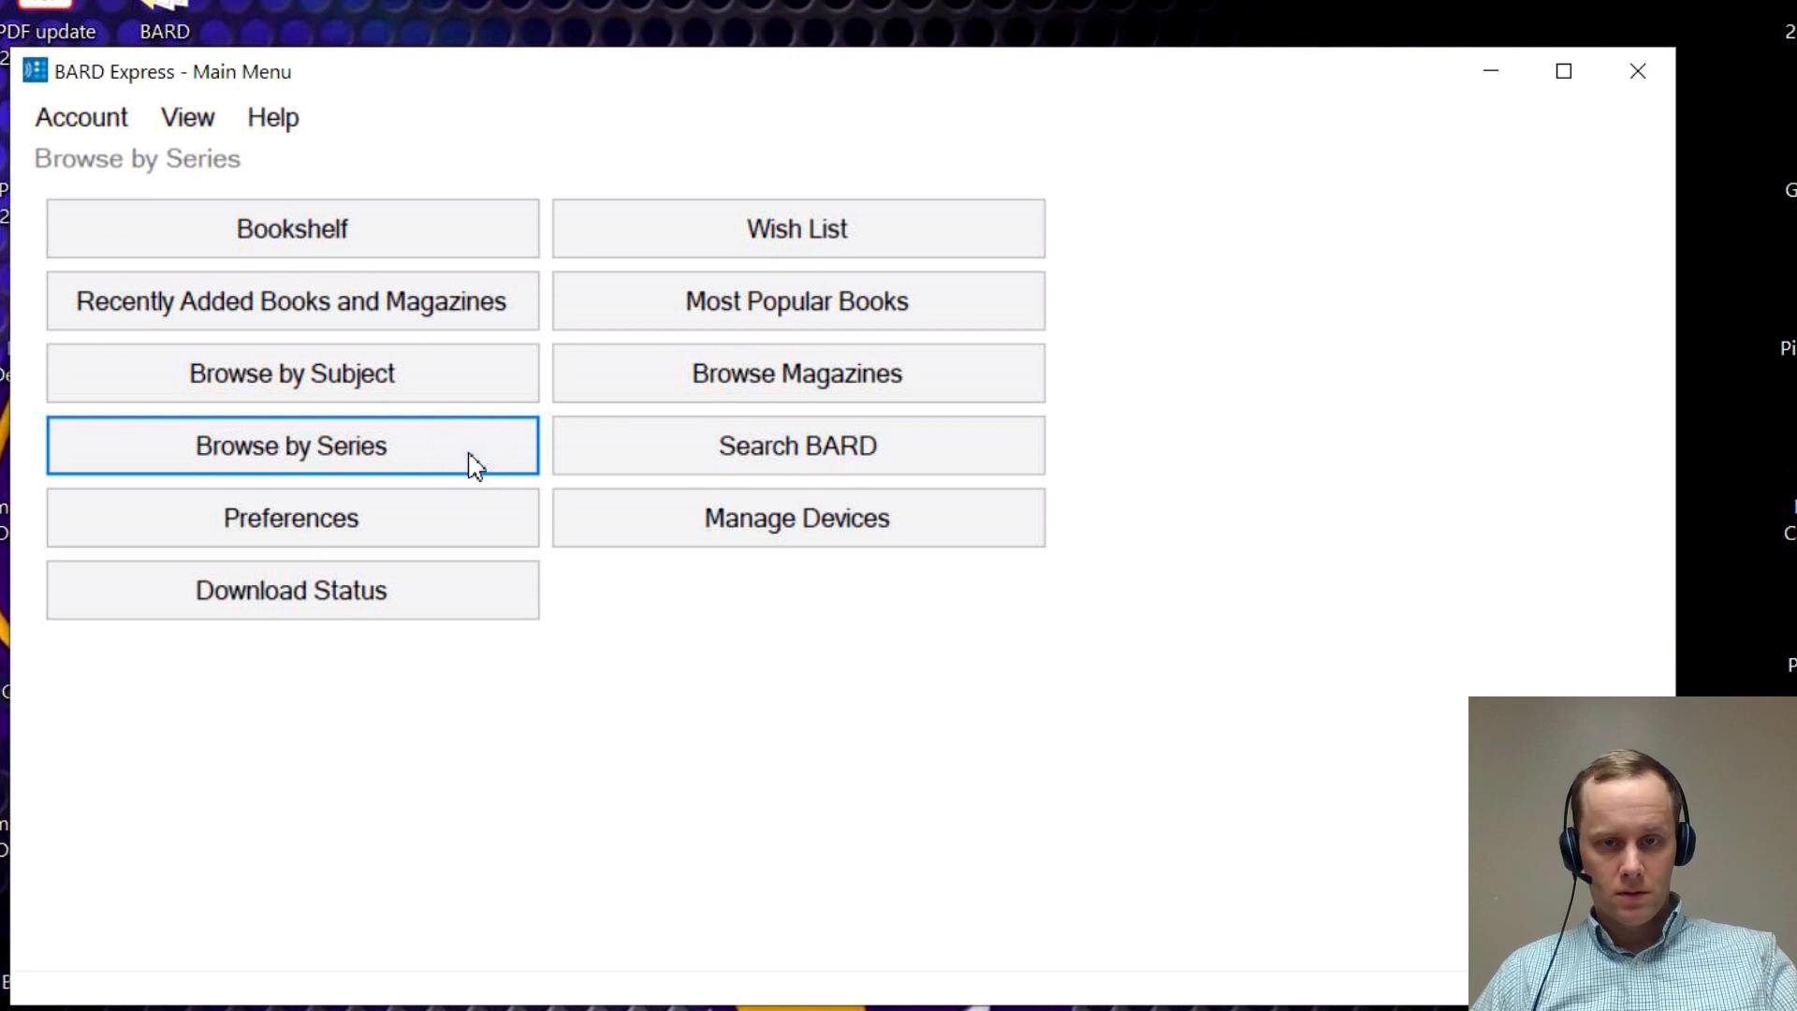
Open Browse by Series and scroll into the unsubscribed A titles.
{"action": "left_click", "coordinate": [290, 444]}
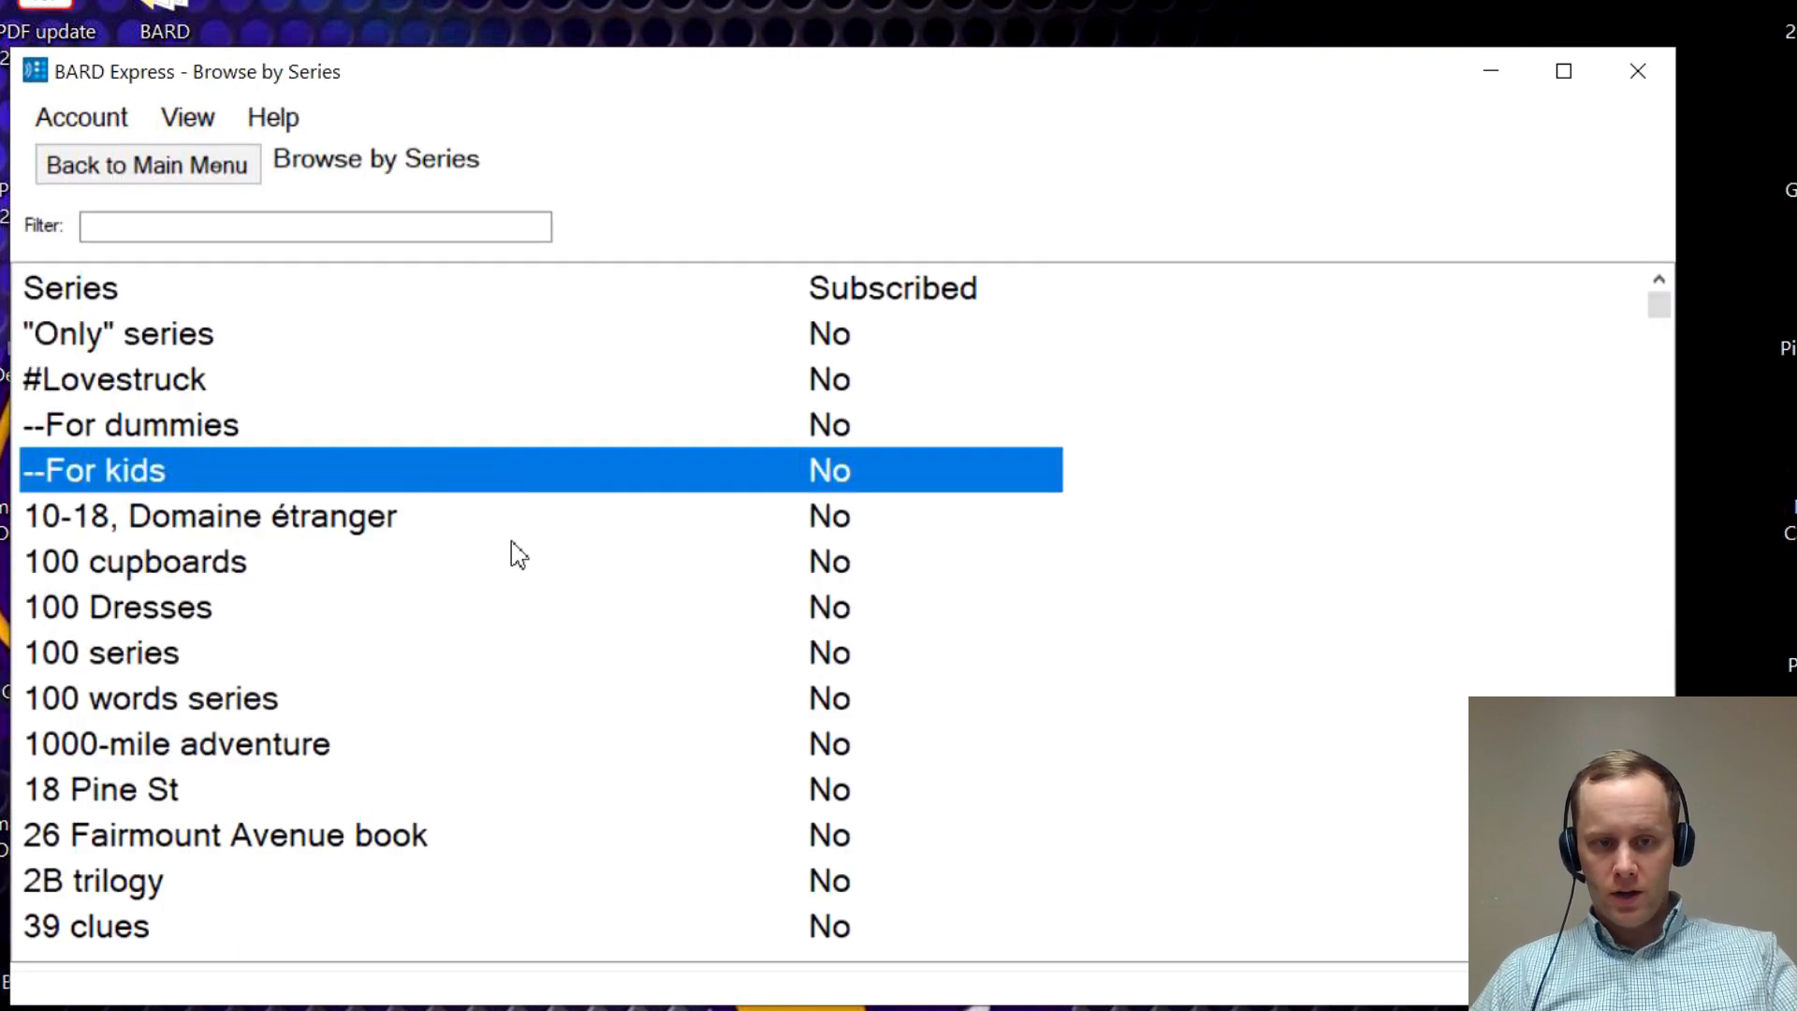
{"action": "scroll", "scroll_direction": "down", "scroll_amount": 3}
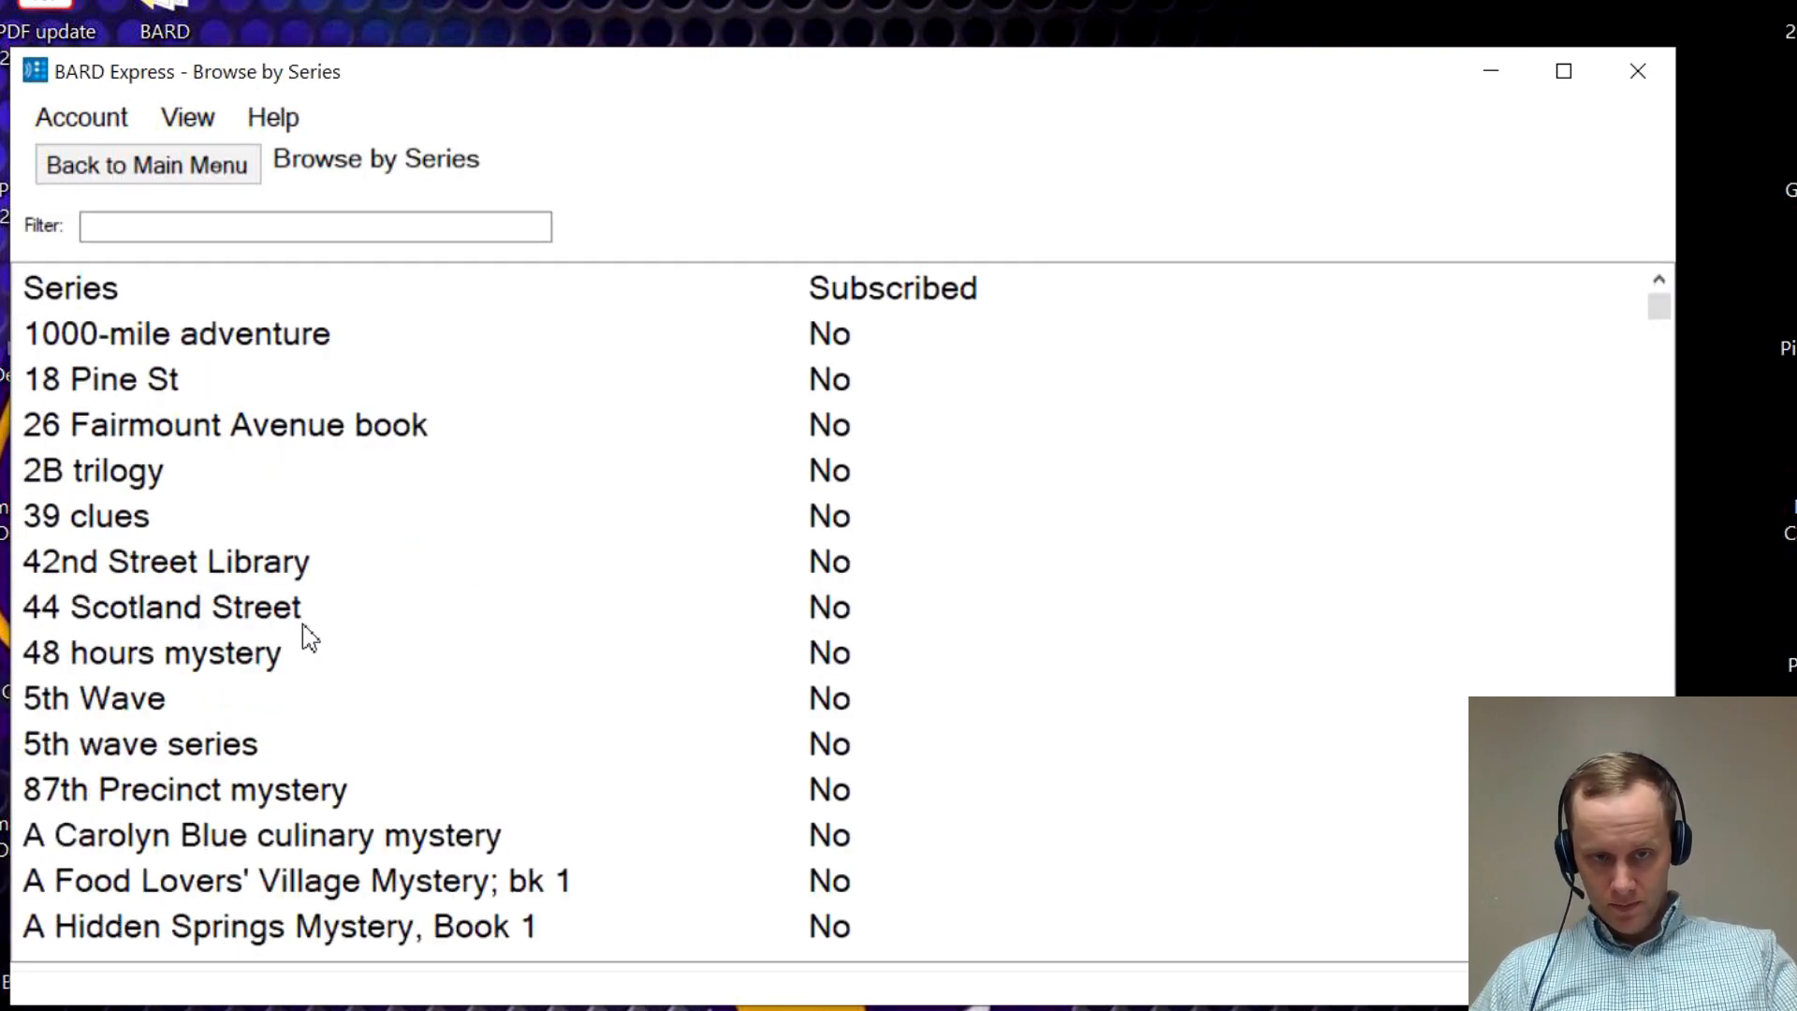
{"action": "scroll", "scroll_direction": "down", "scroll_amount": 3}
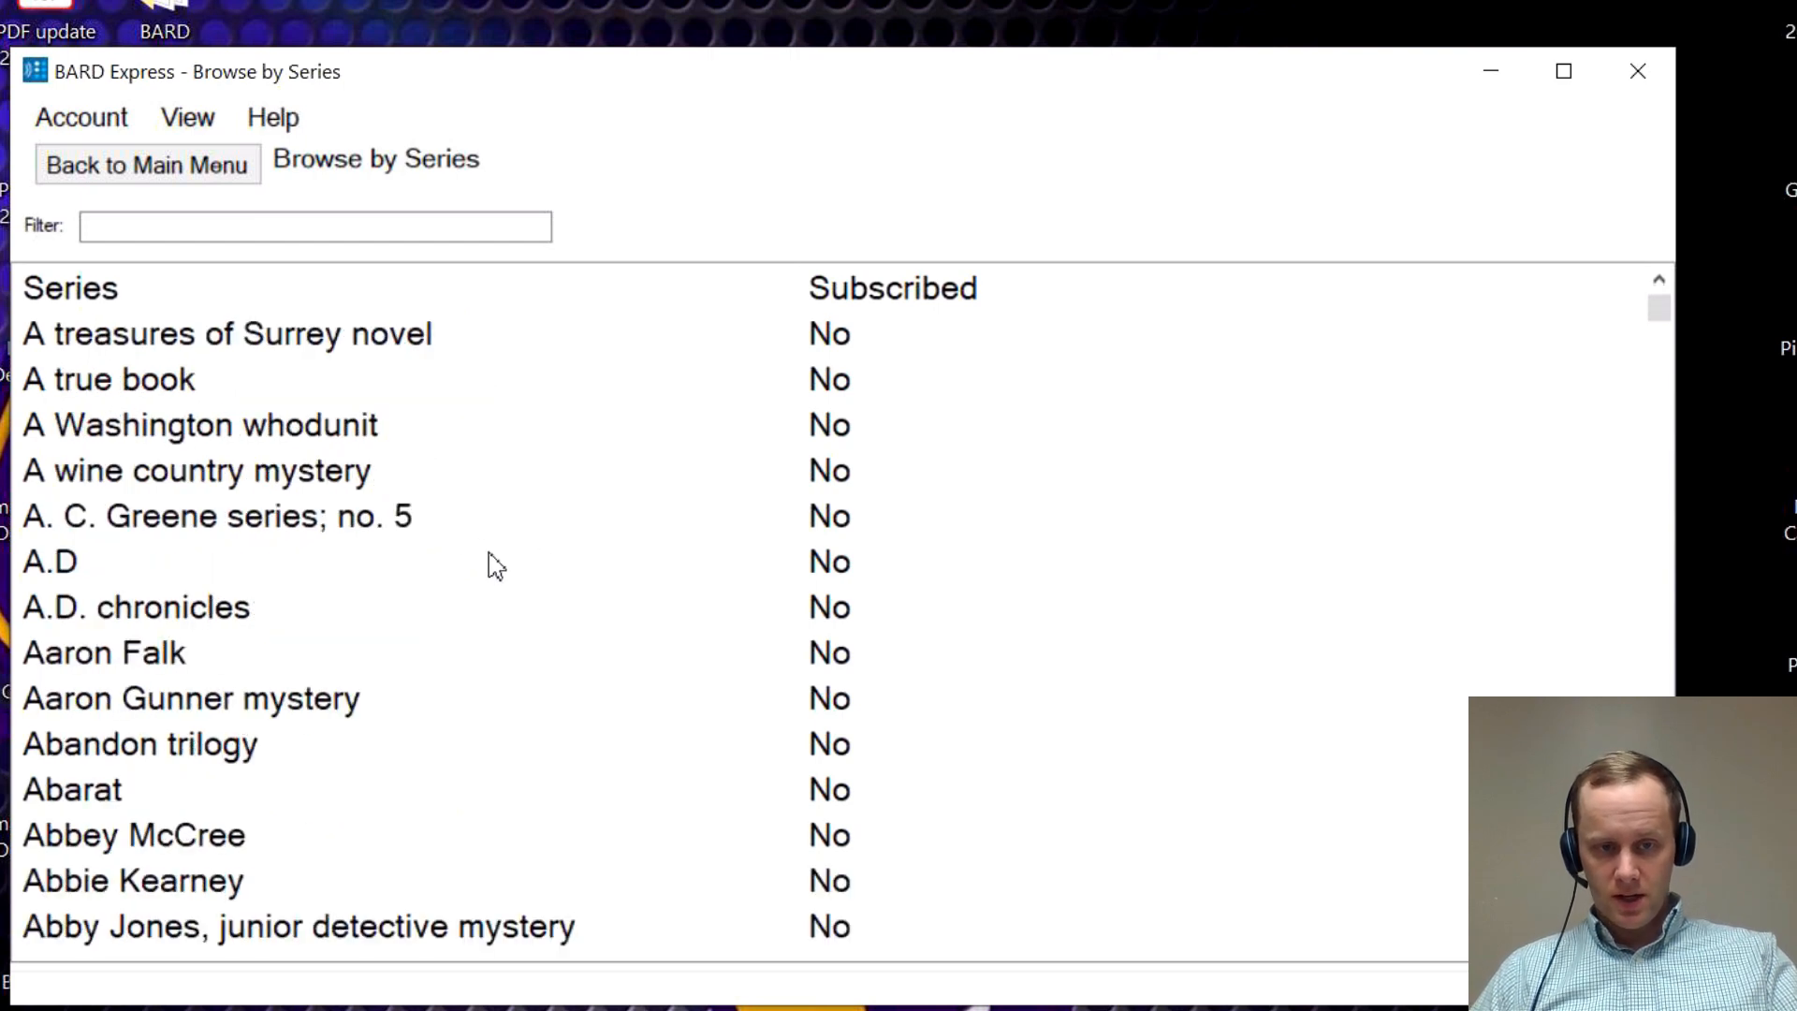
{"action": "scroll", "scroll_direction": "down", "scroll_amount": 3}
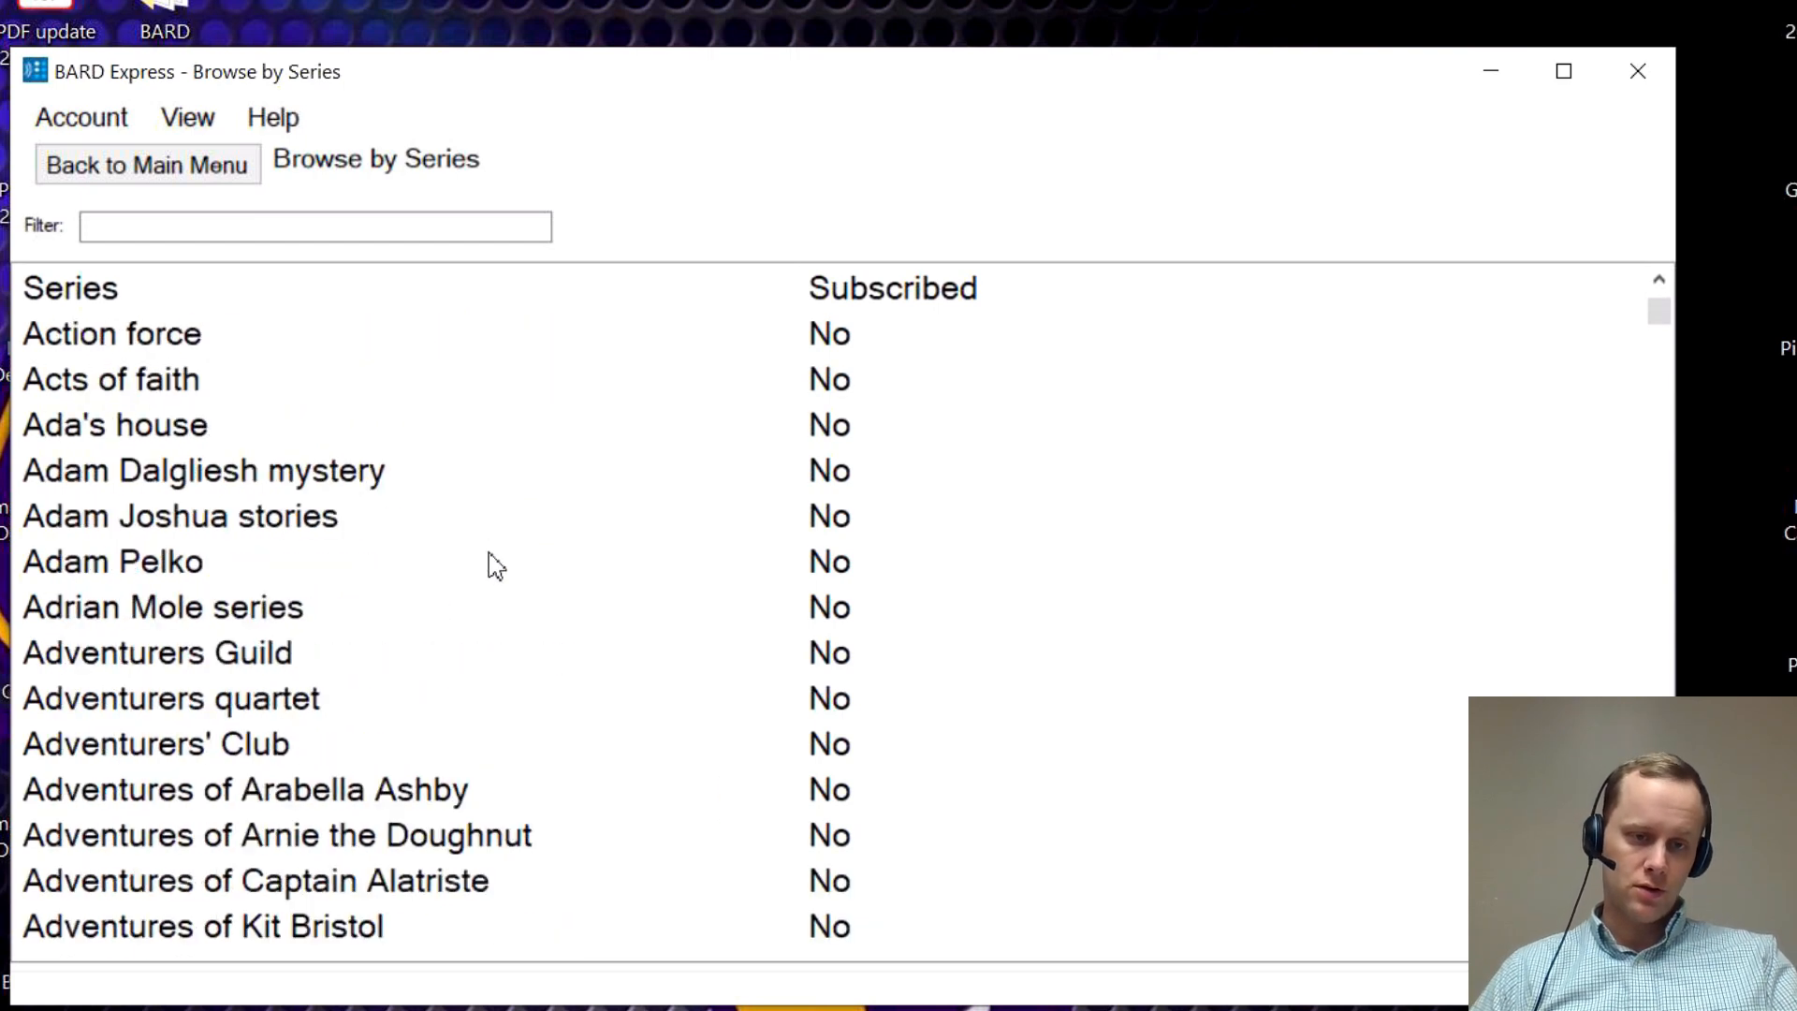
{"action": "scroll", "scroll_direction": "down", "scroll_amount": 3}
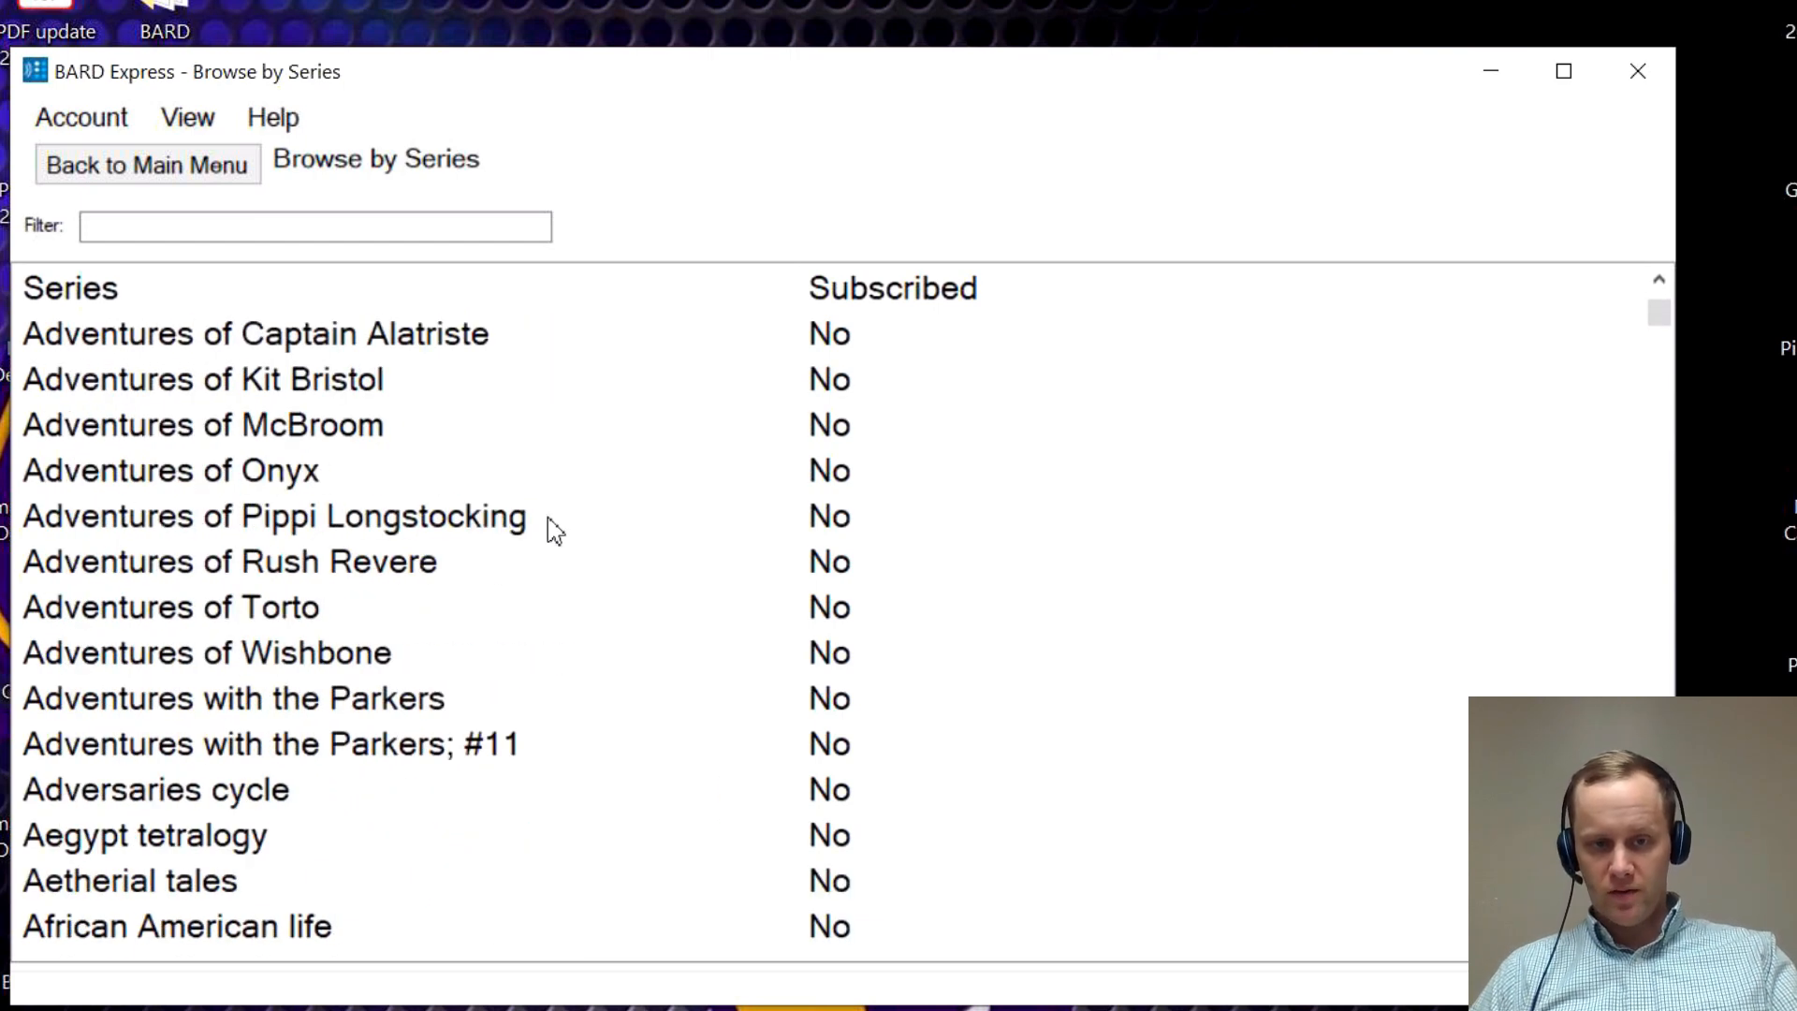
{"action": "scroll", "scroll_direction": "down", "scroll_amount": 3}
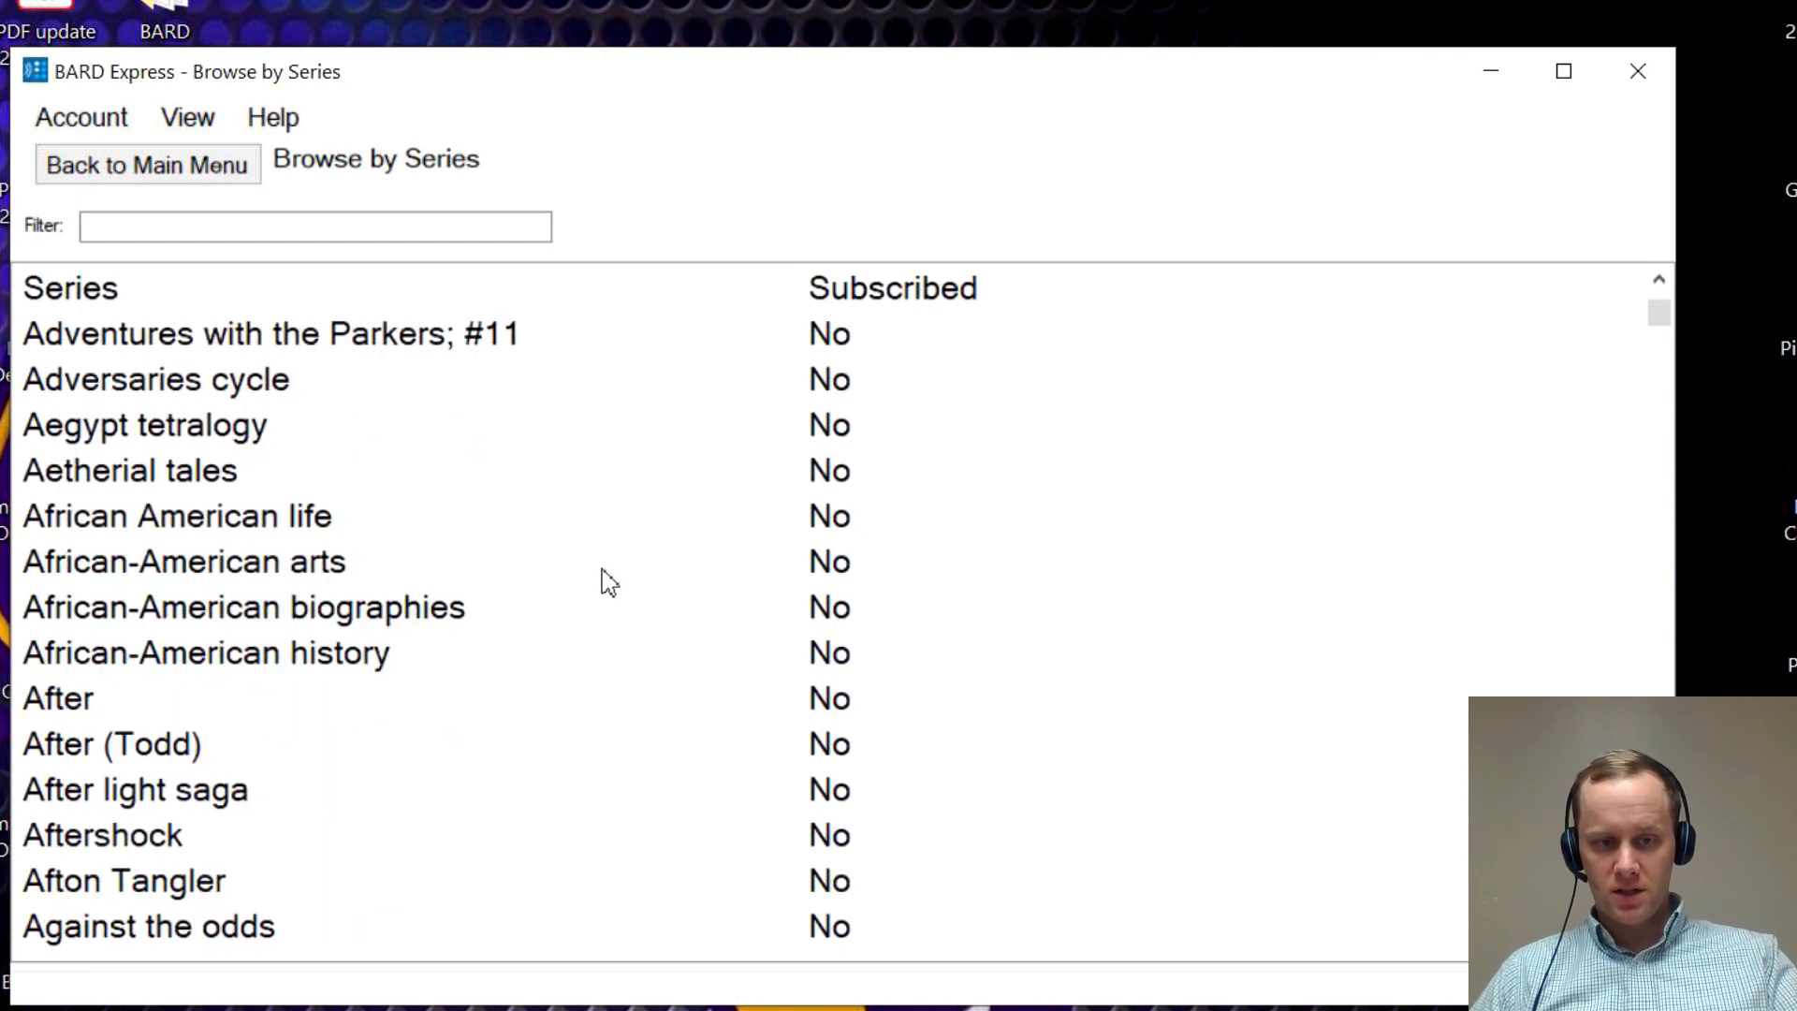
{"action": "scroll", "scroll_direction": "down", "scroll_amount": 3}
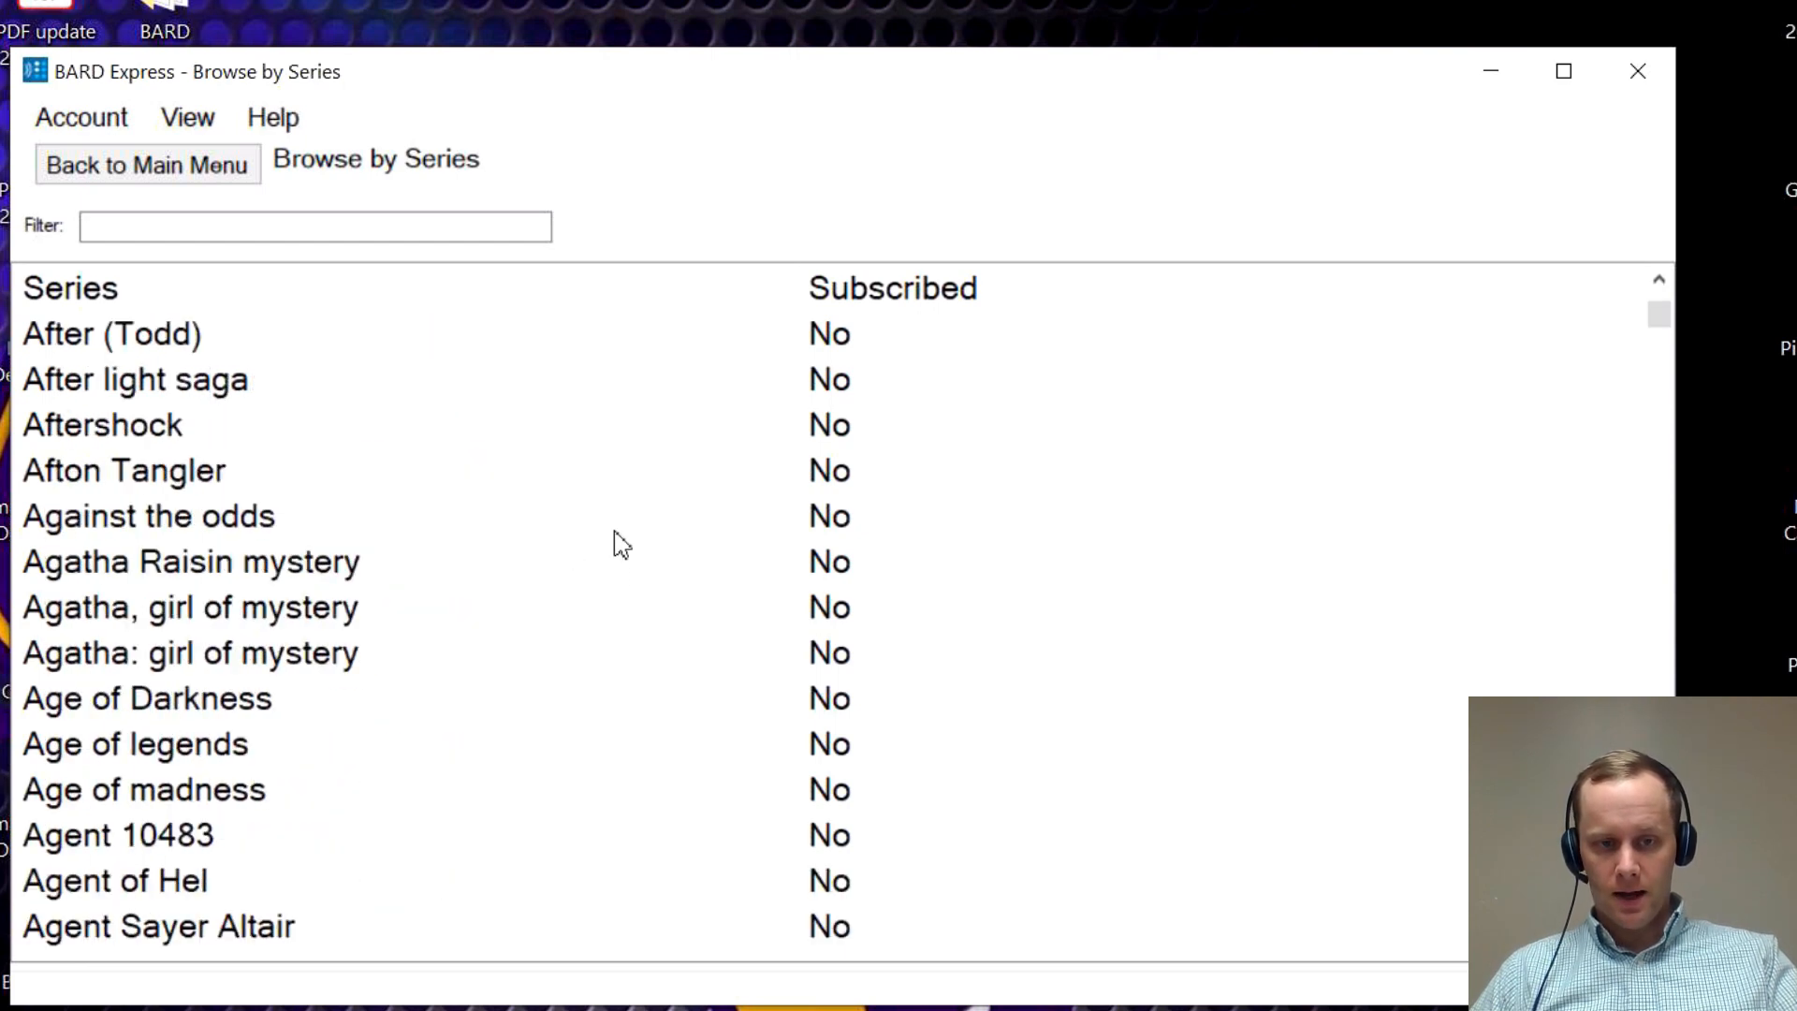
{"action": "scroll", "scroll_direction": "down", "scroll_amount": 3}
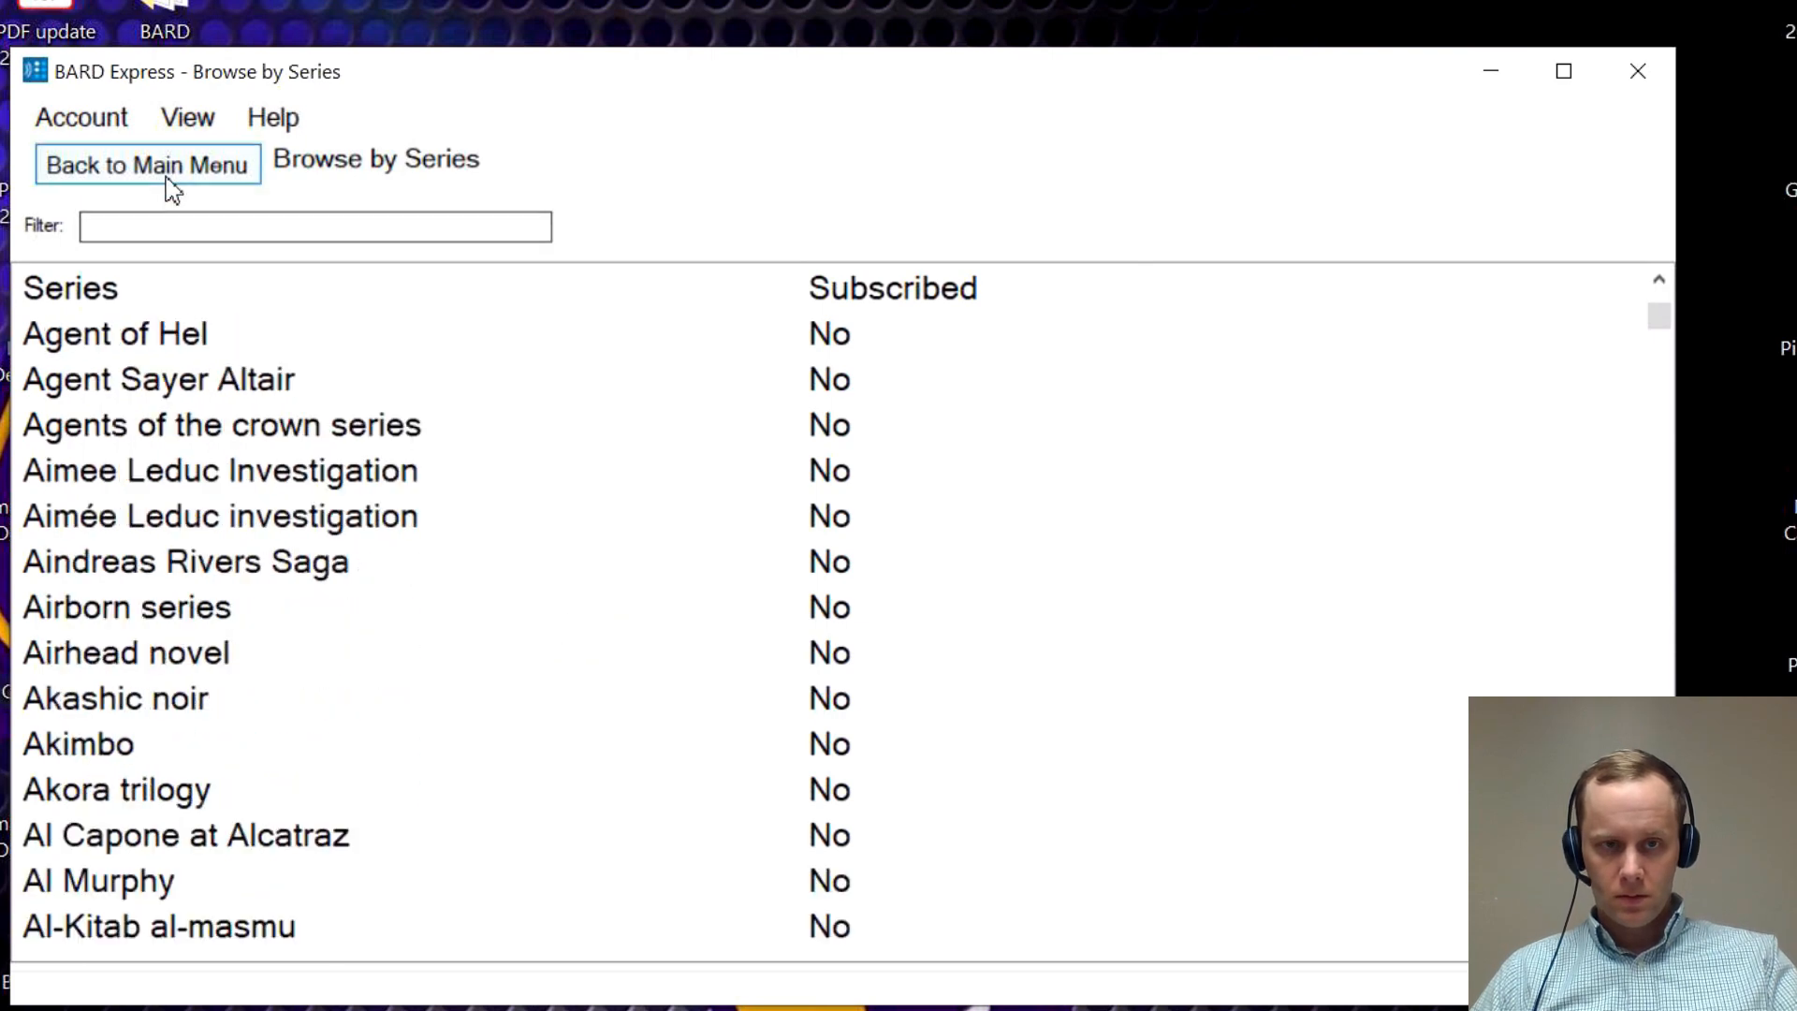
Return to the Main Menu and open Preferences.
{"action": "left_click", "coordinate": [147, 164]}
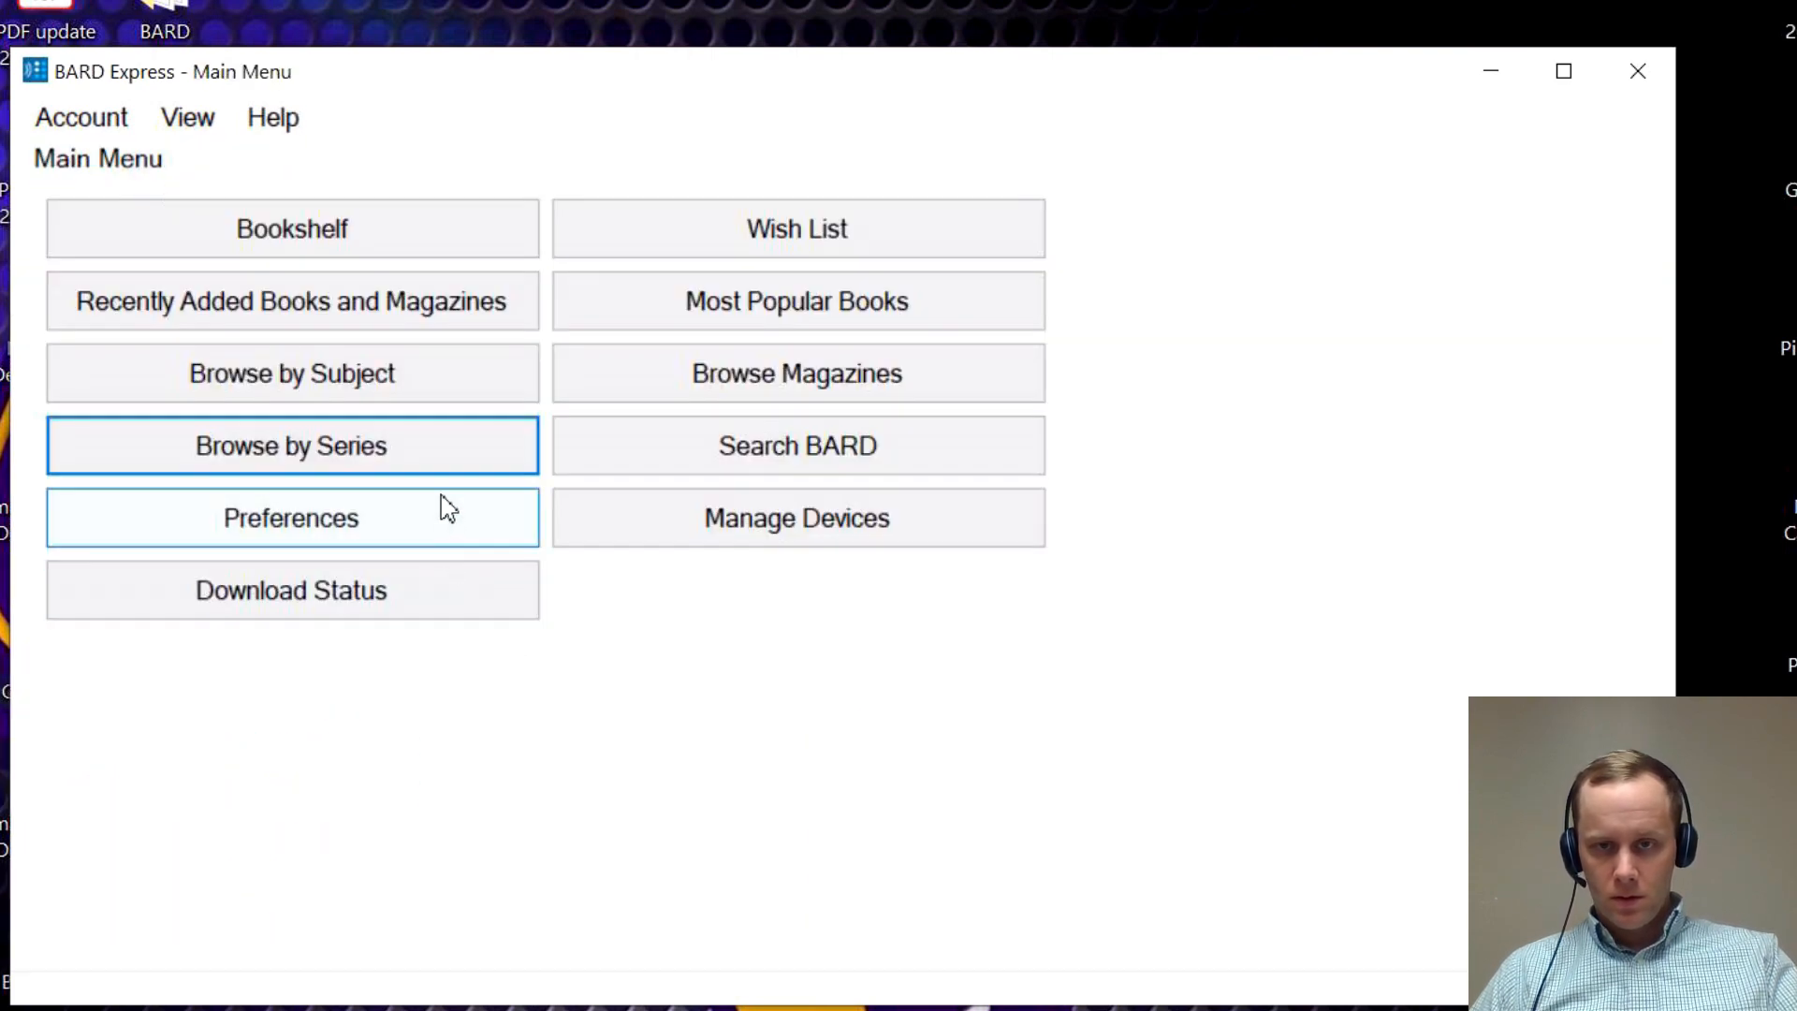
{"action": "left_click", "coordinate": [290, 517]}
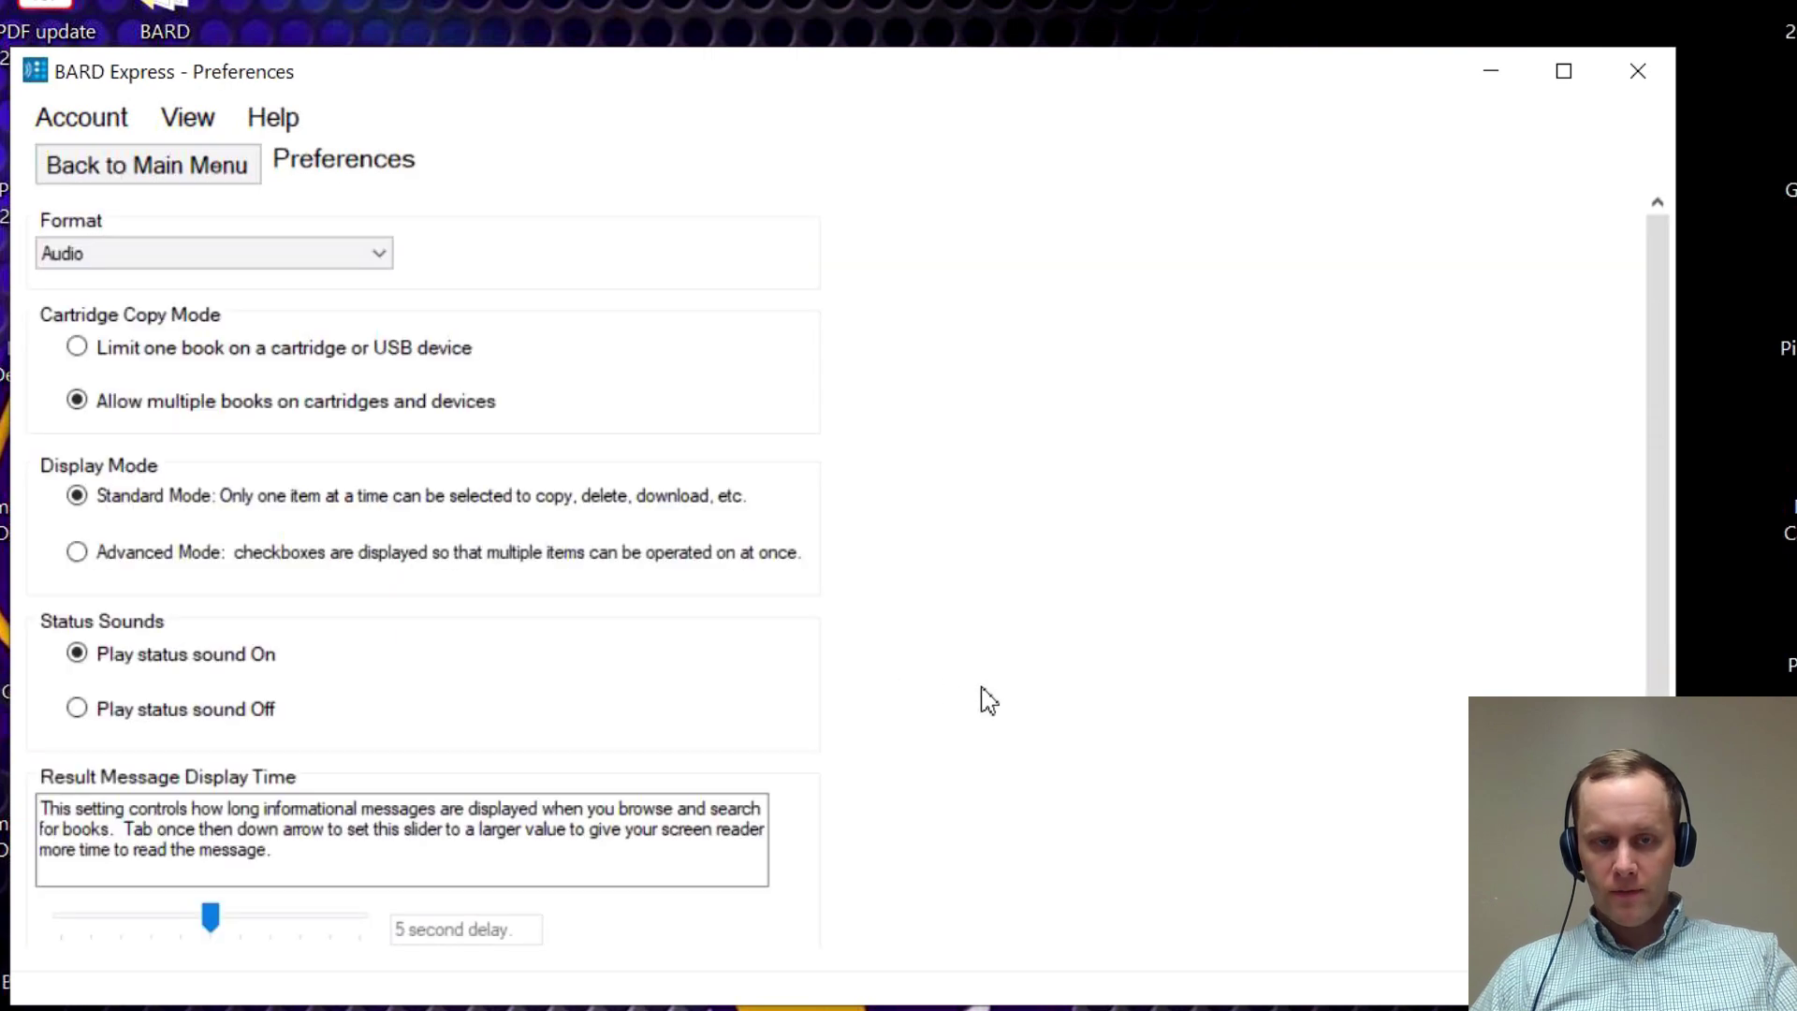
{"action": "mouse_move", "coordinate": [603, 418]}
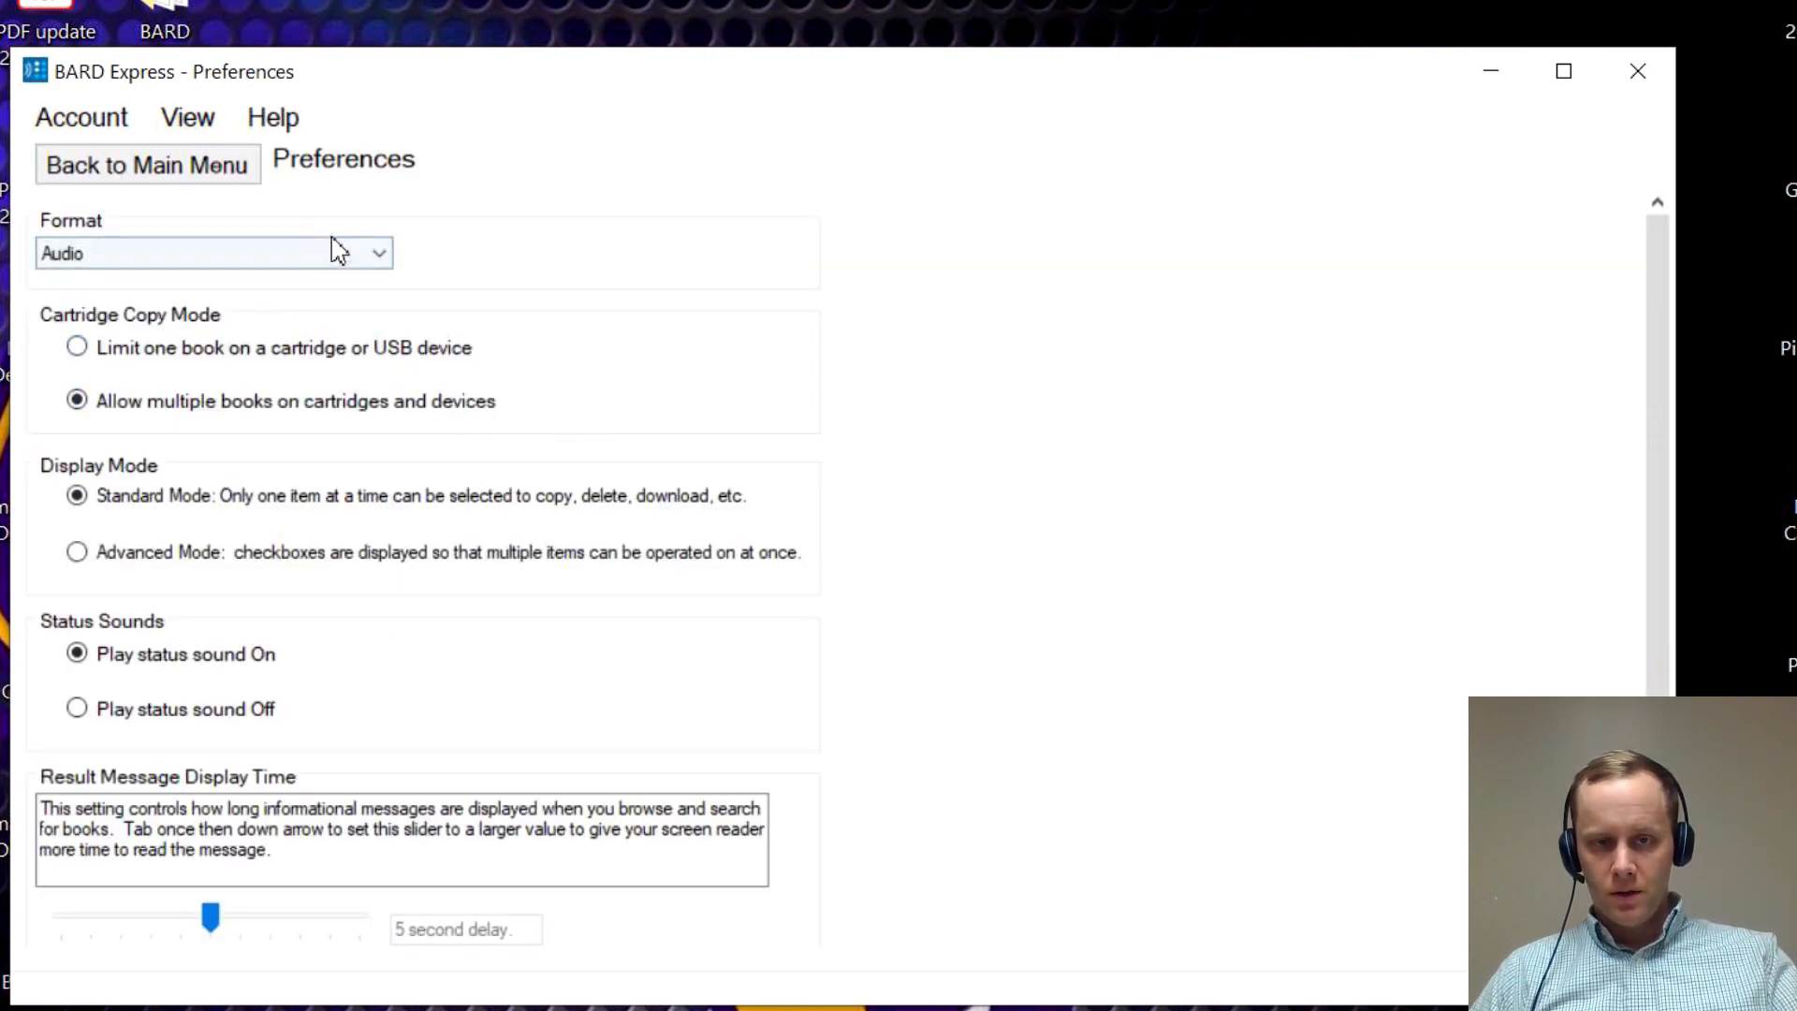
{"action": "mouse_move", "coordinate": [616, 225]}
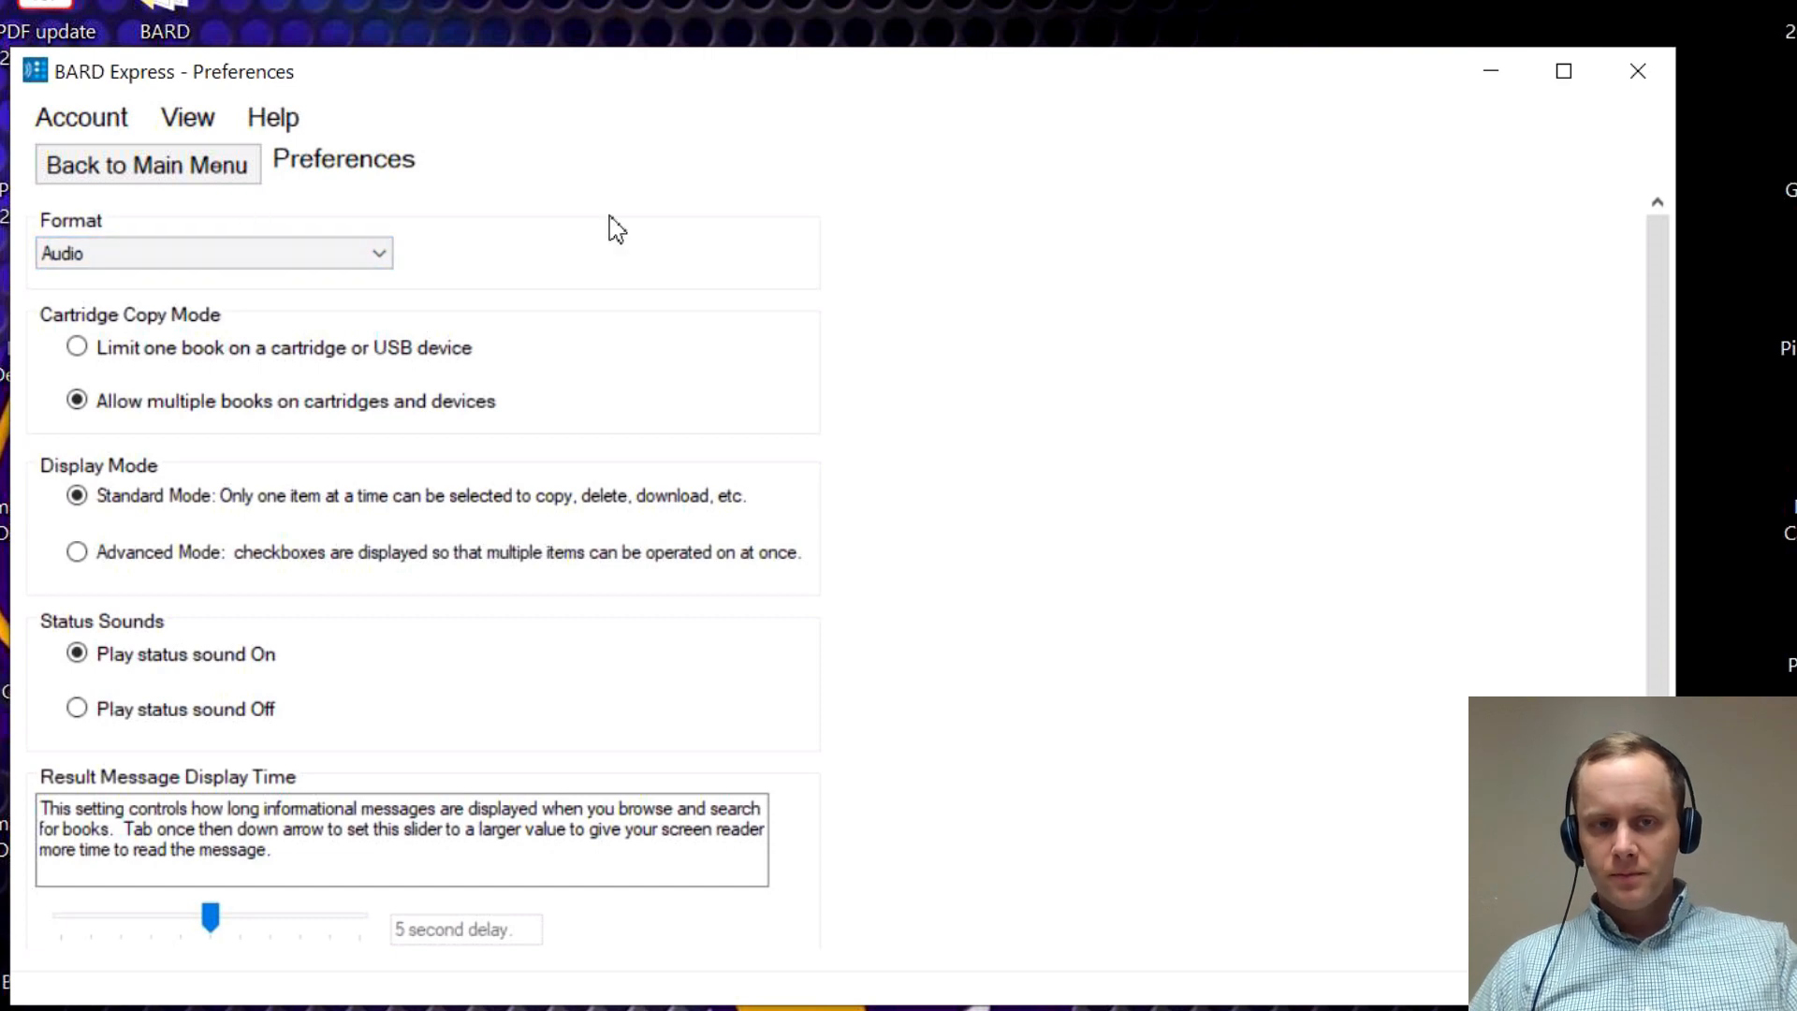
{"action": "mouse_move", "coordinate": [539, 285]}
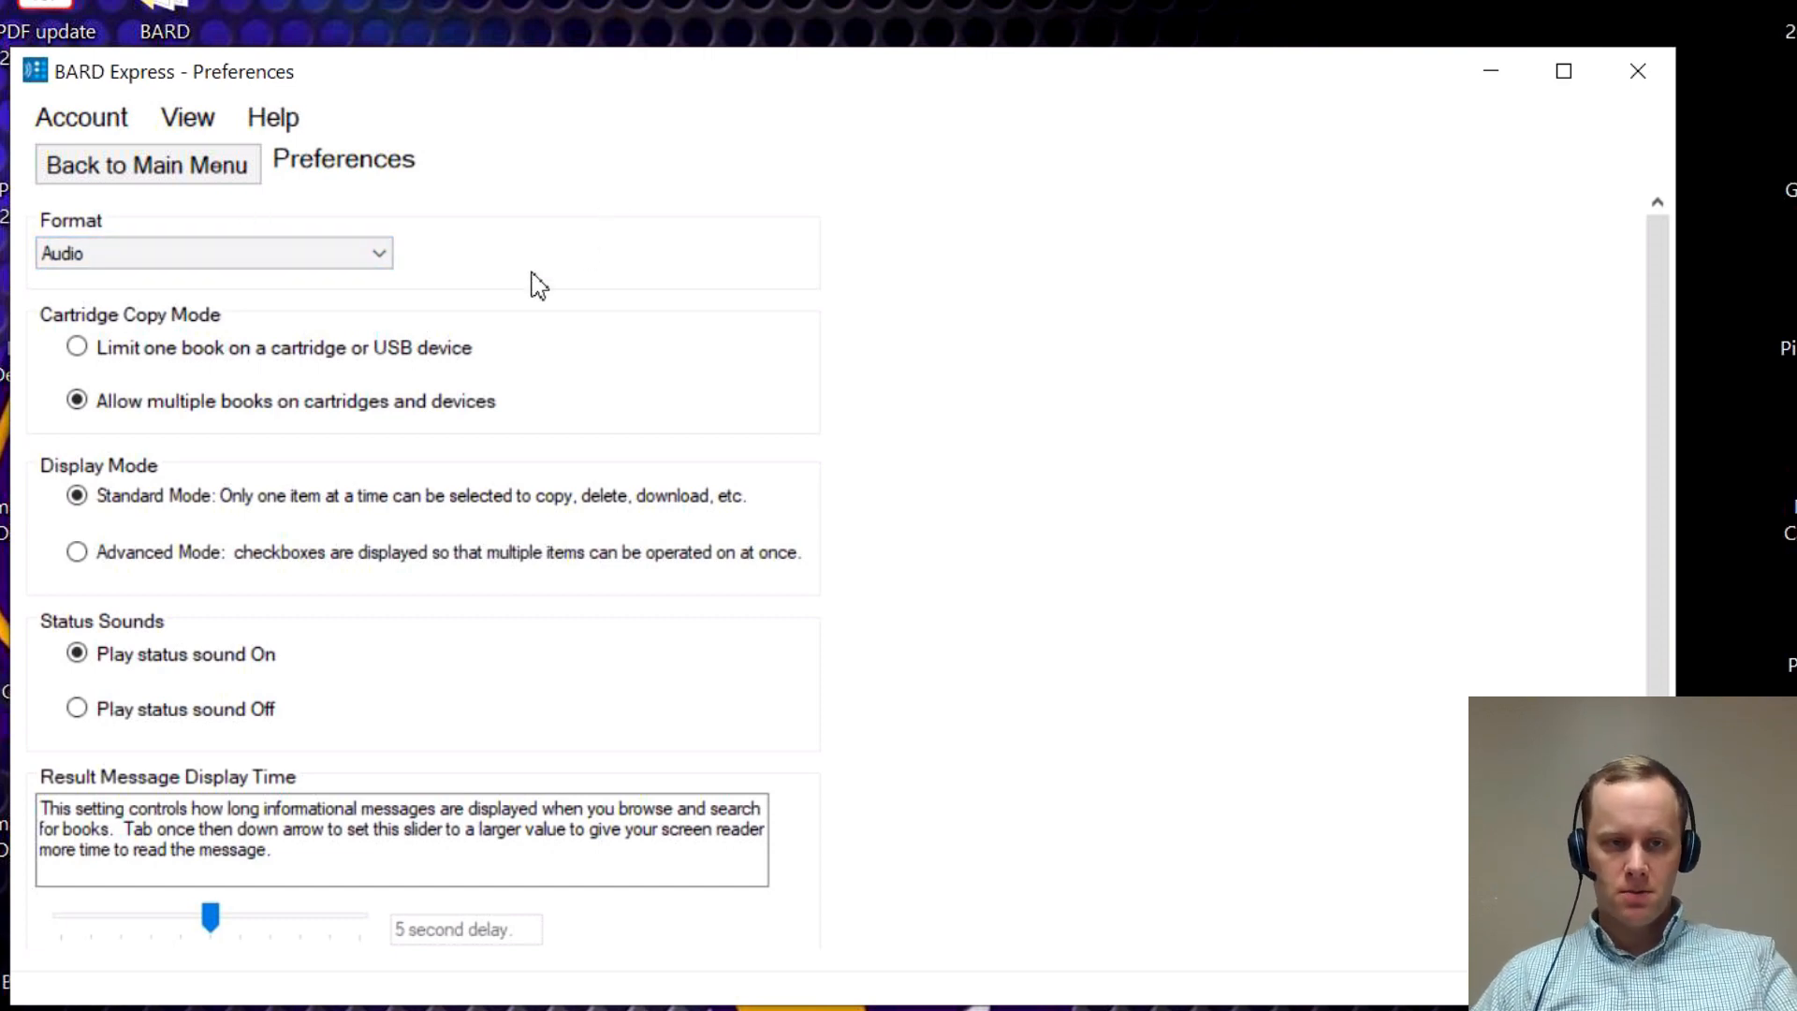
{"action": "mouse_move", "coordinate": [597, 290]}
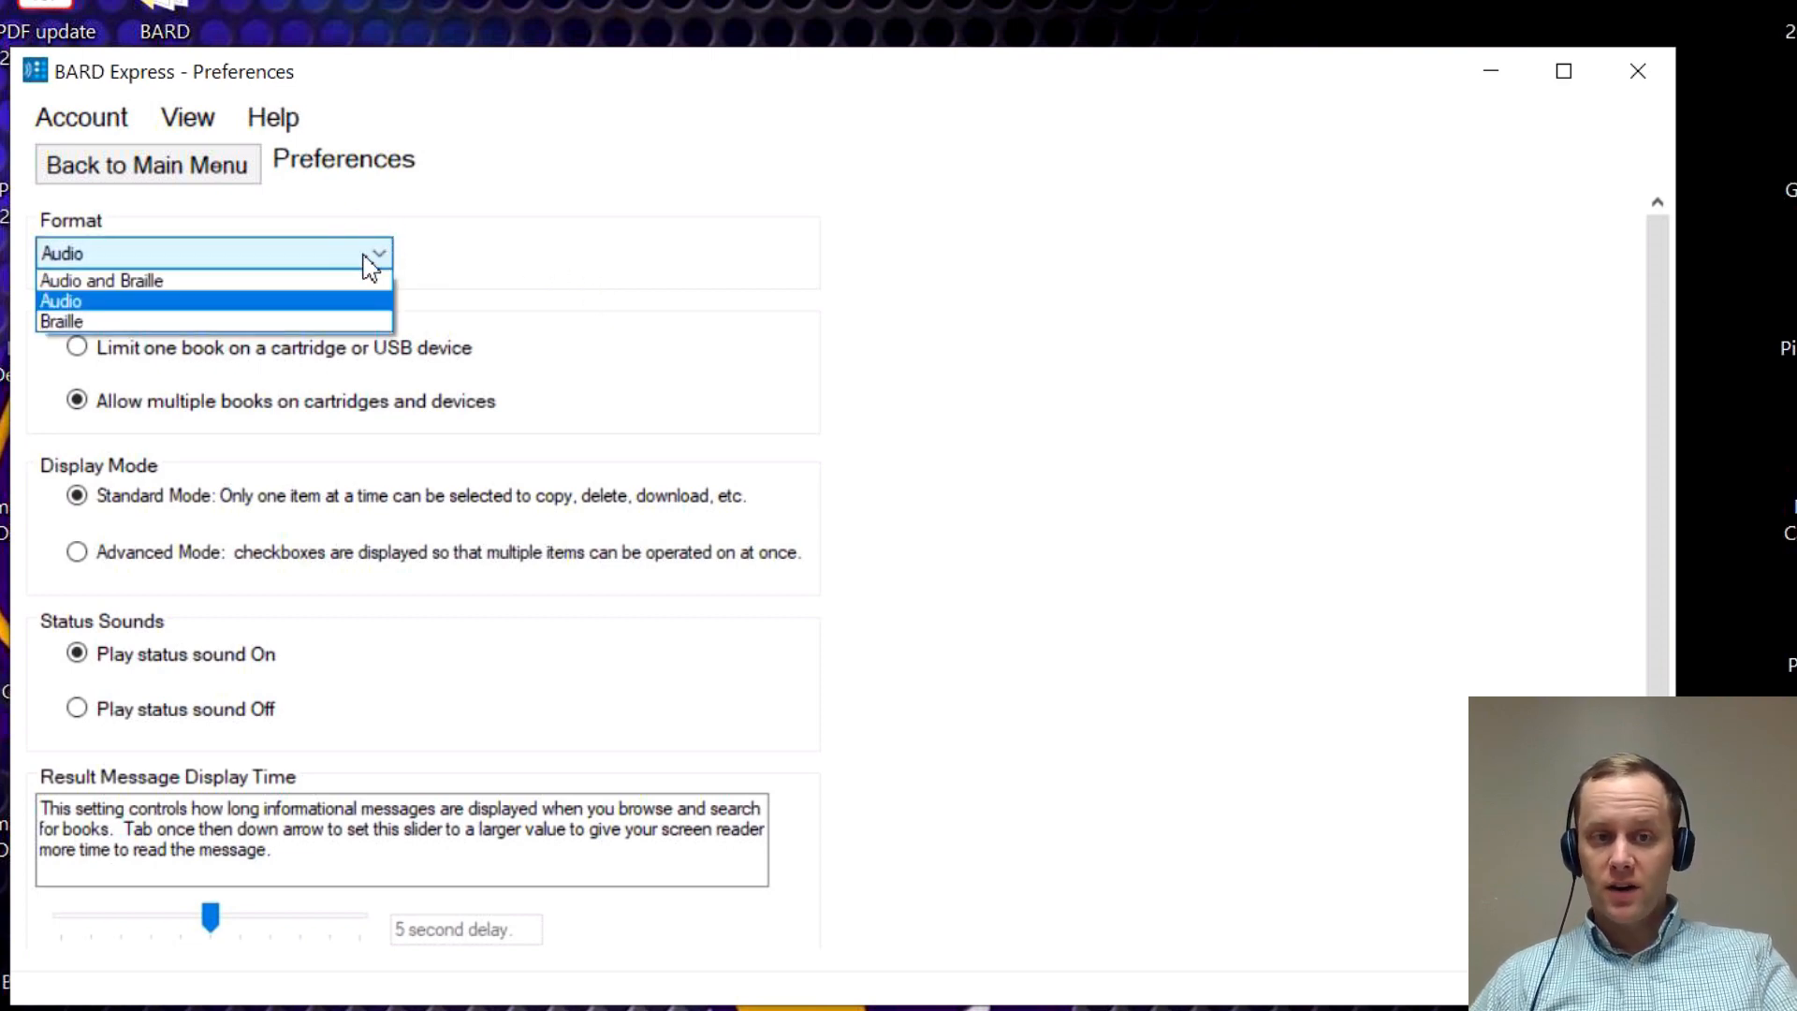
{"action": "mouse_move", "coordinate": [347, 306]}
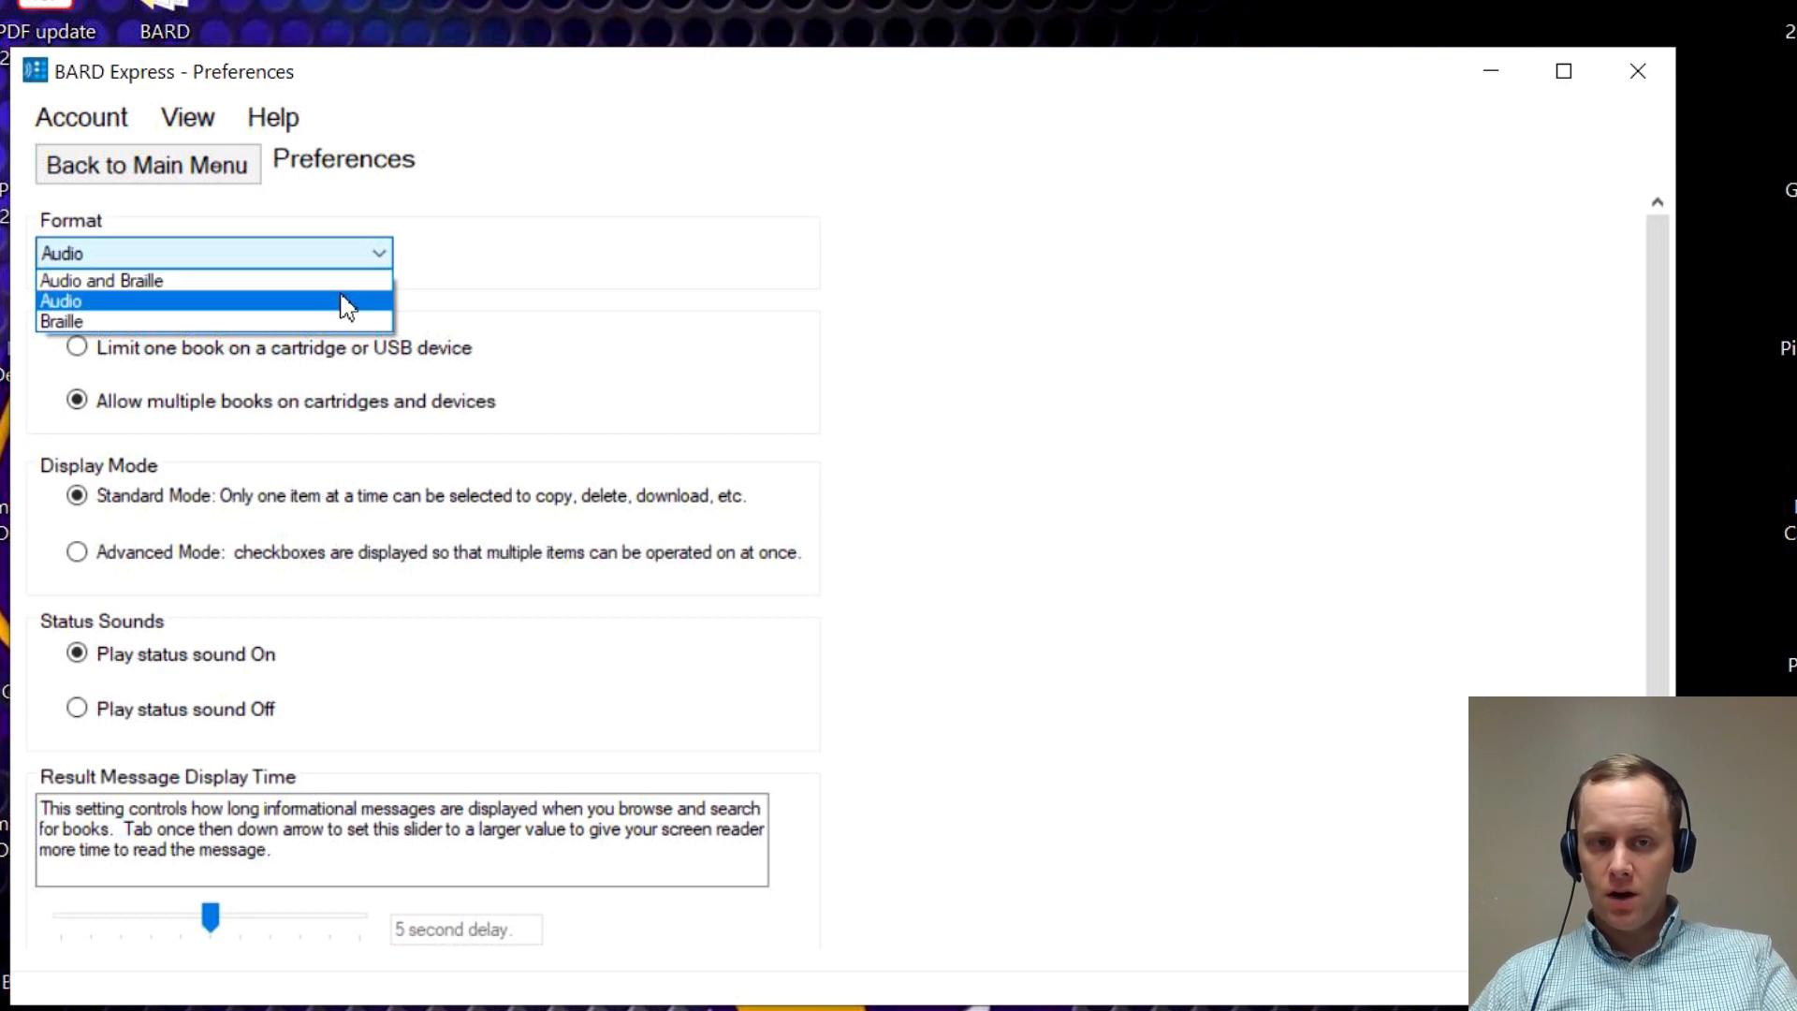
{"action": "mouse_move", "coordinate": [286, 322]}
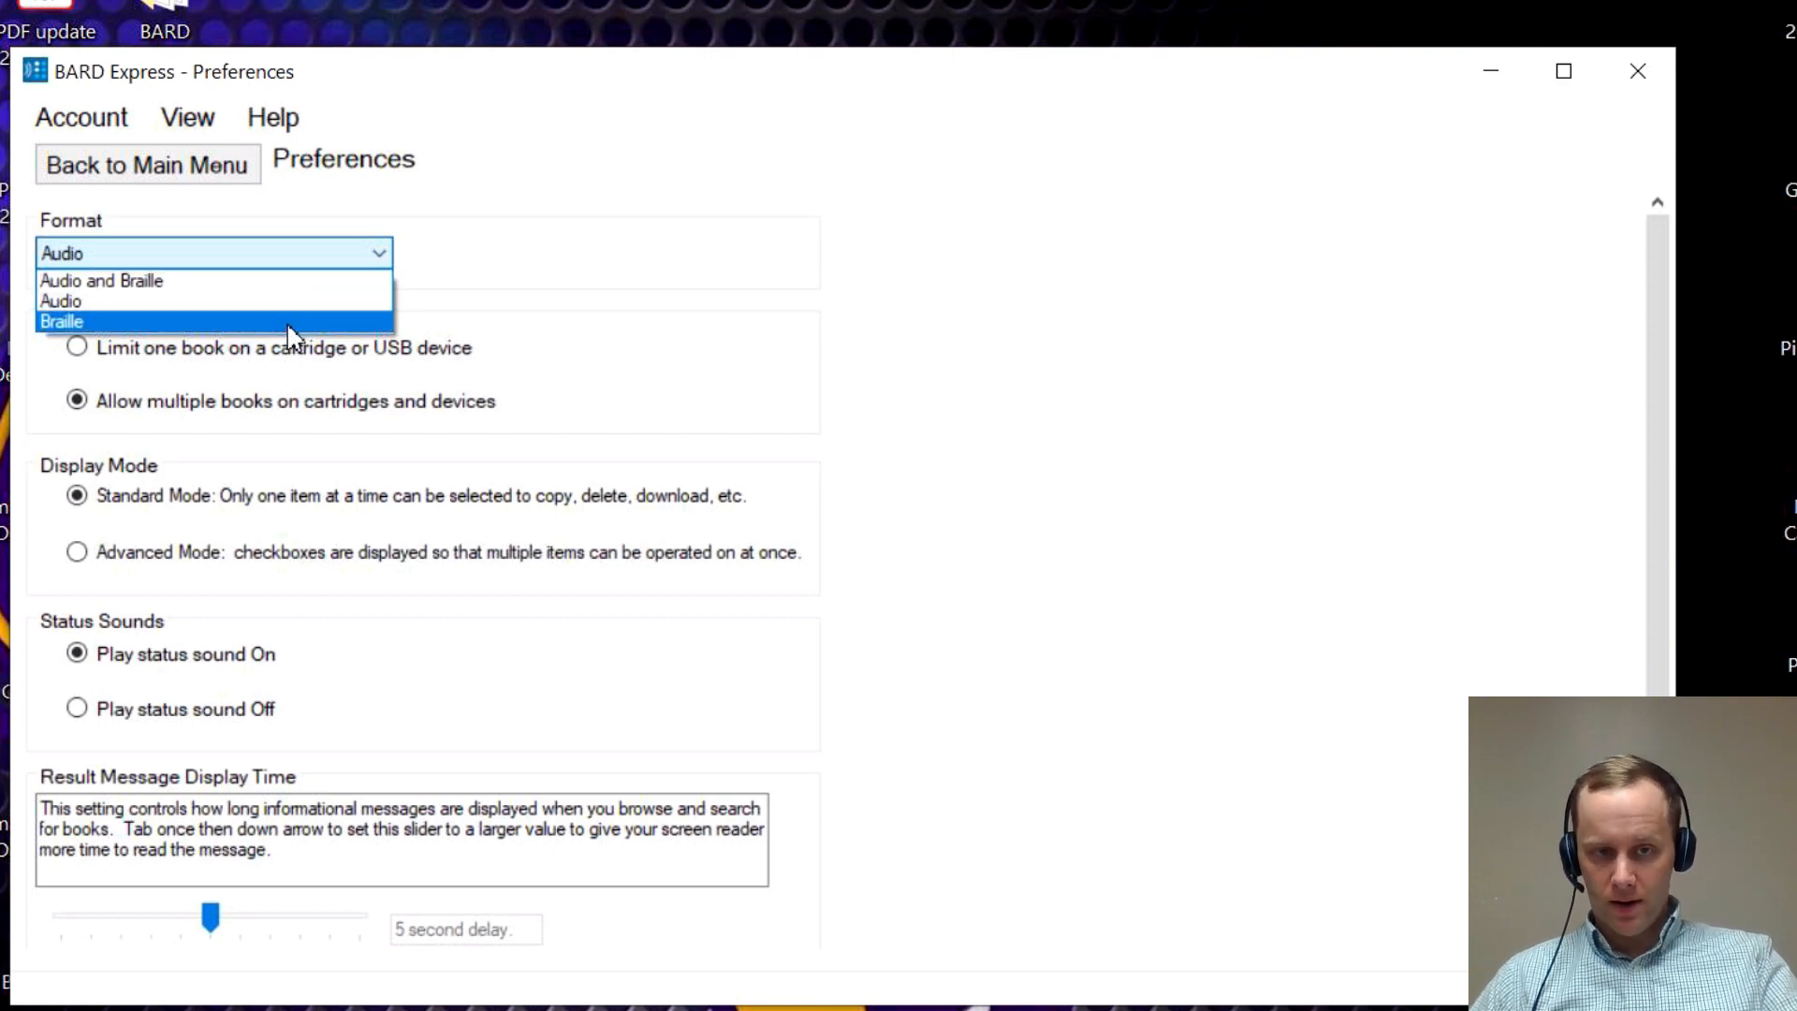
{"action": "mouse_move", "coordinate": [315, 296]}
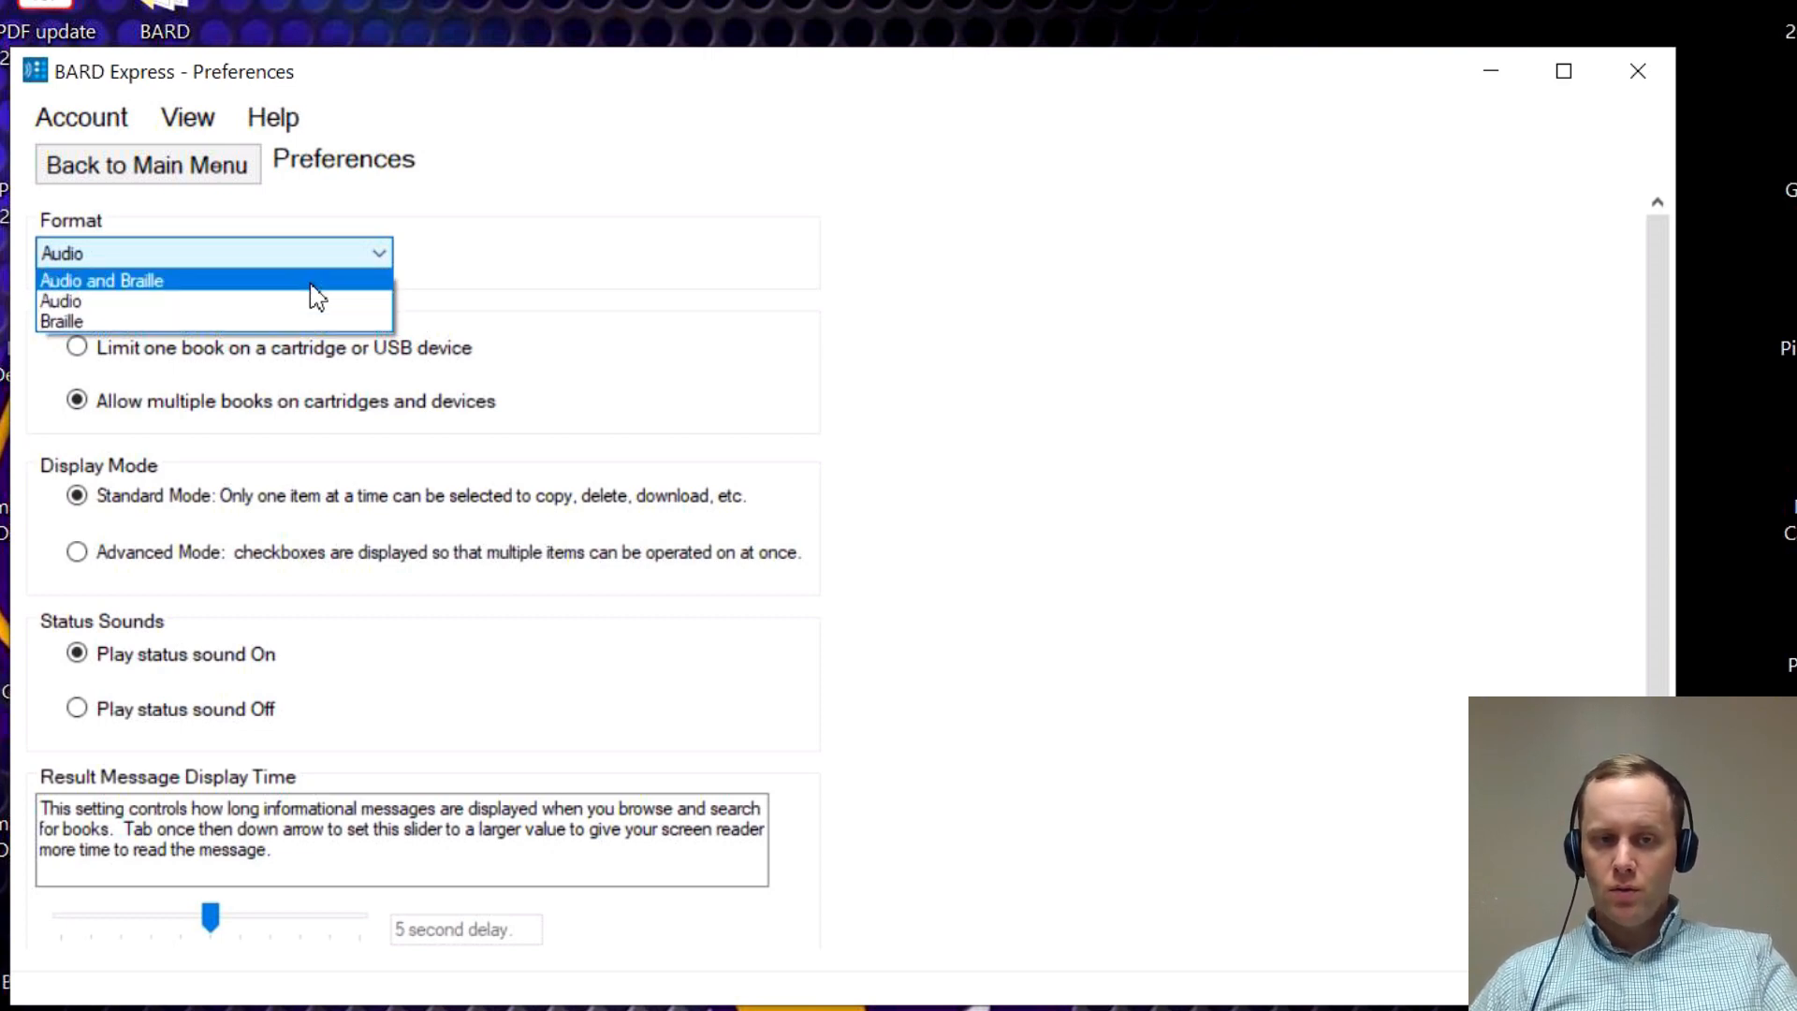
{"action": "mouse_move", "coordinate": [297, 300]}
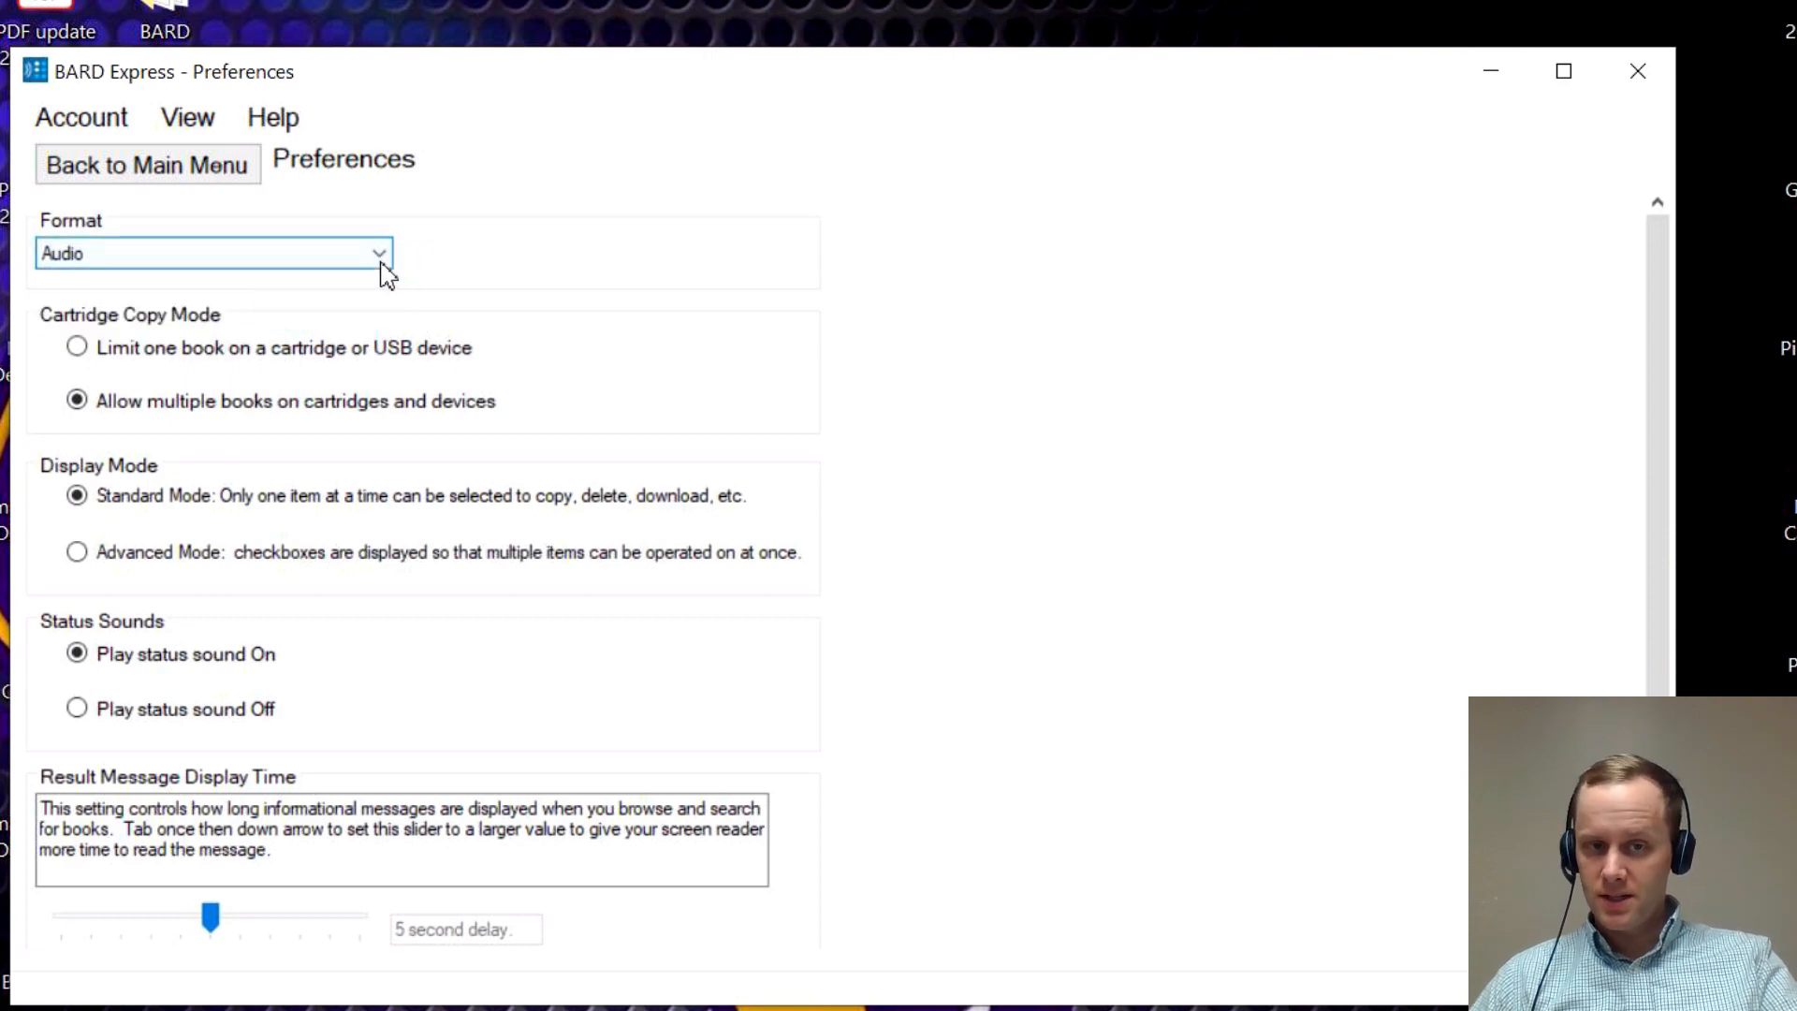
Look through the Format choices (Audio and Braille, Audio, Braille), keeping Audio selected.
{"action": "left_click", "coordinate": [378, 254]}
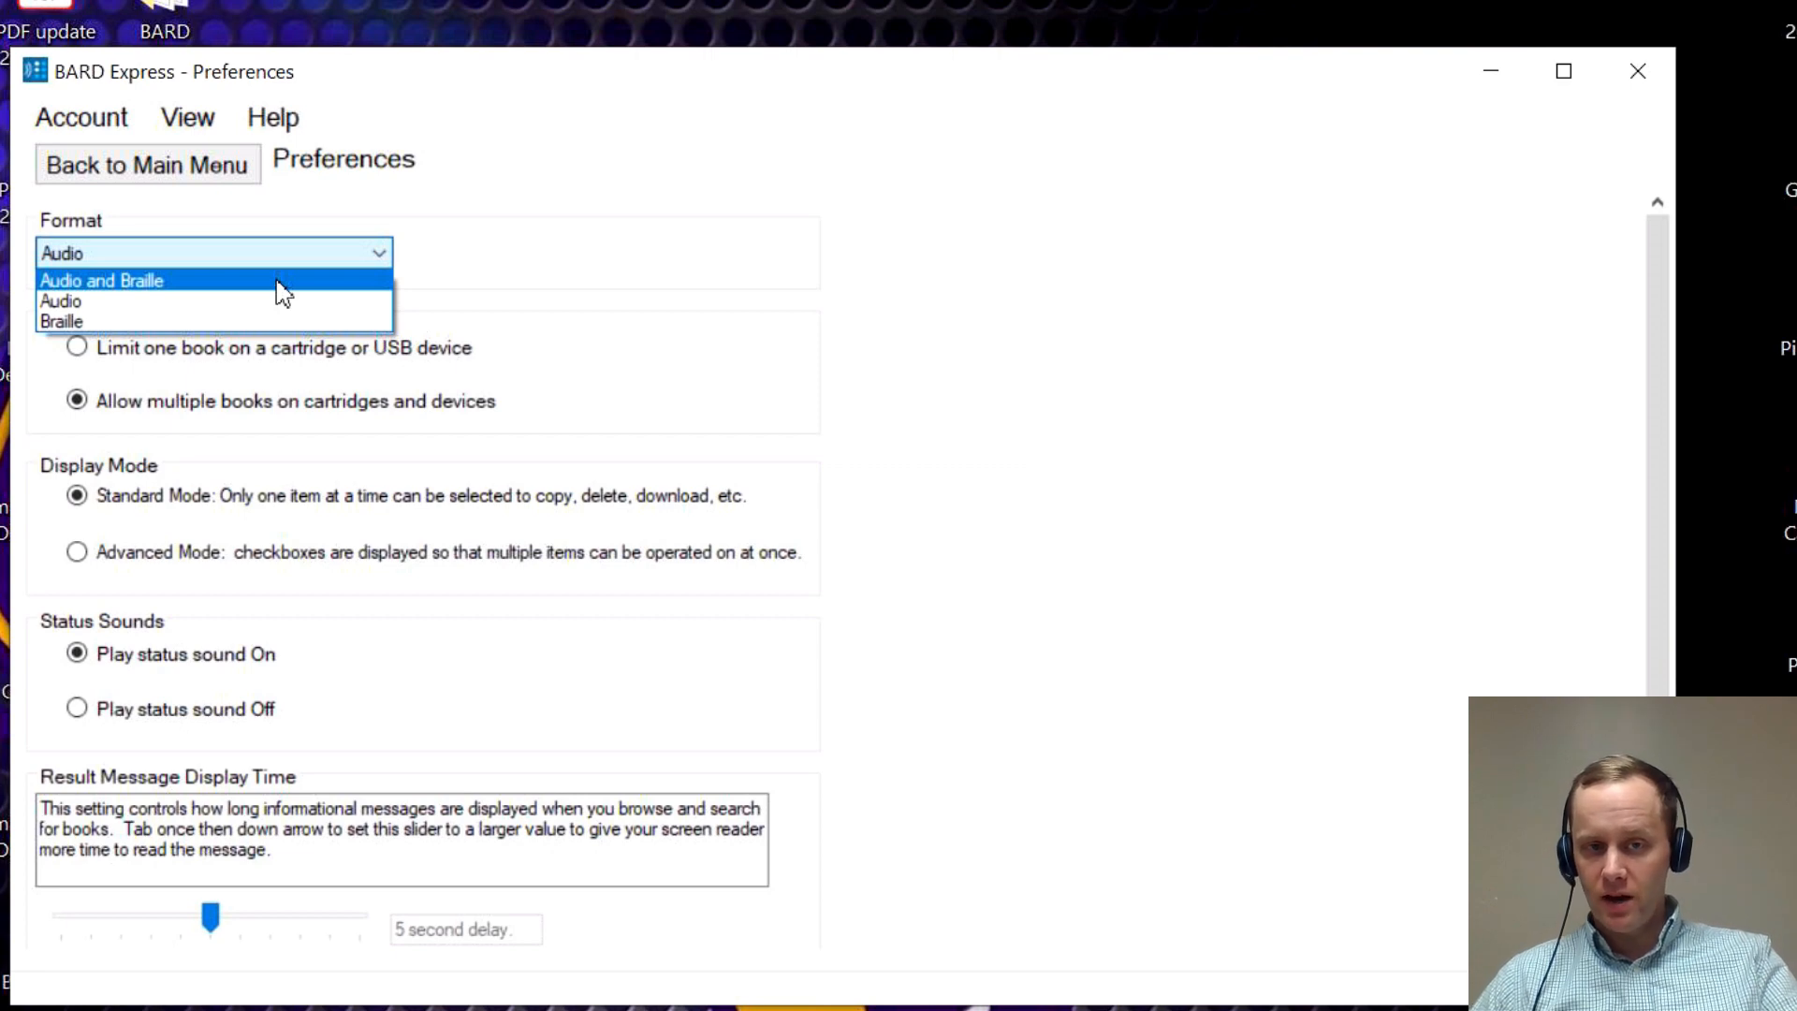
{"action": "mouse_move", "coordinate": [264, 322]}
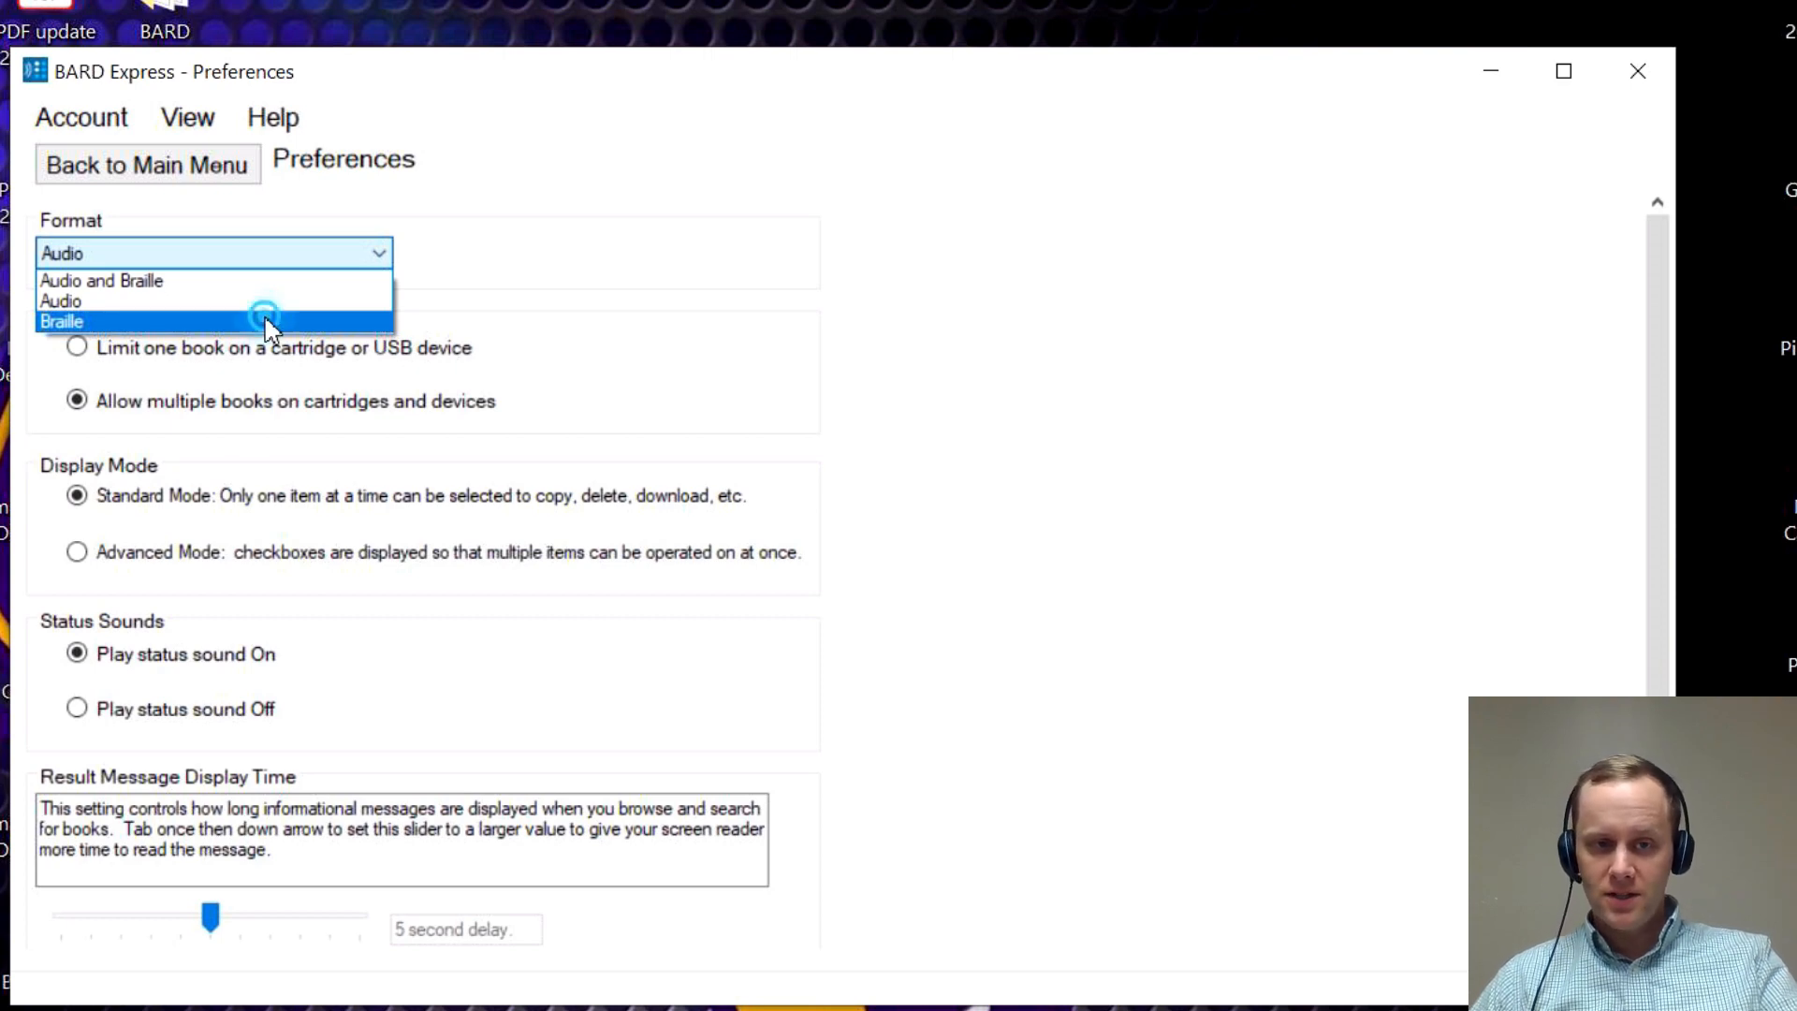
{"action": "left_click", "coordinate": [62, 301]}
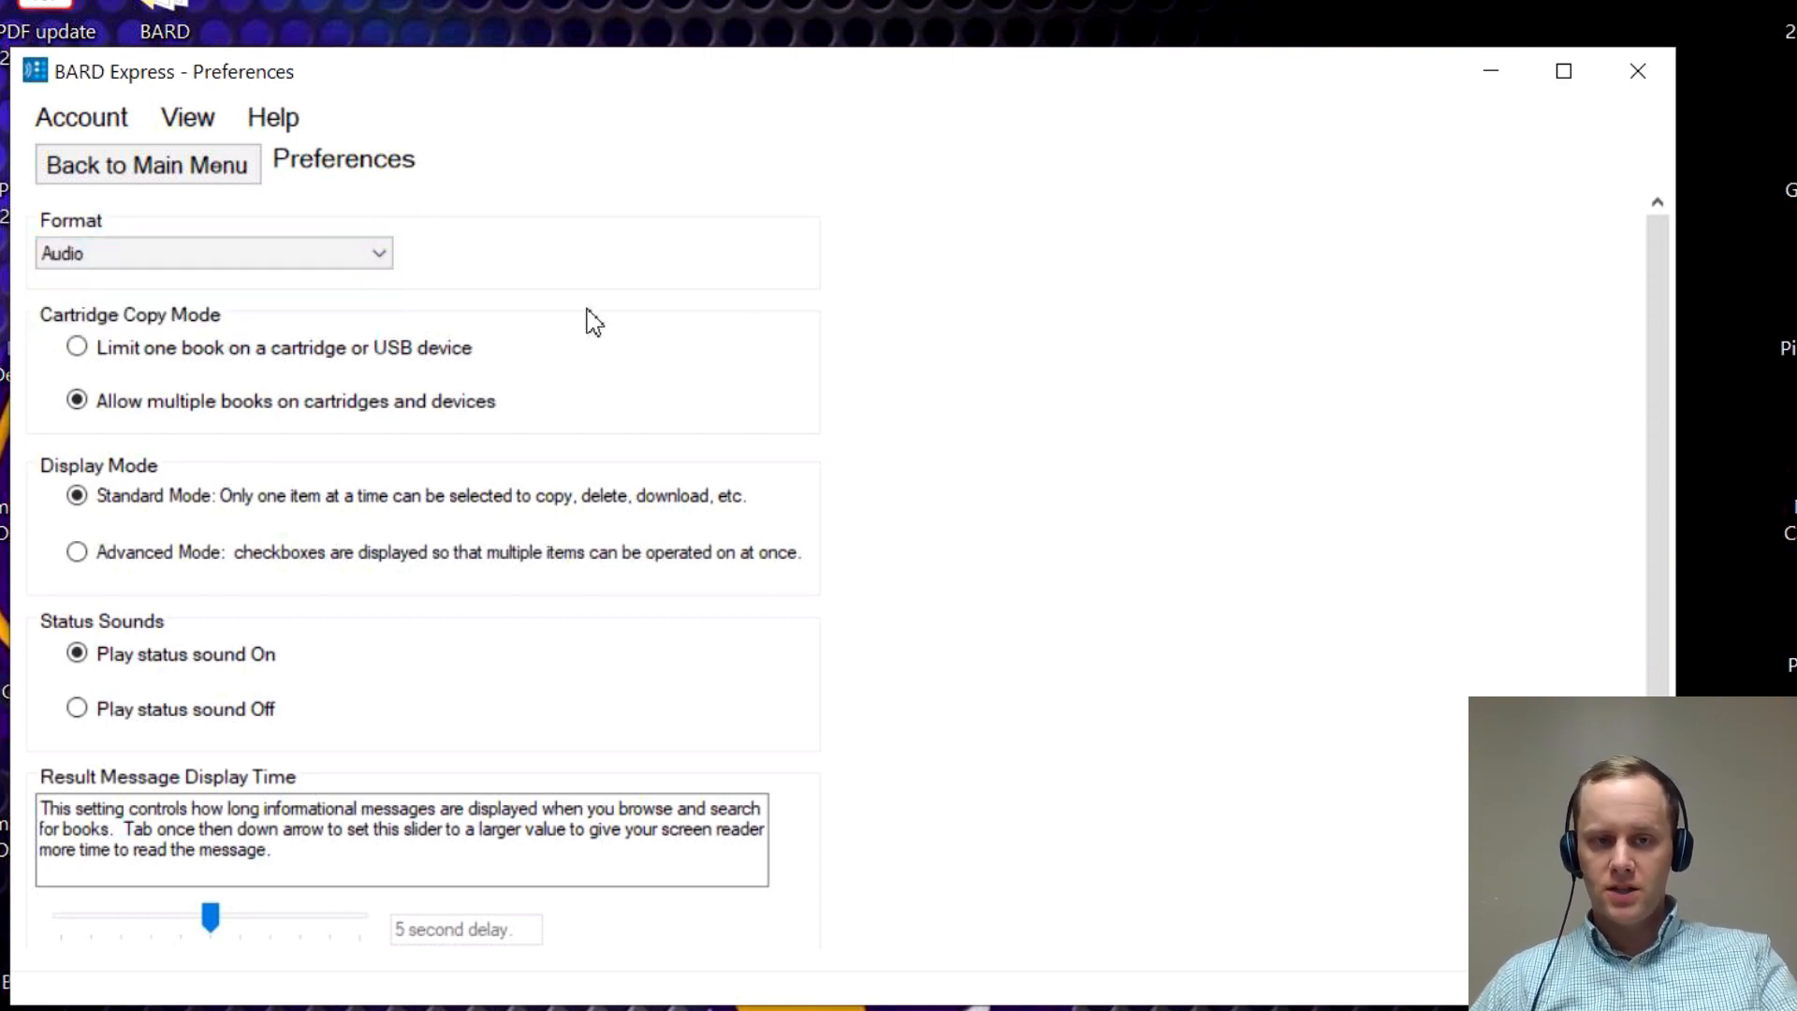
{"action": "mouse_move", "coordinate": [444, 387]}
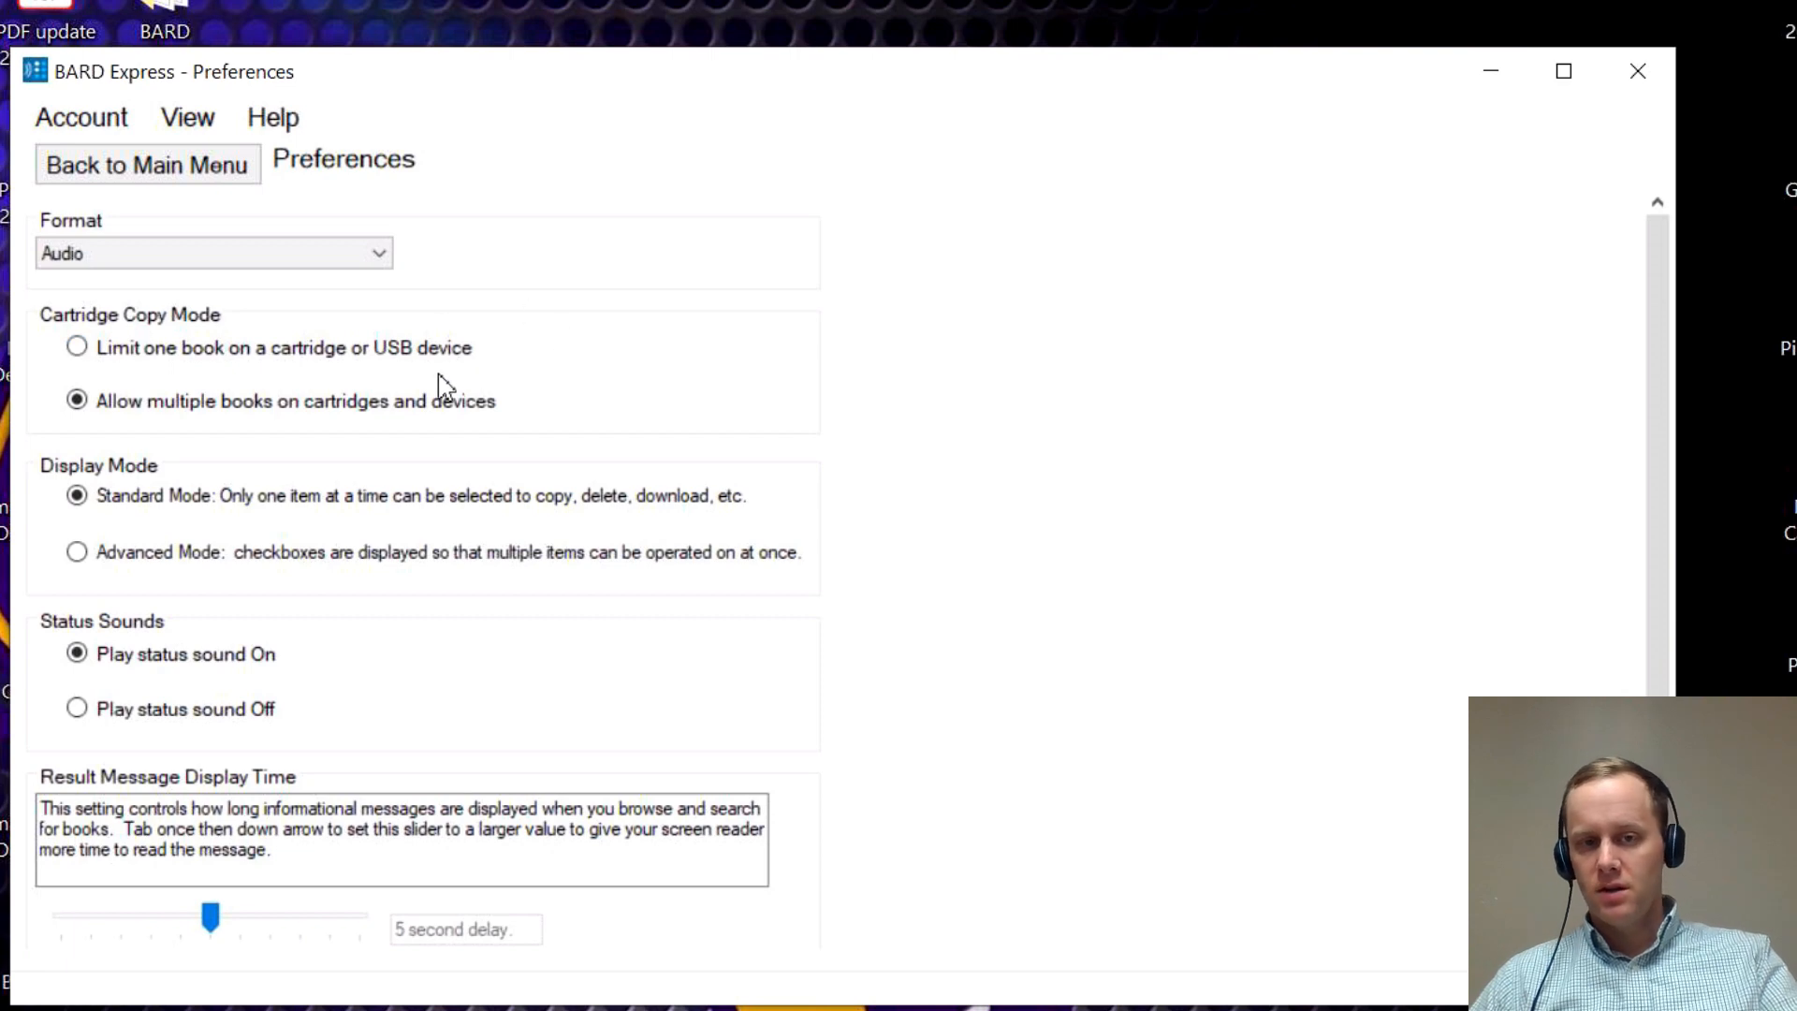
{"action": "mouse_move", "coordinate": [163, 393]}
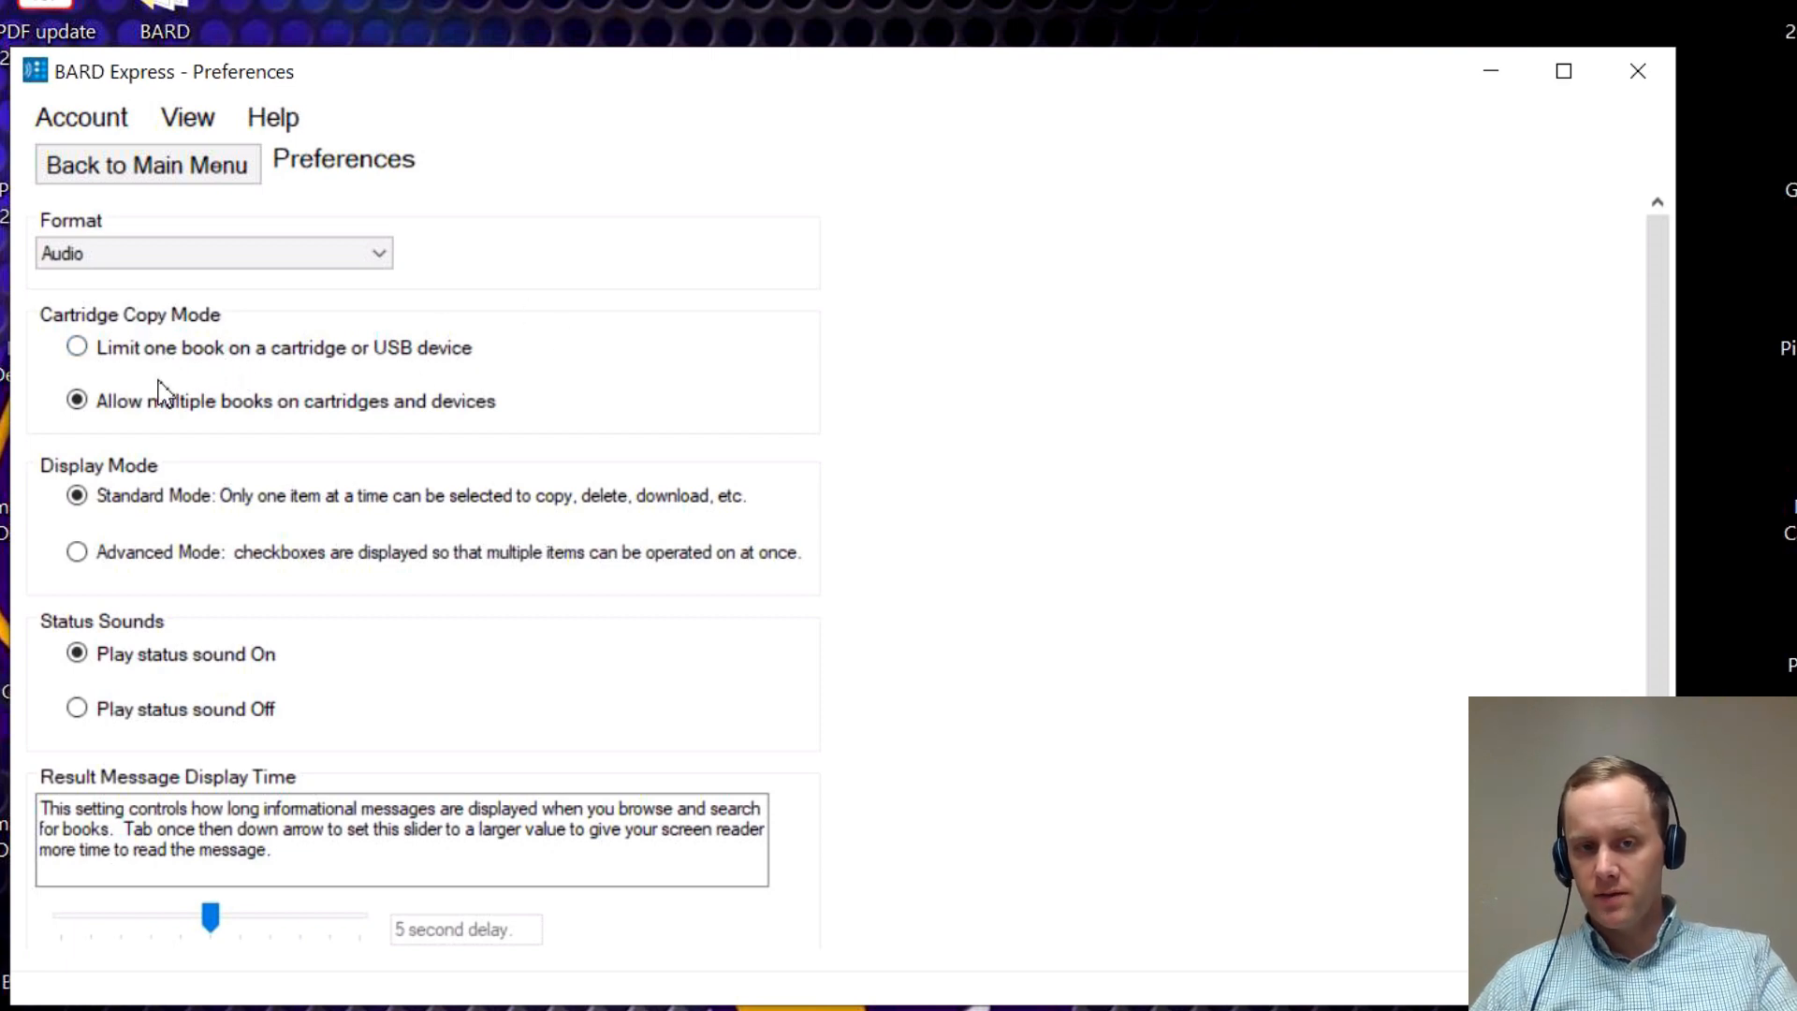
{"action": "mouse_move", "coordinate": [154, 378]}
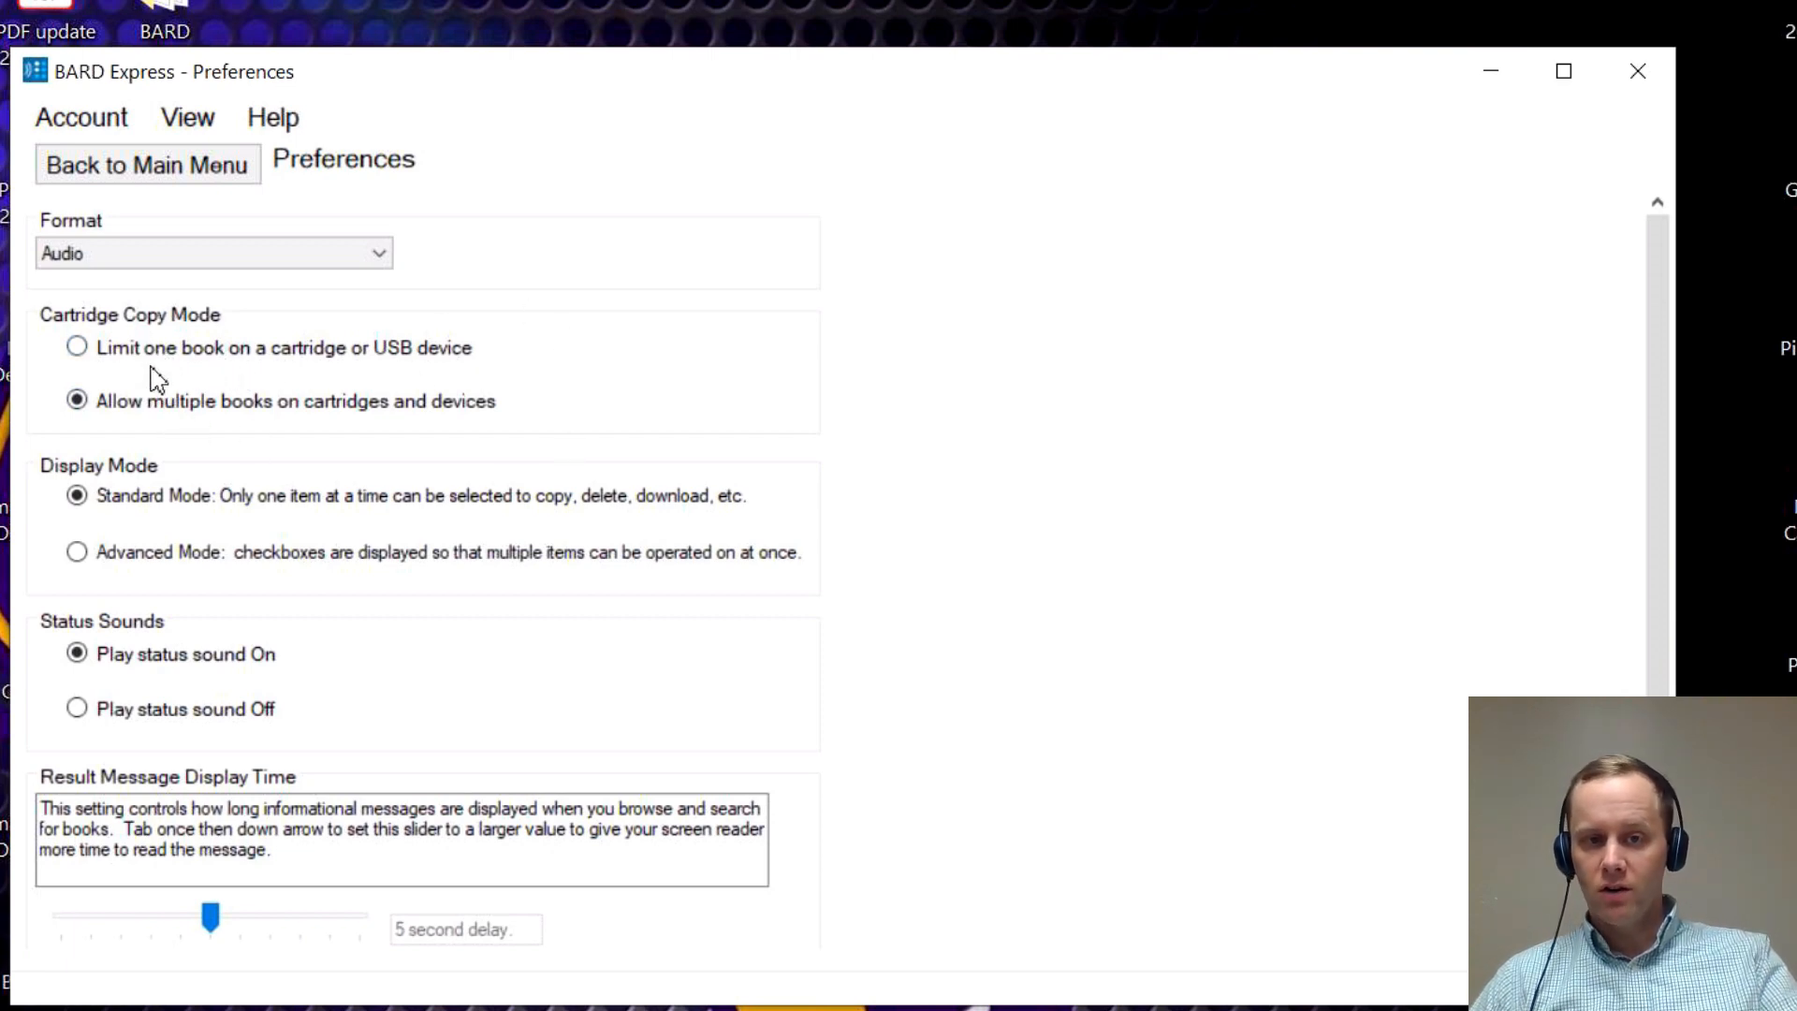
{"action": "mouse_move", "coordinate": [791, 393]}
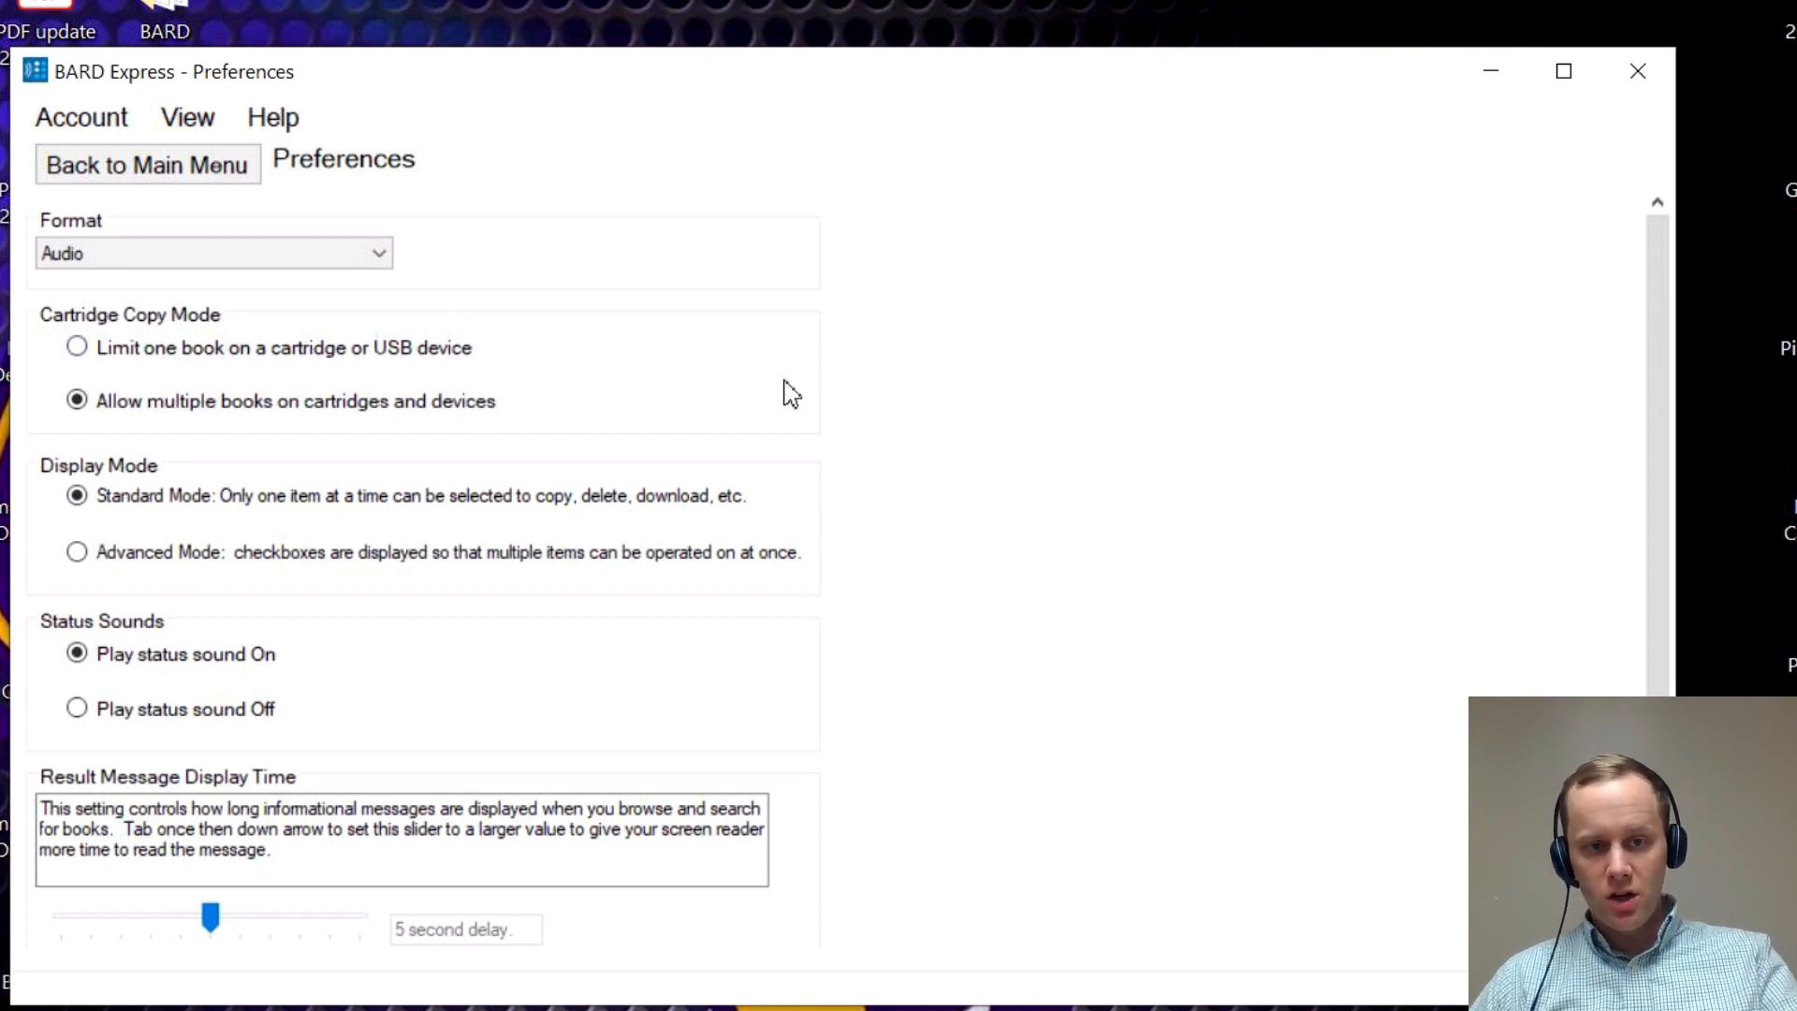
{"action": "mouse_move", "coordinate": [928, 378]}
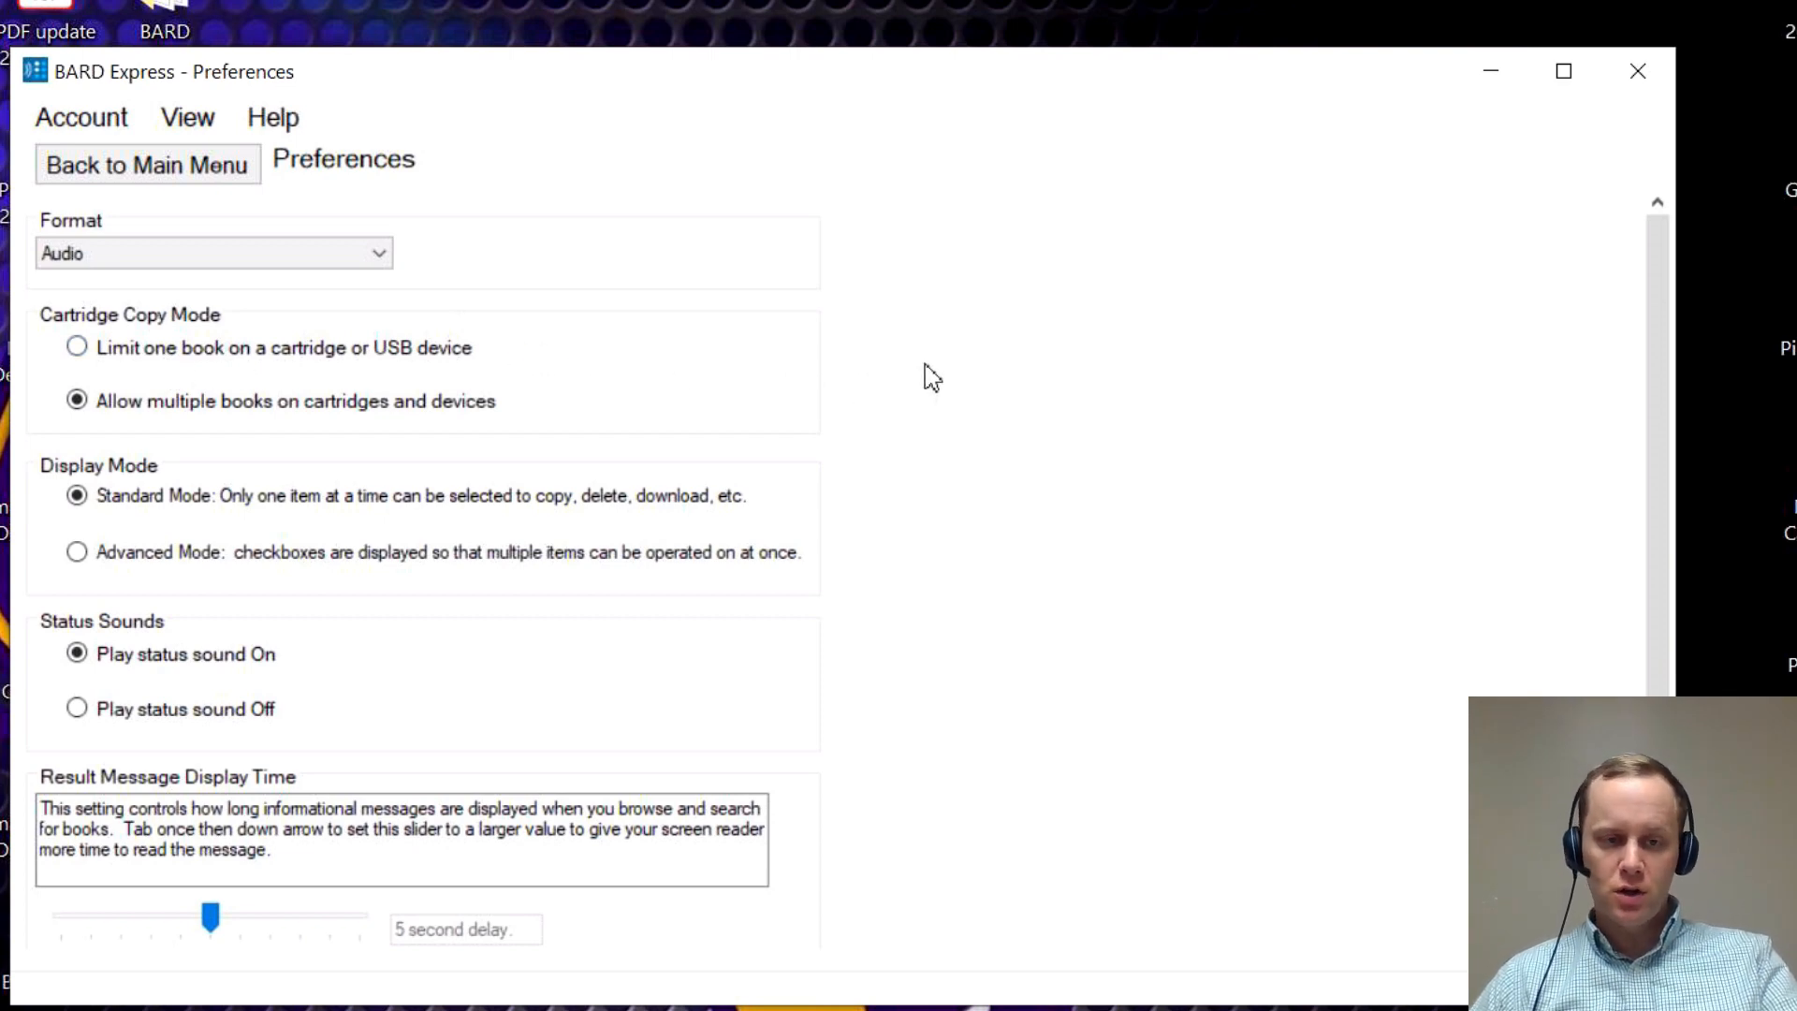
{"action": "mouse_move", "coordinate": [963, 387]}
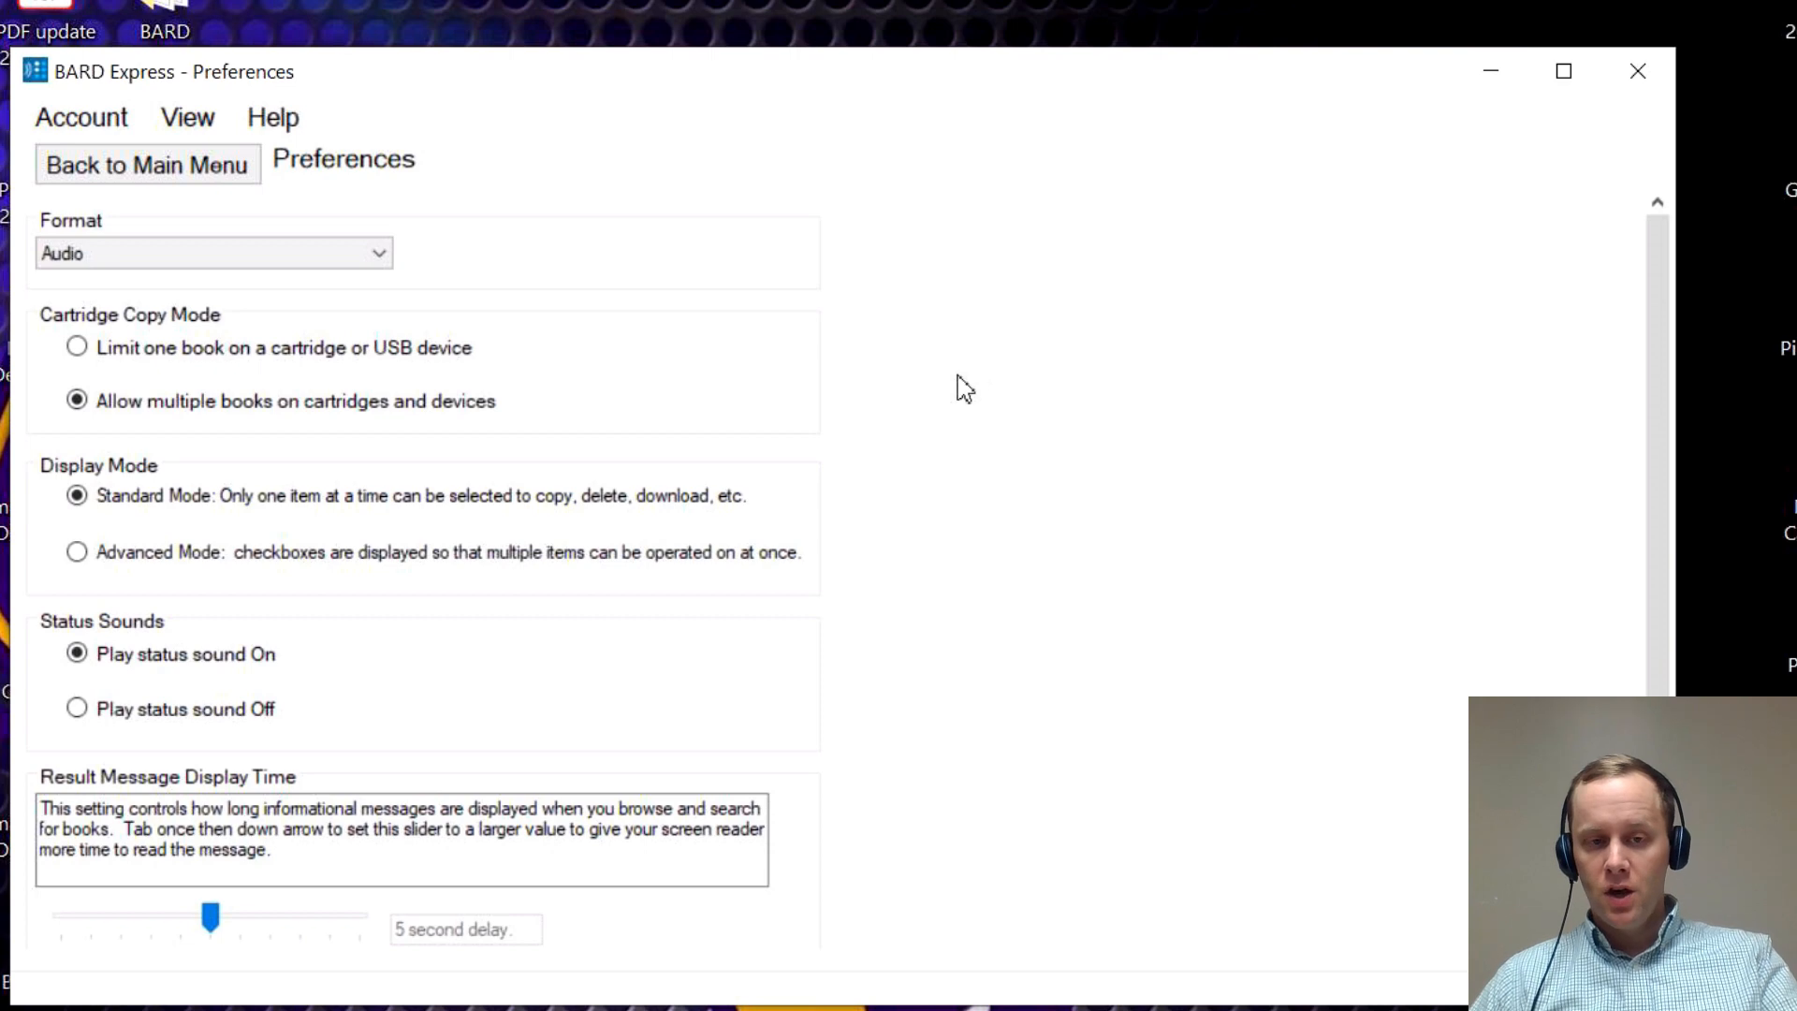
{"action": "mouse_move", "coordinate": [1021, 385]}
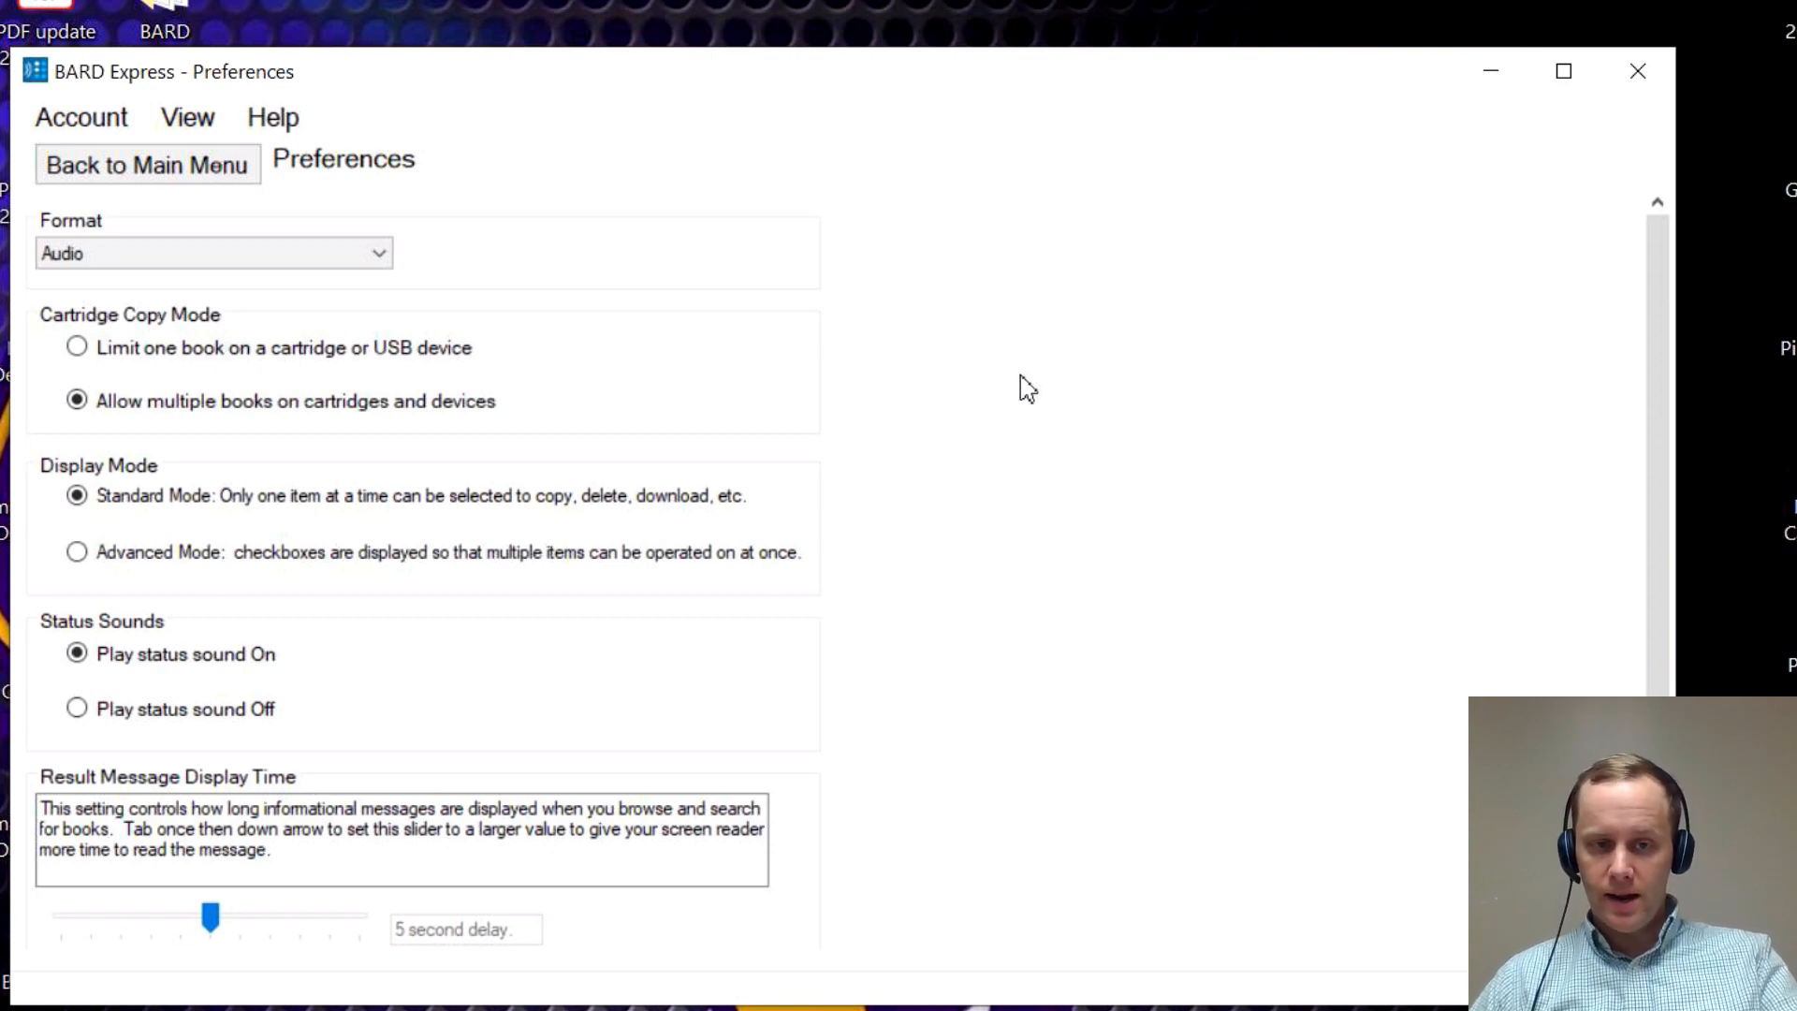
{"action": "scroll", "scroll_direction": "down", "scroll_amount": 3}
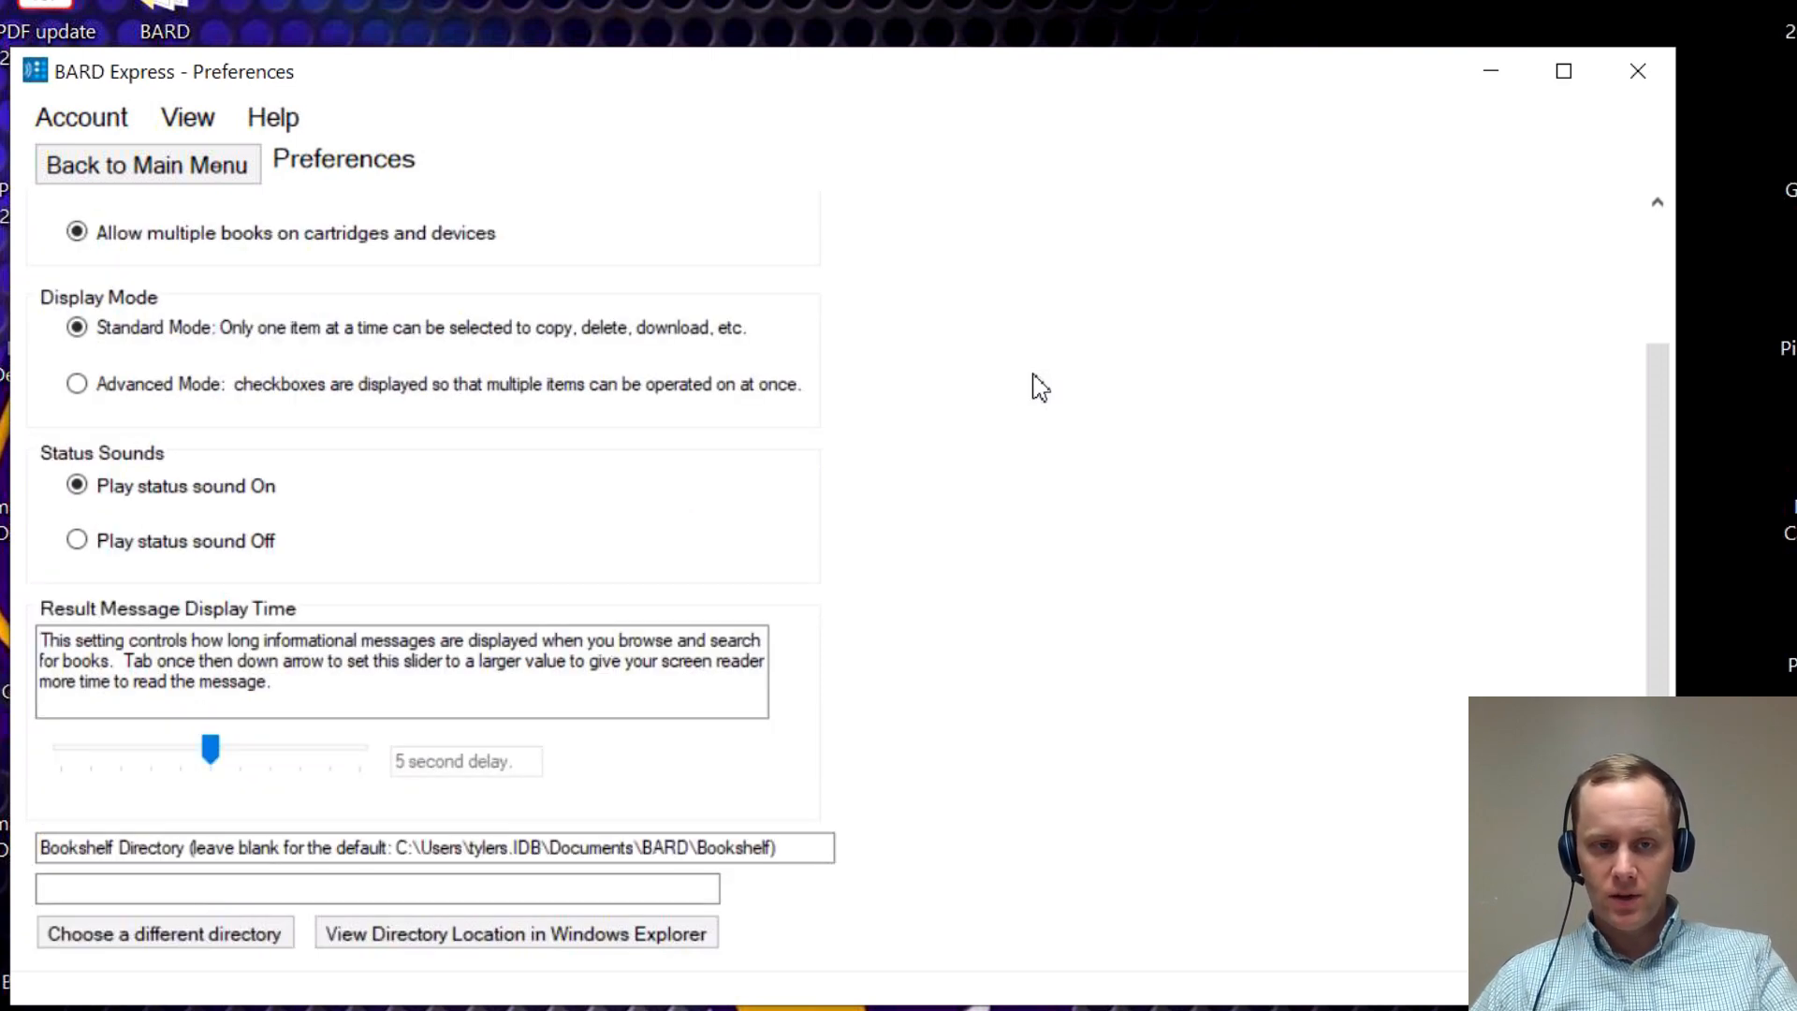
{"action": "mouse_move", "coordinate": [109, 310]}
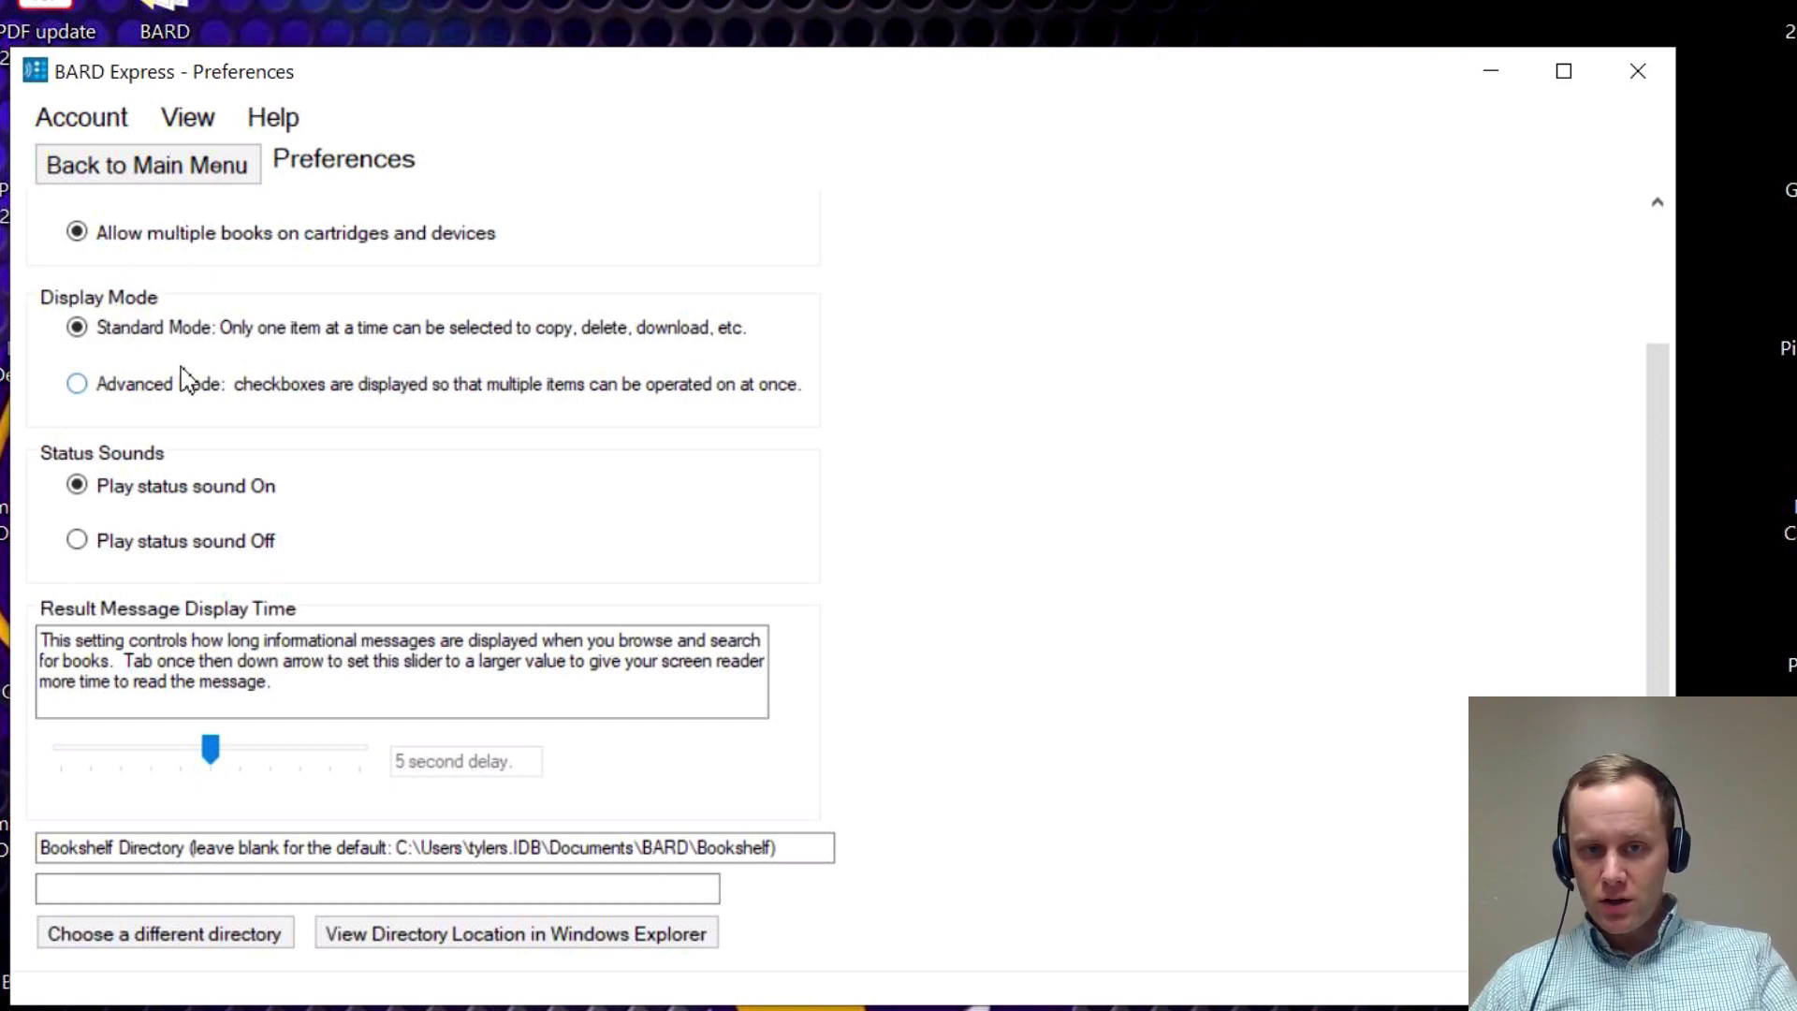
{"action": "mouse_move", "coordinate": [393, 360]}
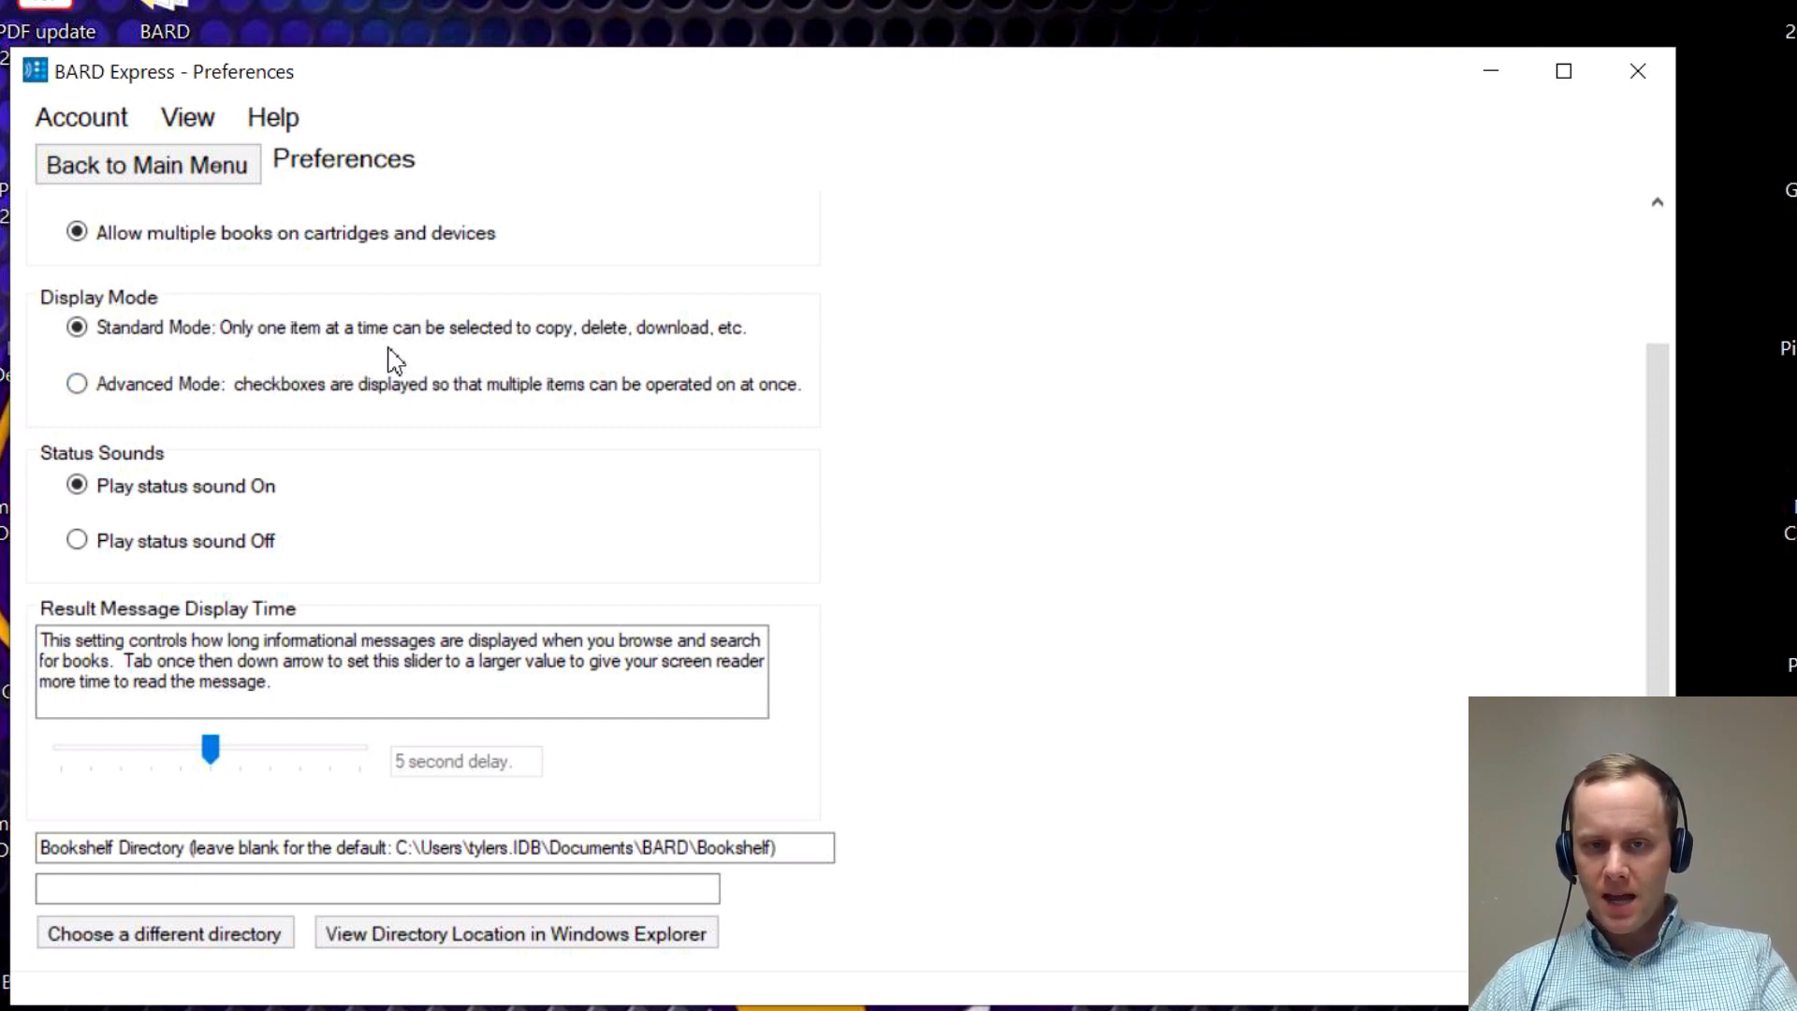
{"action": "mouse_move", "coordinate": [515, 439]}
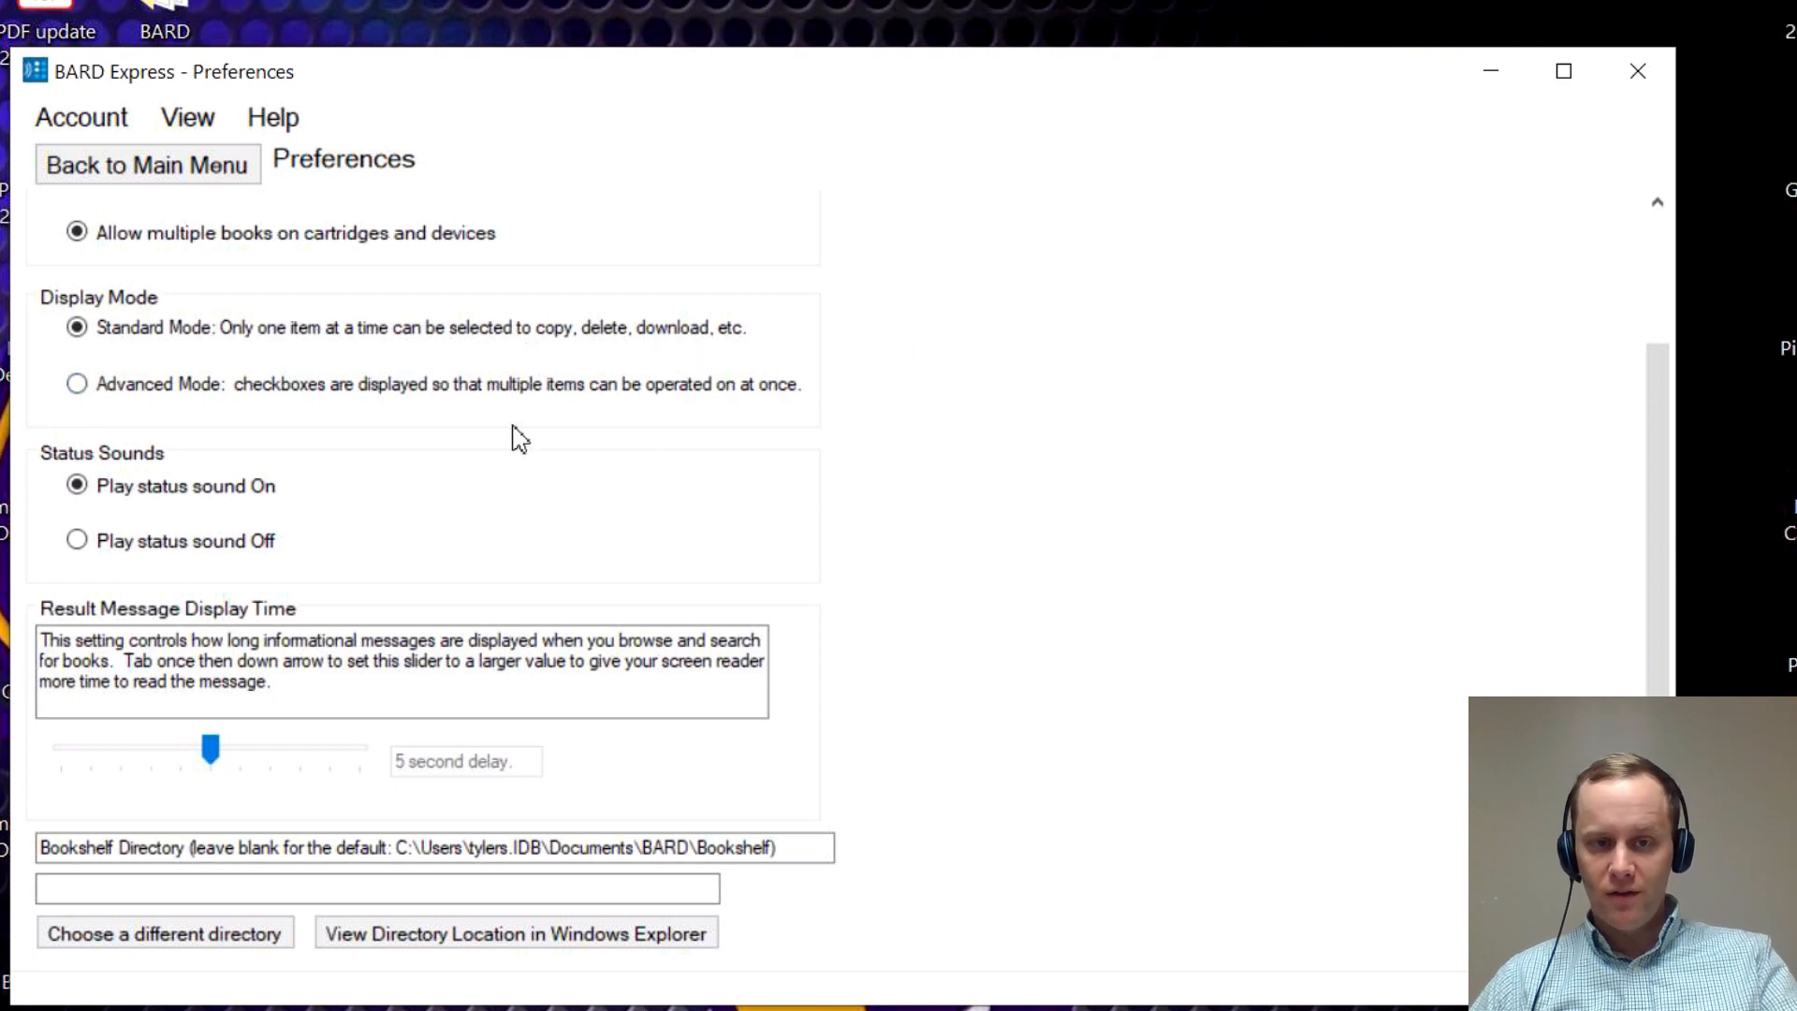
{"action": "mouse_move", "coordinate": [833, 444]}
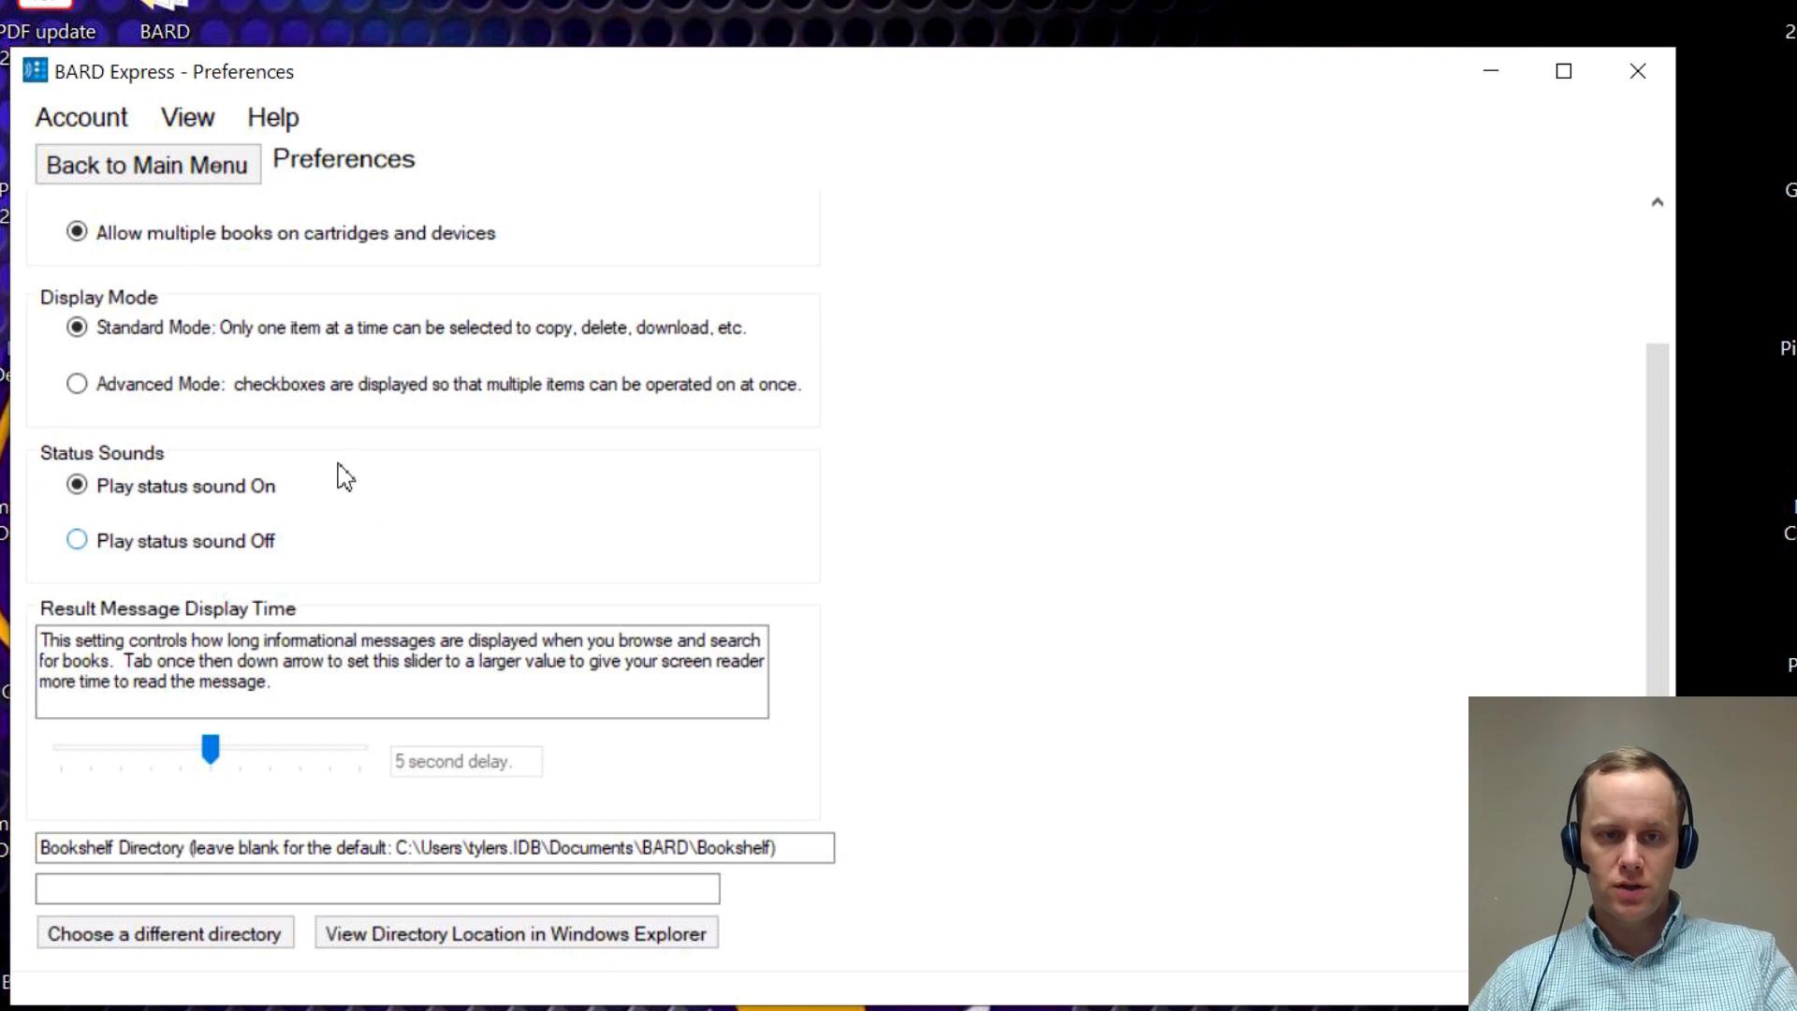
{"action": "mouse_move", "coordinate": [811, 433]}
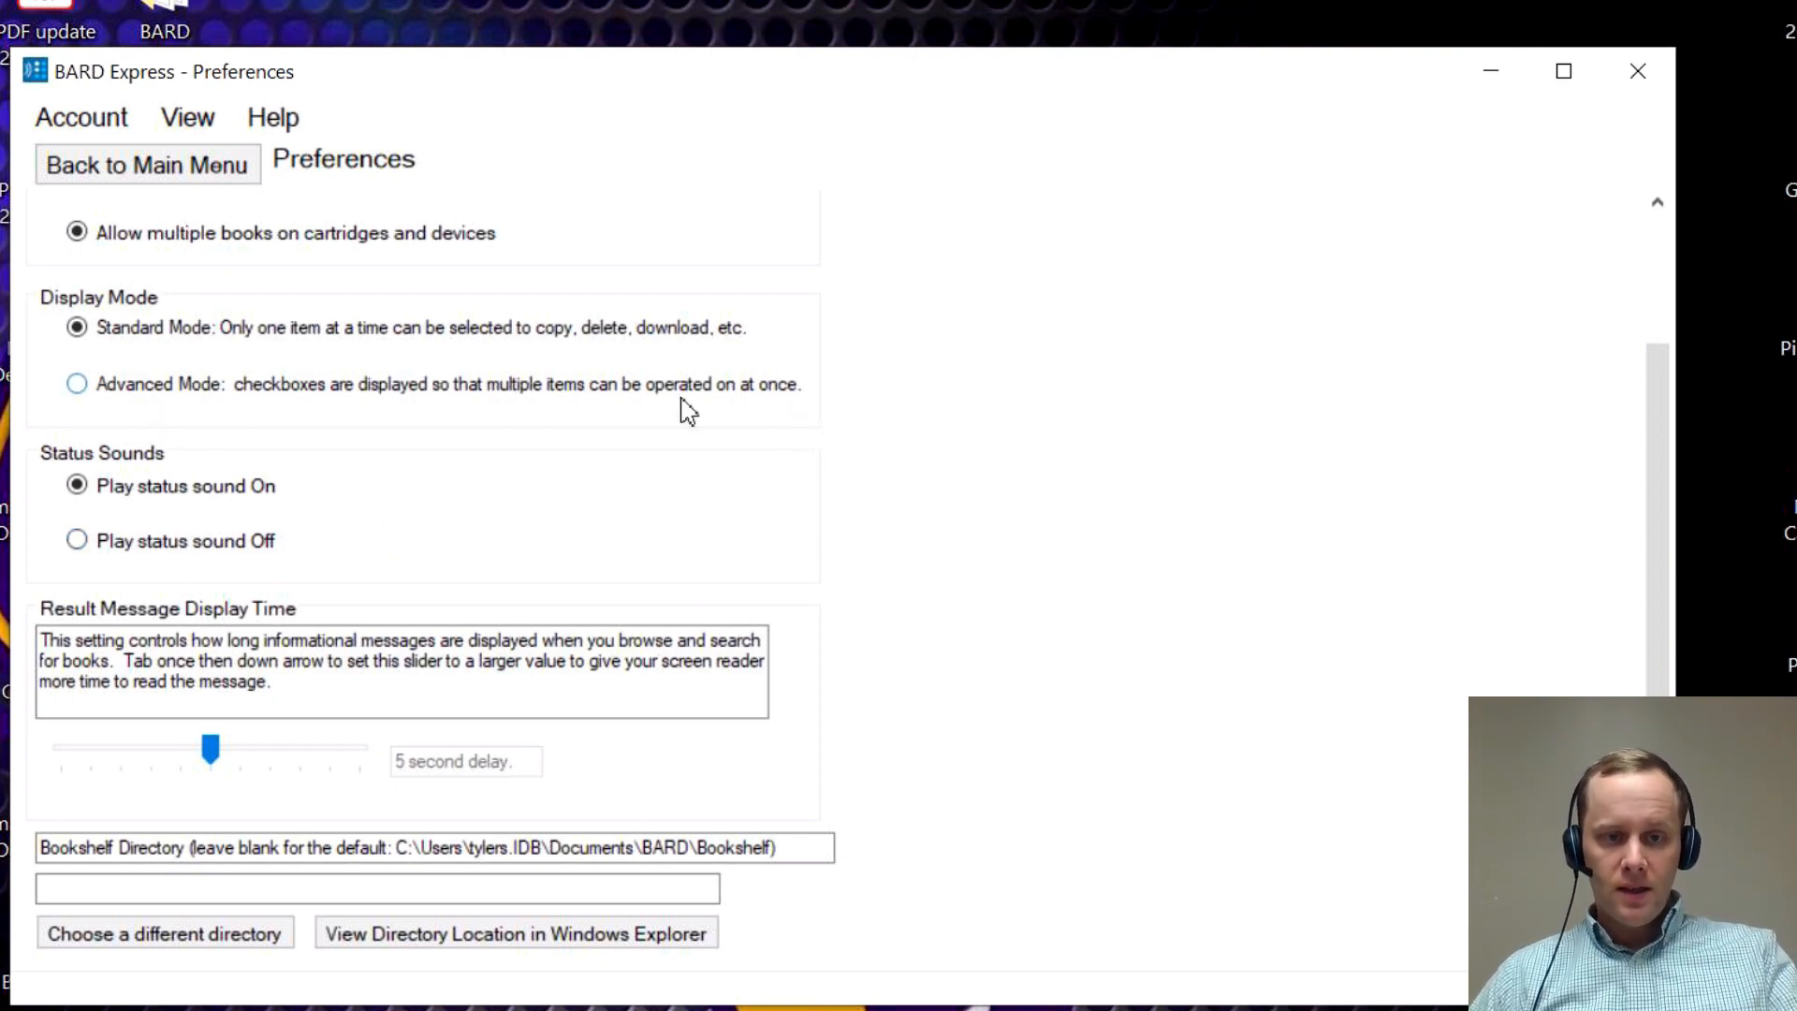
{"action": "mouse_move", "coordinate": [470, 487]}
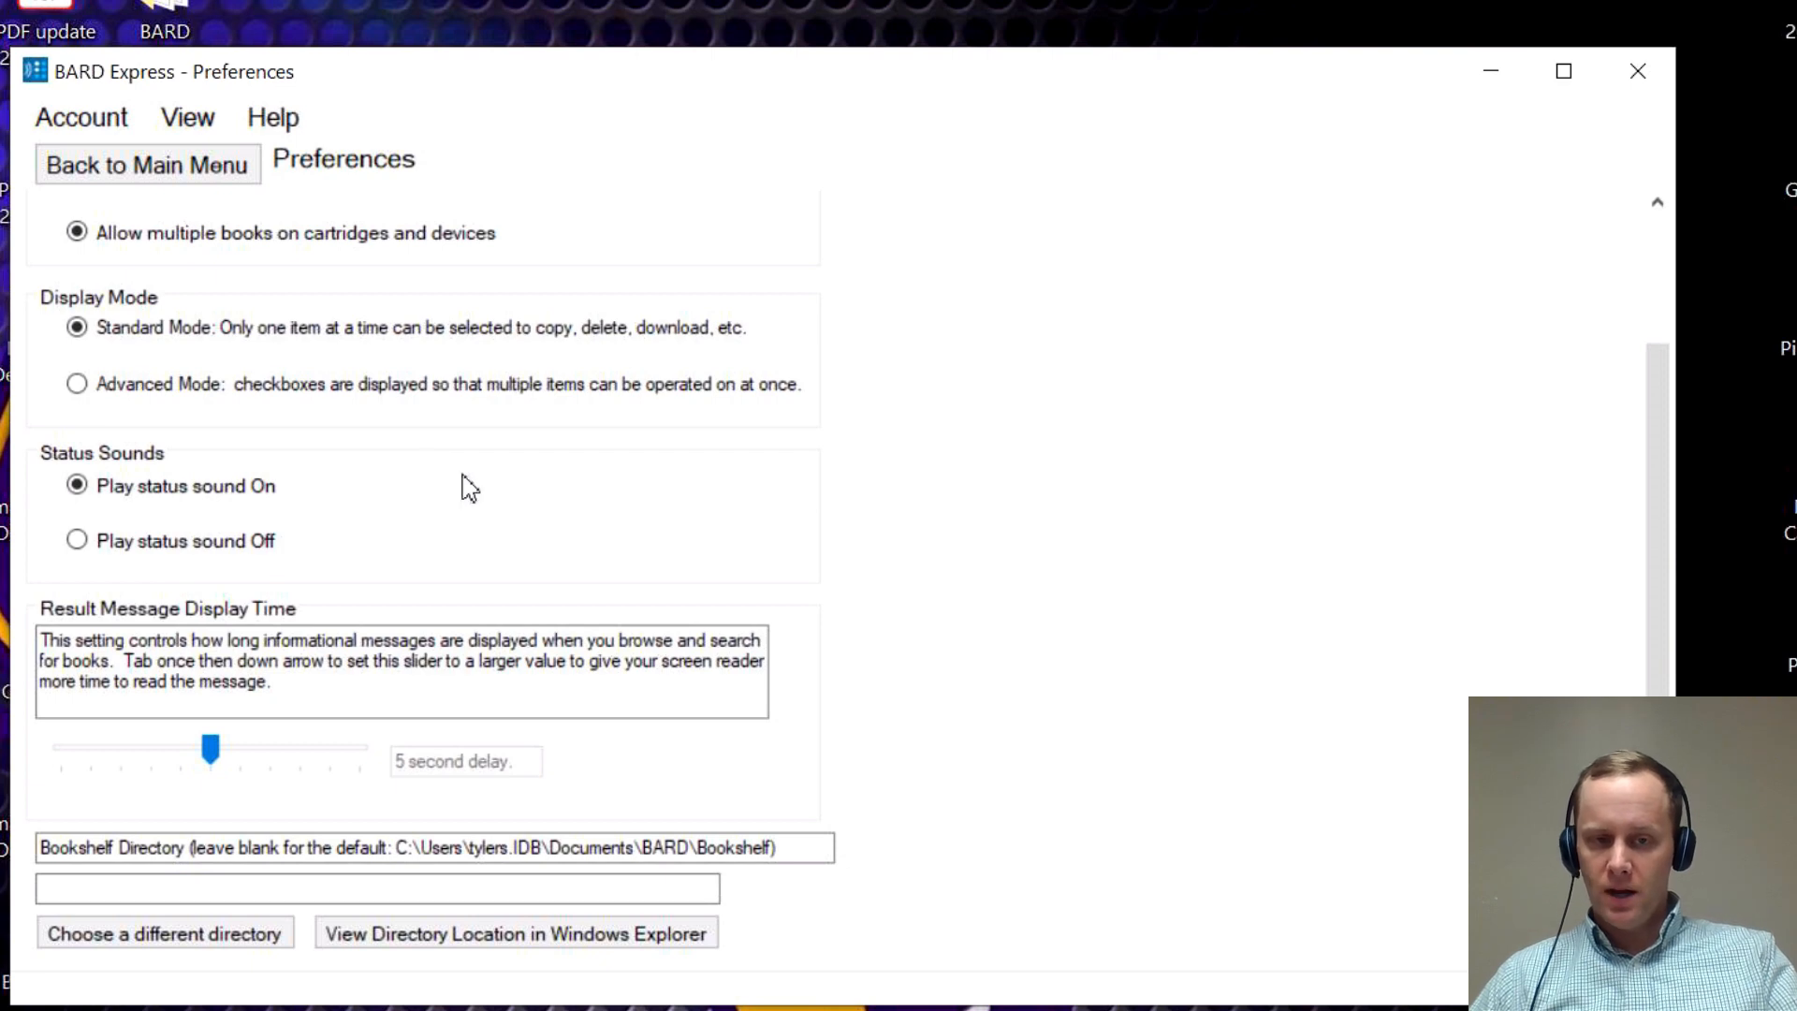
{"action": "mouse_move", "coordinate": [458, 536]}
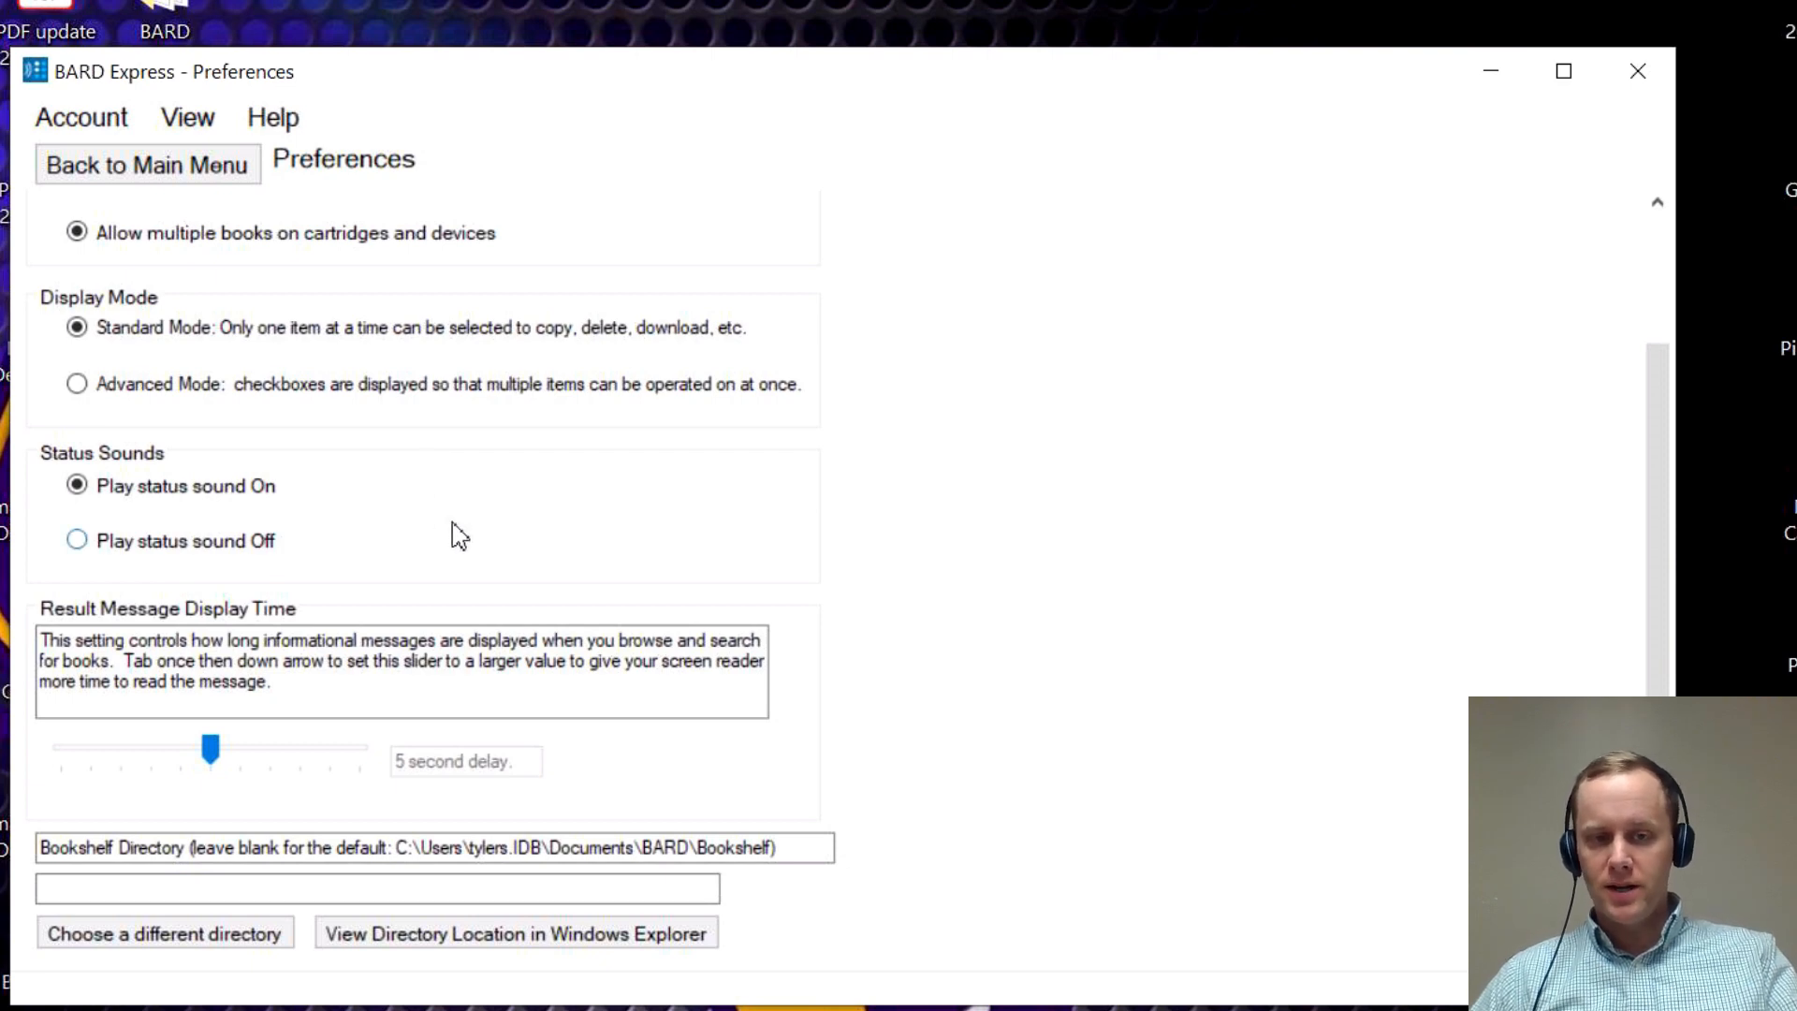
{"action": "mouse_move", "coordinate": [822, 549]}
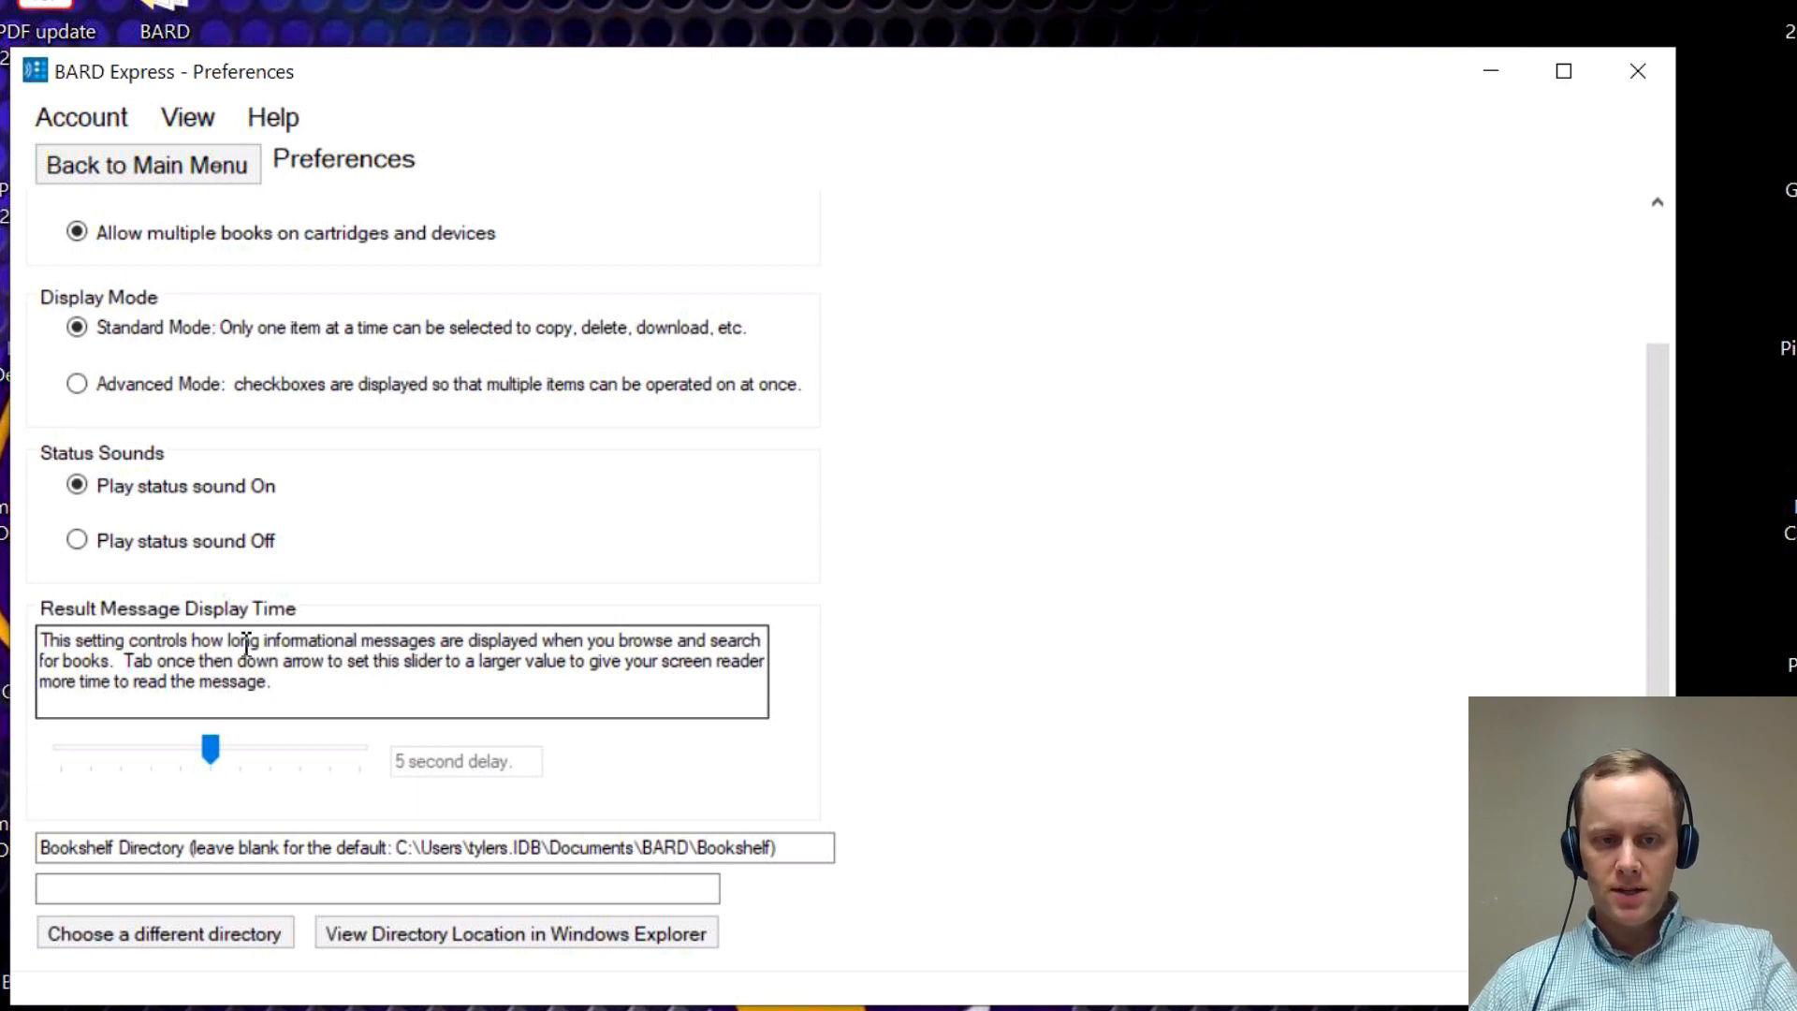
{"action": "mouse_move", "coordinate": [1140, 613]}
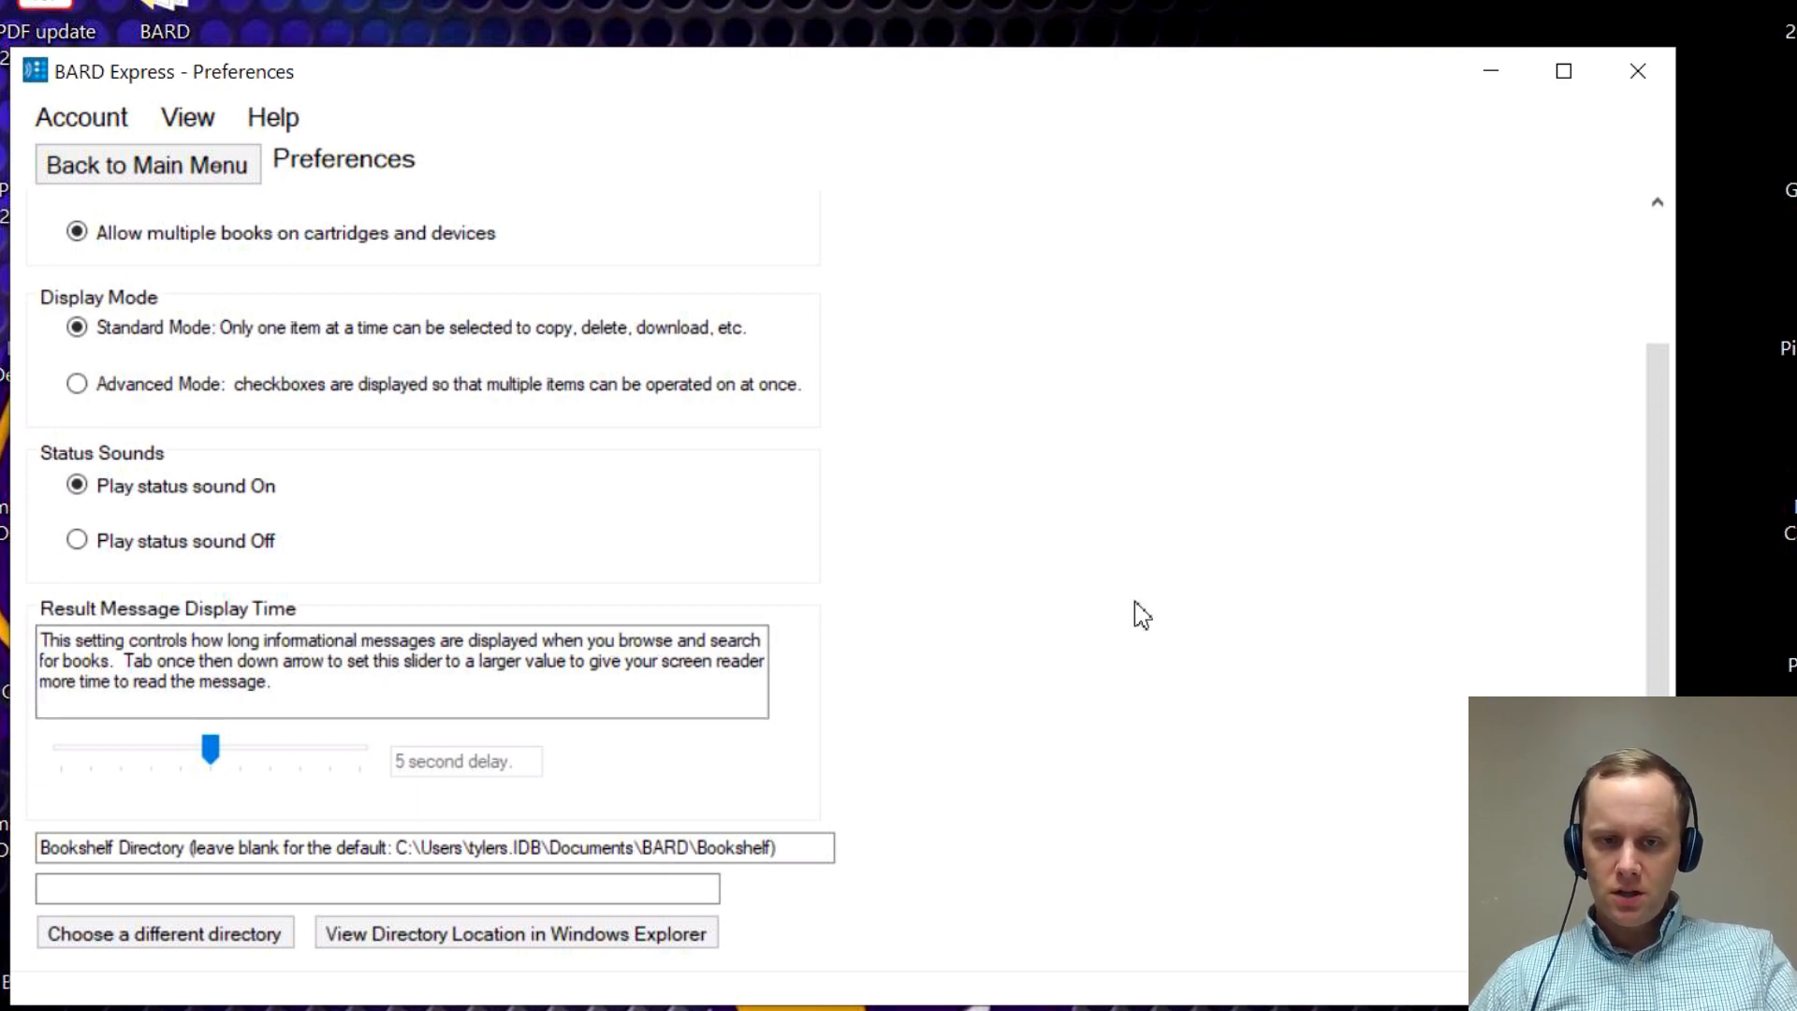
{"action": "mouse_move", "coordinate": [1137, 676]}
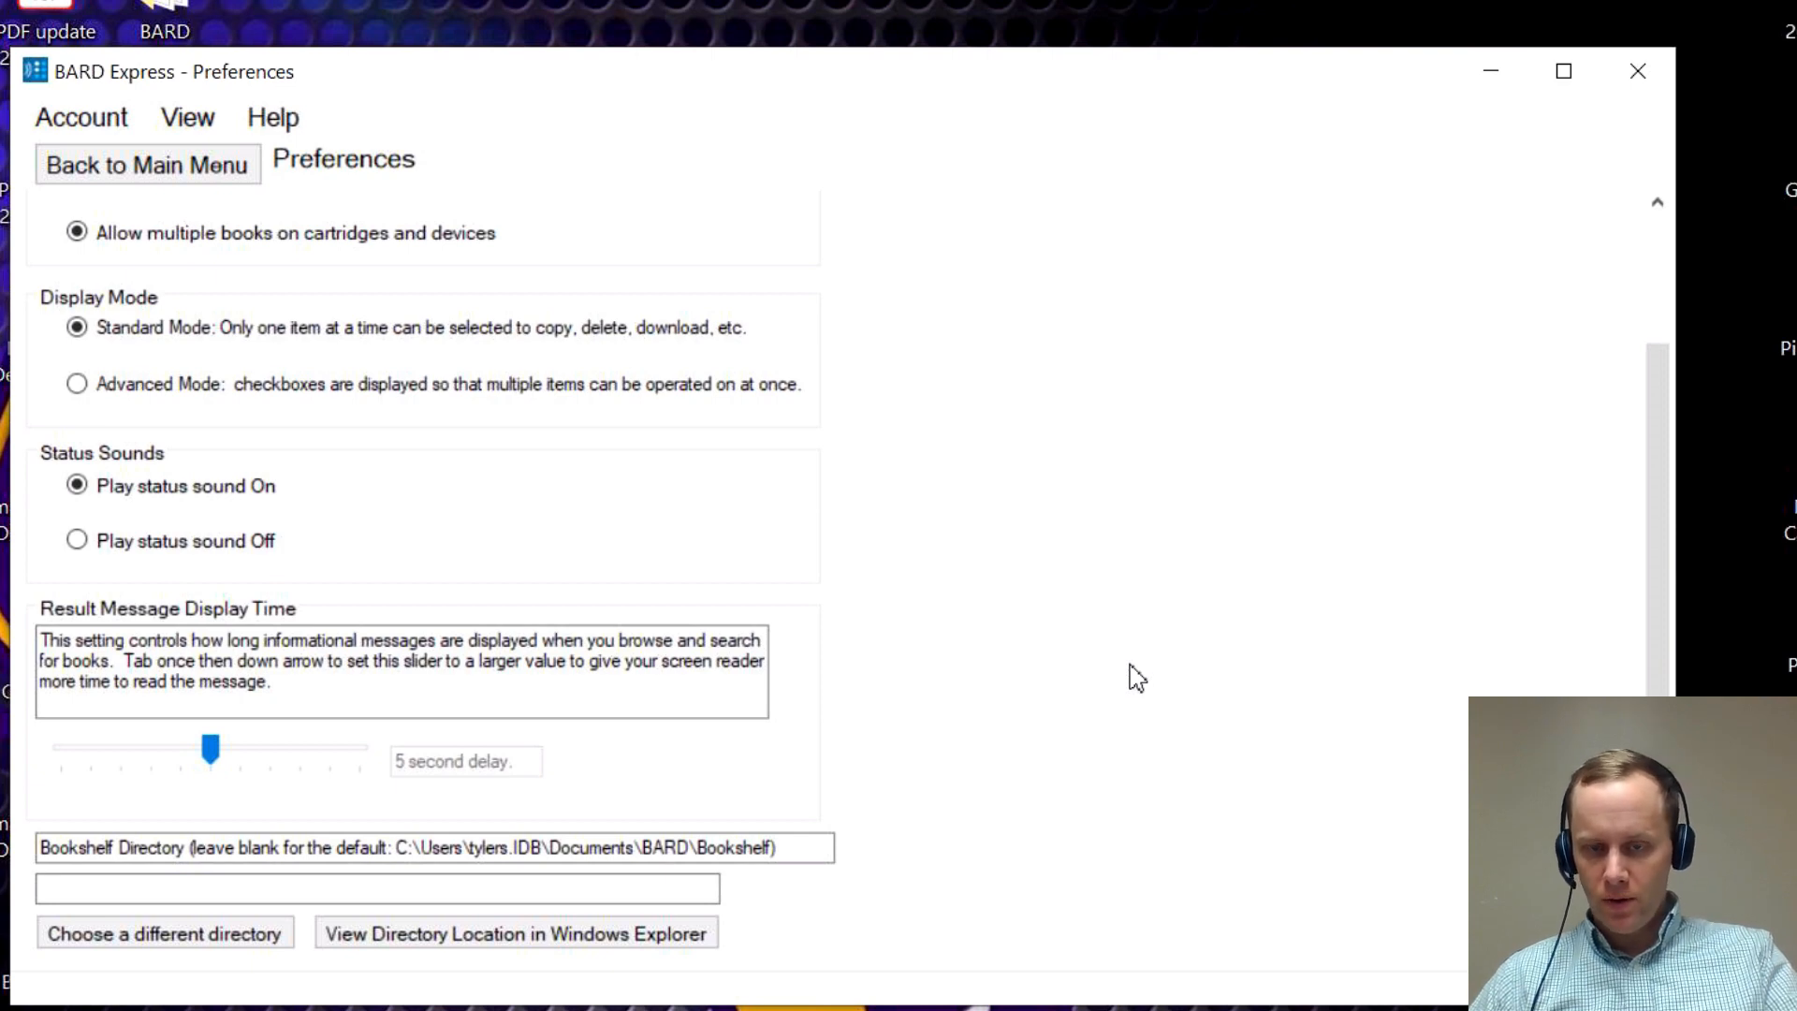
{"action": "mouse_move", "coordinate": [1098, 624]}
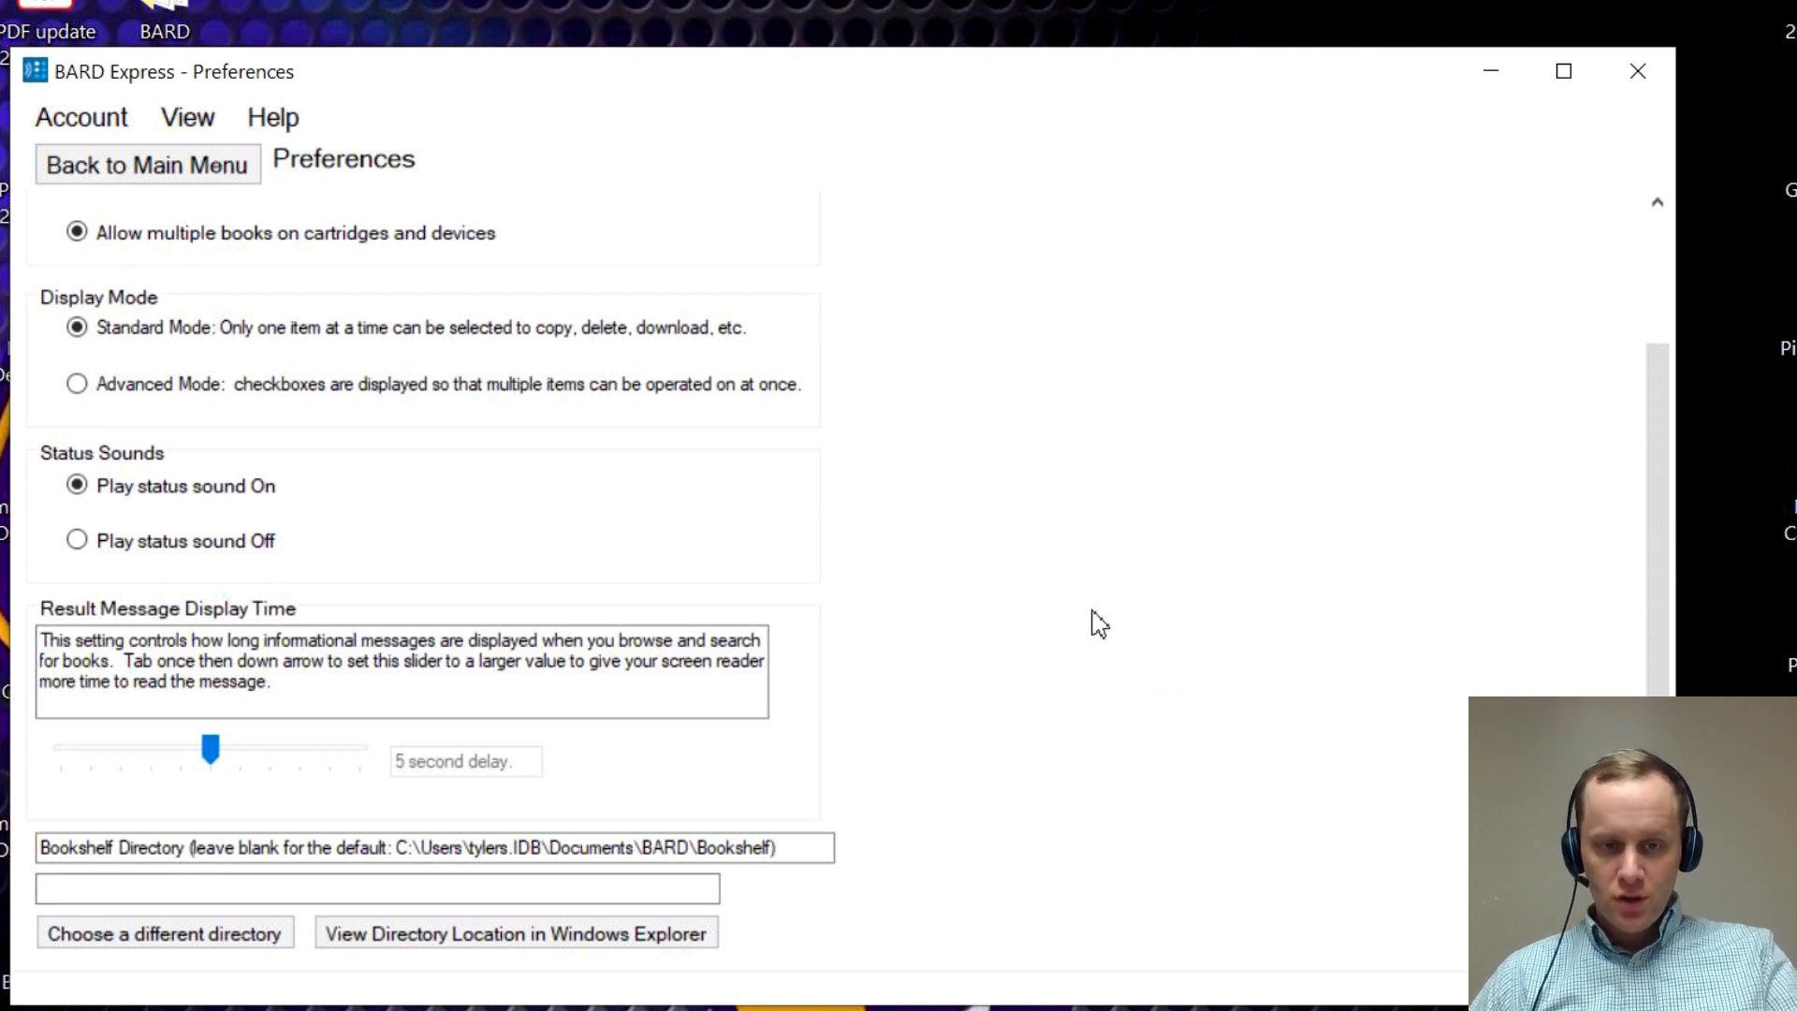
{"action": "mouse_move", "coordinate": [1080, 611]}
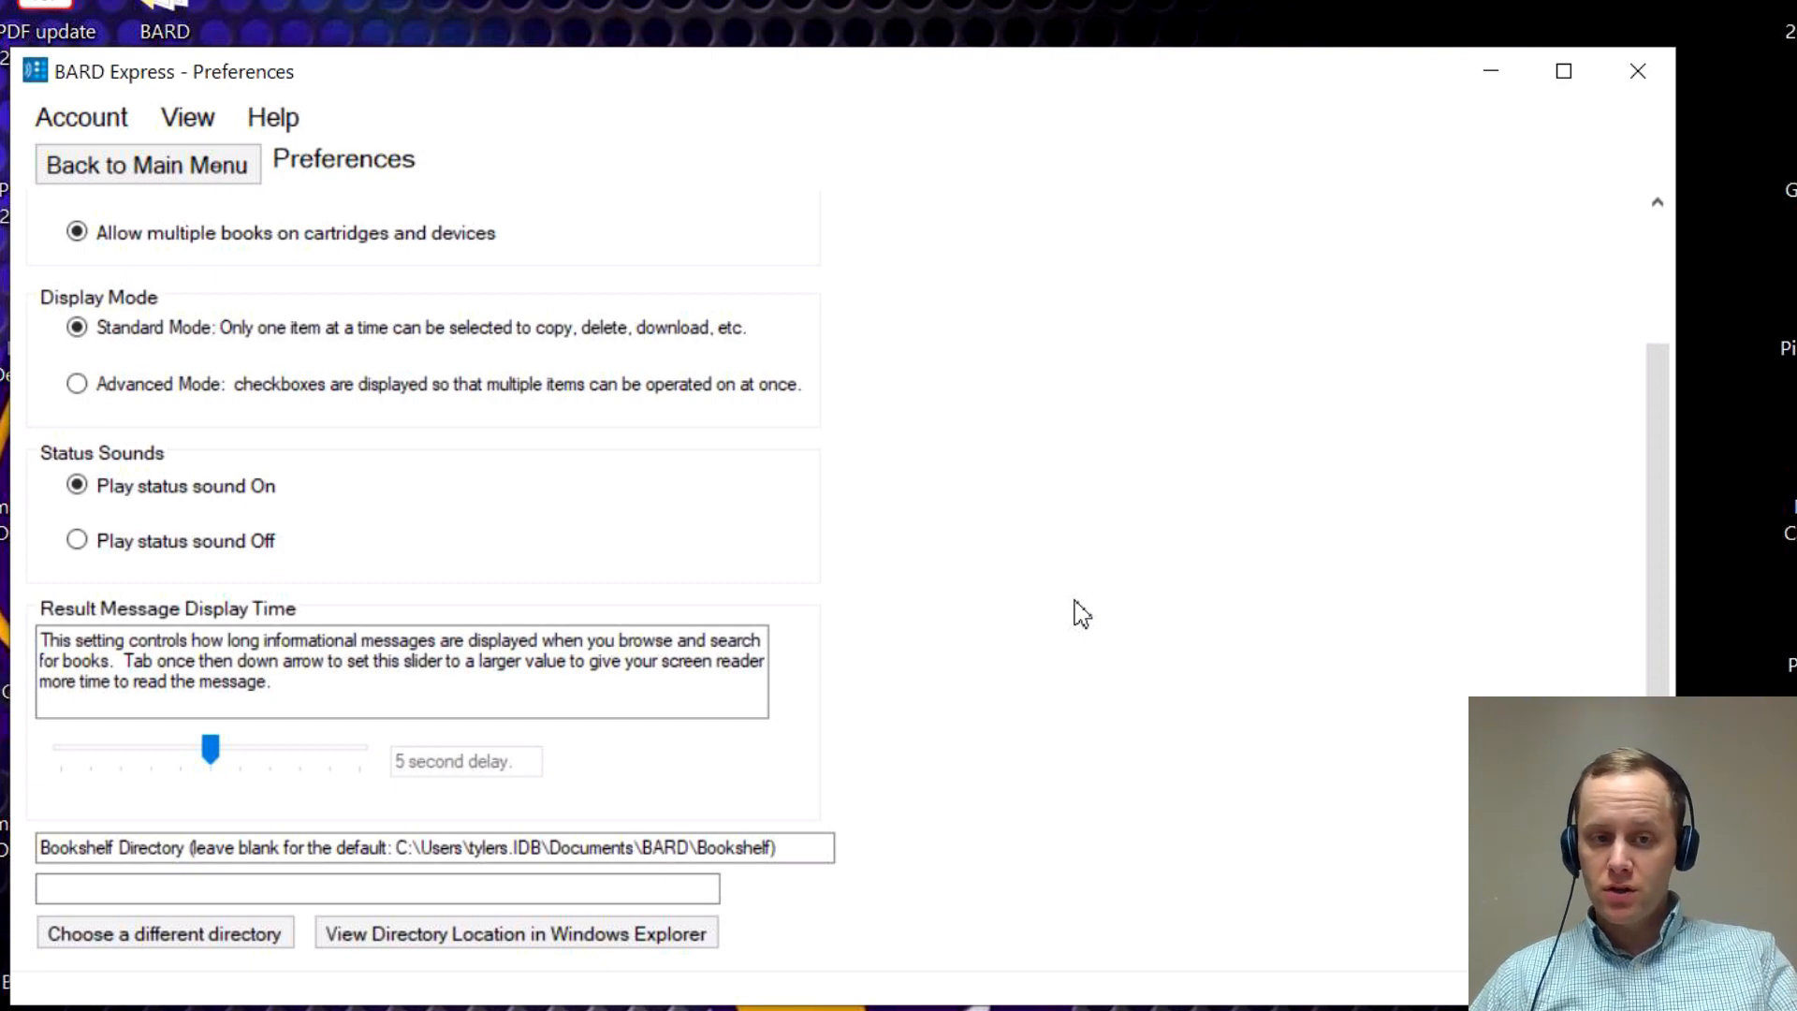
{"action": "mouse_move", "coordinate": [1155, 524]}
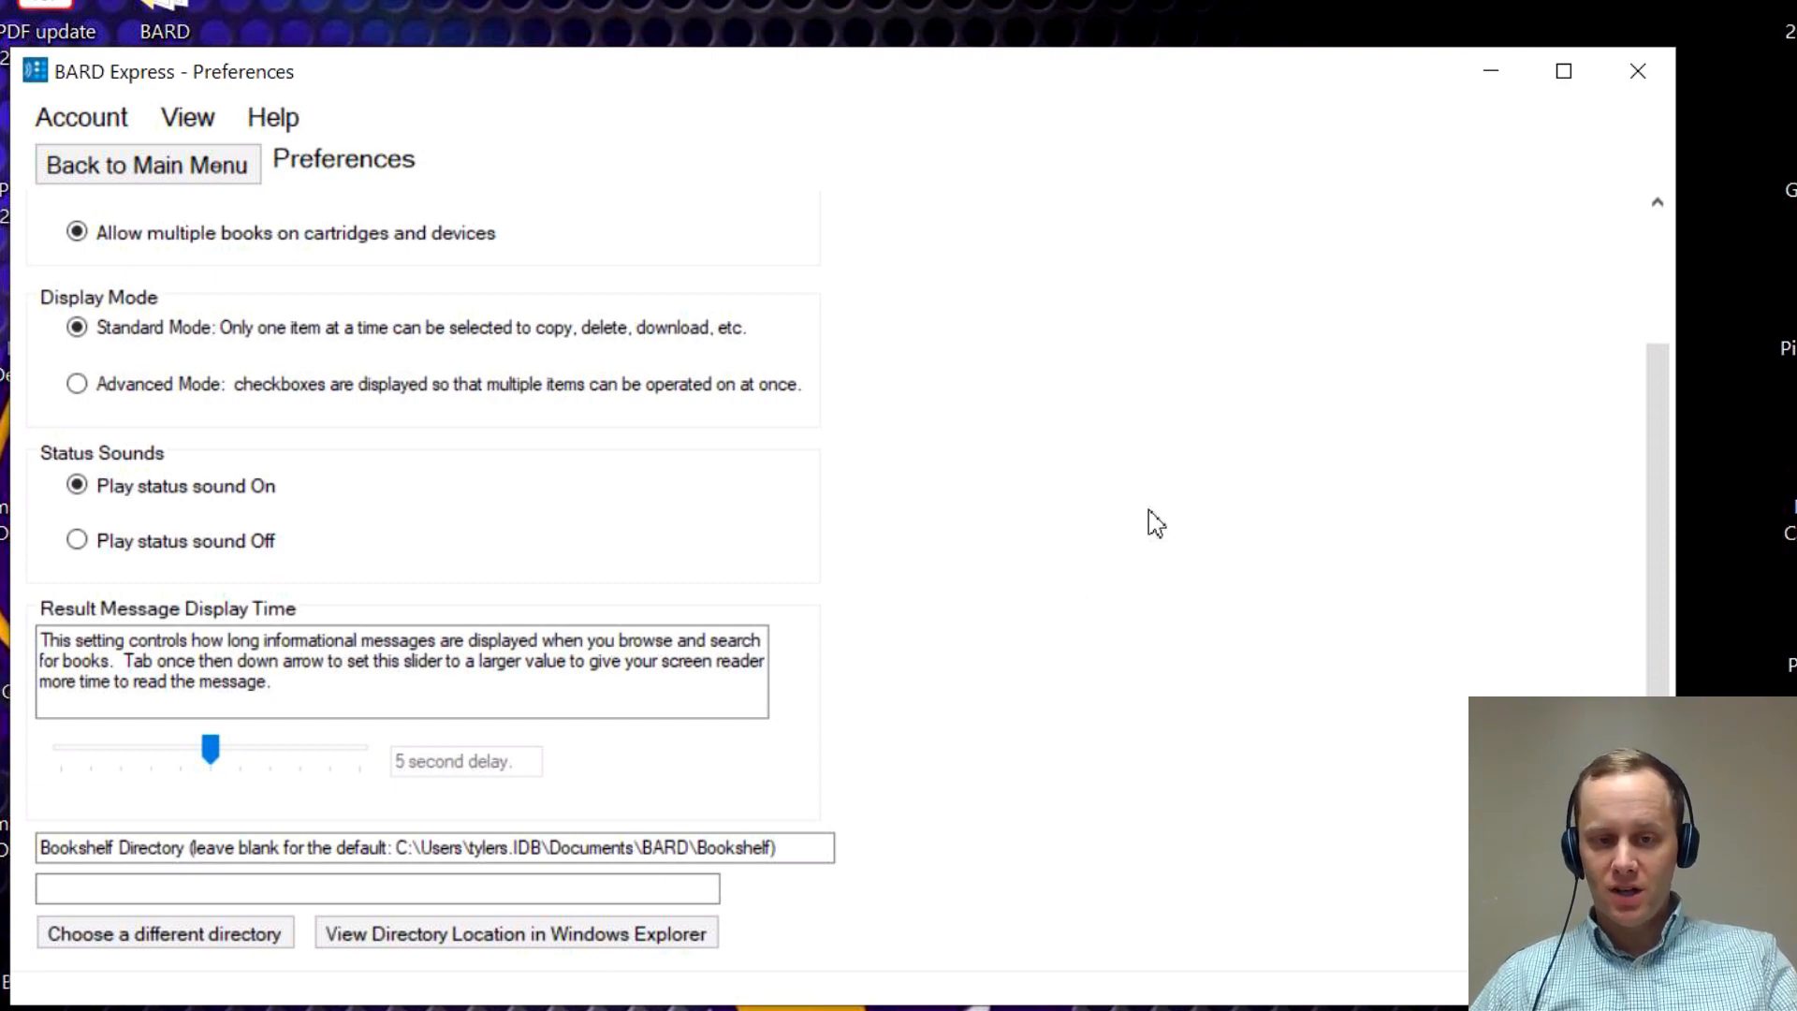
{"action": "mouse_move", "coordinate": [1227, 527]}
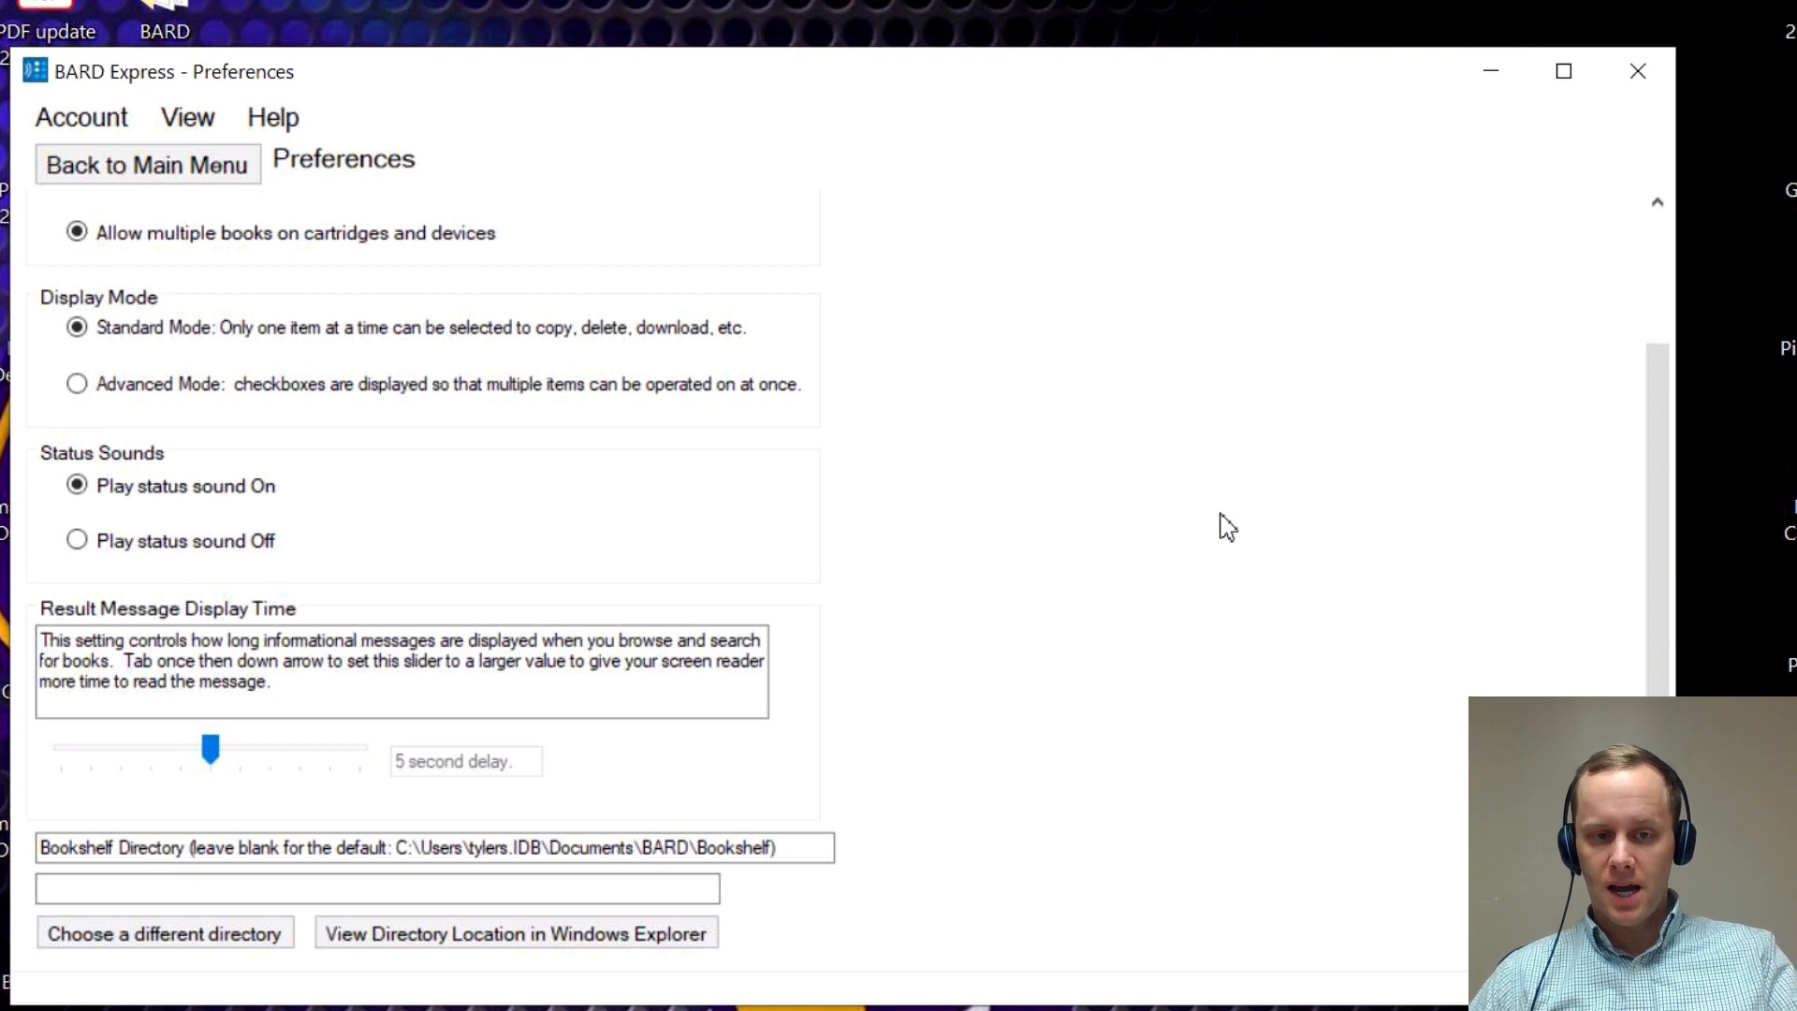
{"action": "mouse_move", "coordinate": [1019, 560]}
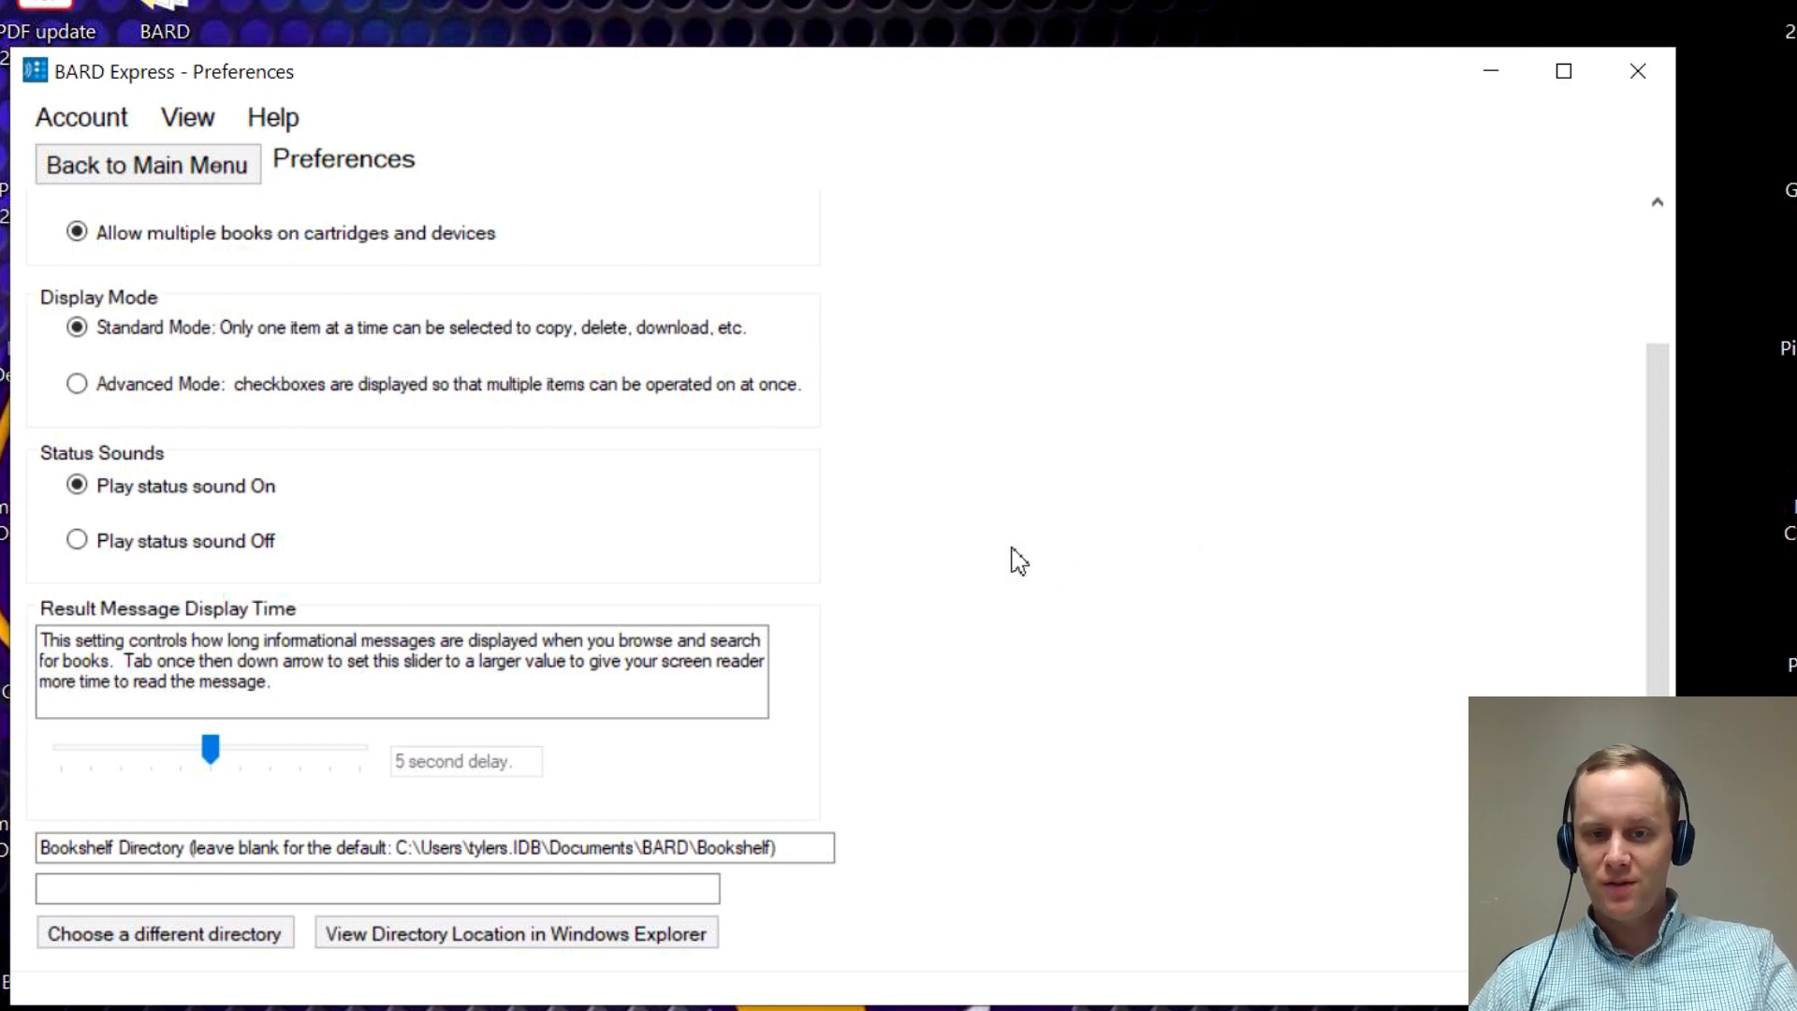
{"action": "mouse_move", "coordinate": [369, 760]}
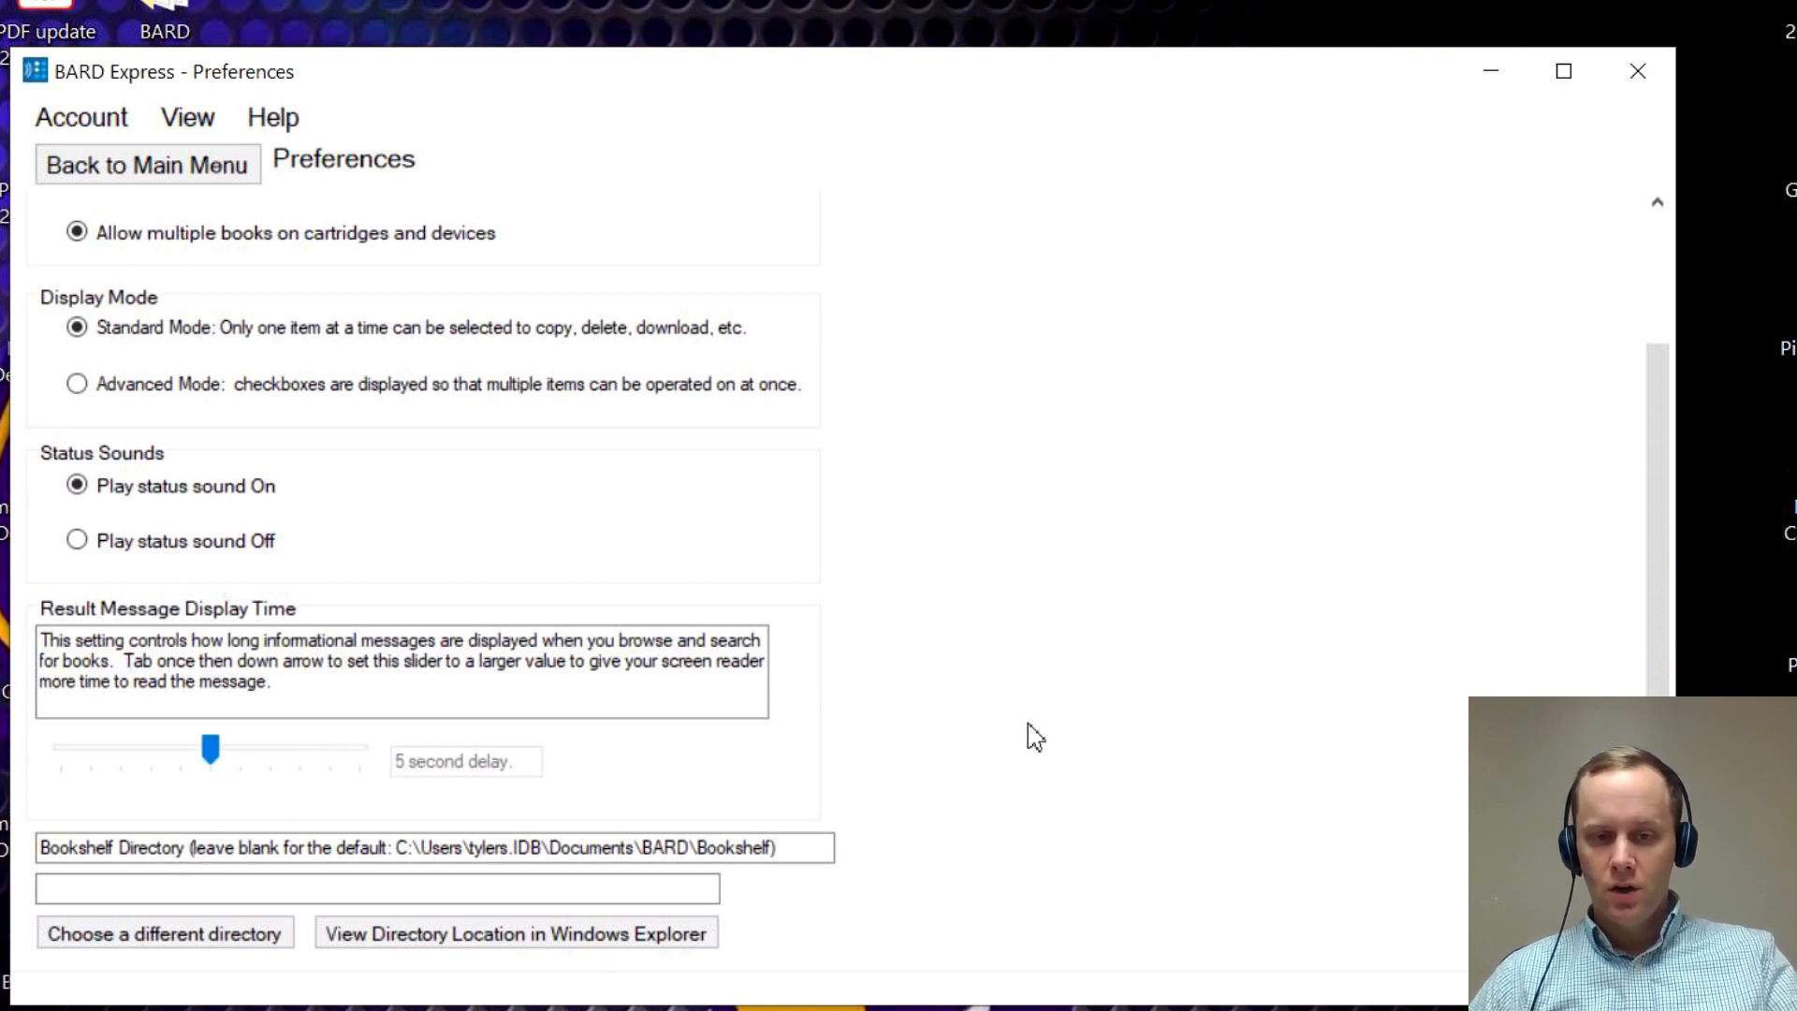
{"action": "mouse_move", "coordinate": [1132, 718]}
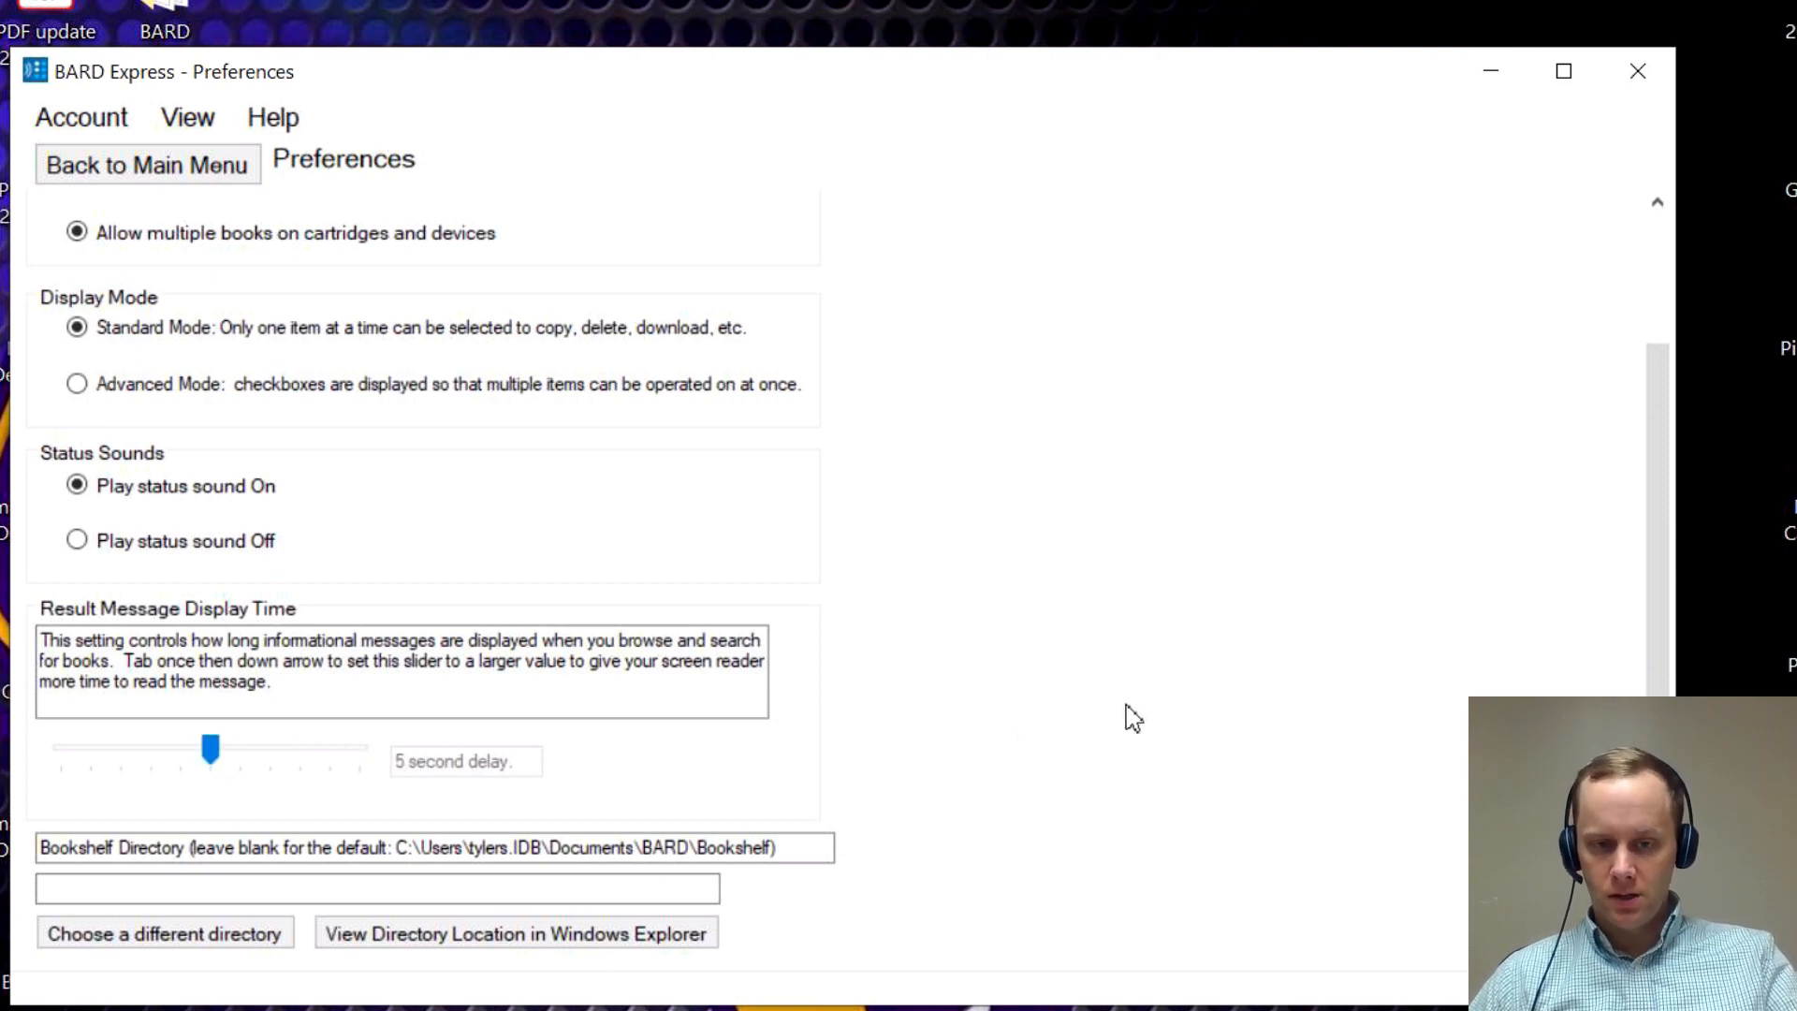
{"action": "mouse_move", "coordinate": [154, 215]}
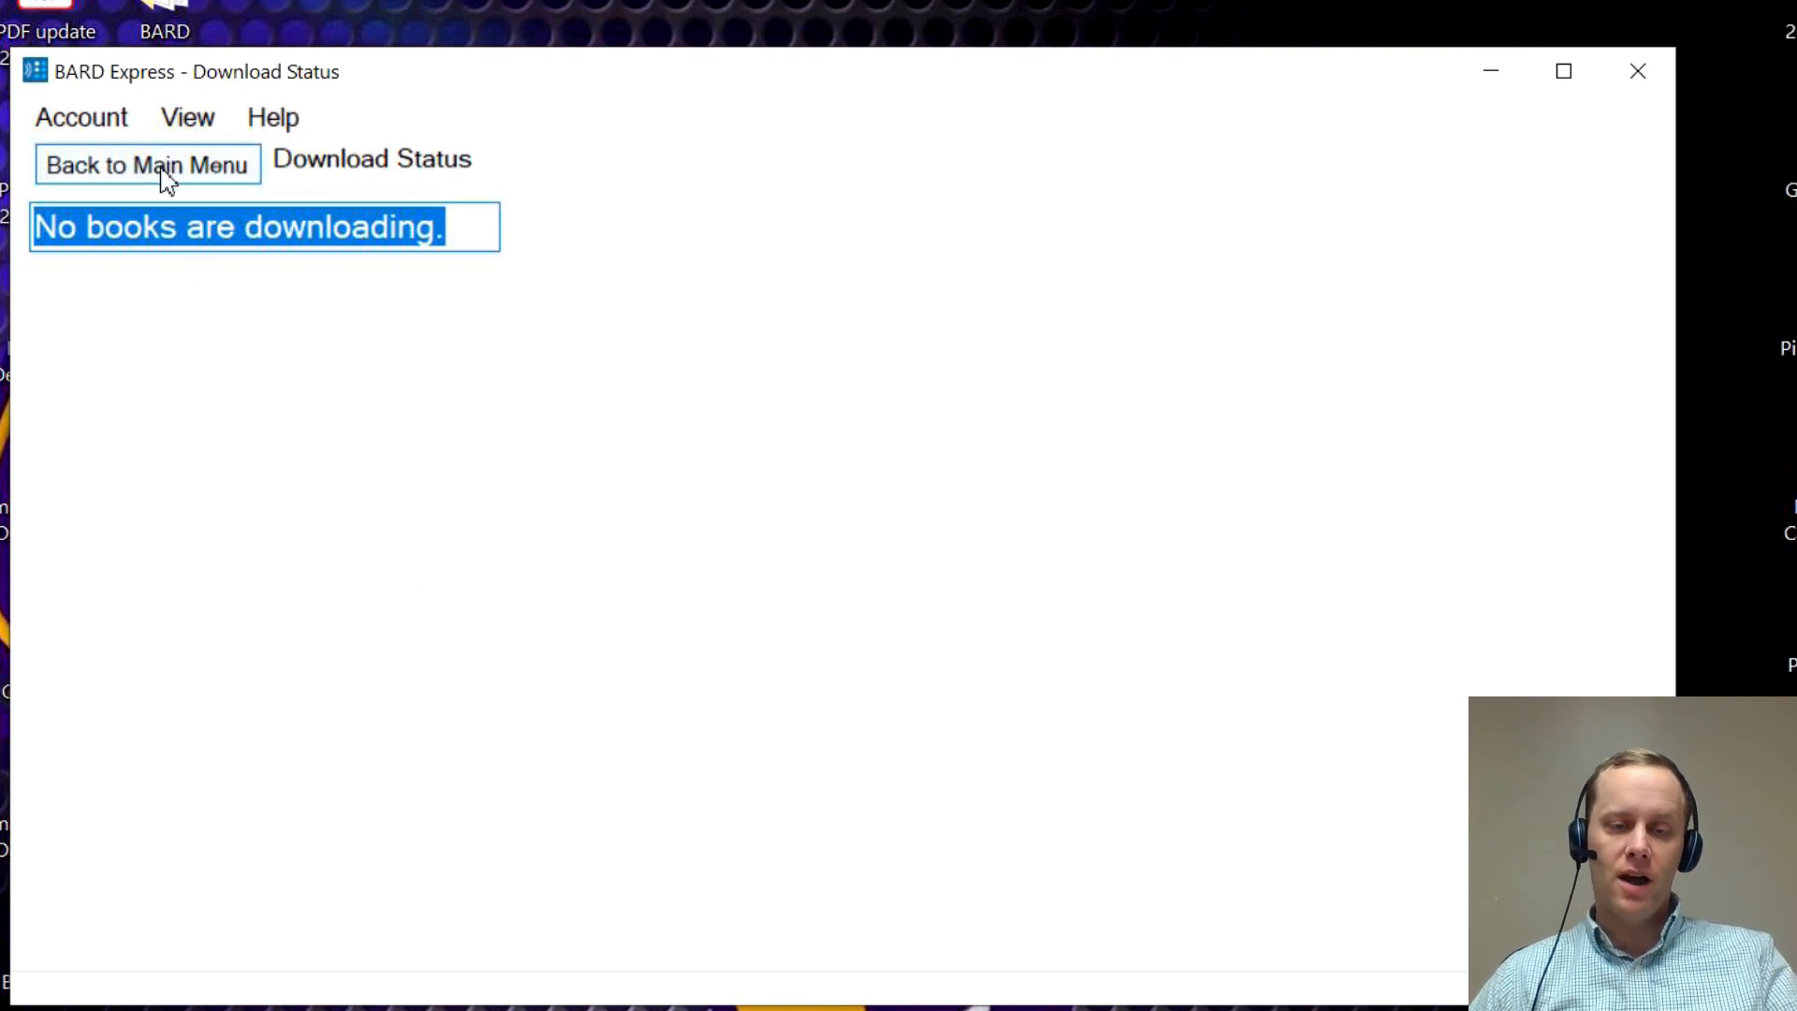
Leave the empty Download Status page and go back to the Main Menu.
{"action": "left_click", "coordinate": [147, 164]}
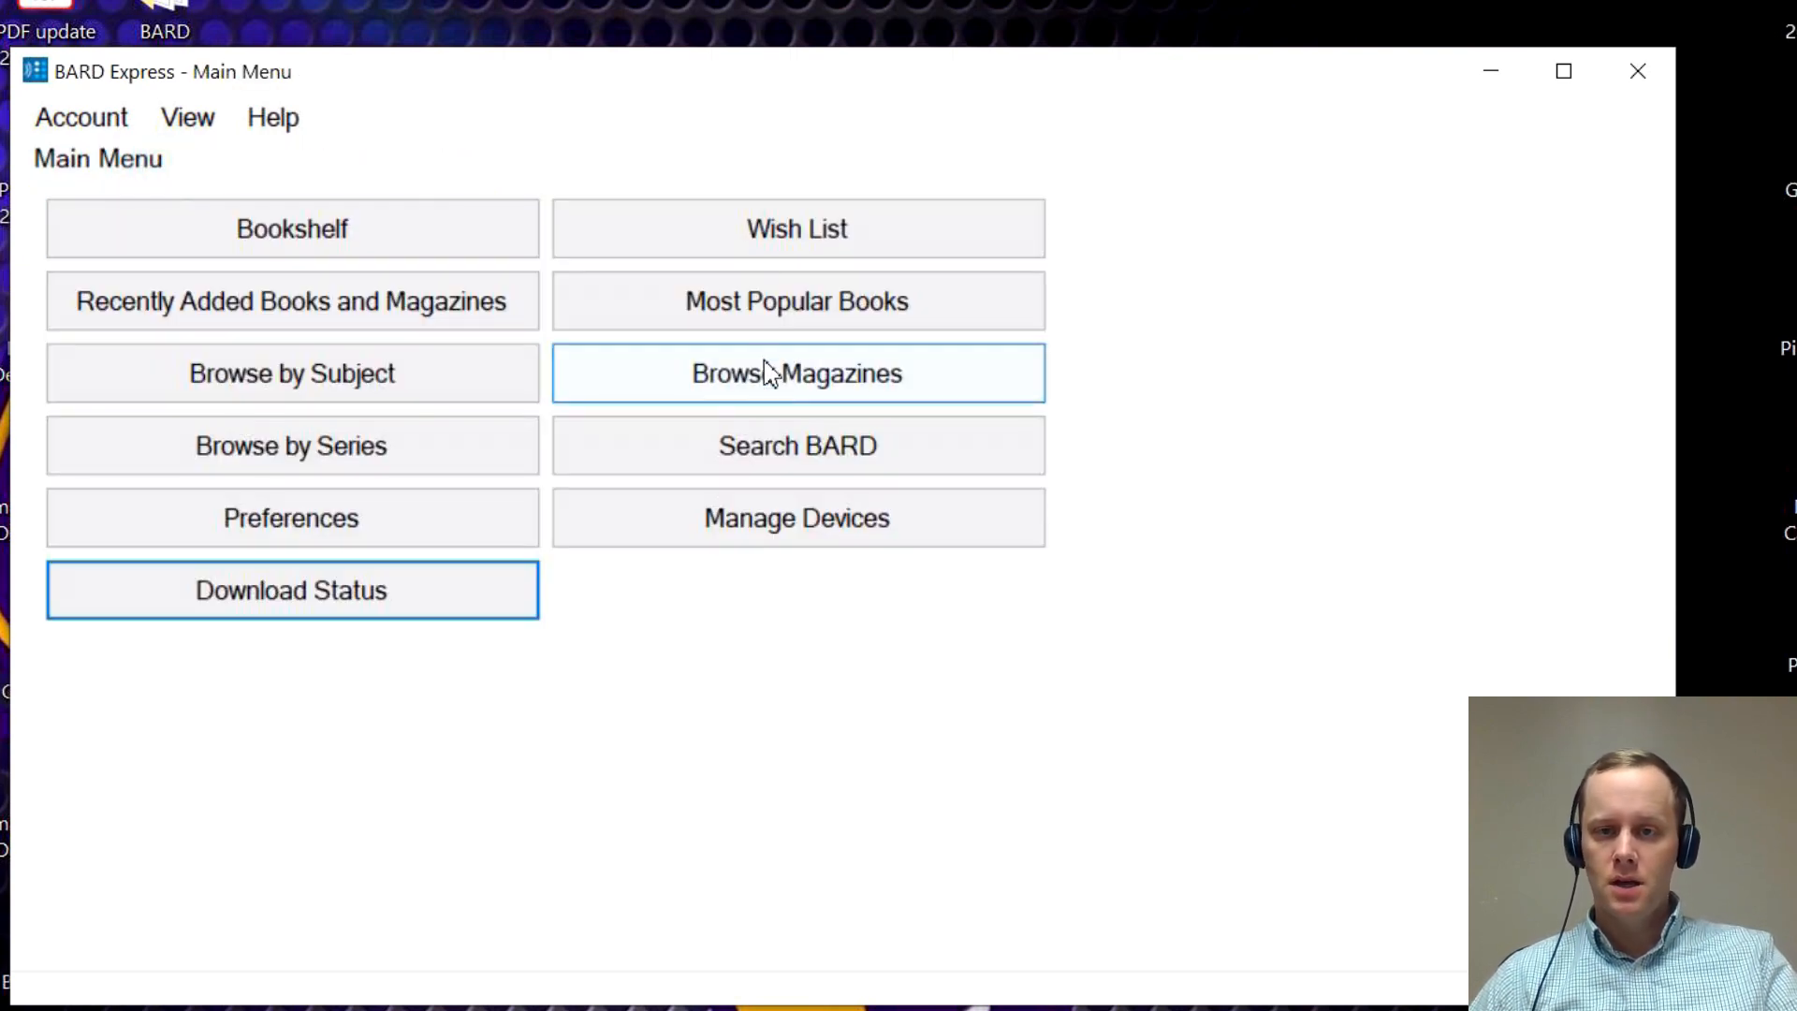
Open the Wish List and view the two titles under All Books and Magazines.
{"action": "left_click", "coordinate": [796, 228]}
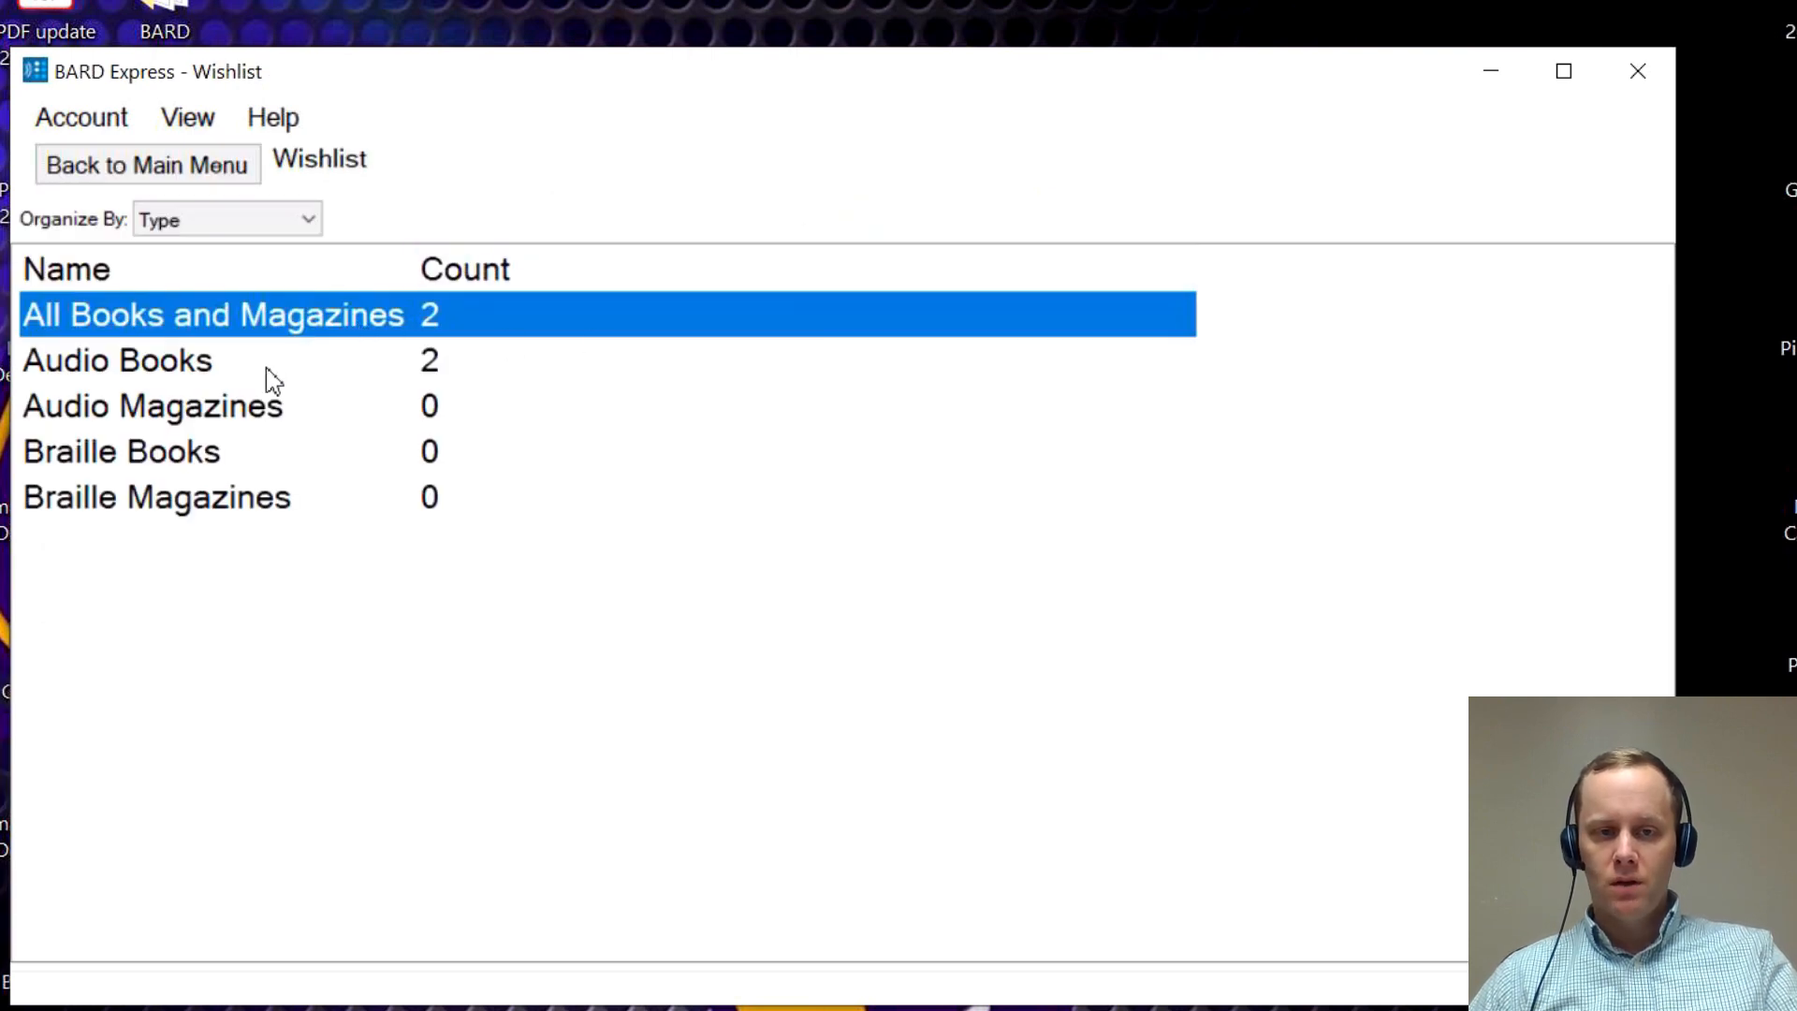
{"action": "mouse_move", "coordinate": [194, 539]}
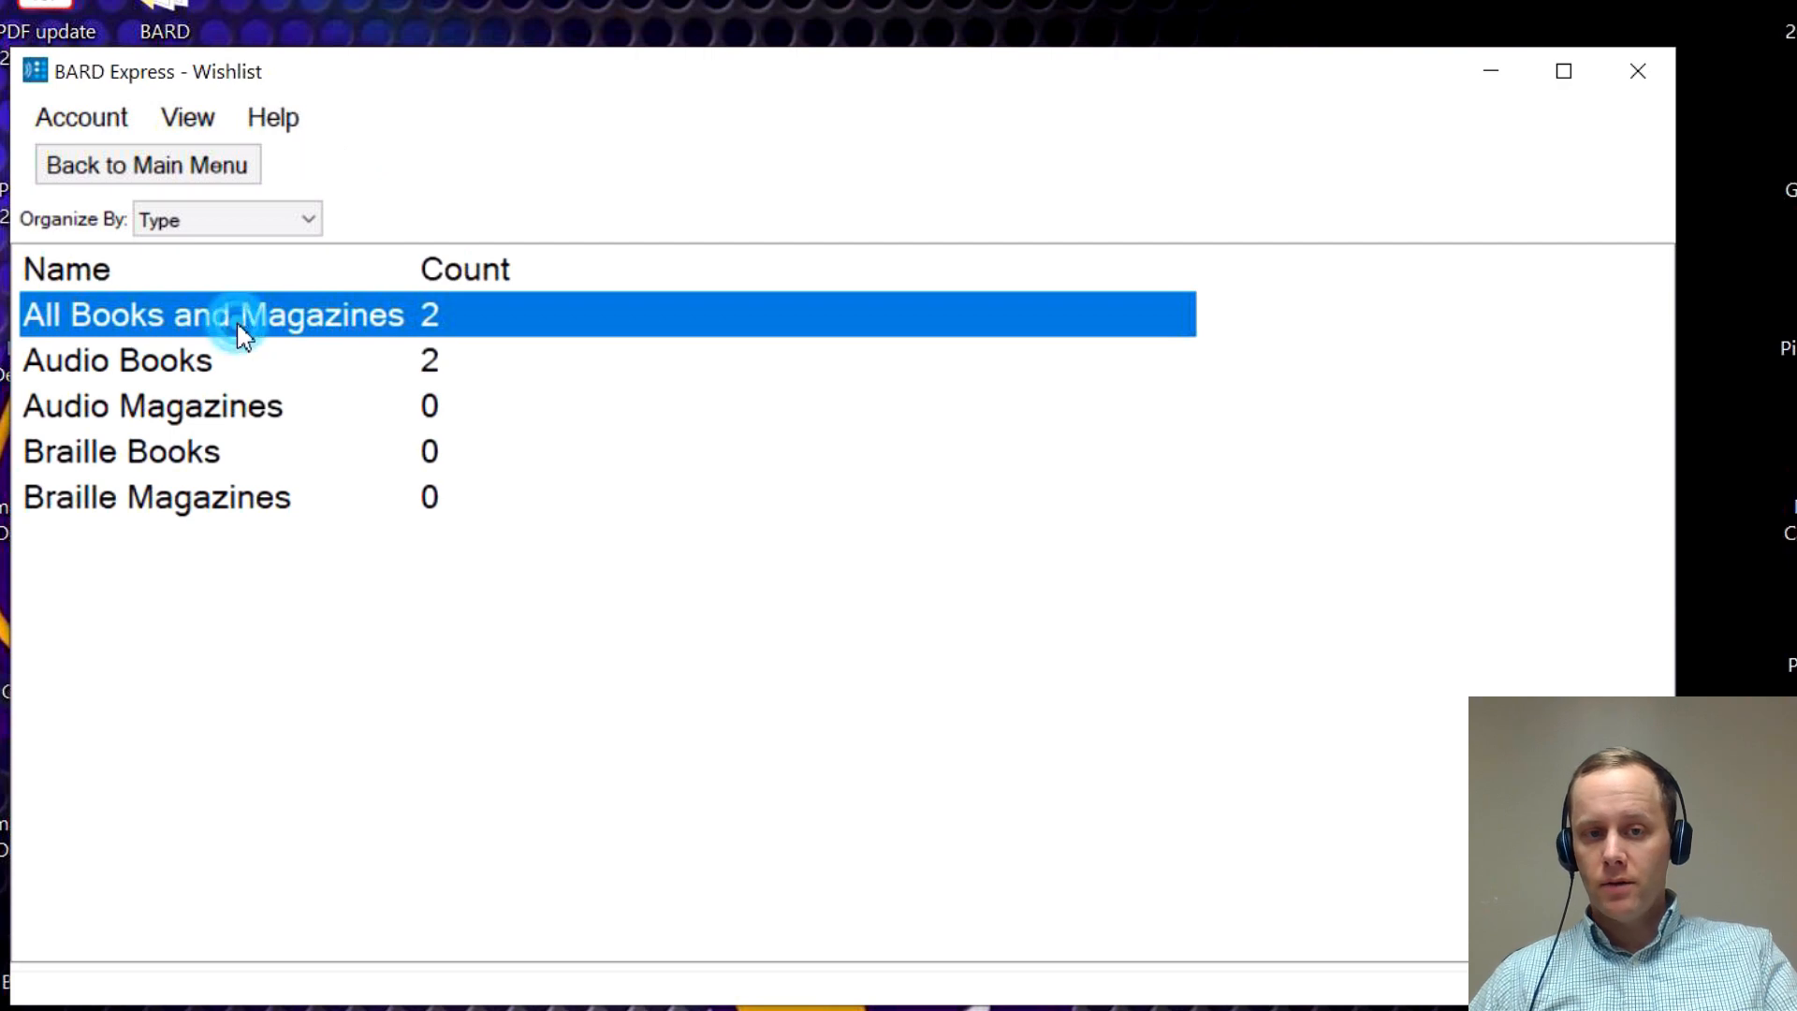
{"action": "double_click", "coordinate": [213, 314]}
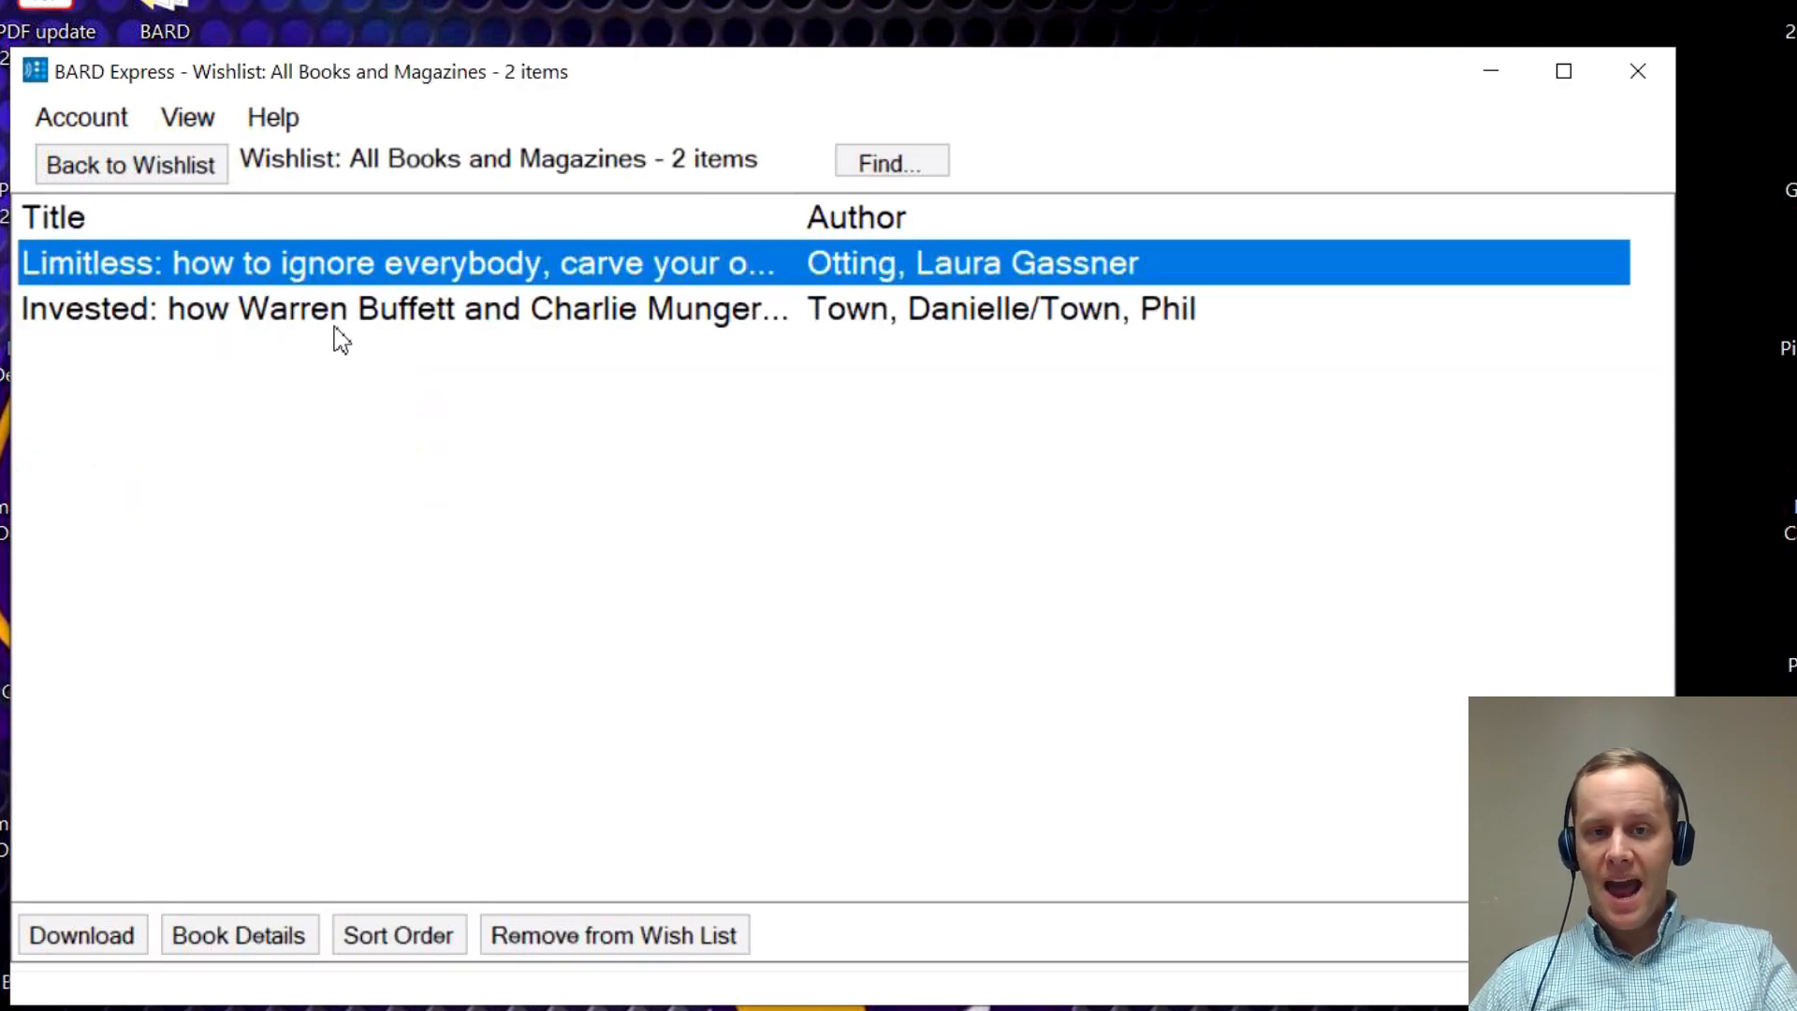
{"action": "mouse_move", "coordinate": [424, 332]}
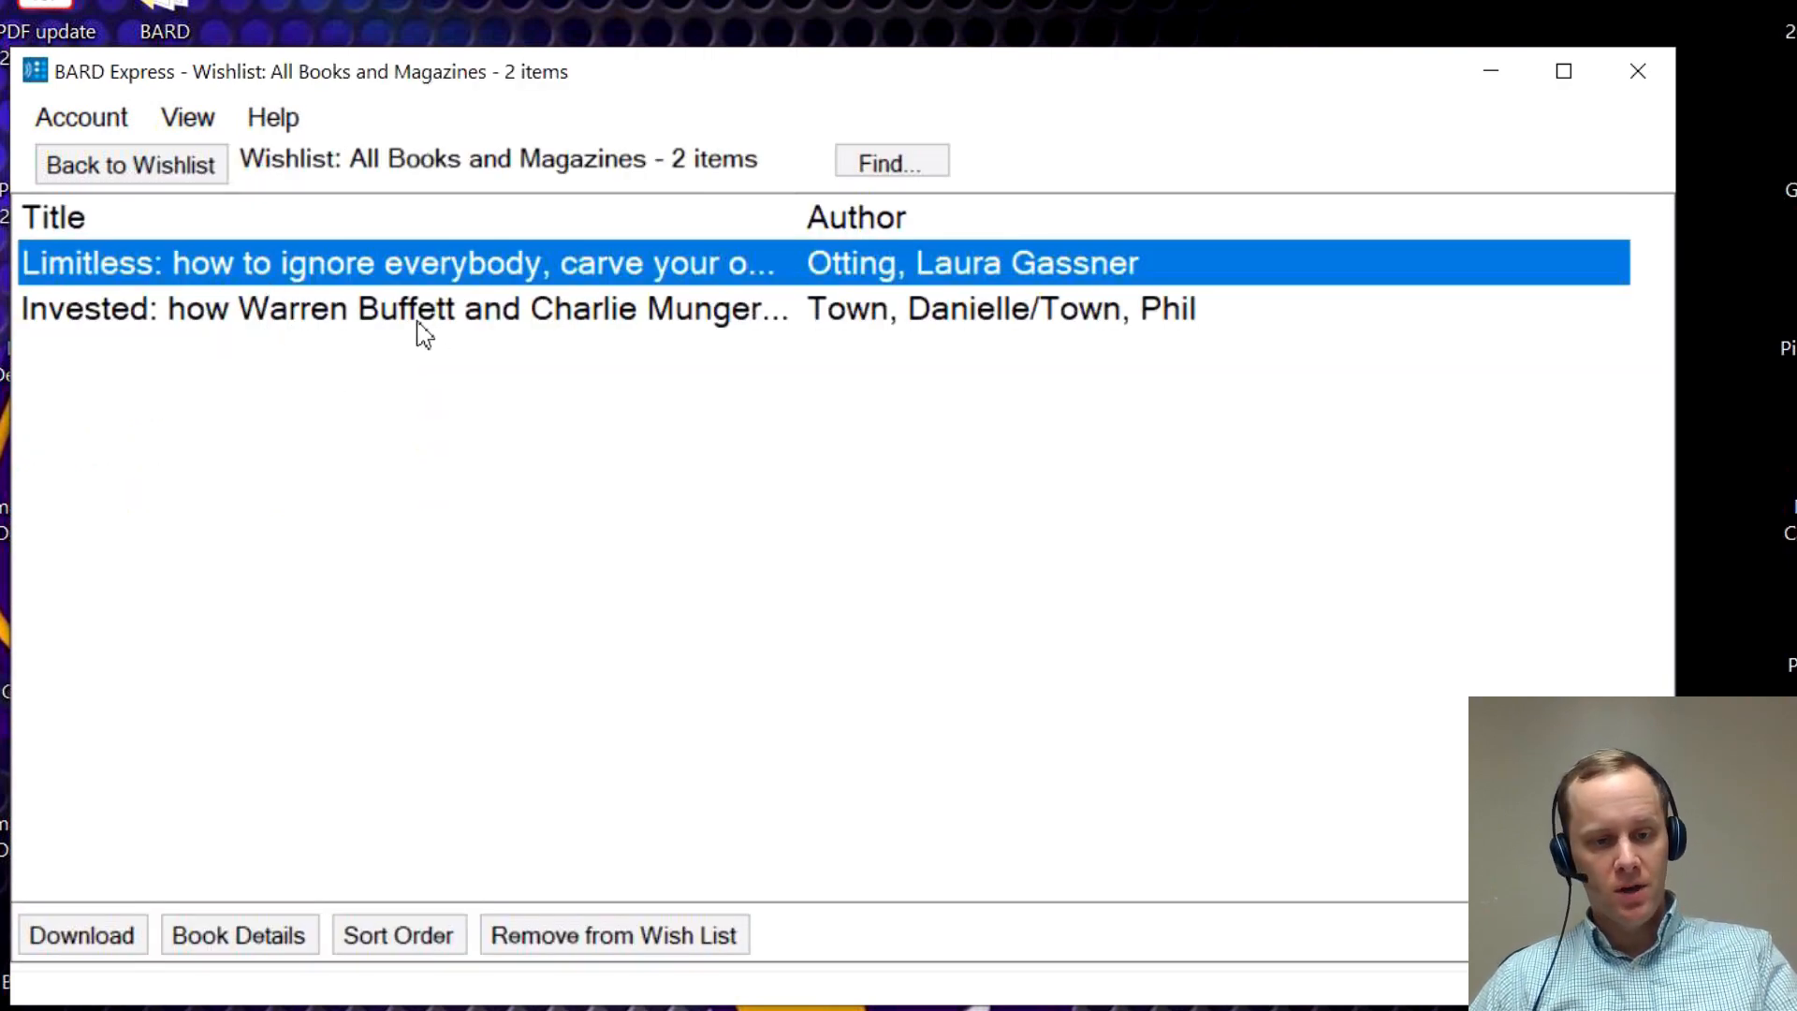
{"action": "mouse_move", "coordinate": [361, 321]}
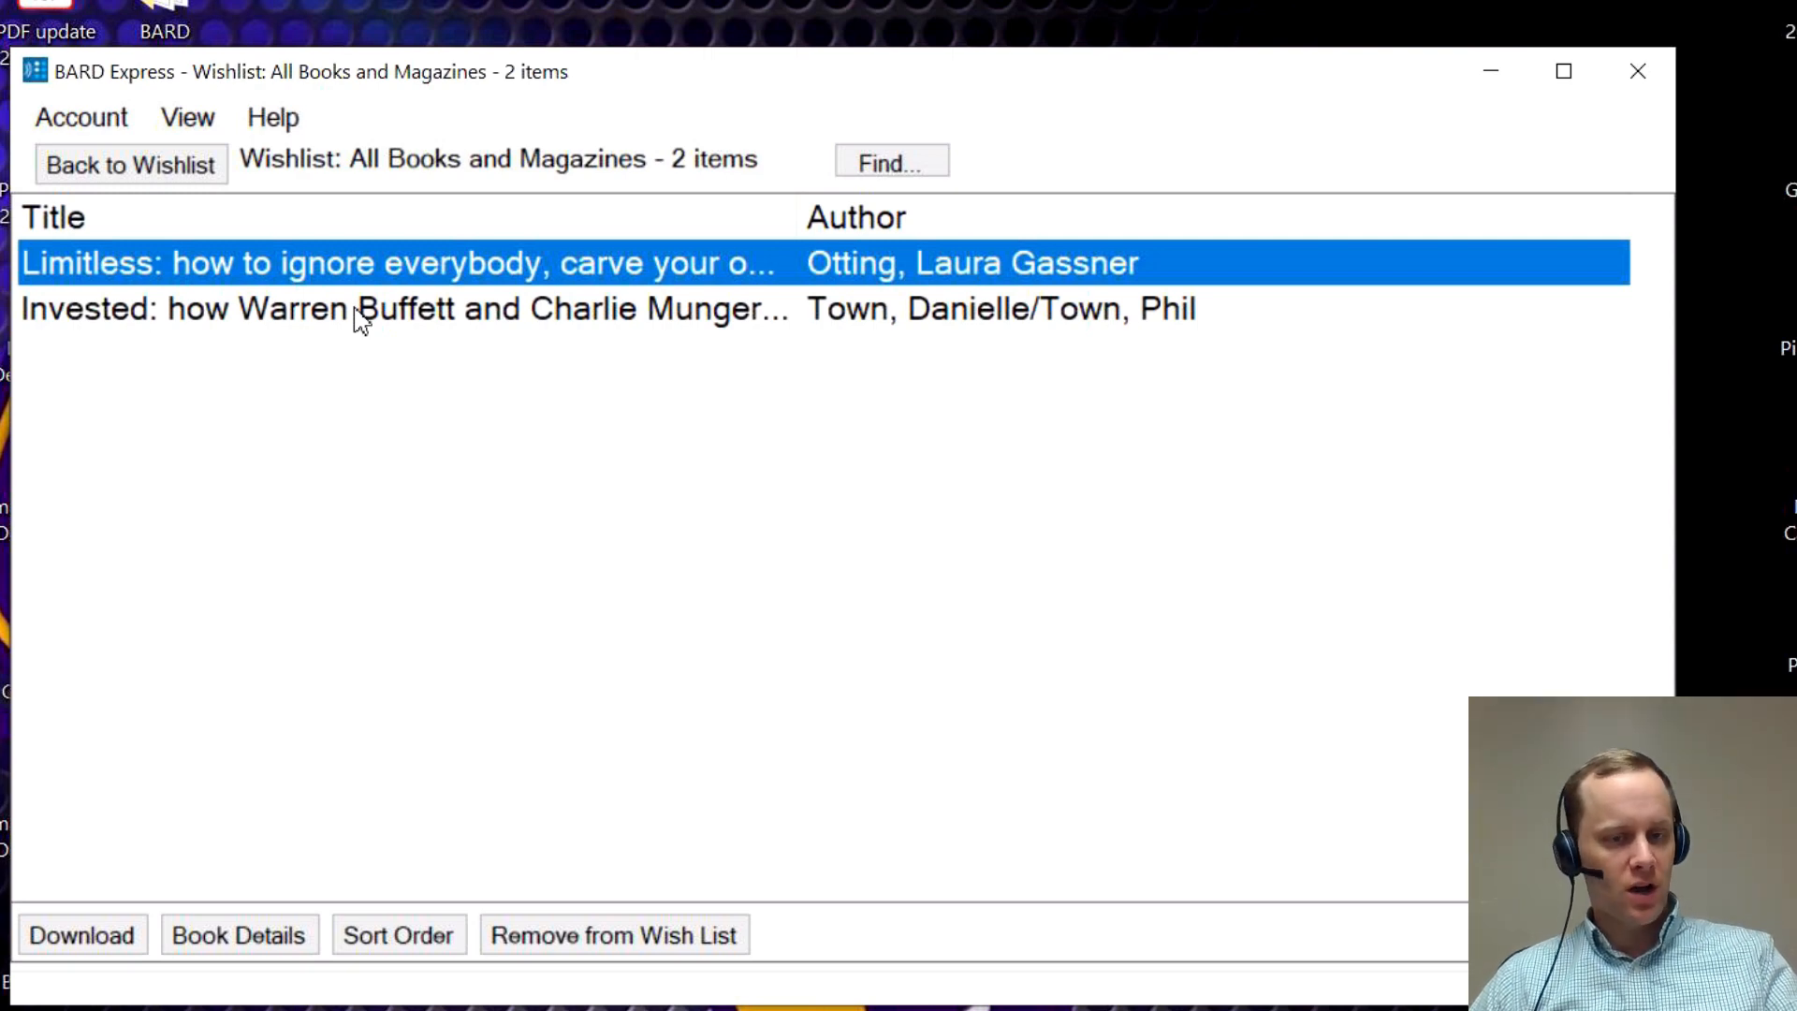
{"action": "mouse_move", "coordinate": [349, 665]}
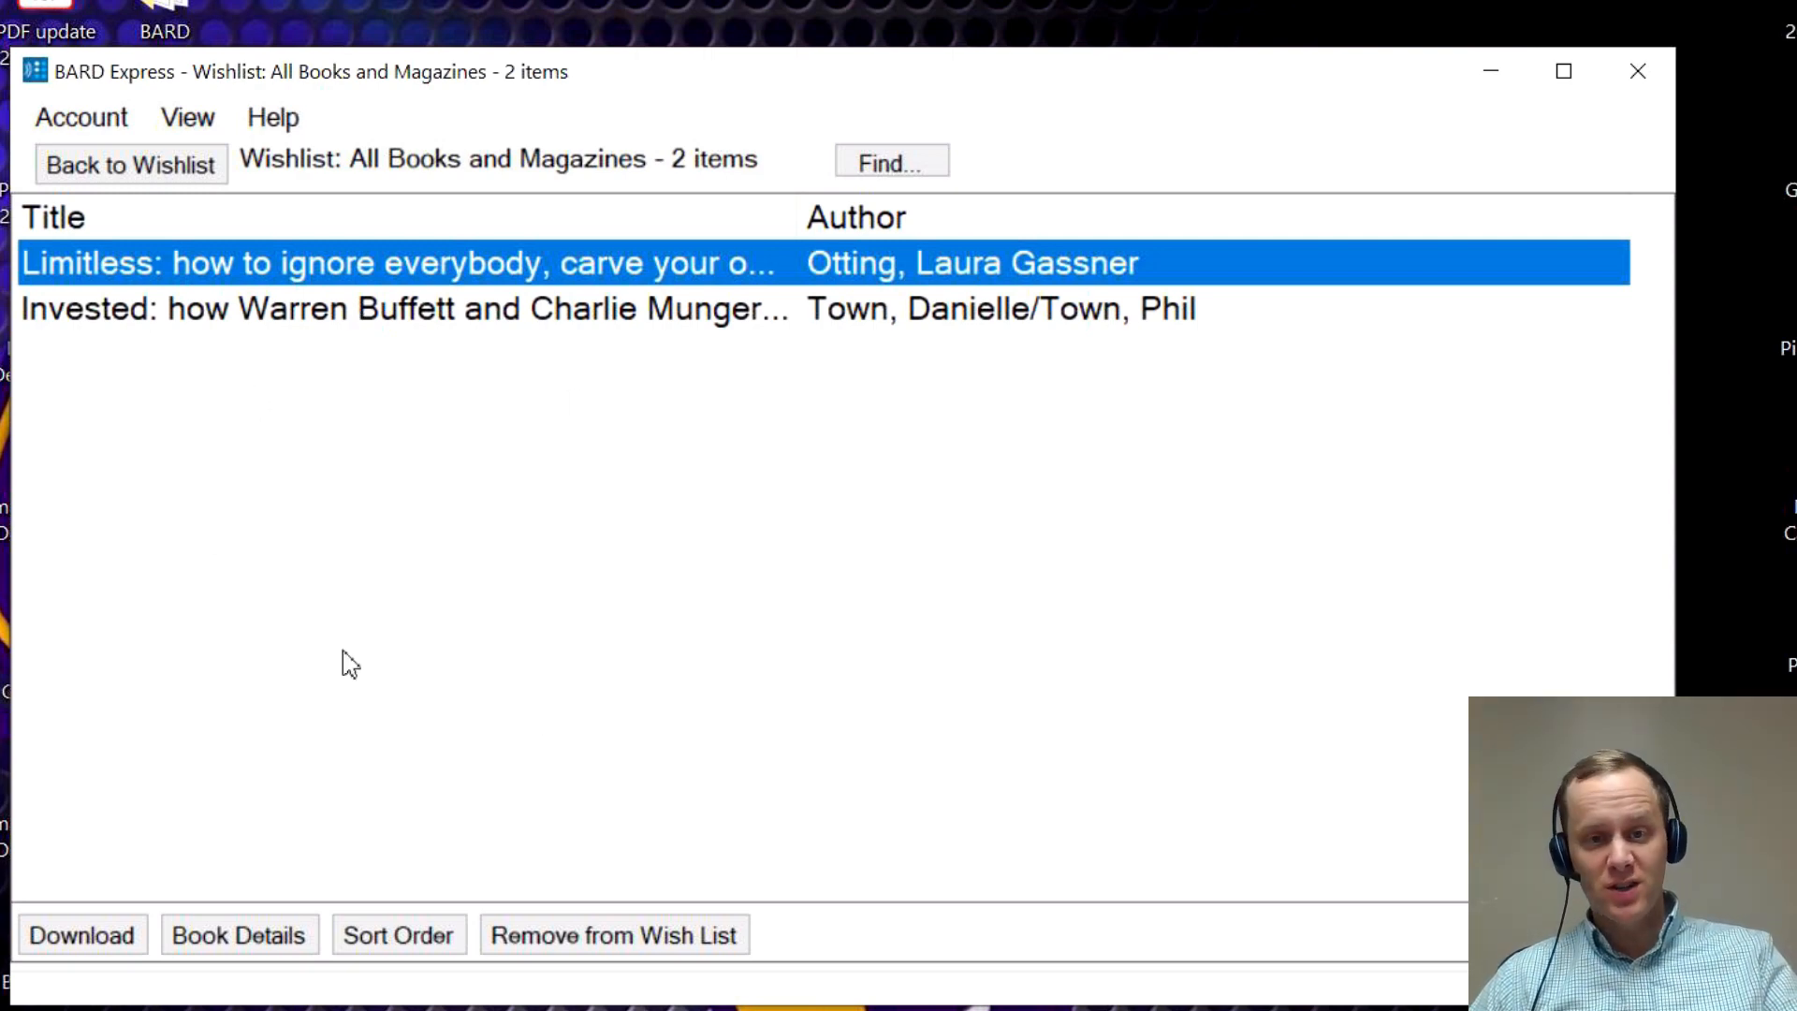
{"action": "mouse_move", "coordinate": [376, 384]}
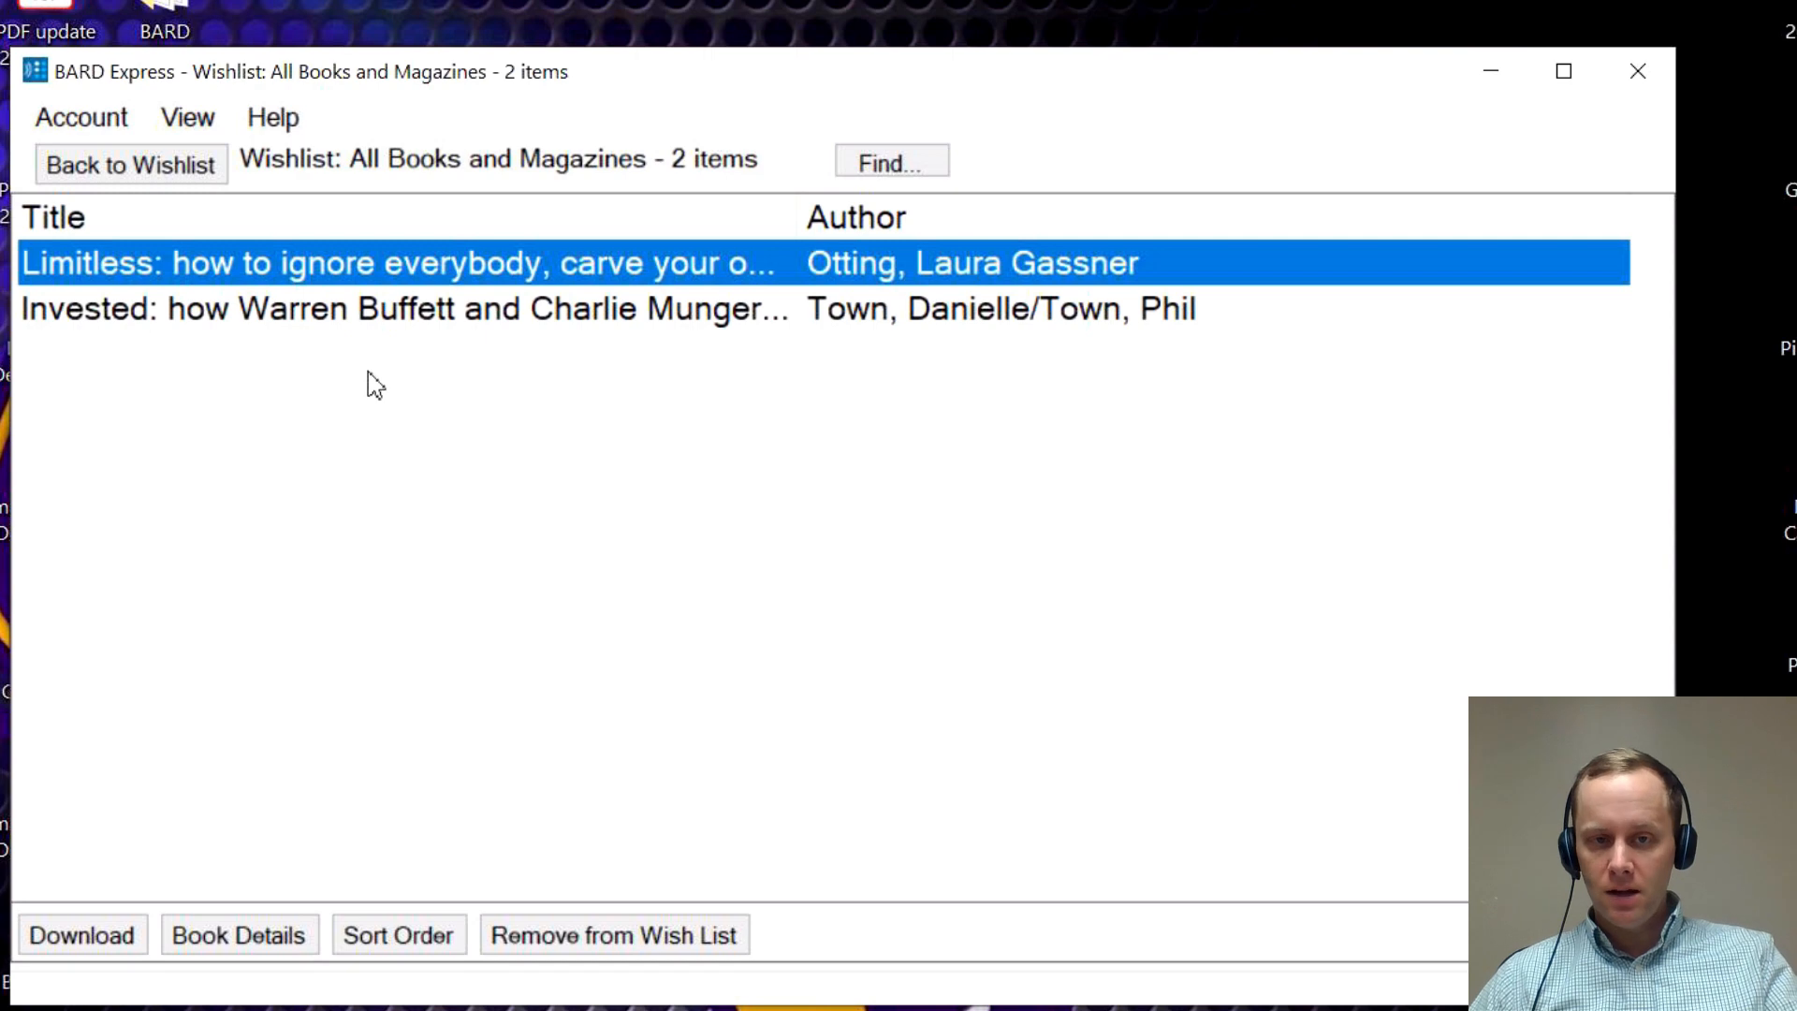
{"action": "mouse_move", "coordinate": [383, 369]}
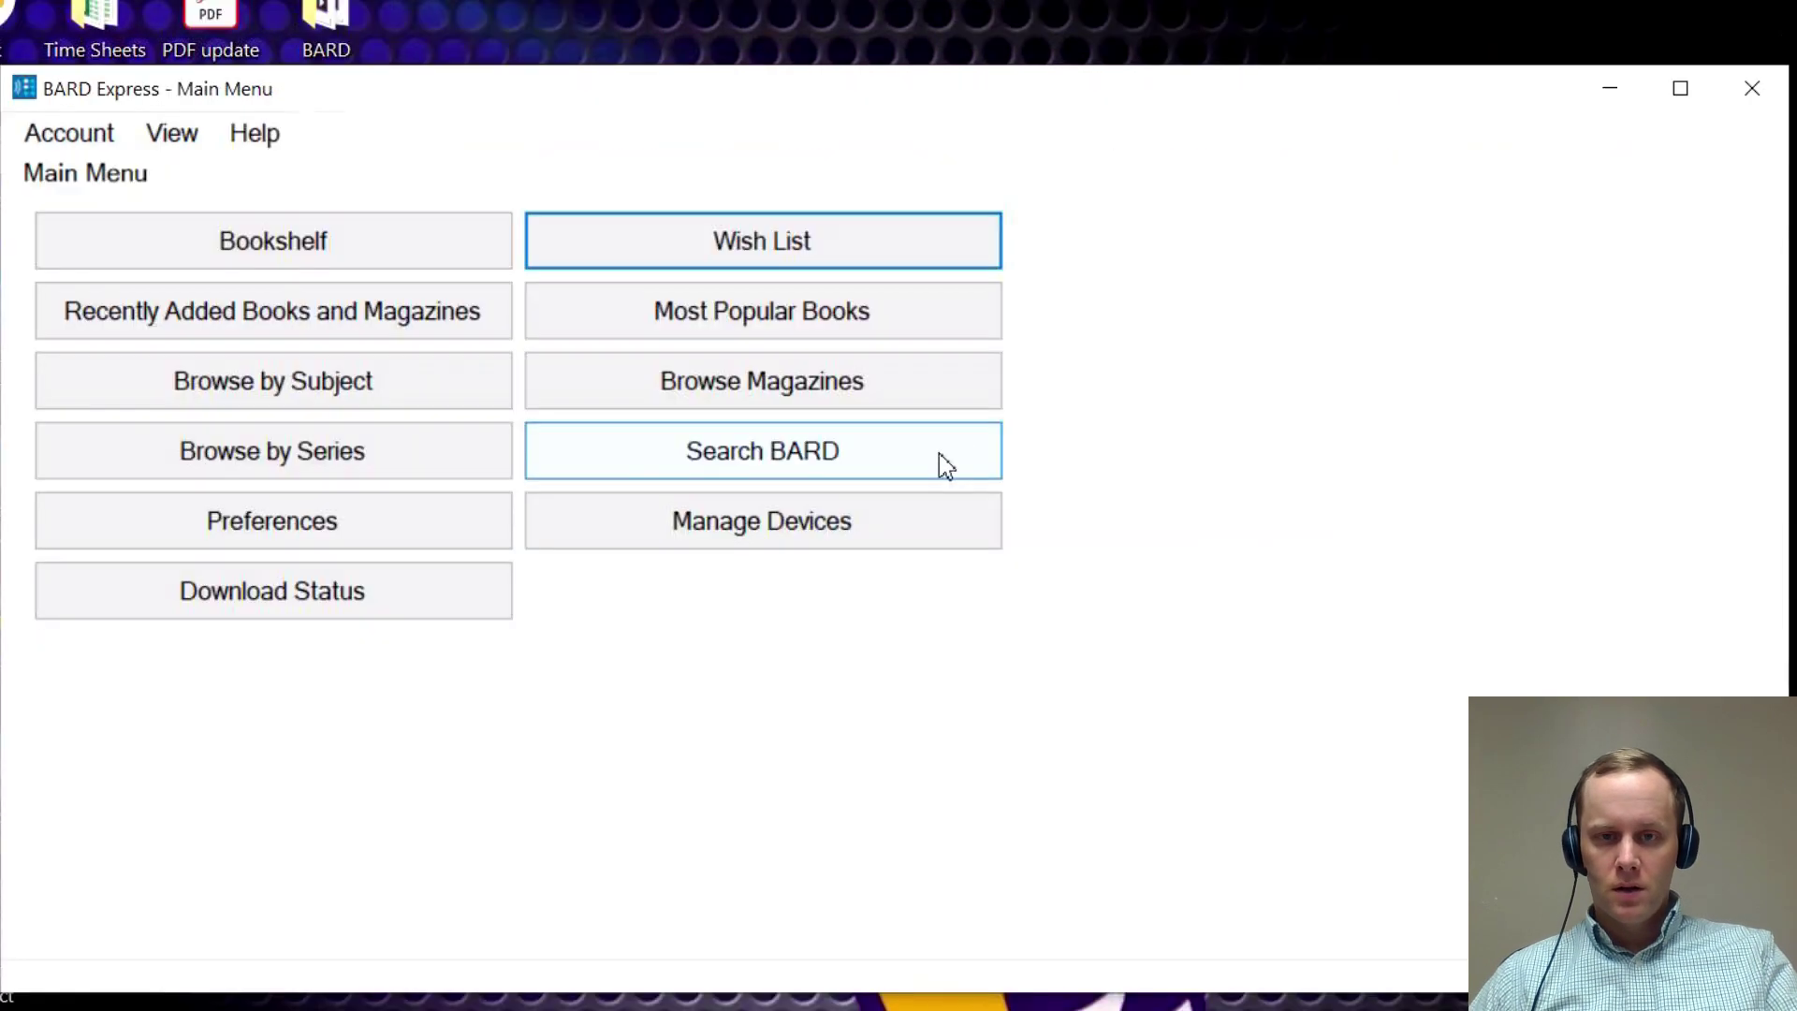
{"action": "left_click", "coordinate": [761, 311]}
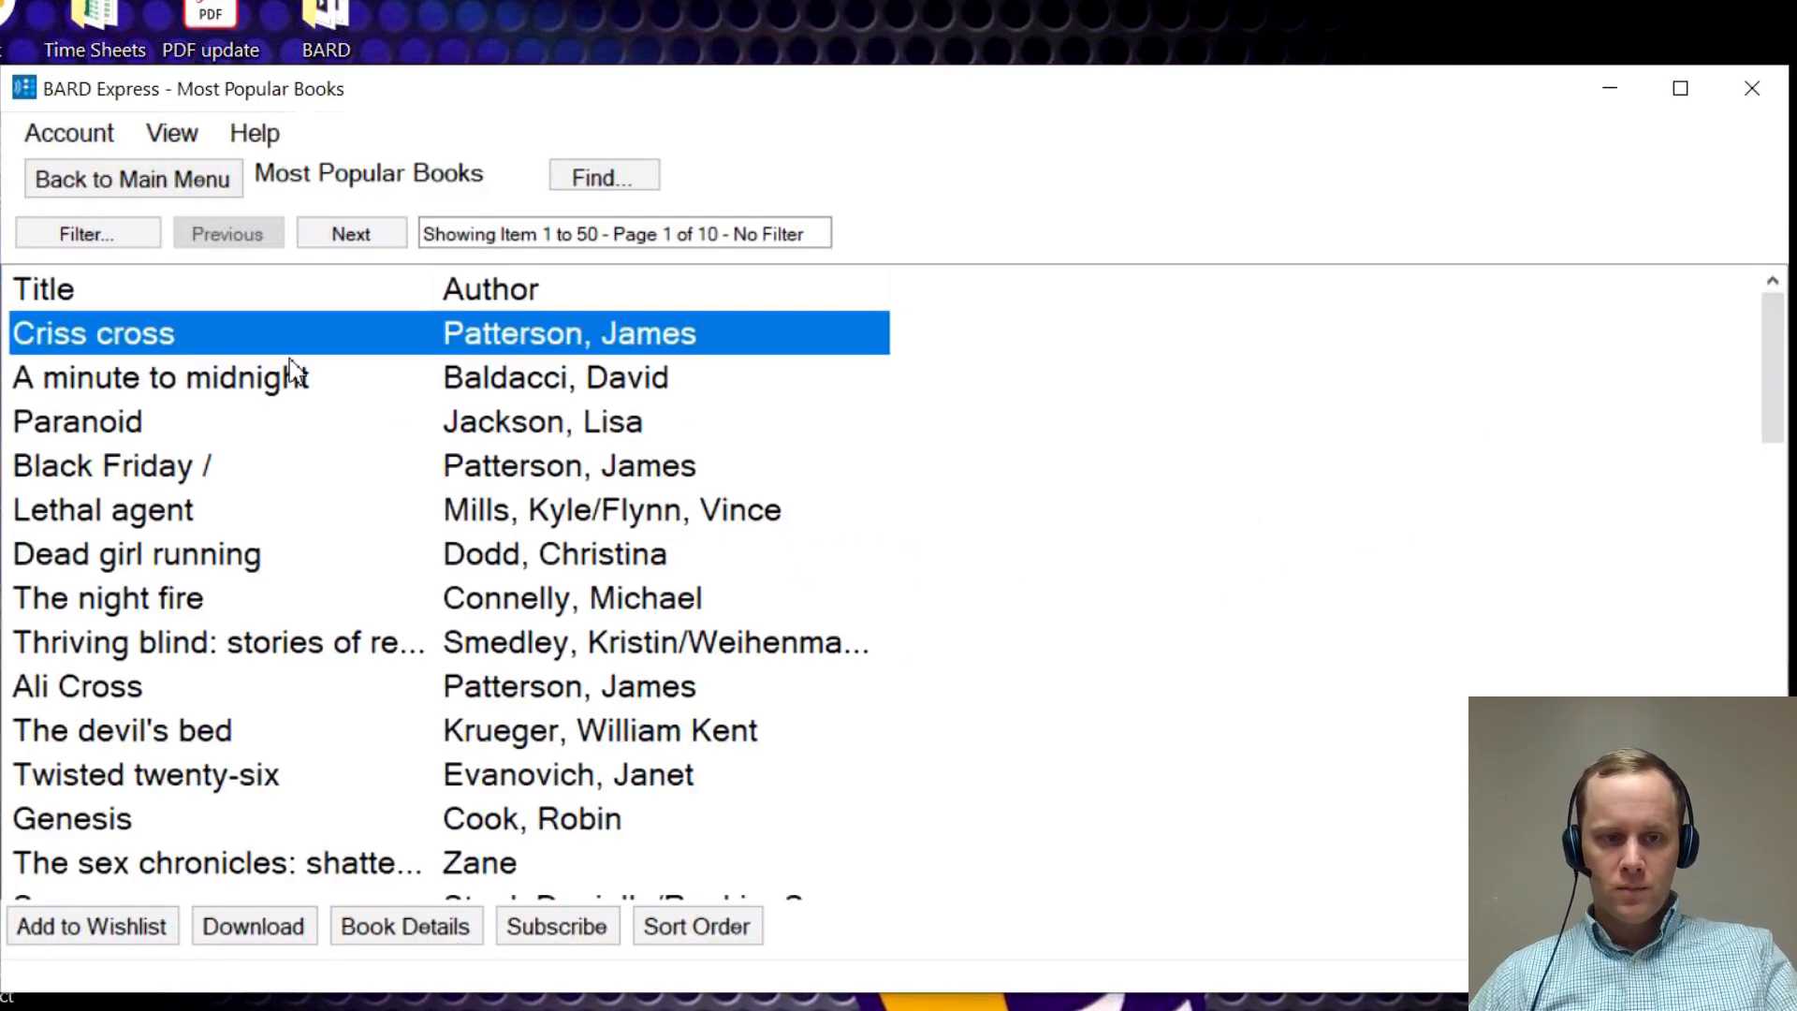
{"action": "mouse_move", "coordinate": [200, 435]}
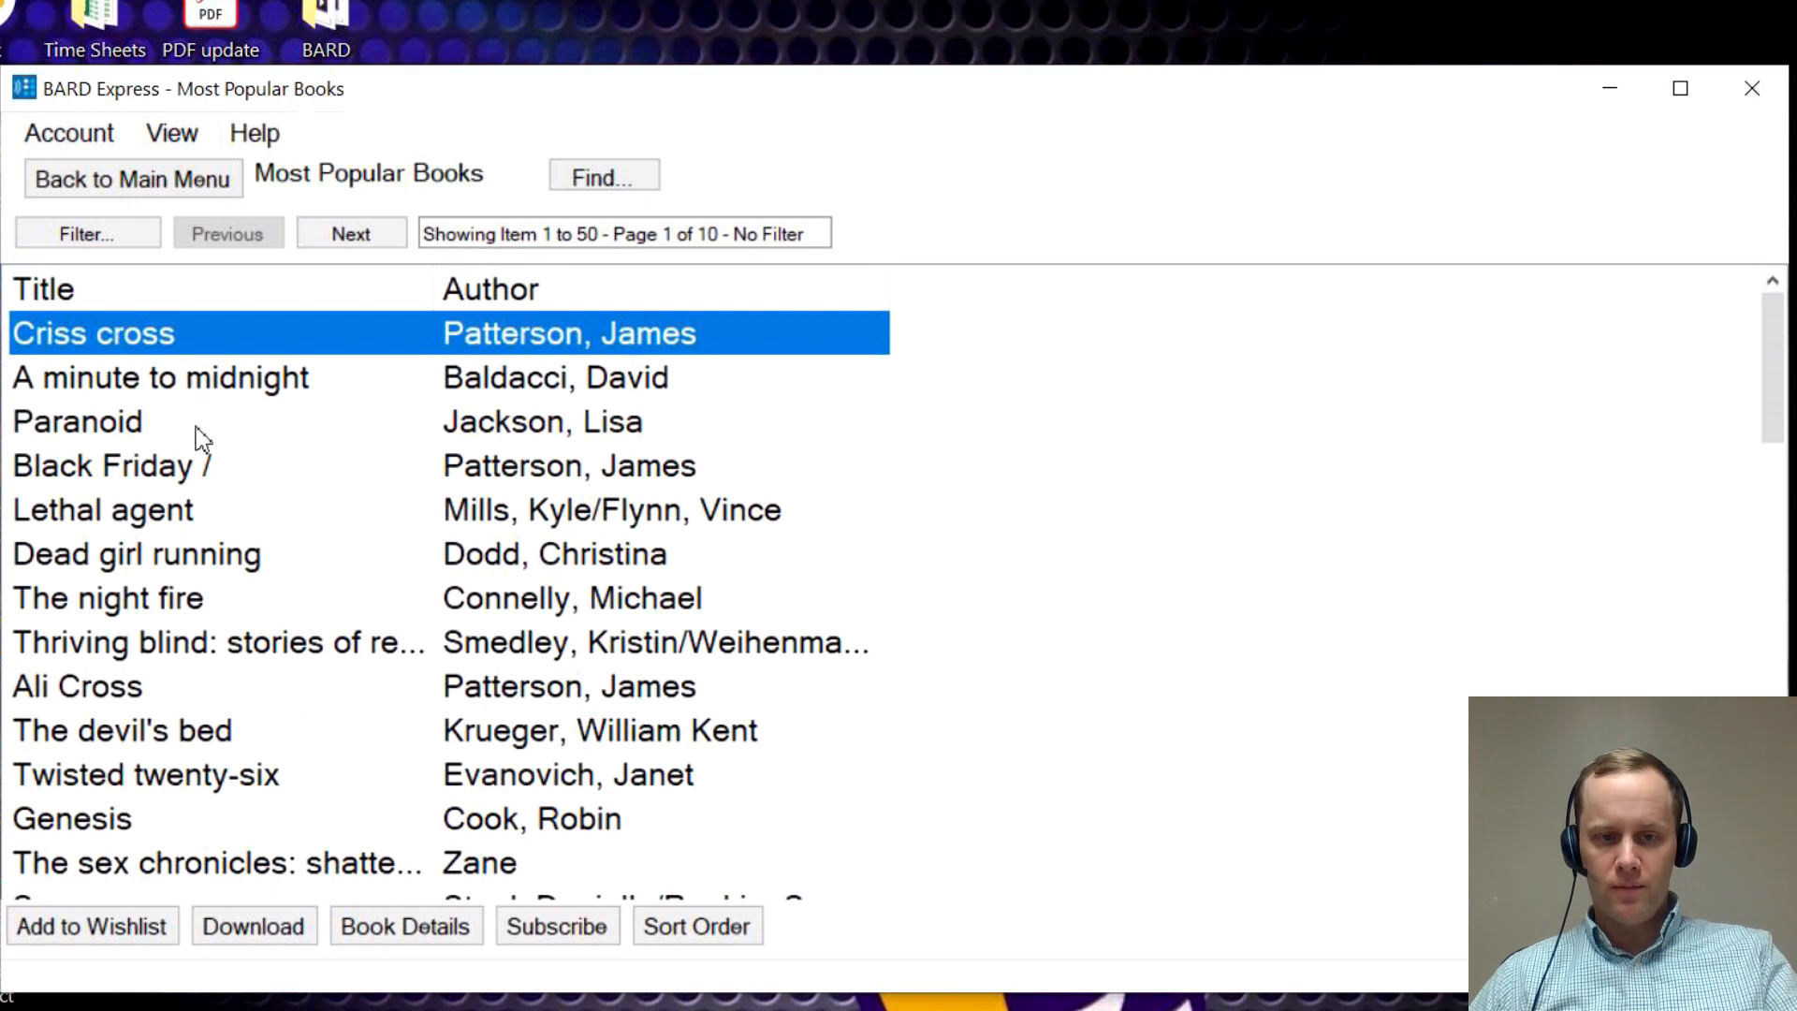
{"action": "mouse_move", "coordinate": [303, 362]}
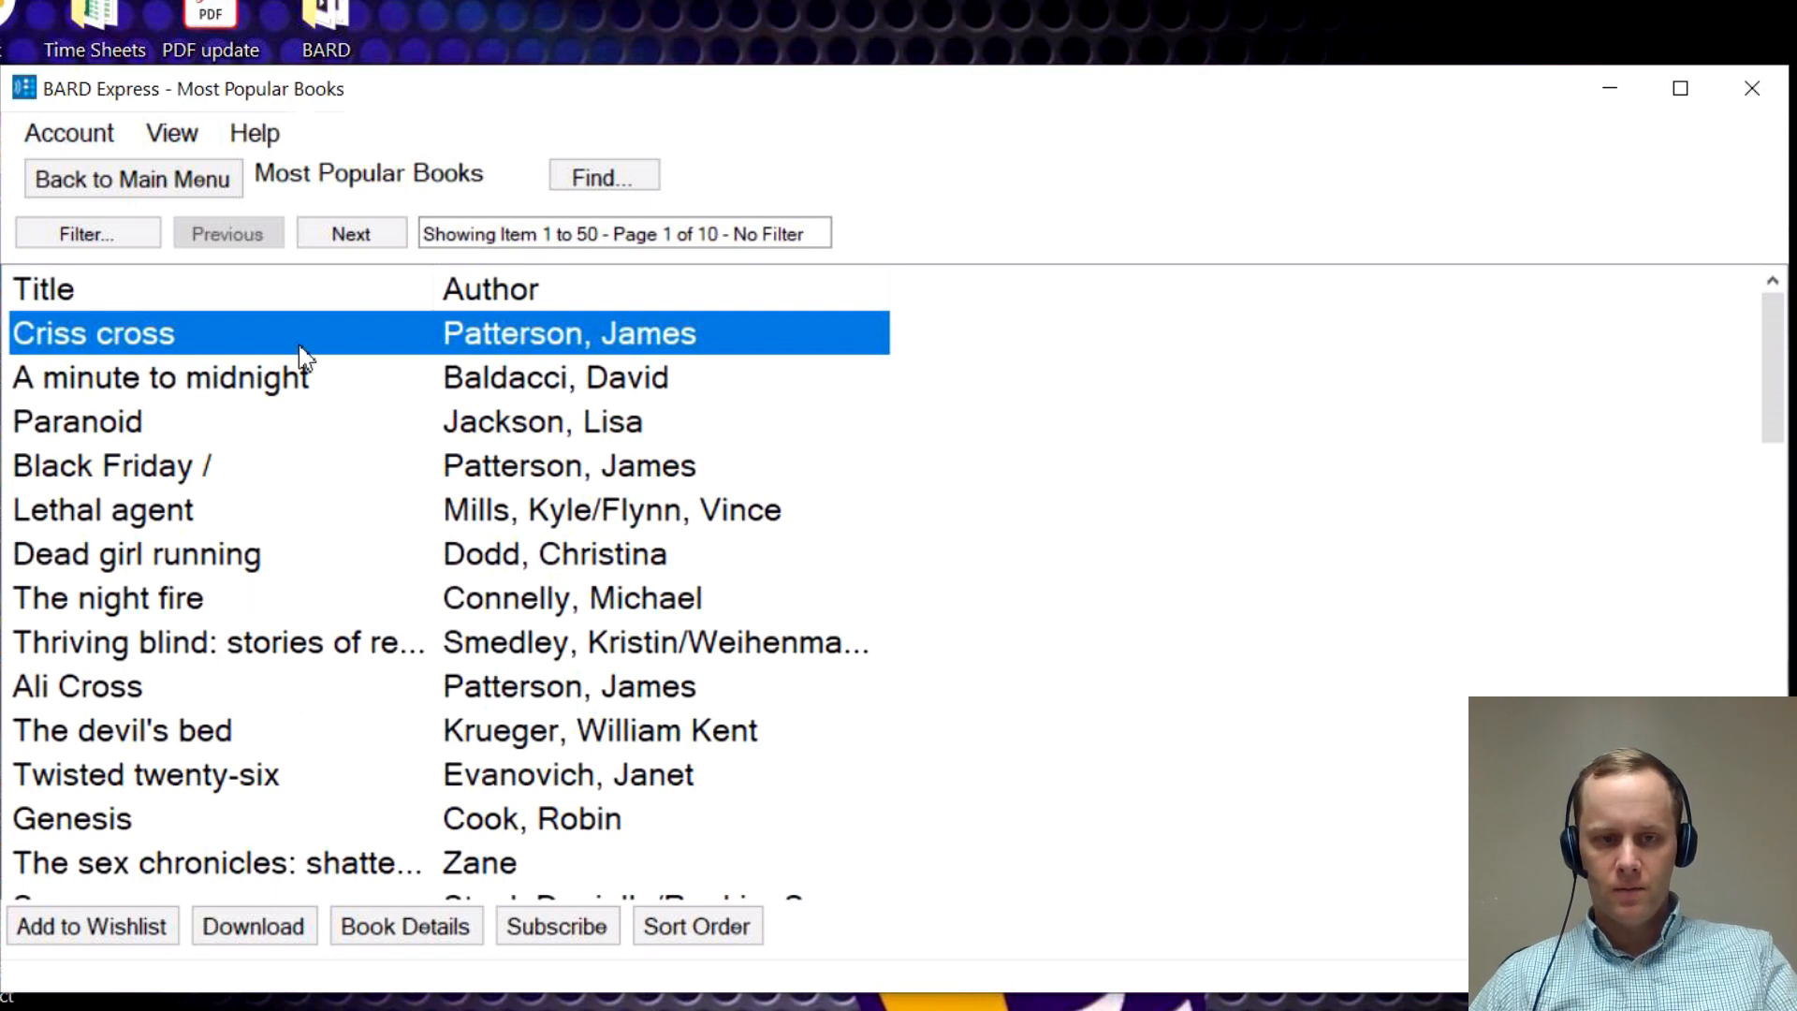
{"action": "mouse_move", "coordinate": [264, 307]}
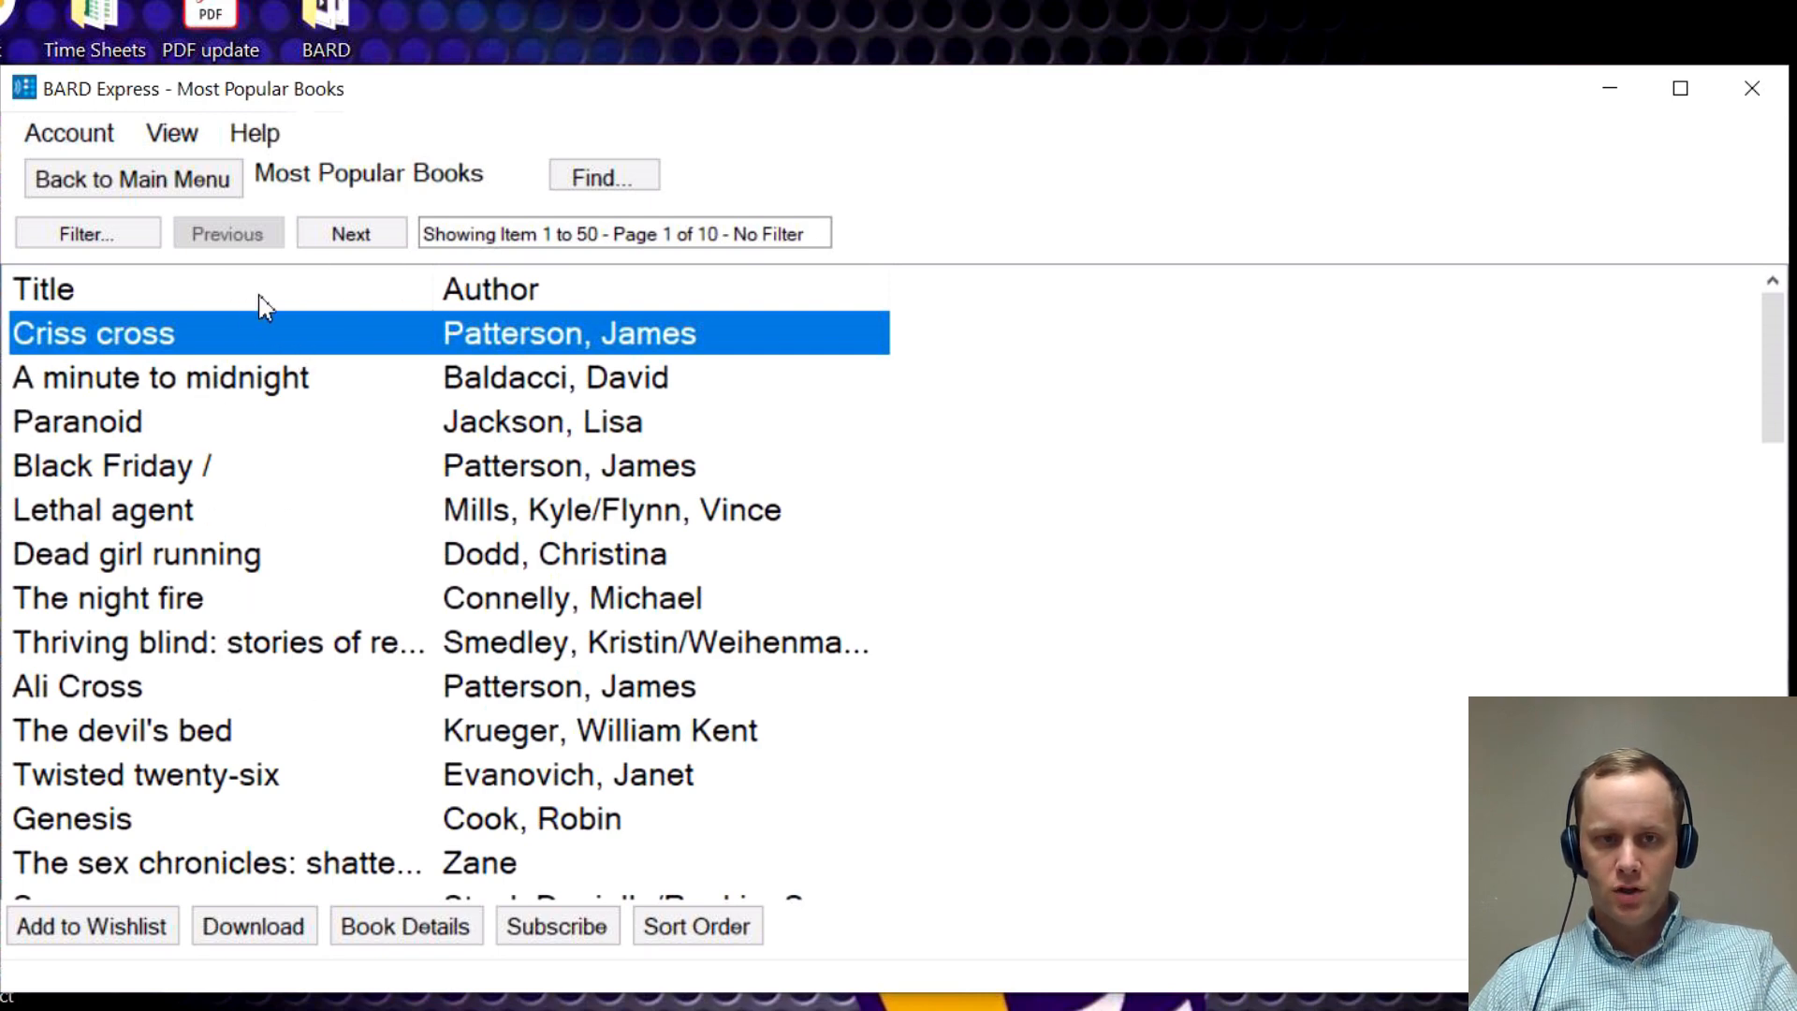
{"action": "mouse_move", "coordinate": [135, 204]}
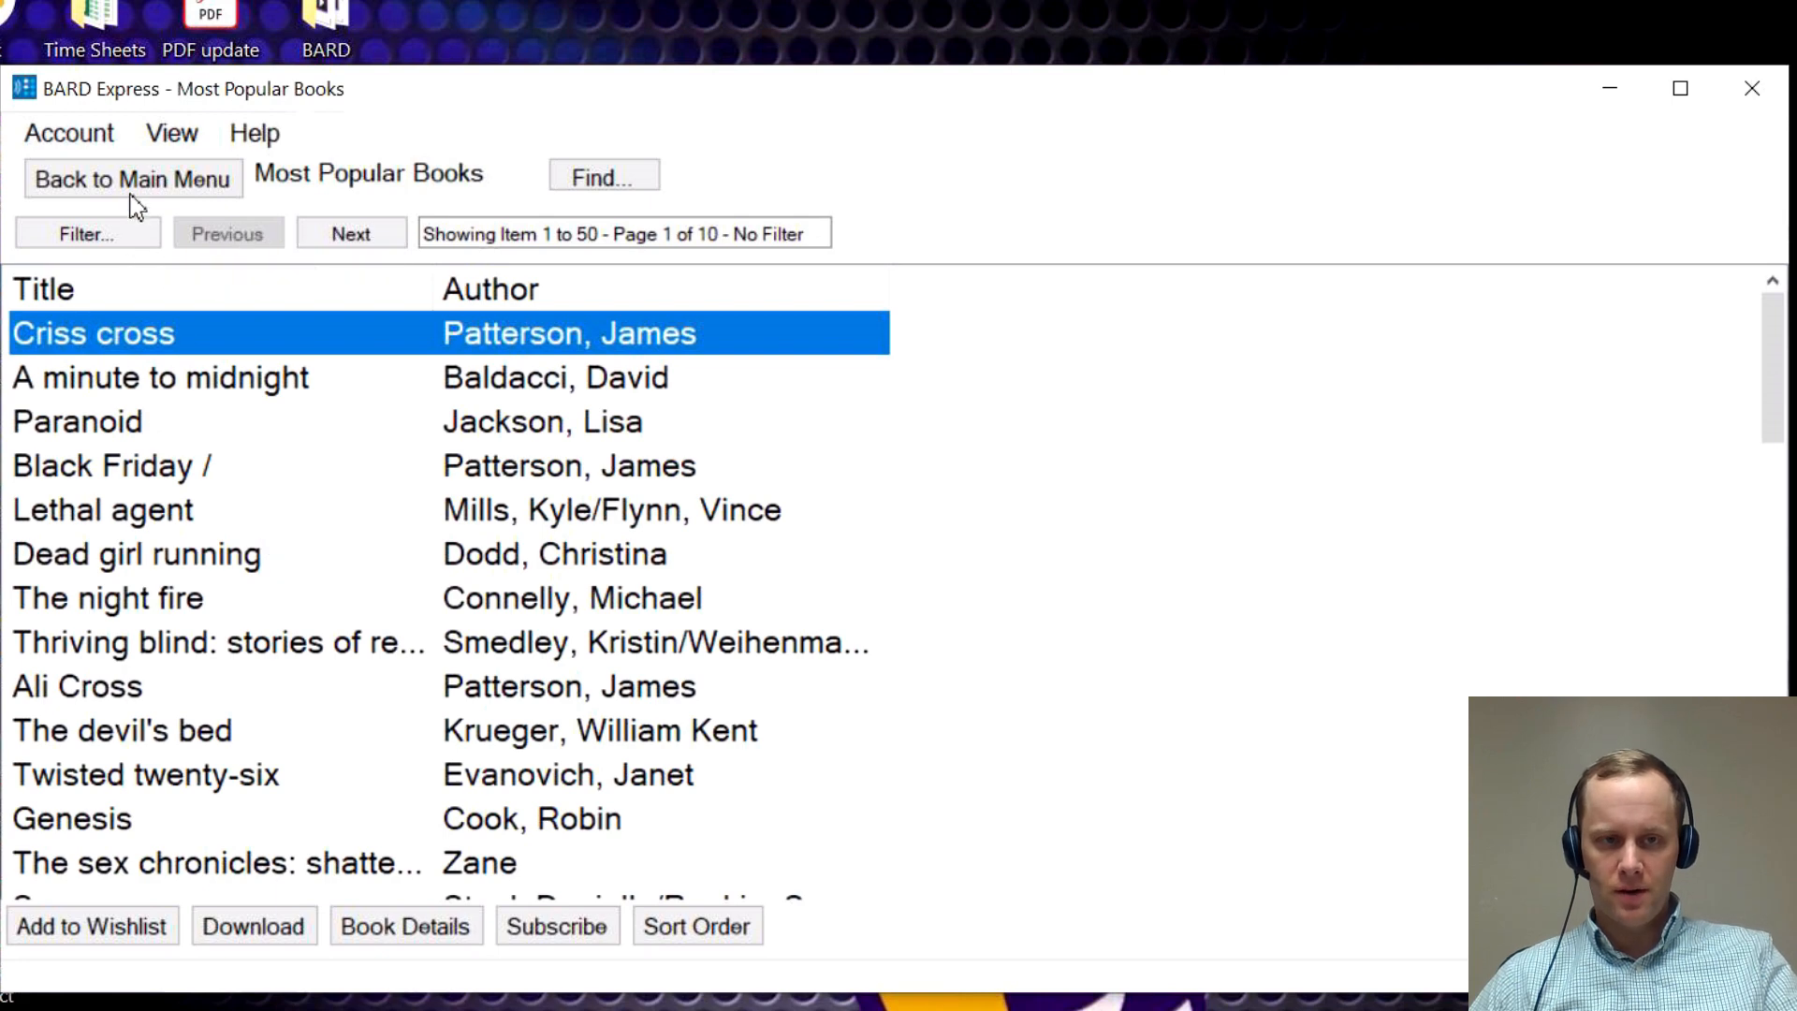
{"action": "left_click", "coordinate": [131, 179]}
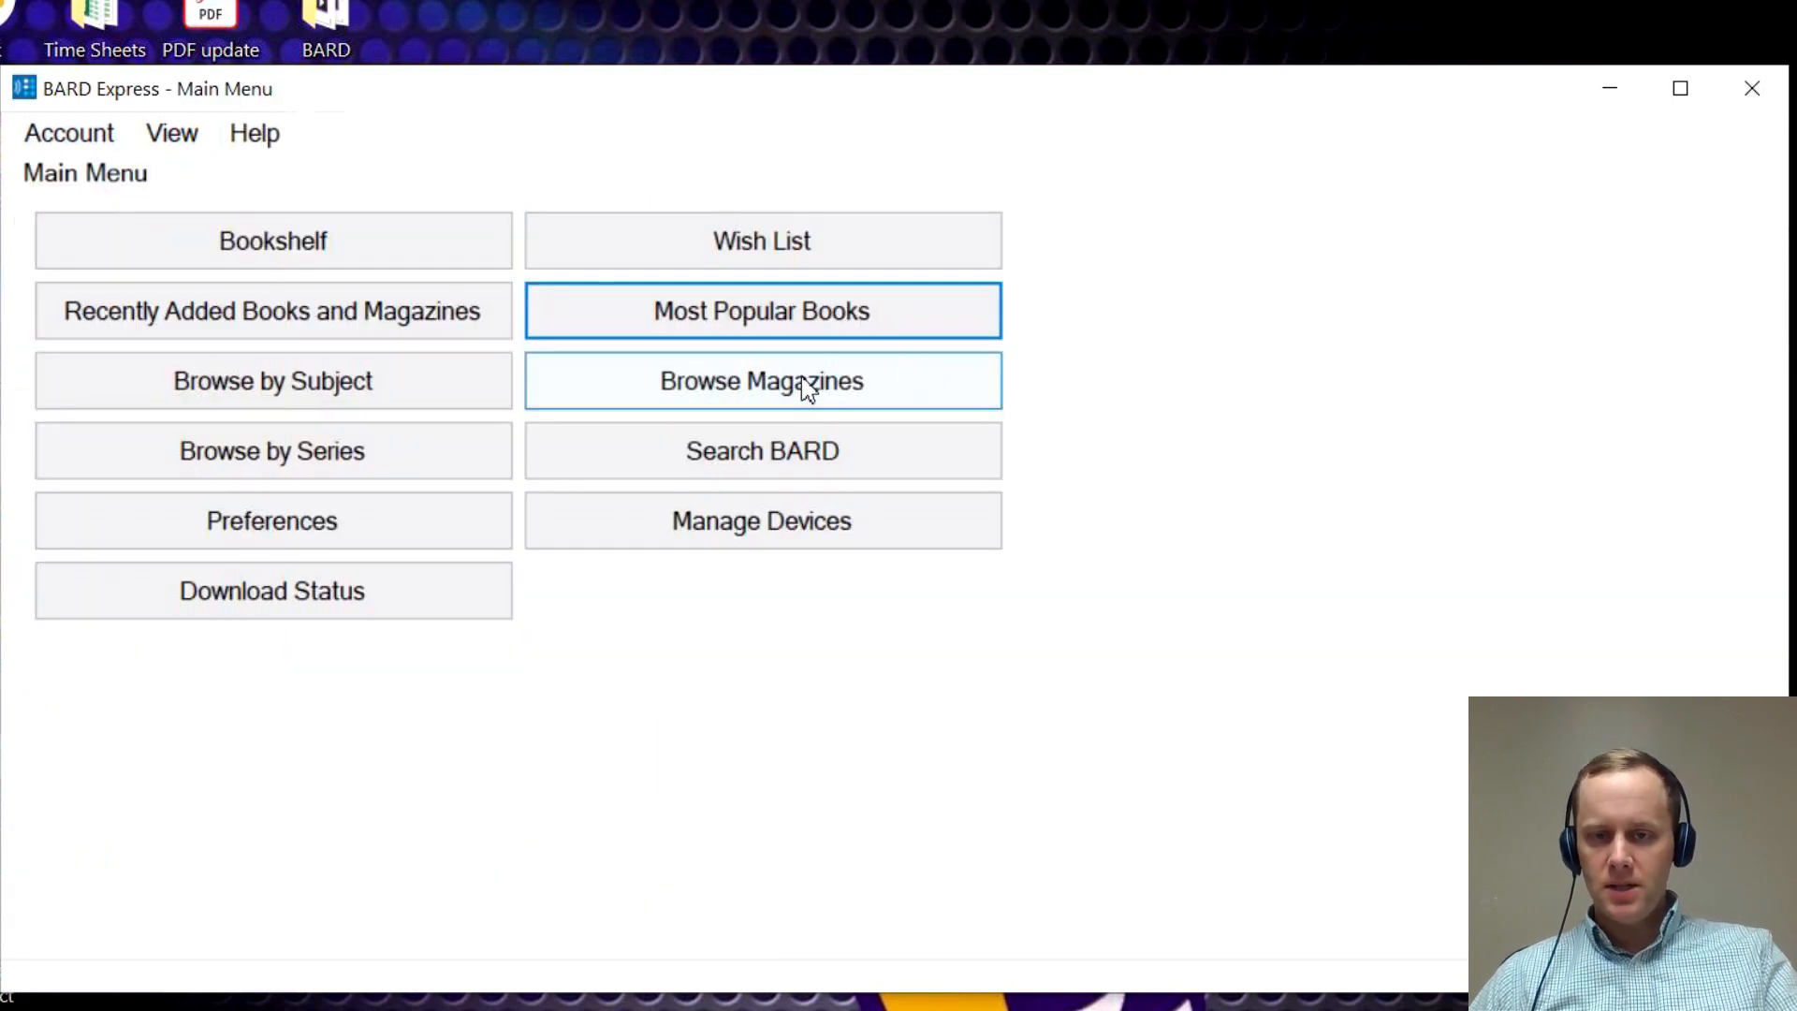
{"action": "mouse_move", "coordinate": [848, 393]}
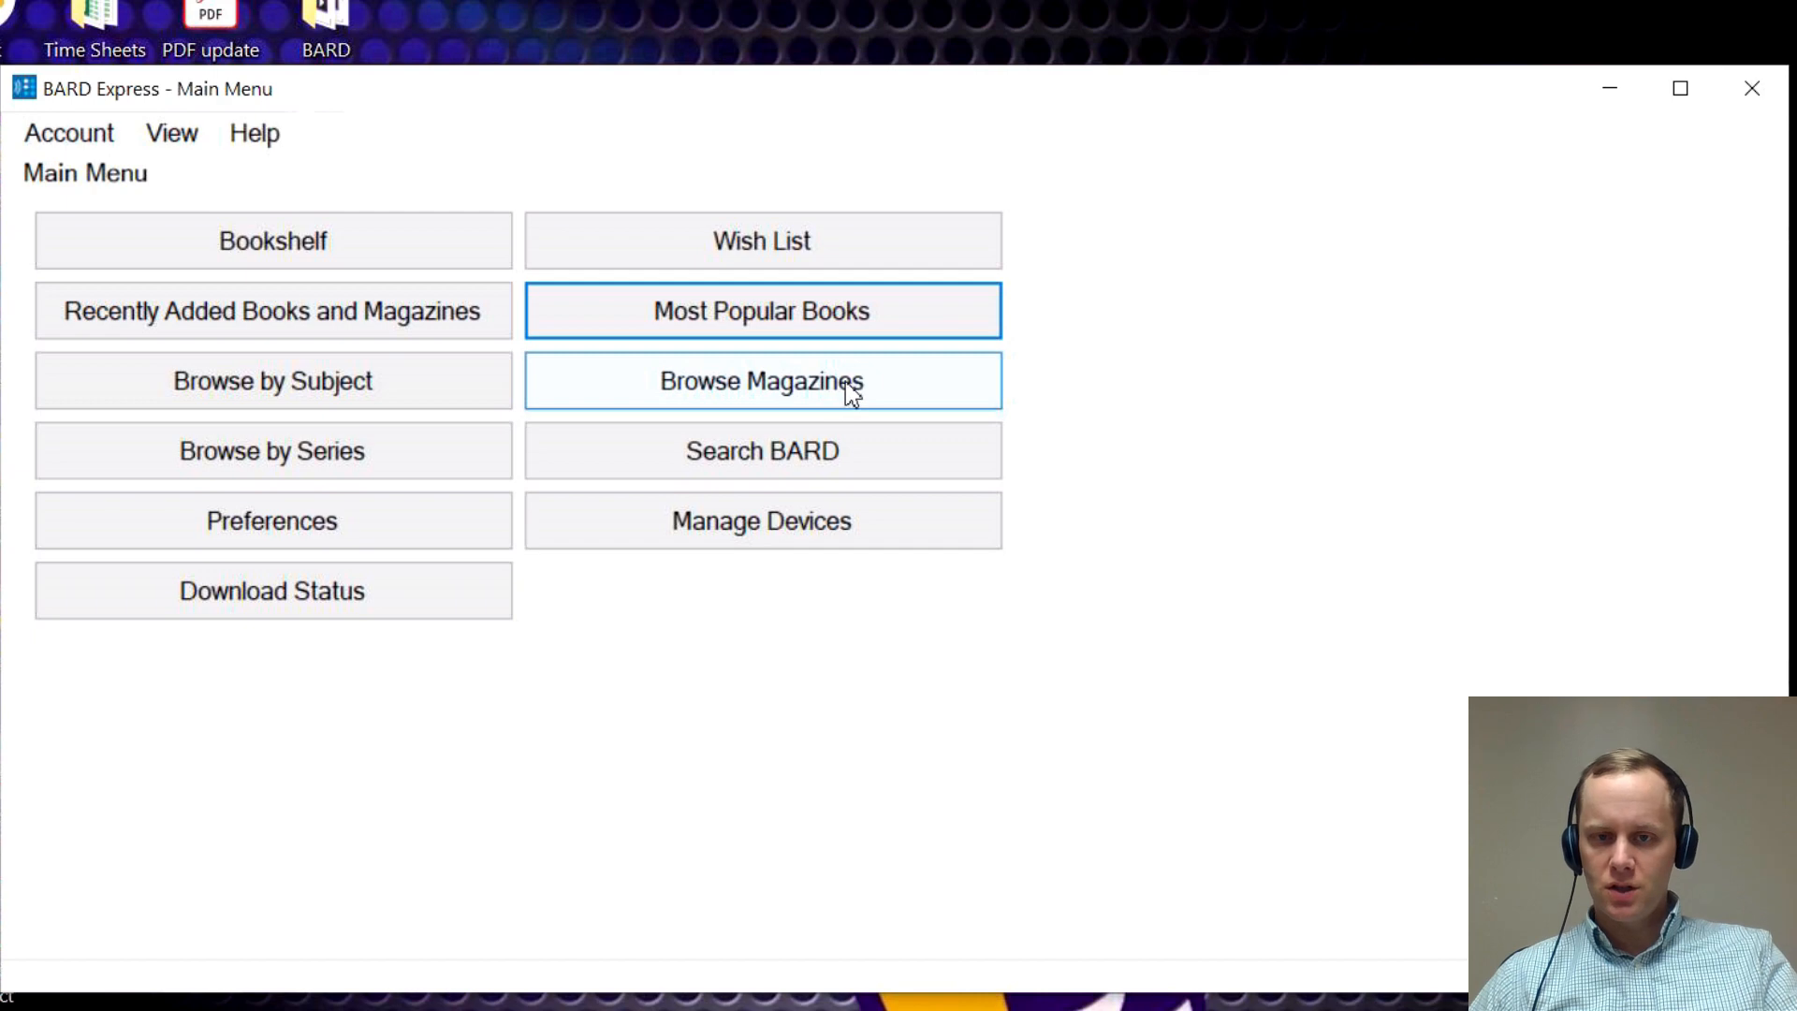
Open Search BARD, set search type to By Book Number, and enter 'db'.
{"action": "left_click", "coordinate": [761, 449]}
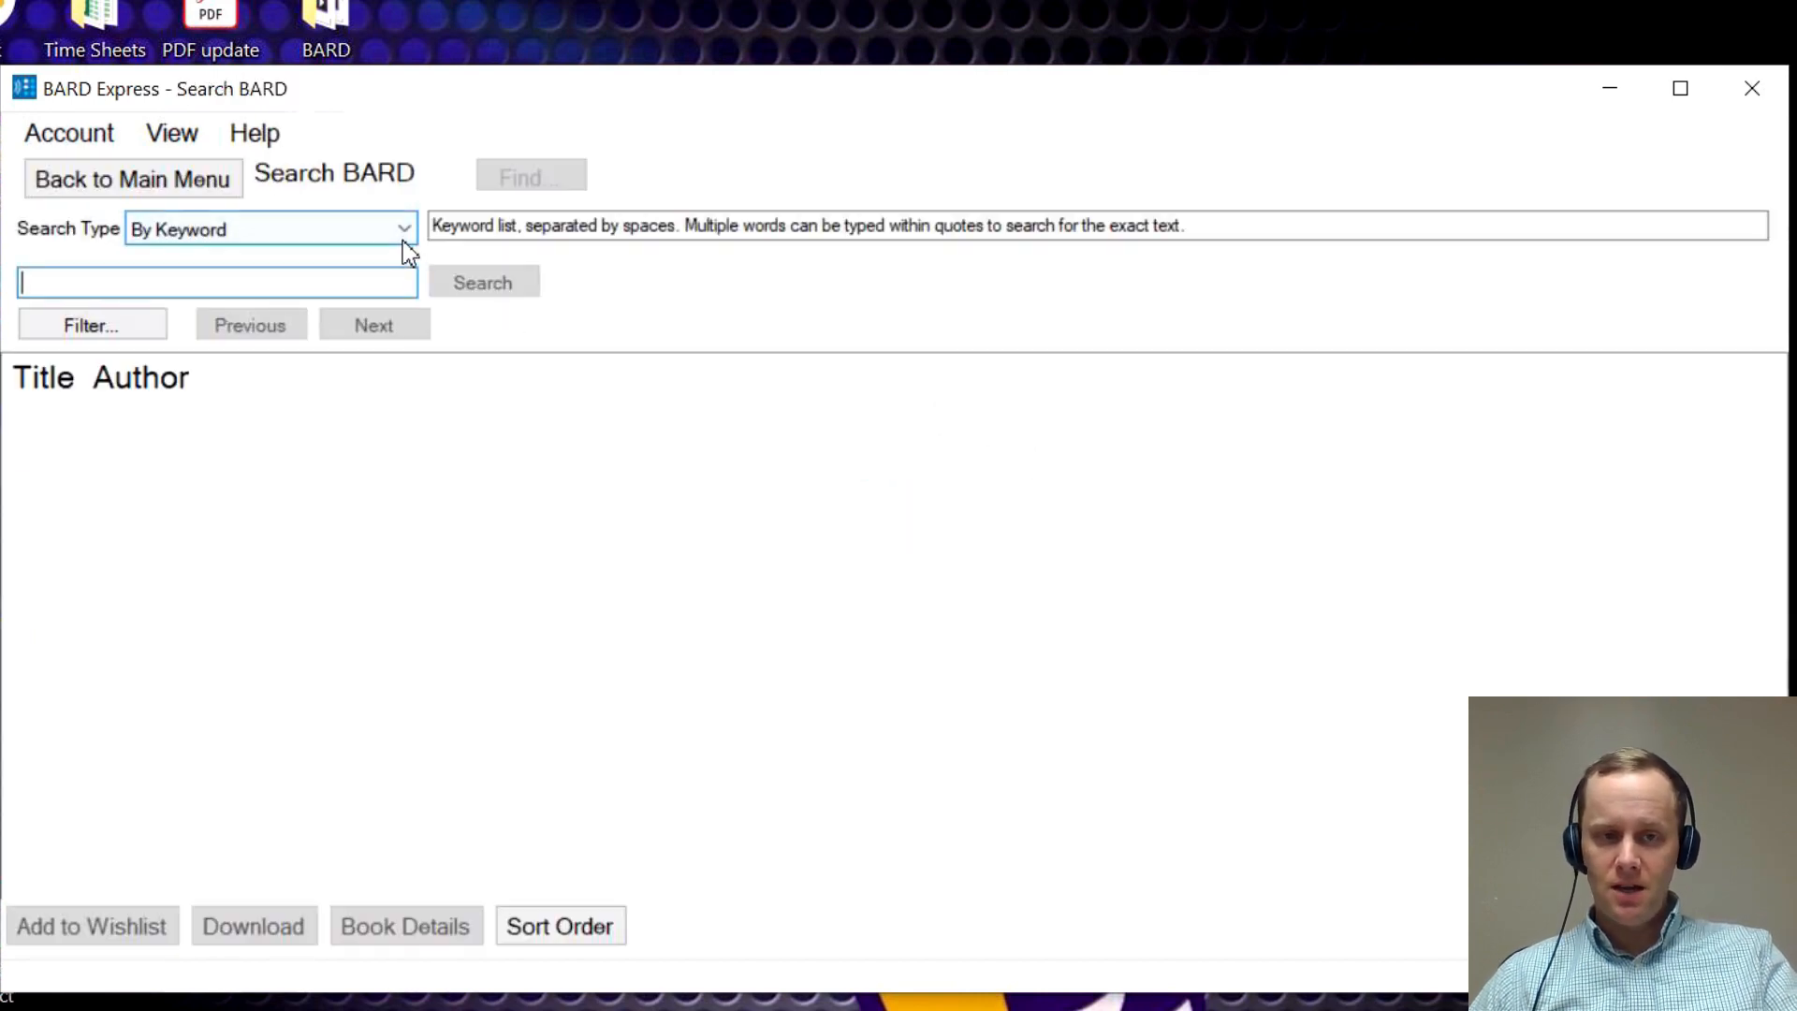
{"action": "left_click", "coordinate": [402, 229]}
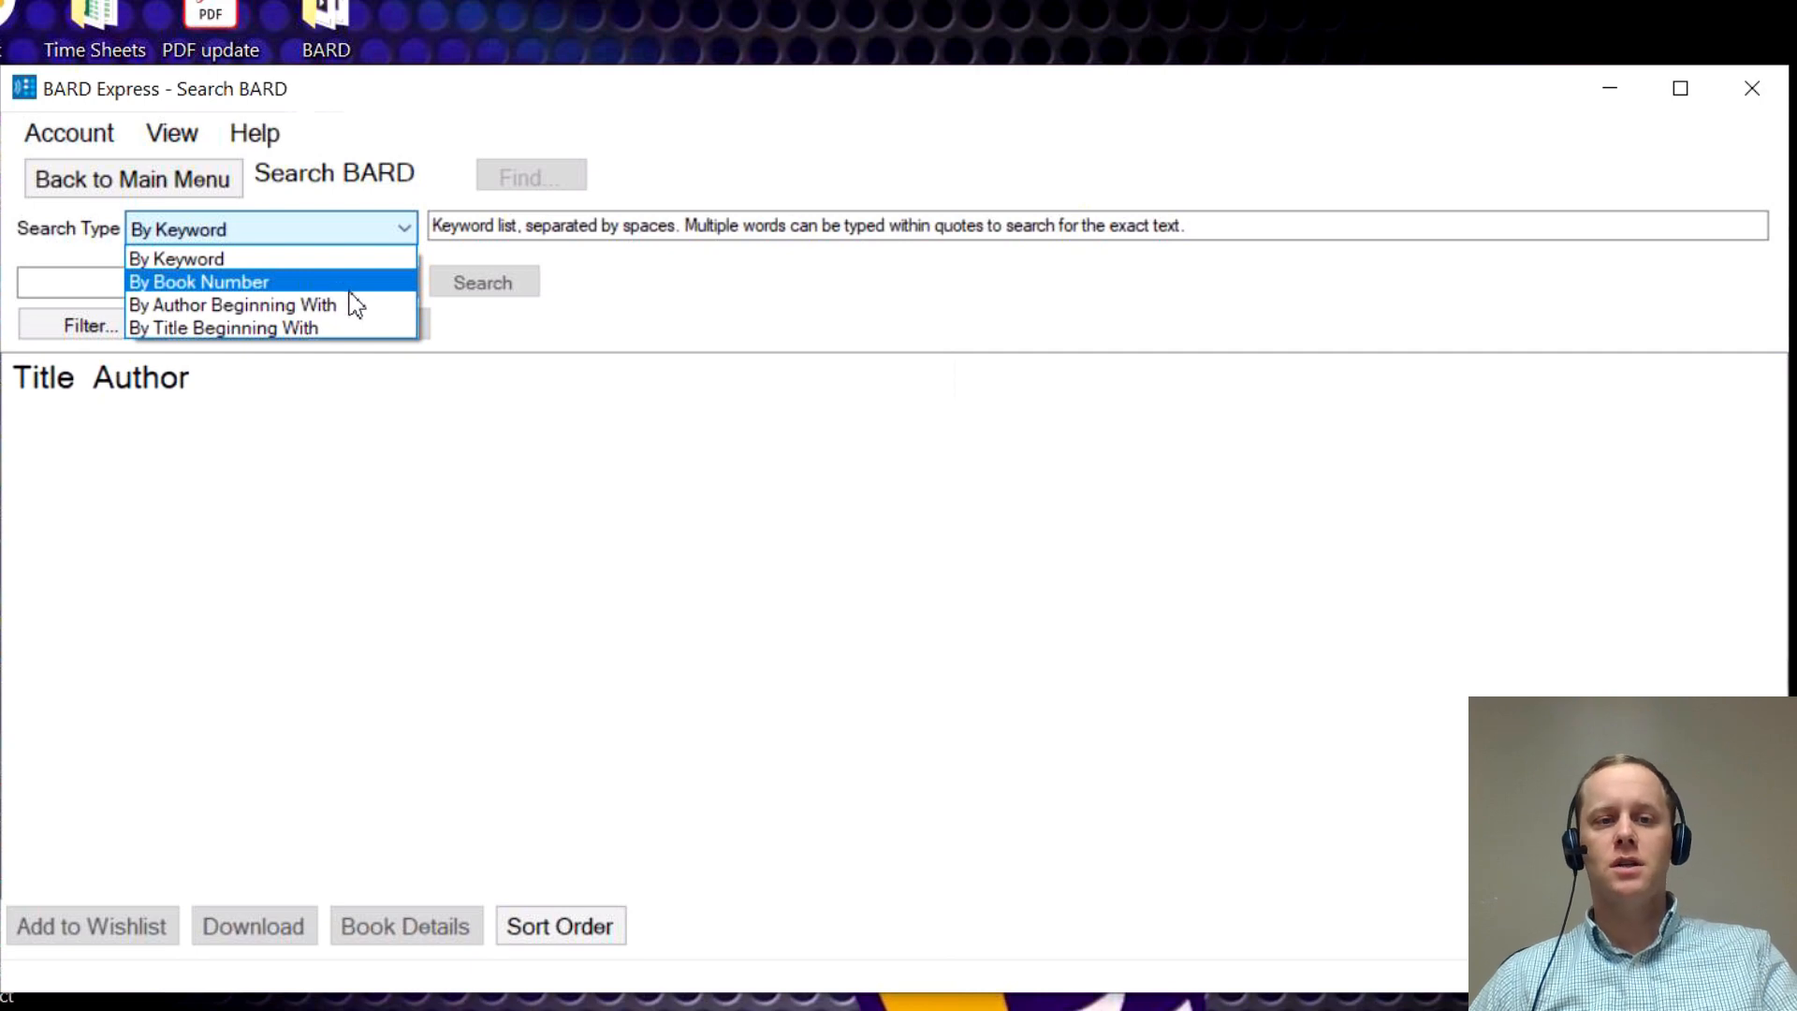
{"action": "mouse_move", "coordinate": [223, 328]}
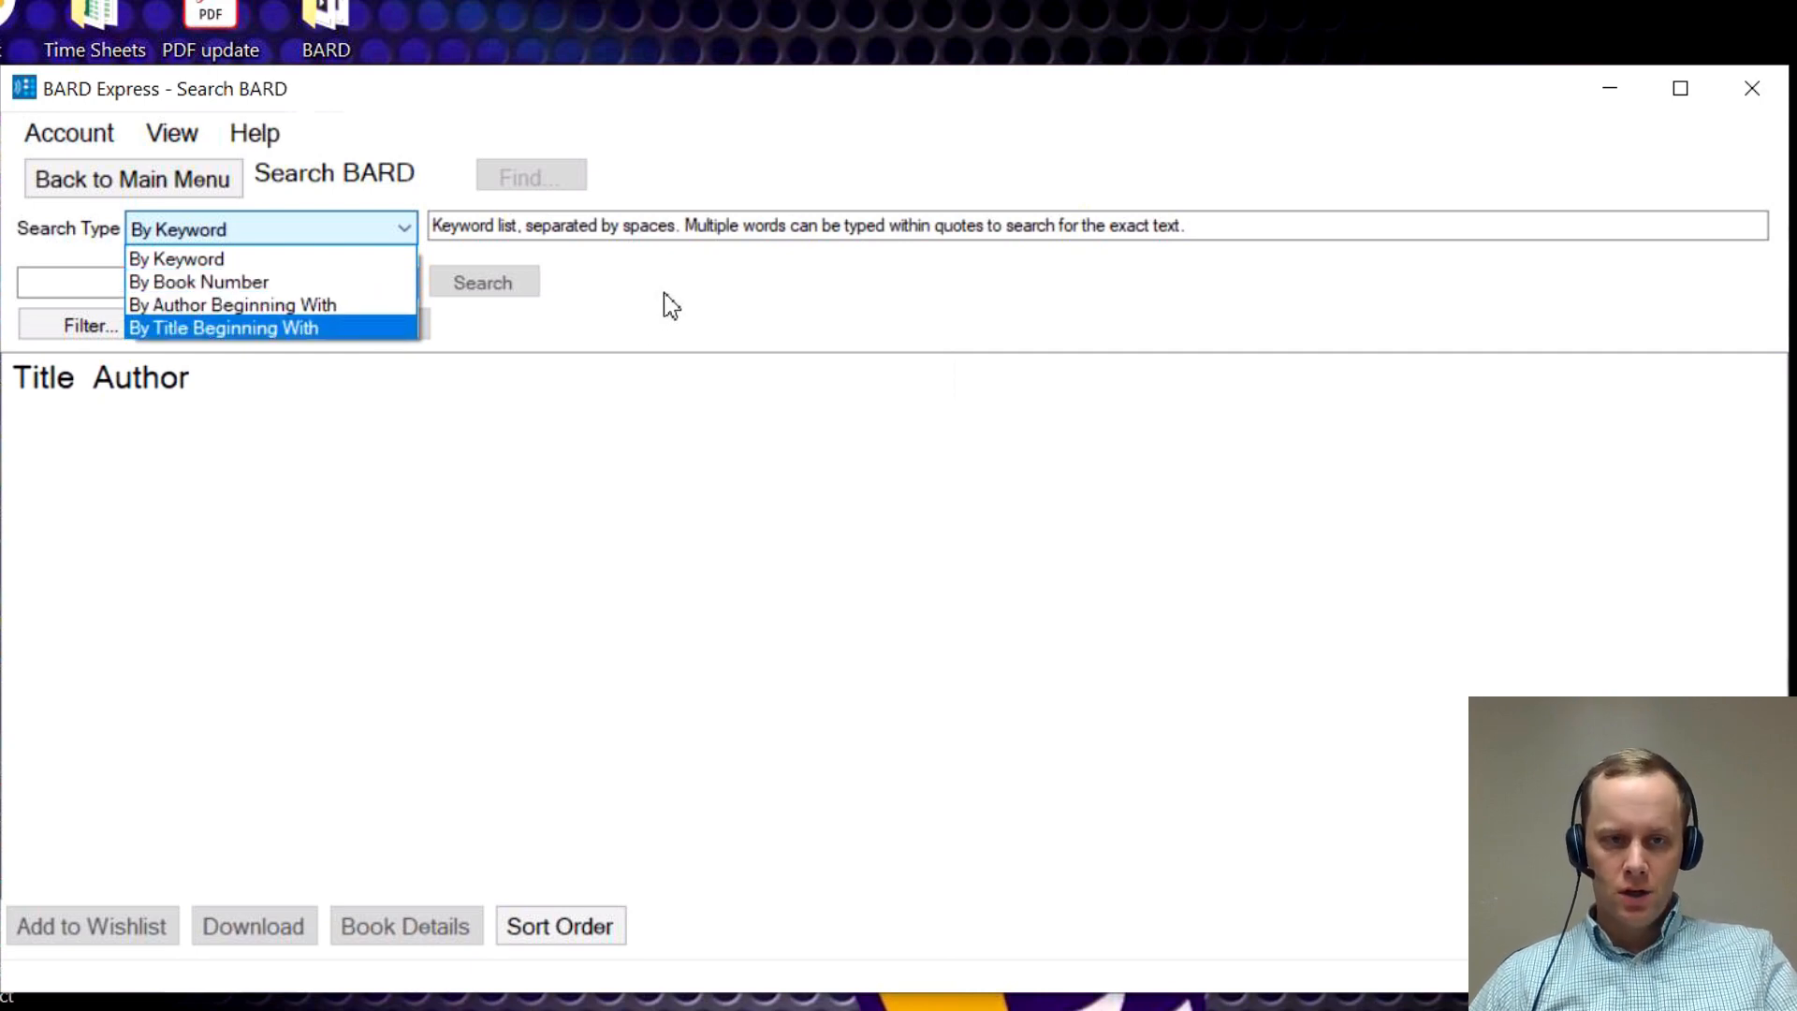
{"action": "left_click", "coordinate": [199, 282]}
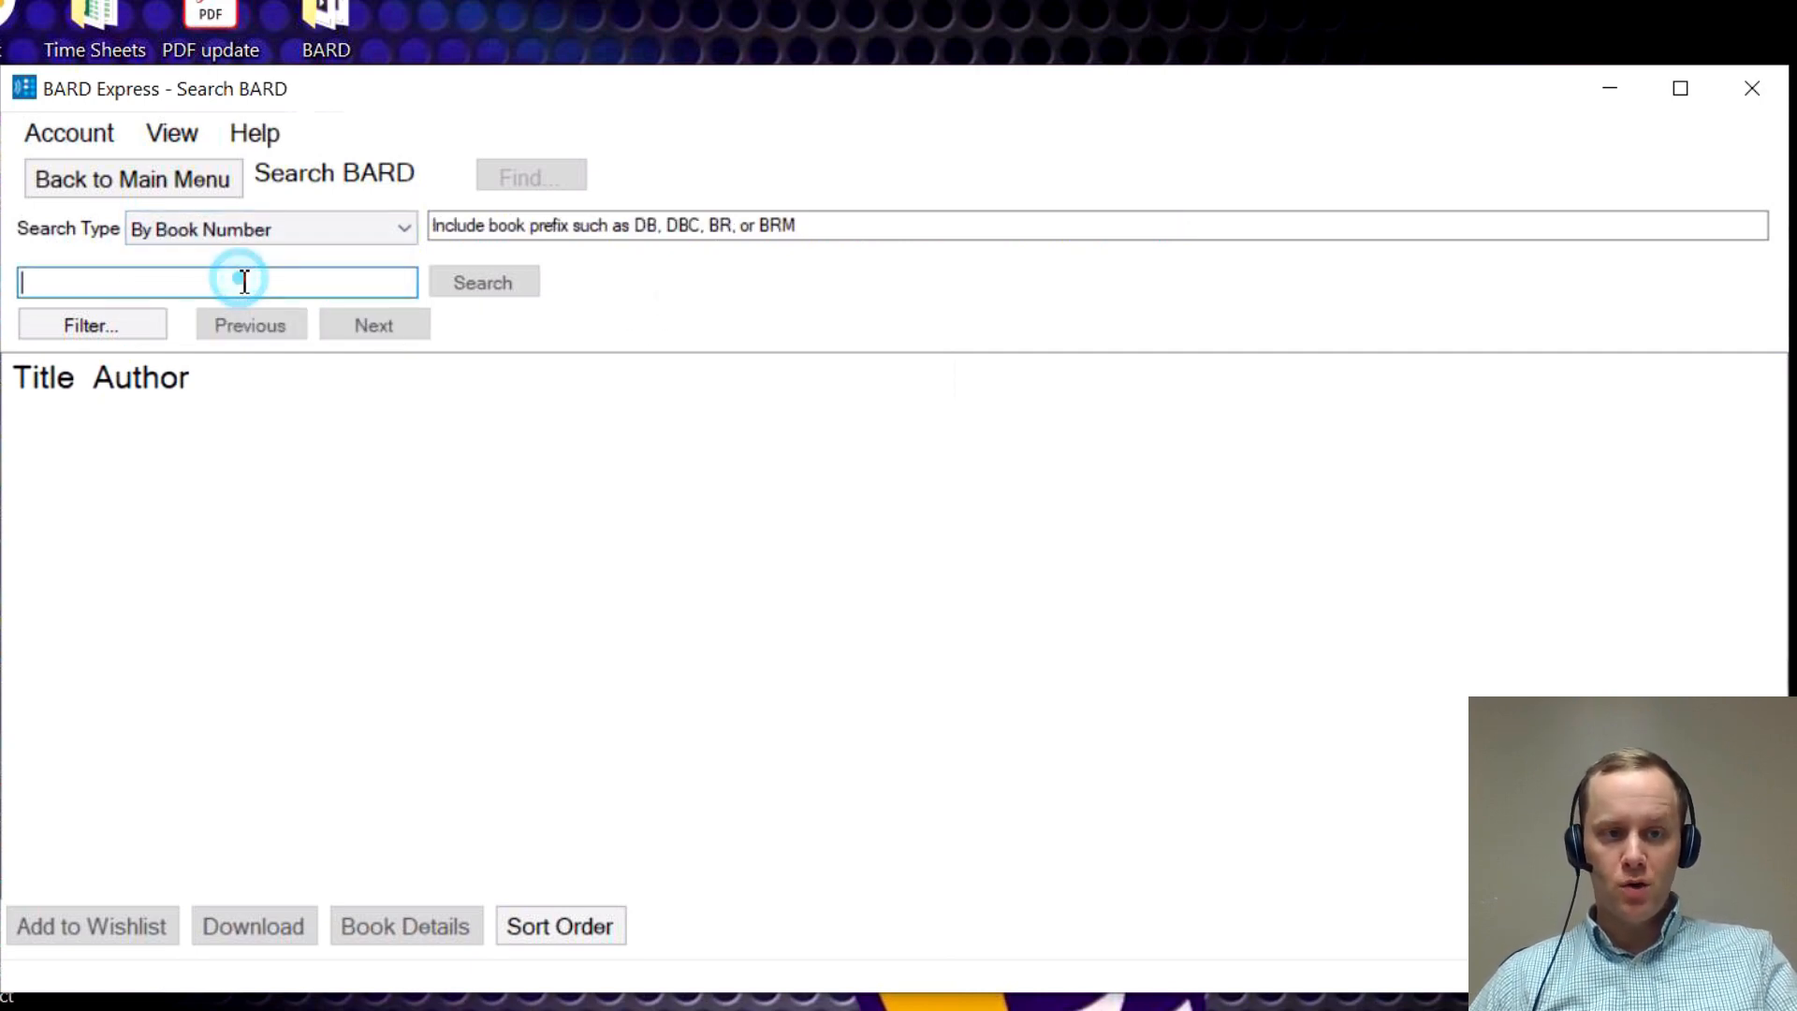
{"action": "mouse_move", "coordinate": [722, 353]}
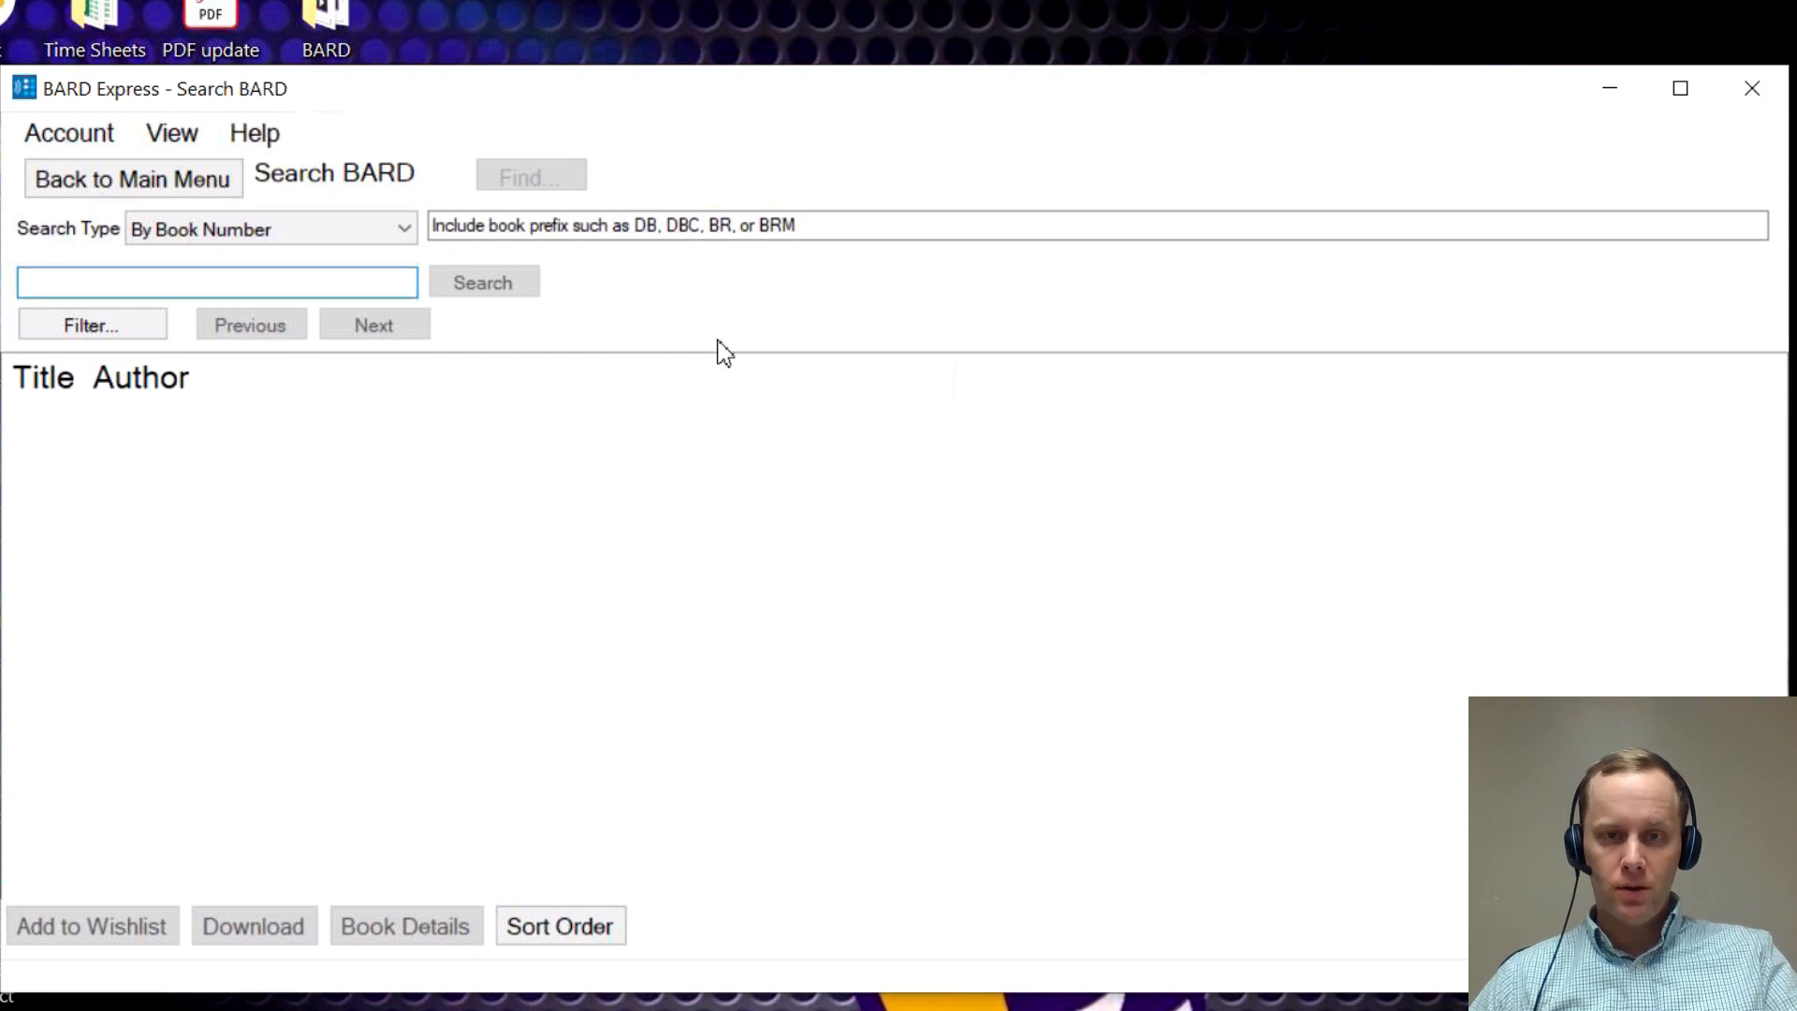
{"action": "type", "text": "db"}
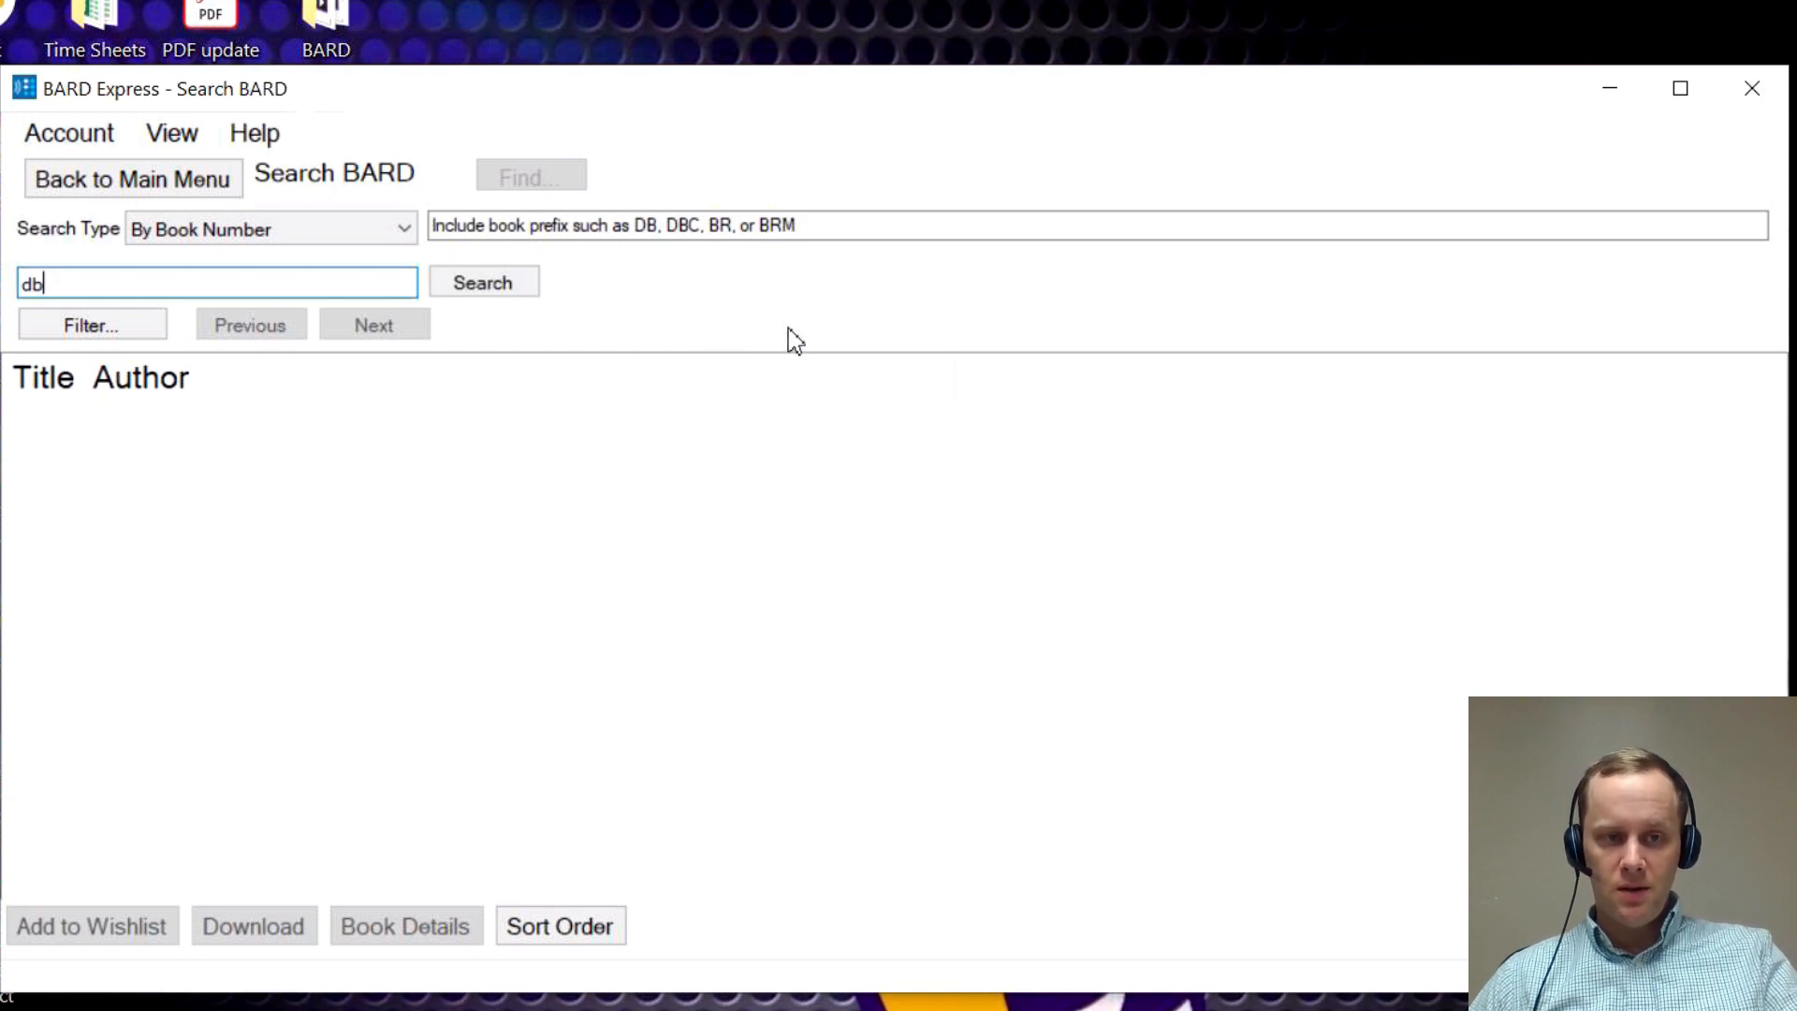
{"action": "mouse_move", "coordinate": [966, 356]}
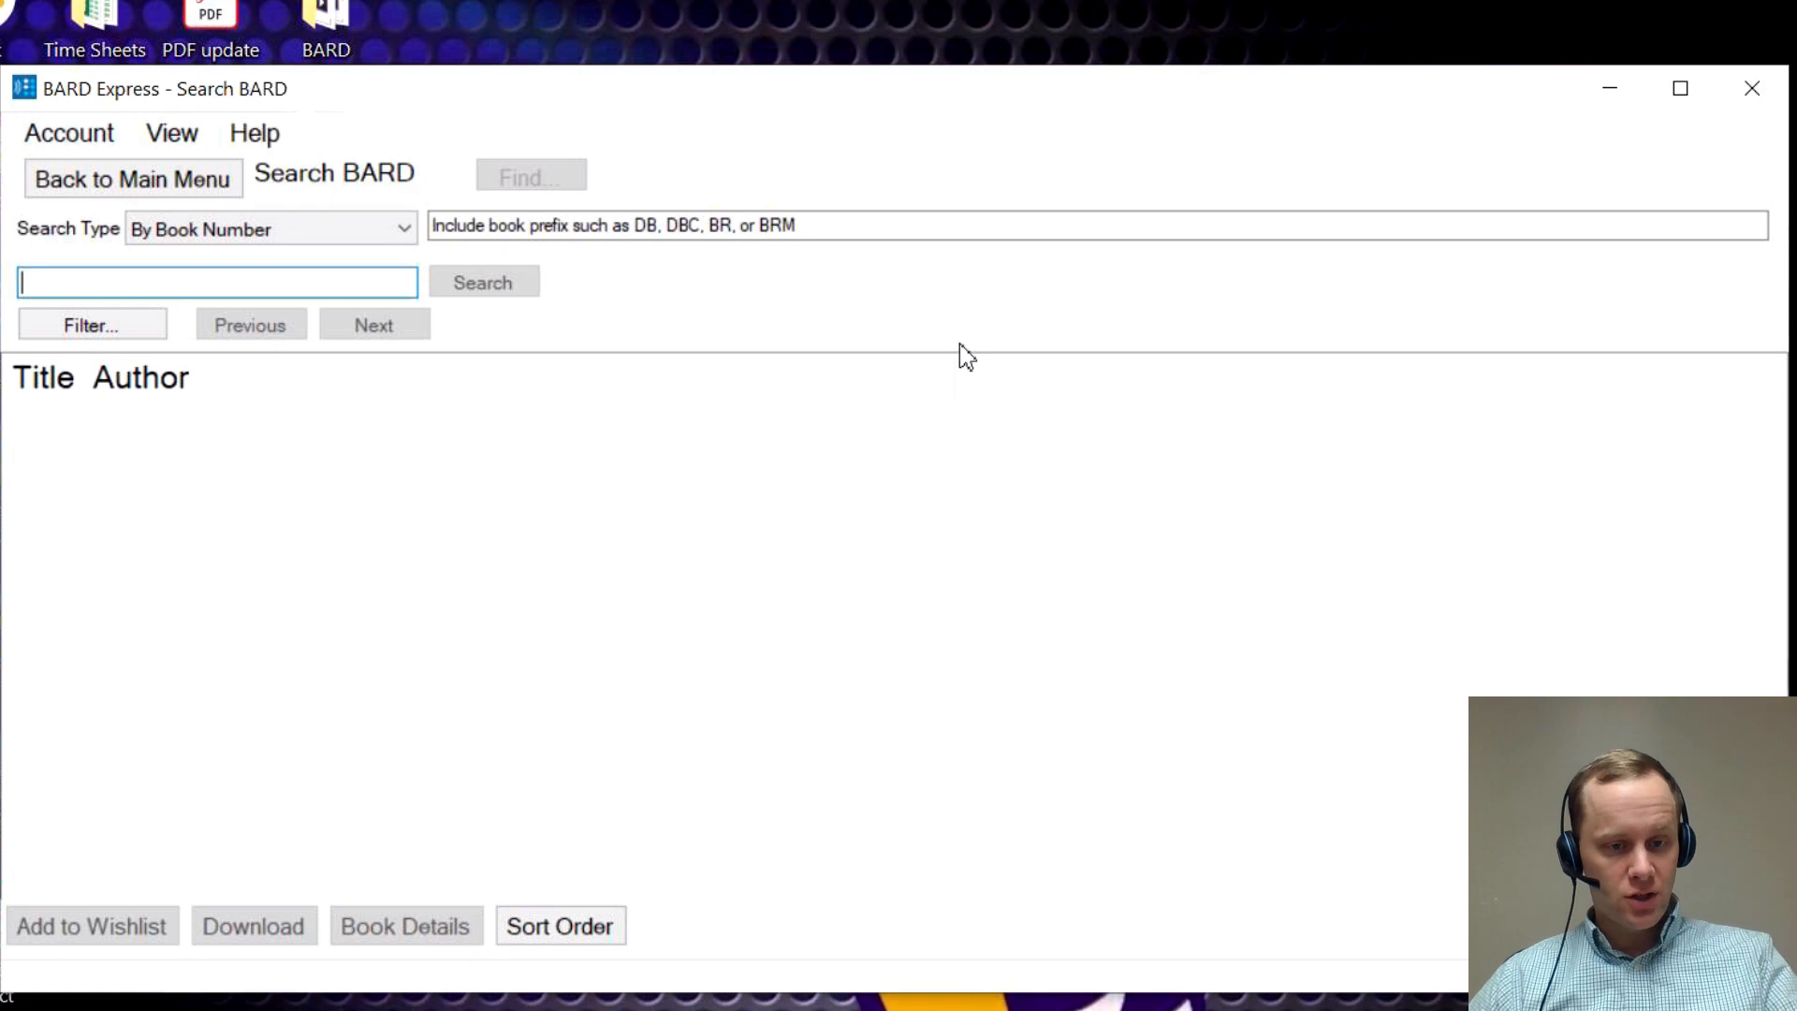
{"action": "mouse_move", "coordinate": [384, 510]}
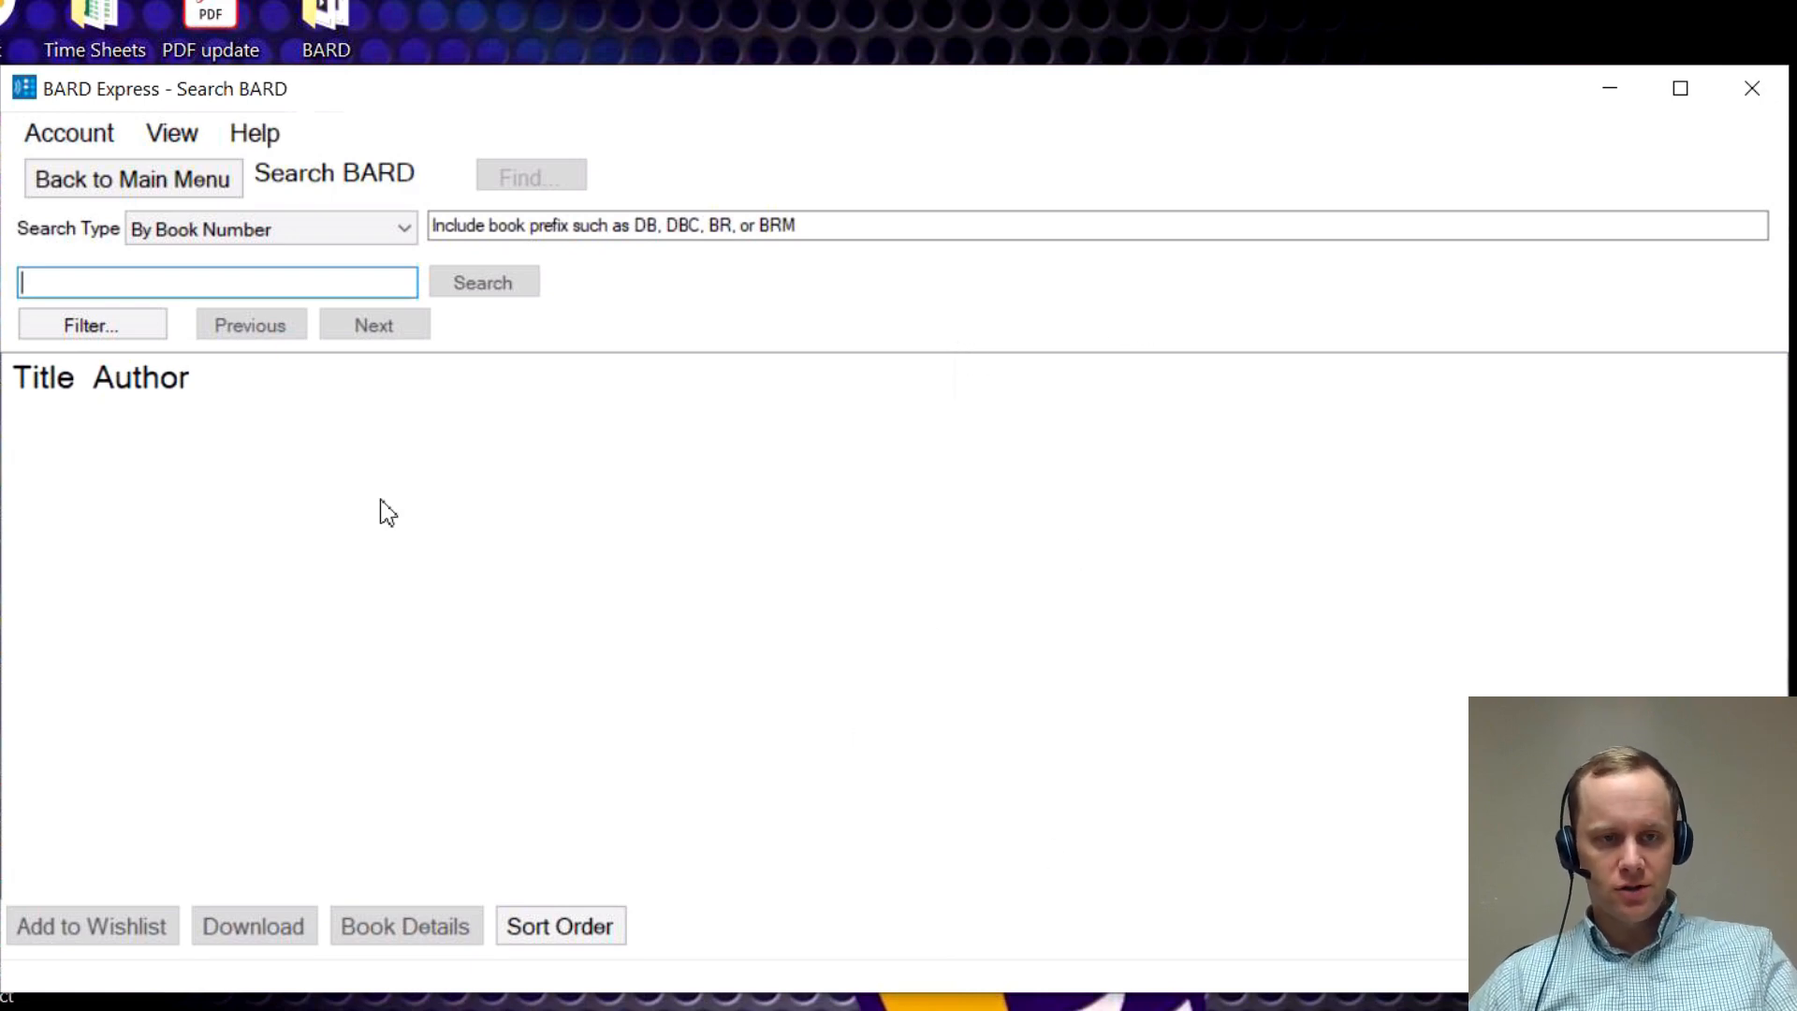
Return to the main menu, find USB devices, and dismiss the SANDISK device-found message.
{"action": "left_click", "coordinate": [132, 178]}
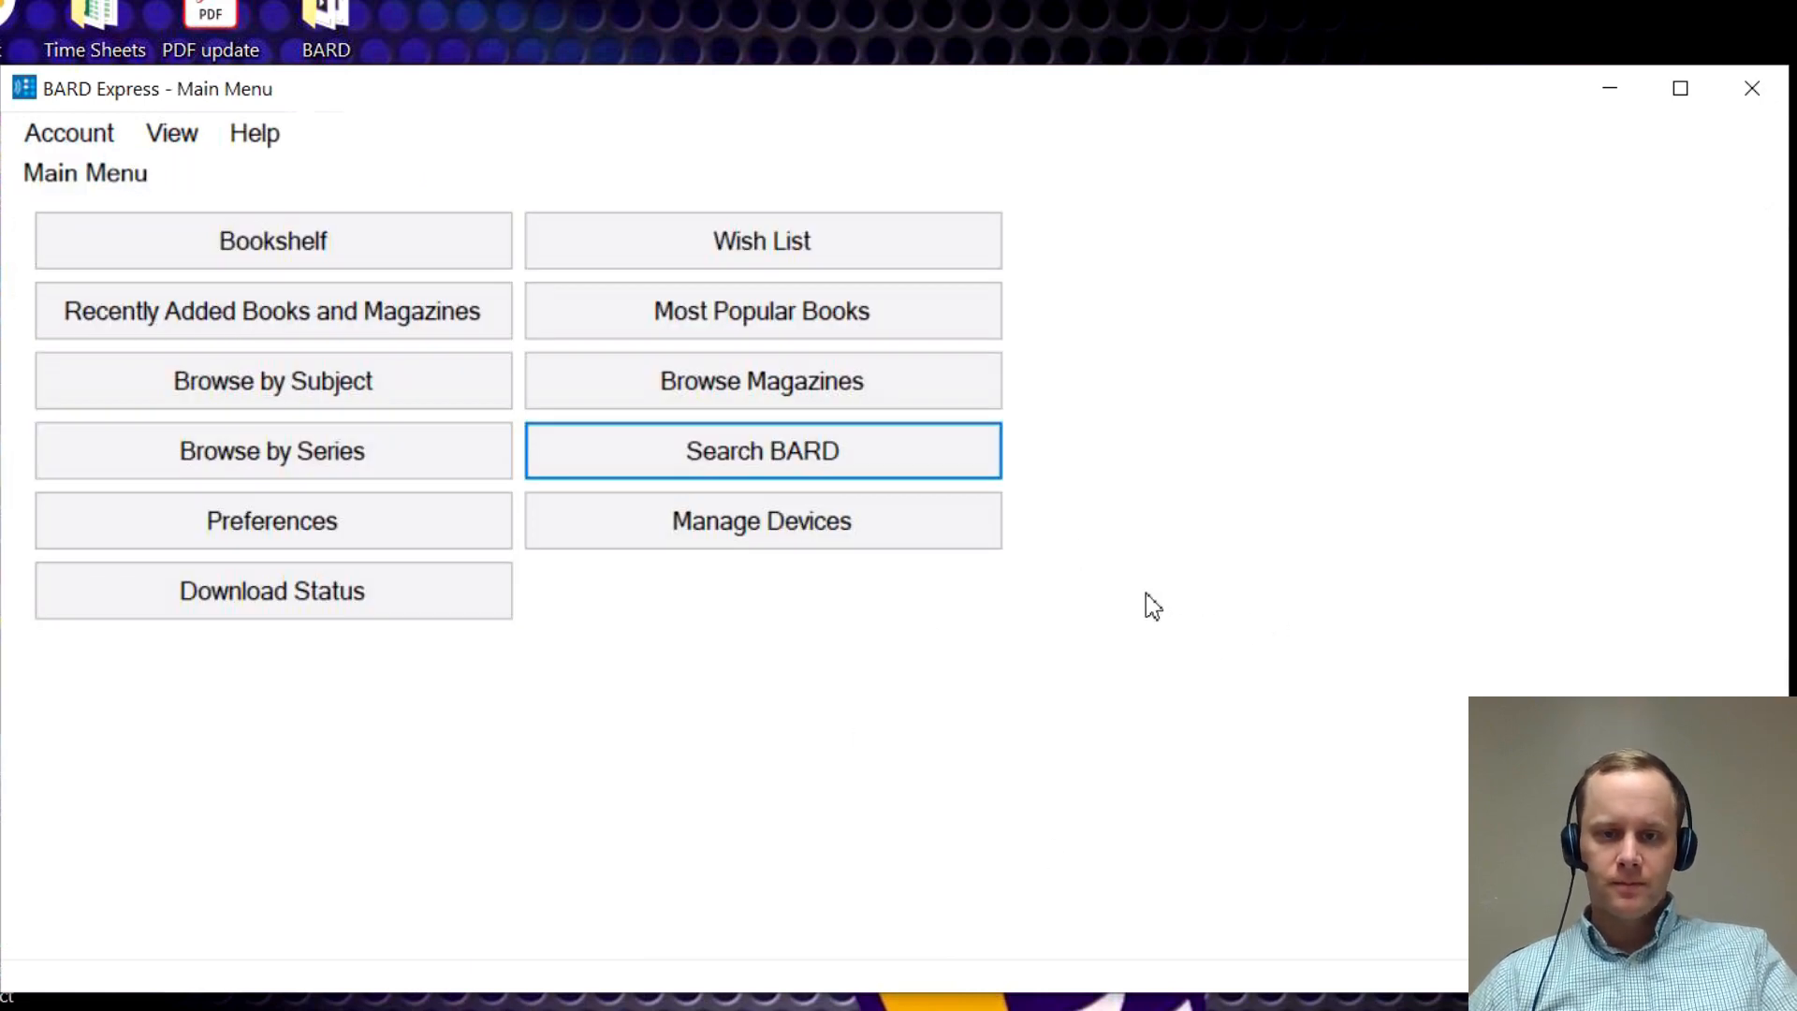
{"action": "left_click", "coordinate": [761, 520]}
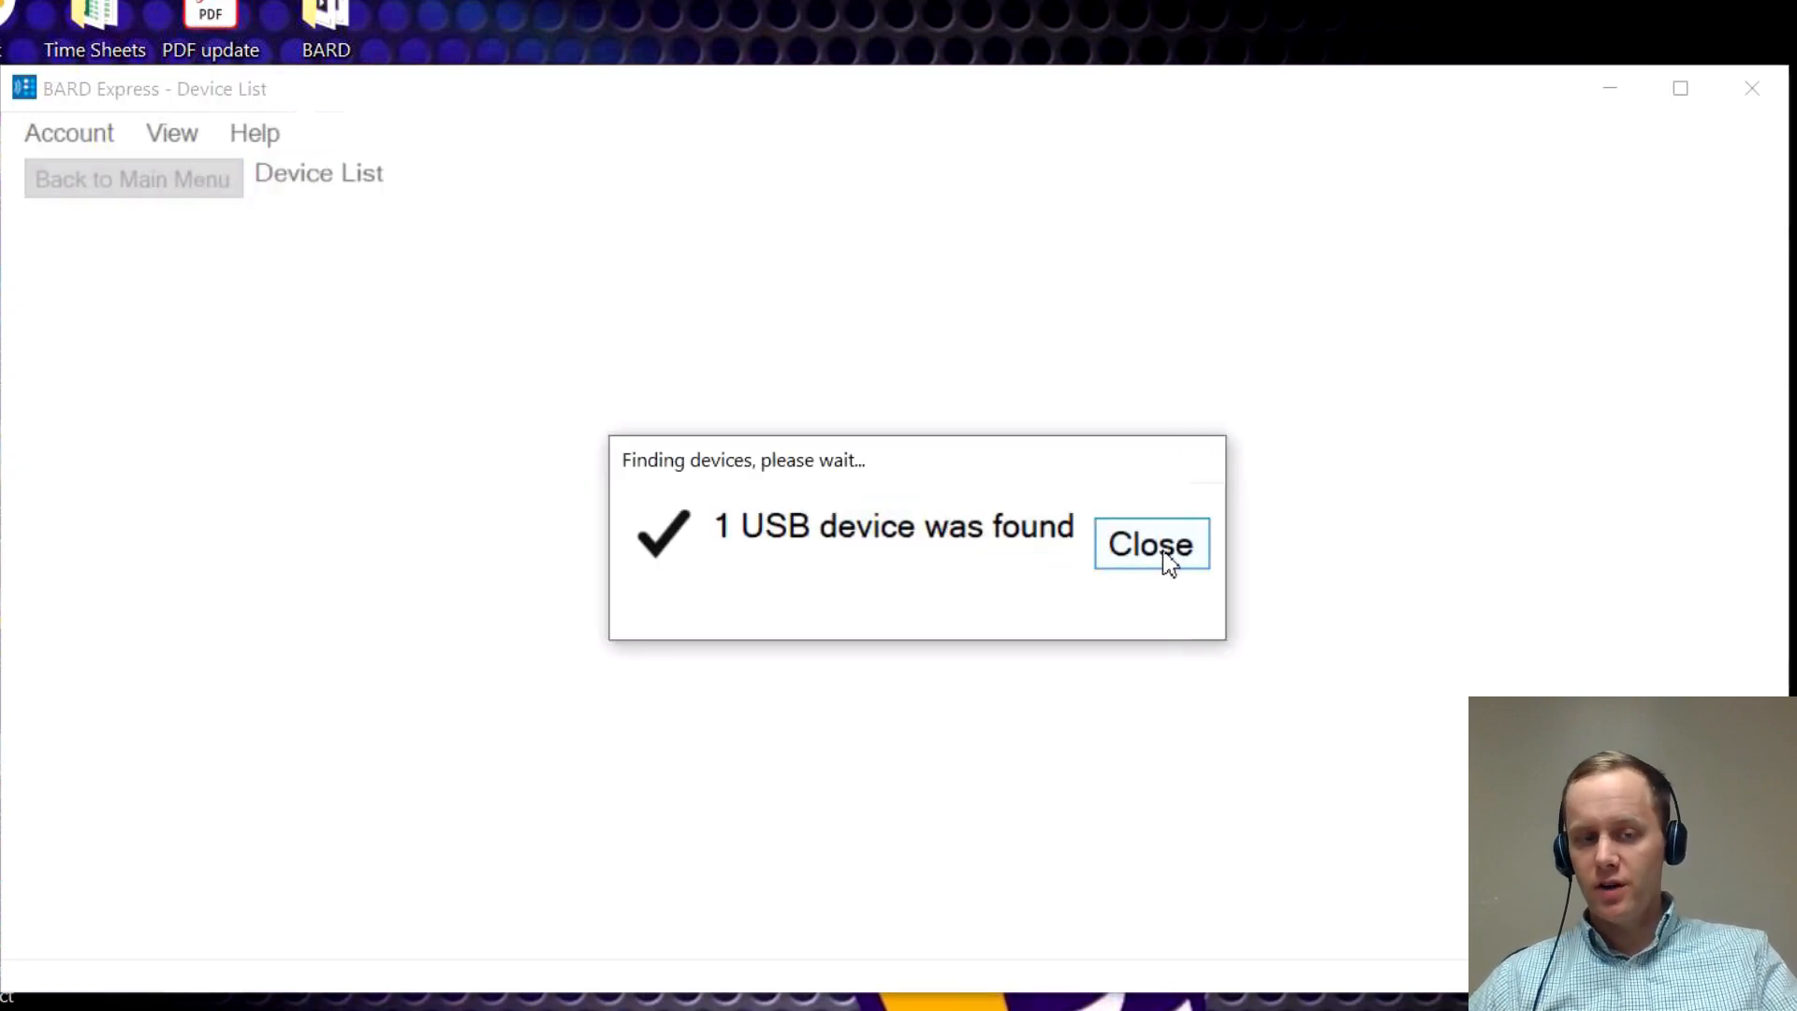
{"action": "left_click", "coordinate": [1149, 543]}
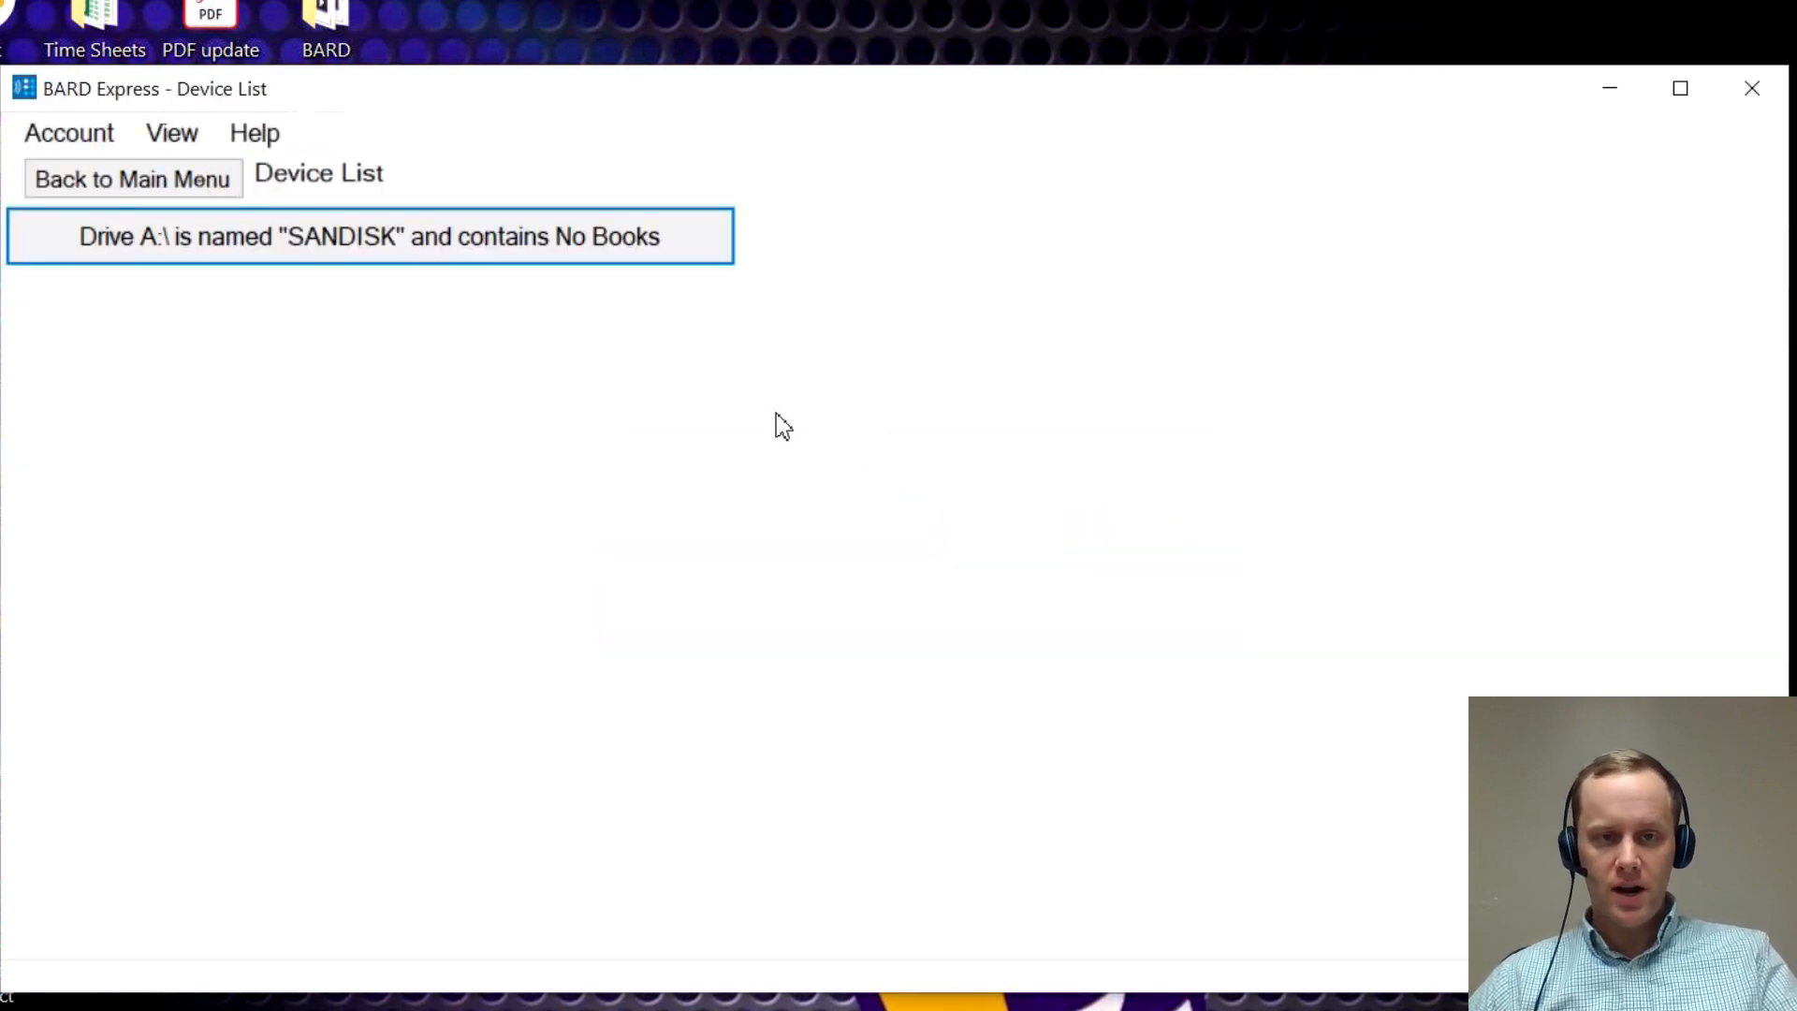
{"action": "mouse_move", "coordinate": [445, 294]}
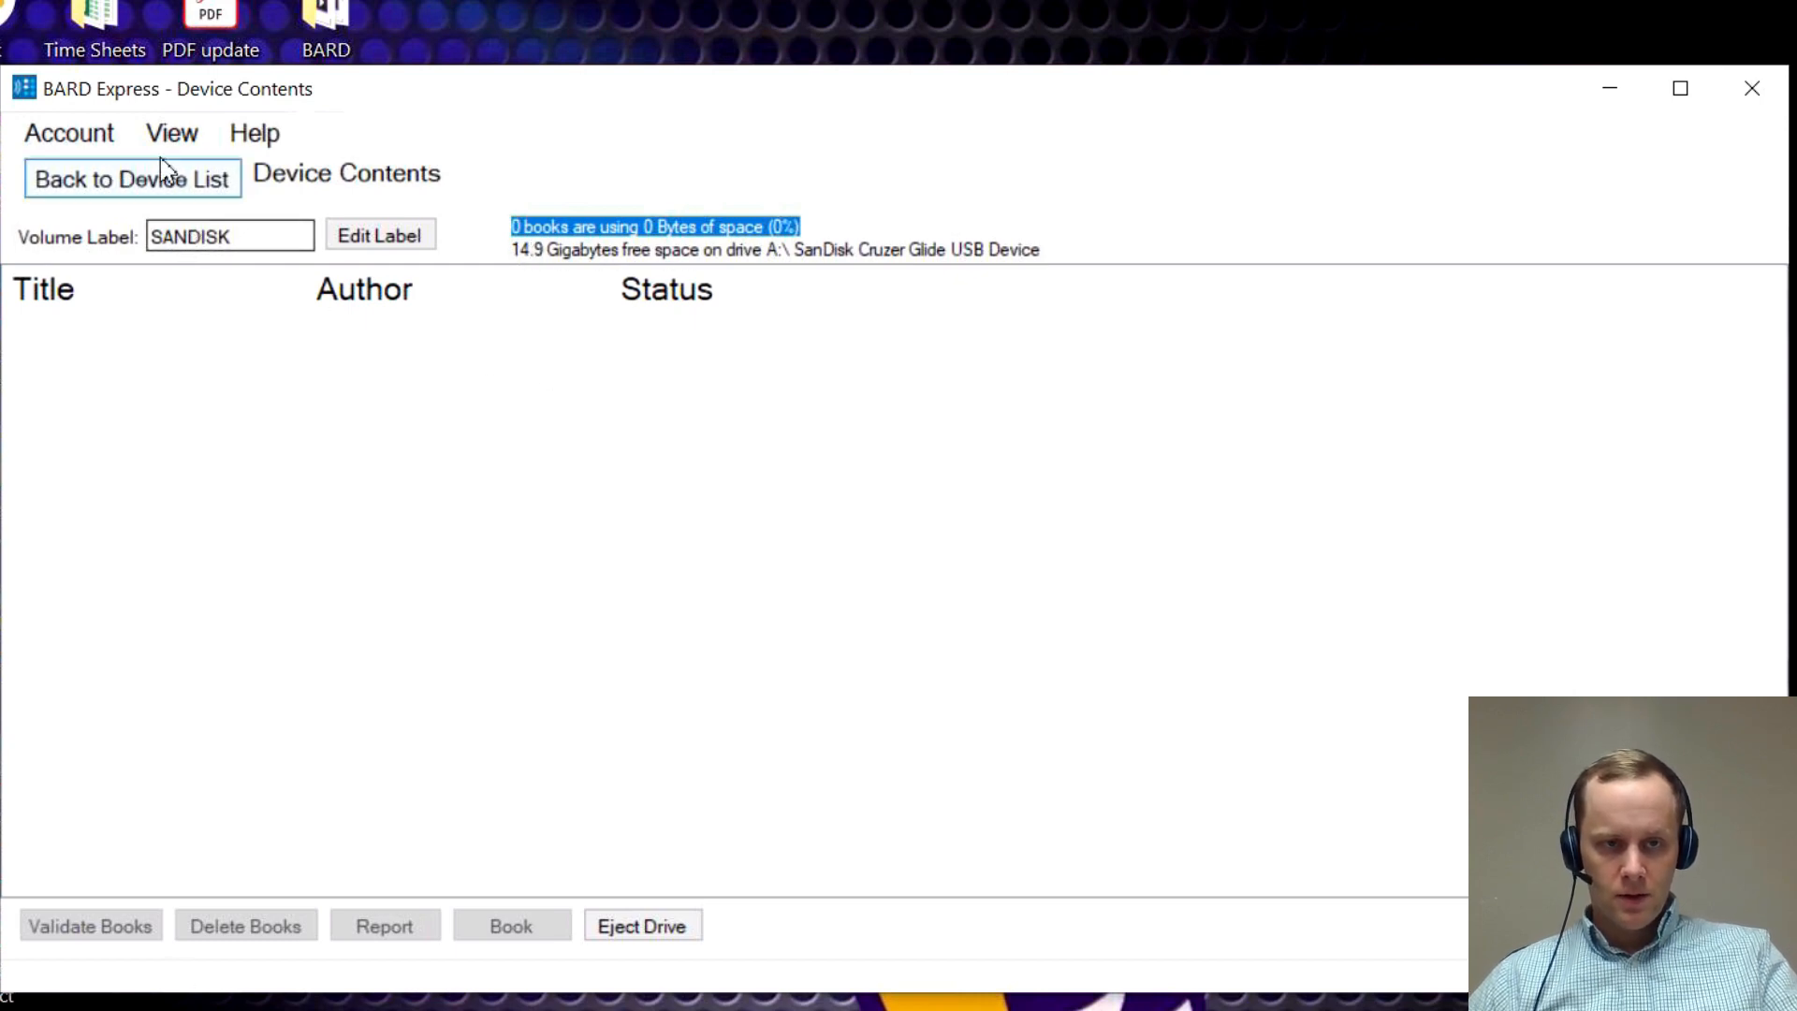
{"action": "mouse_move", "coordinate": [315, 289]}
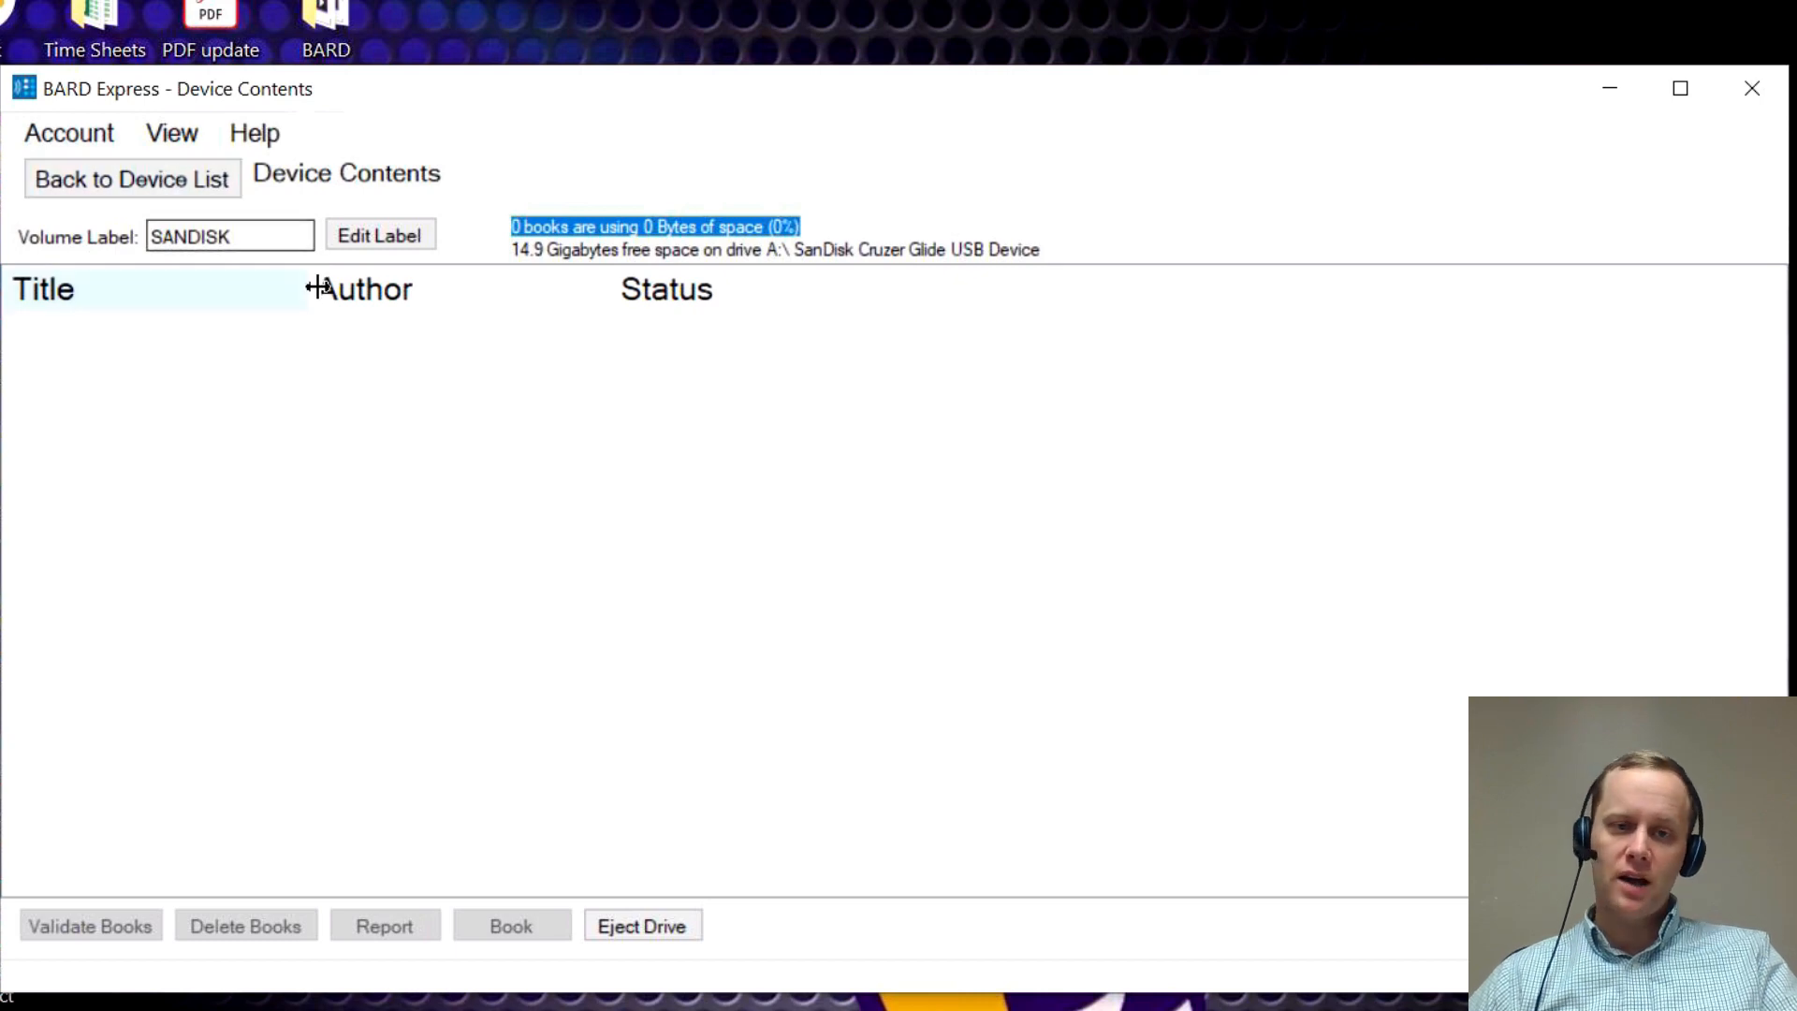